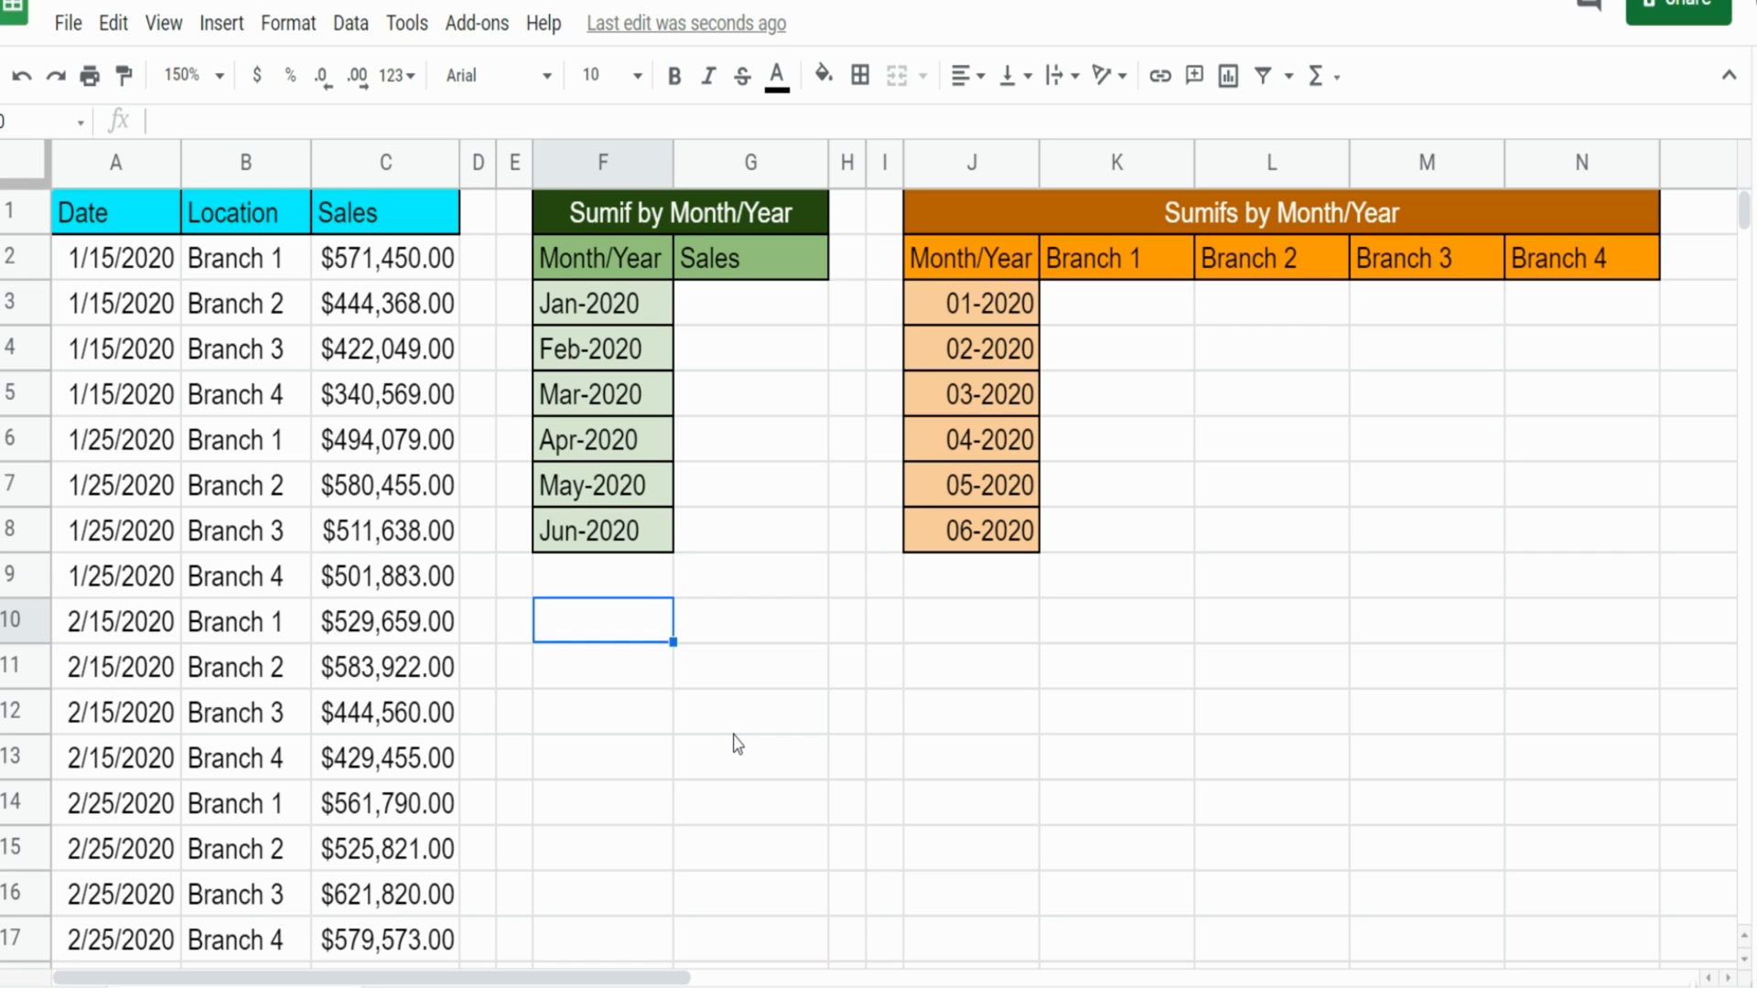
mouse_move(756, 441)
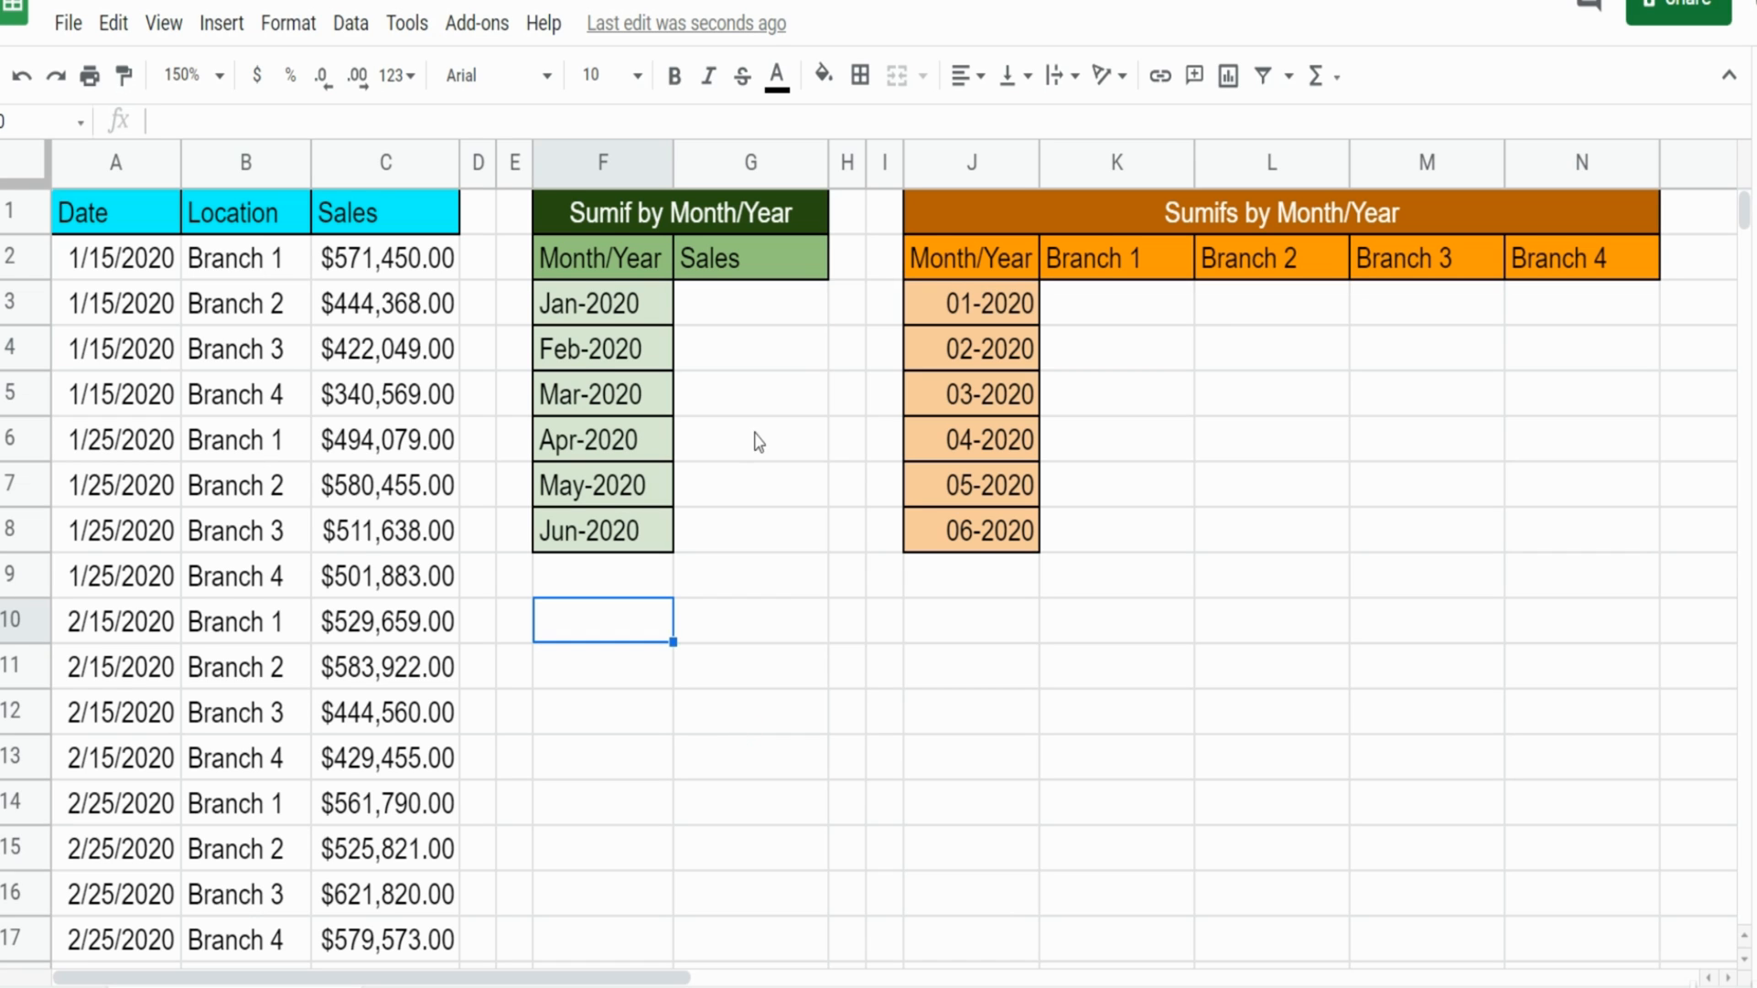
mouse_move(575, 325)
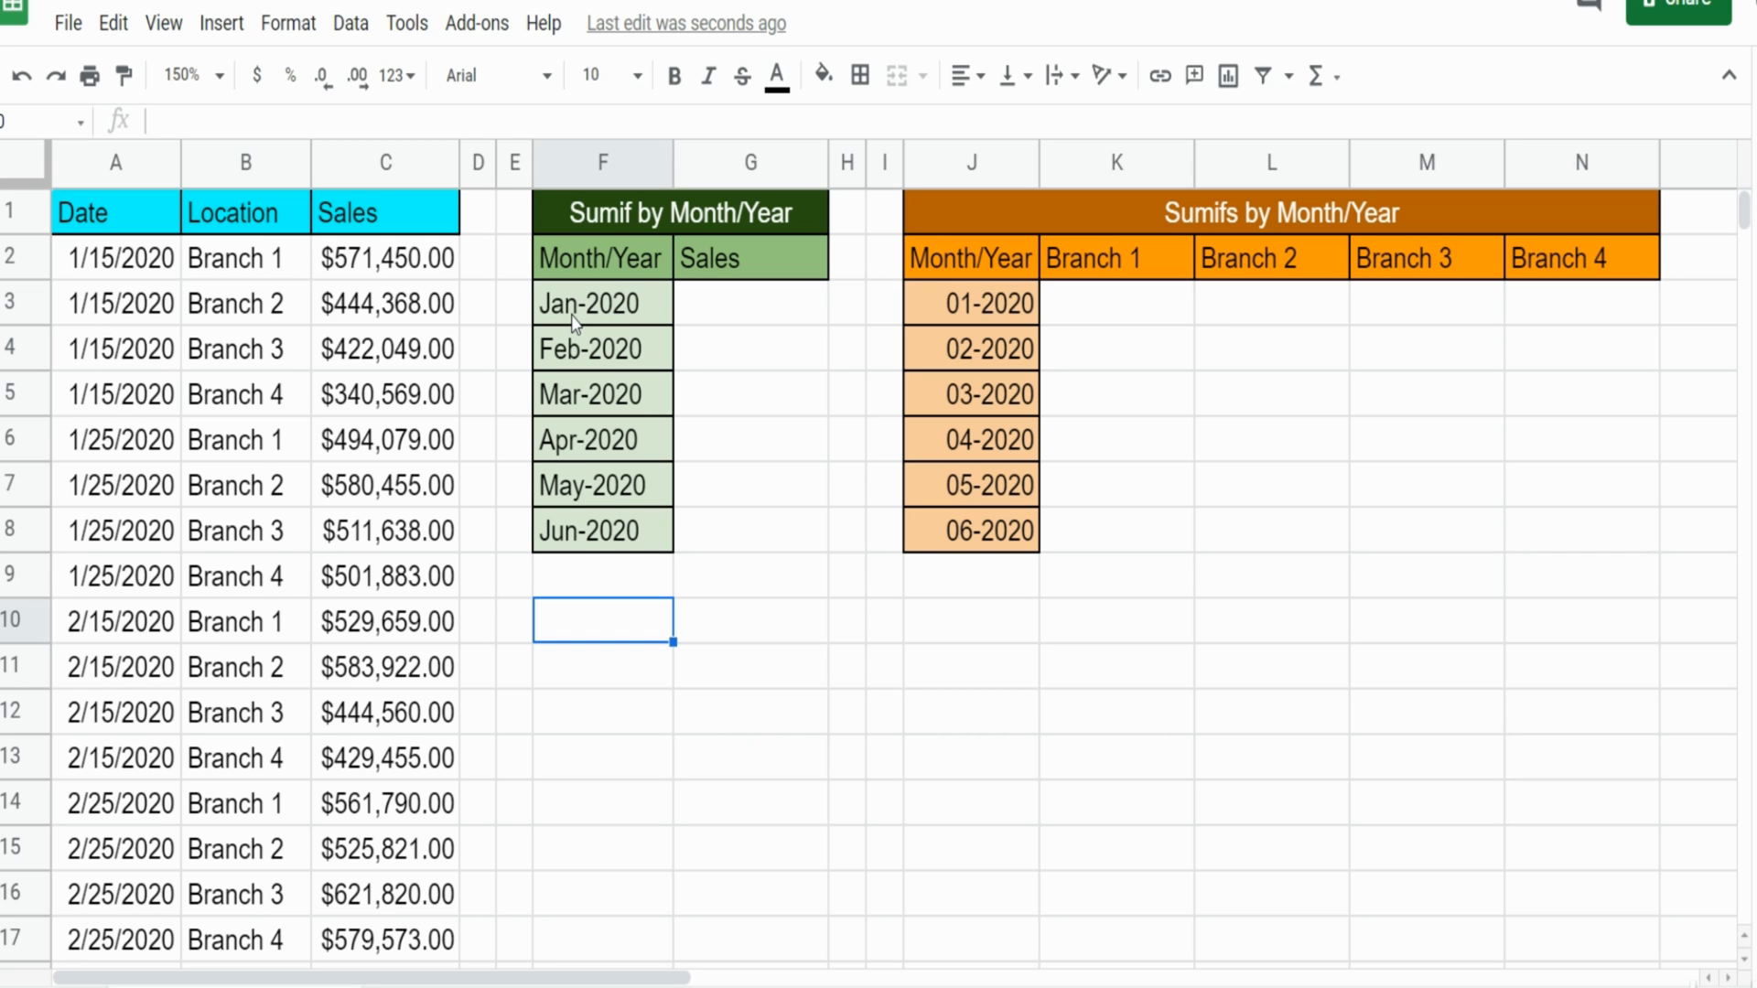
mouse_move(319, 328)
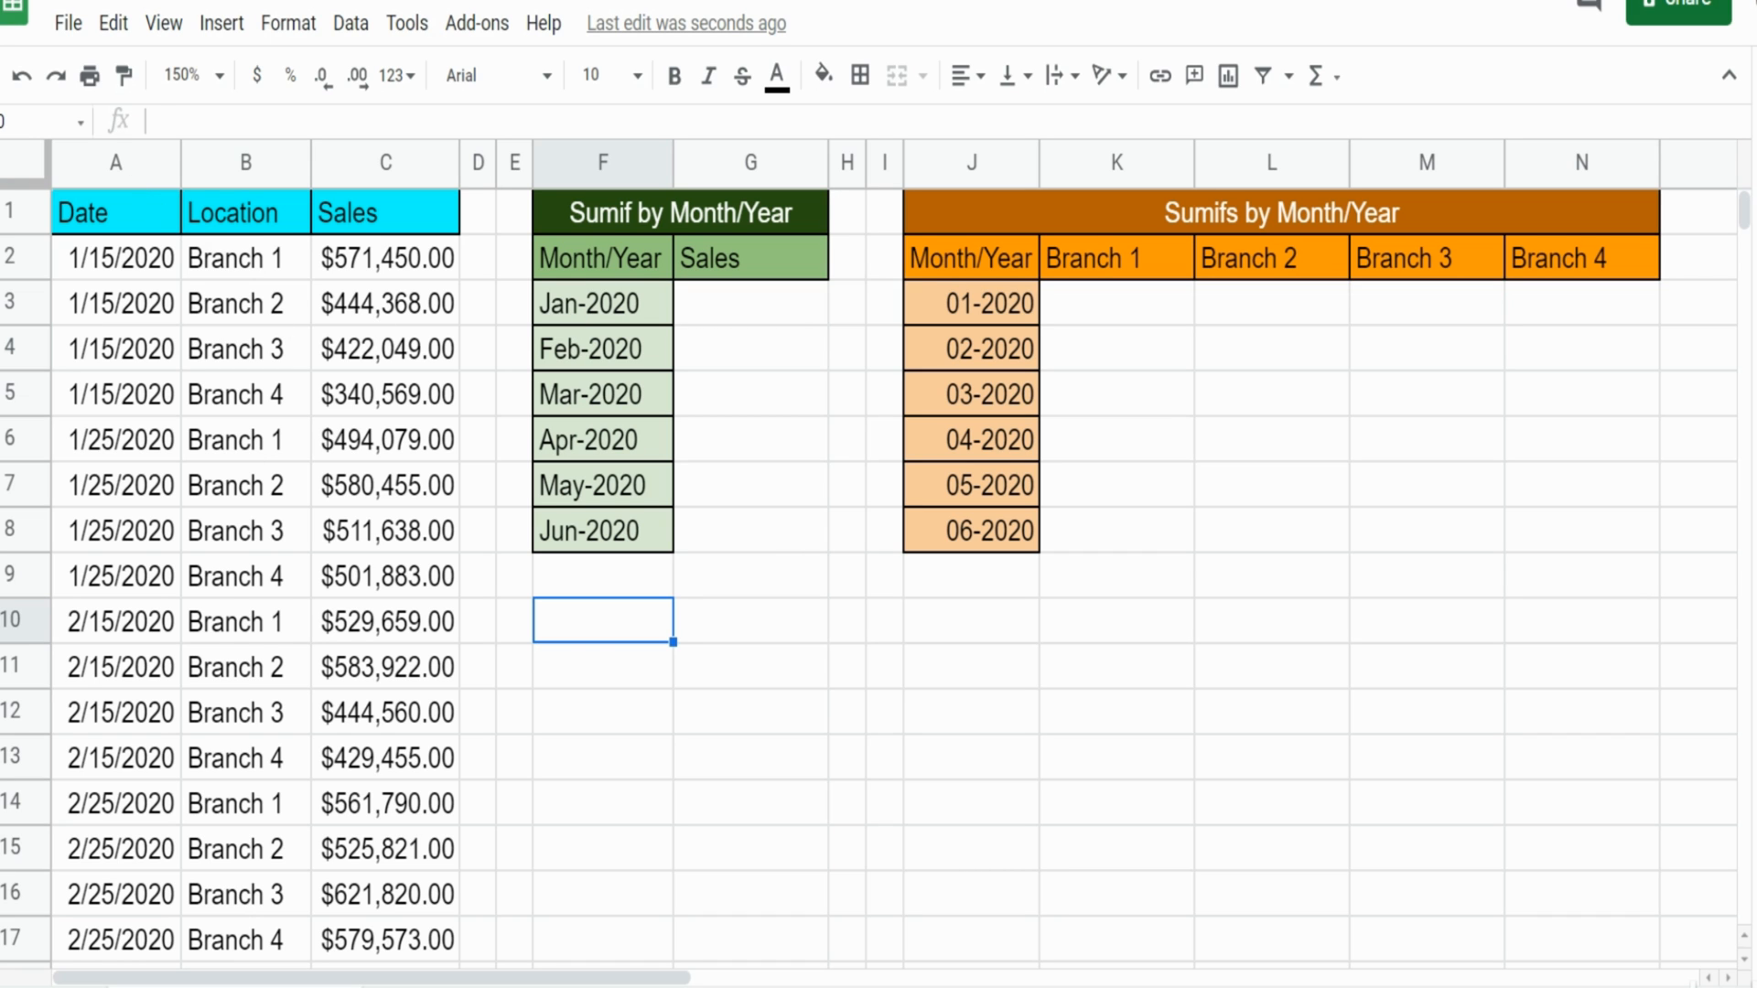
Review the Location and Date columns and the January sale dates, then select G3 for the total
click(385, 258)
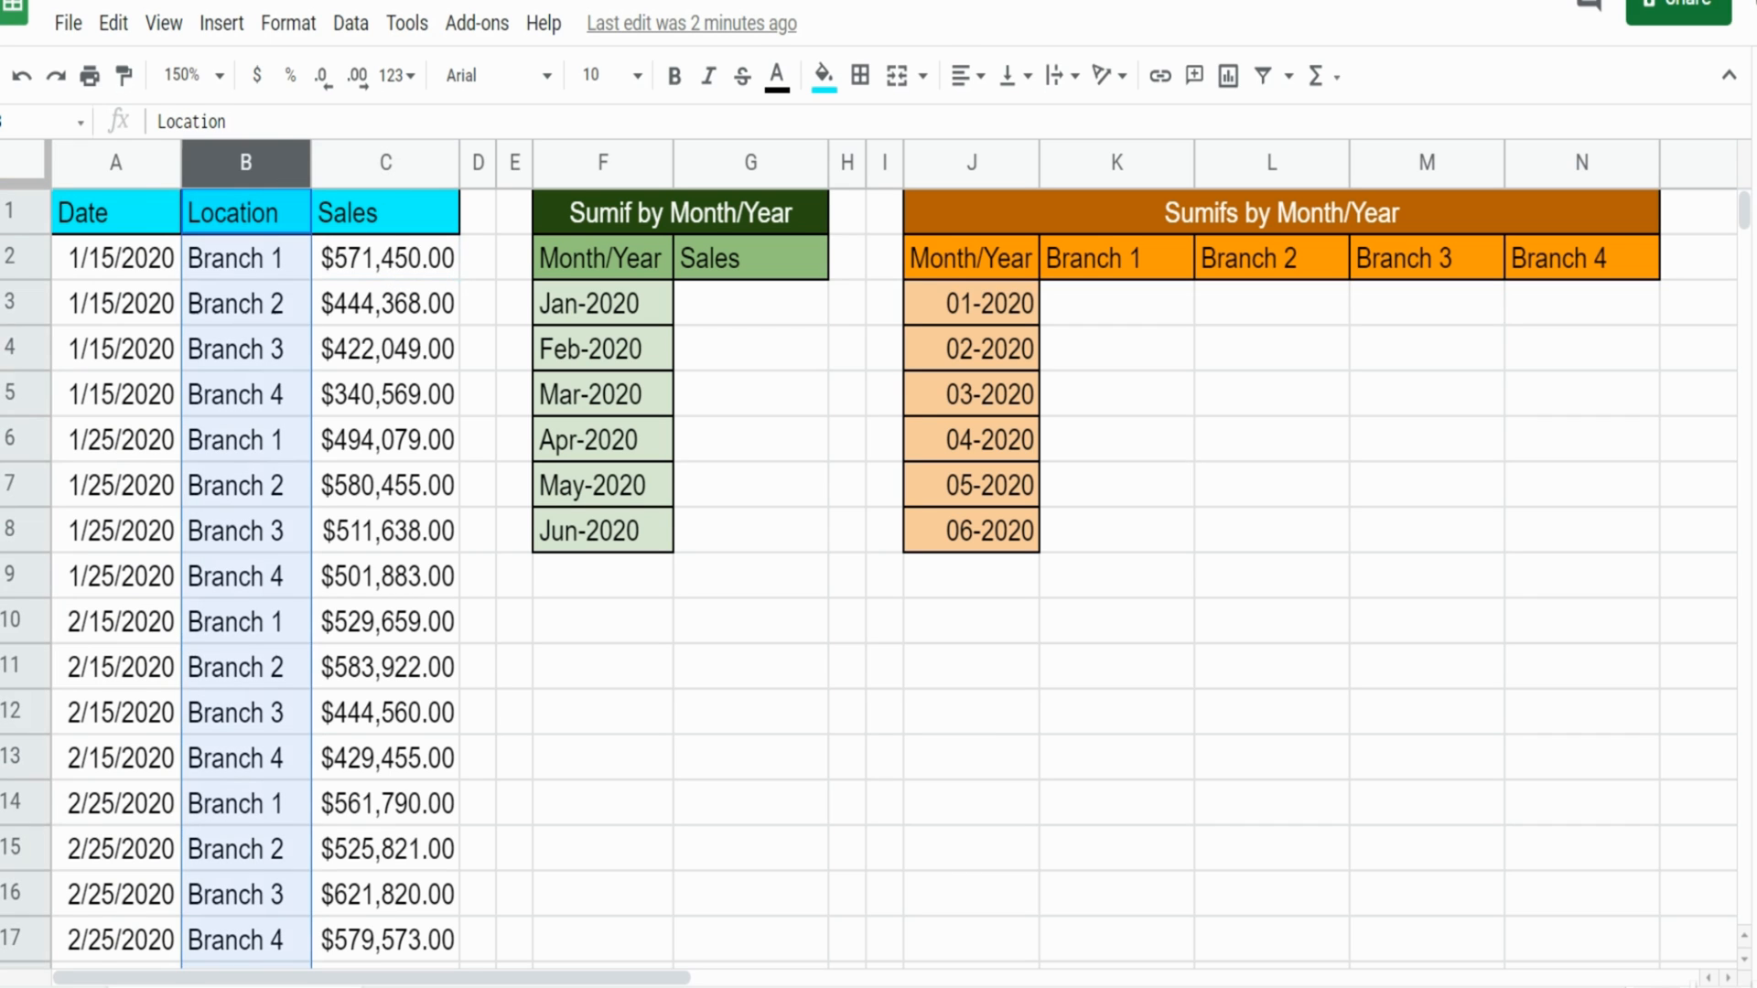
click(115, 211)
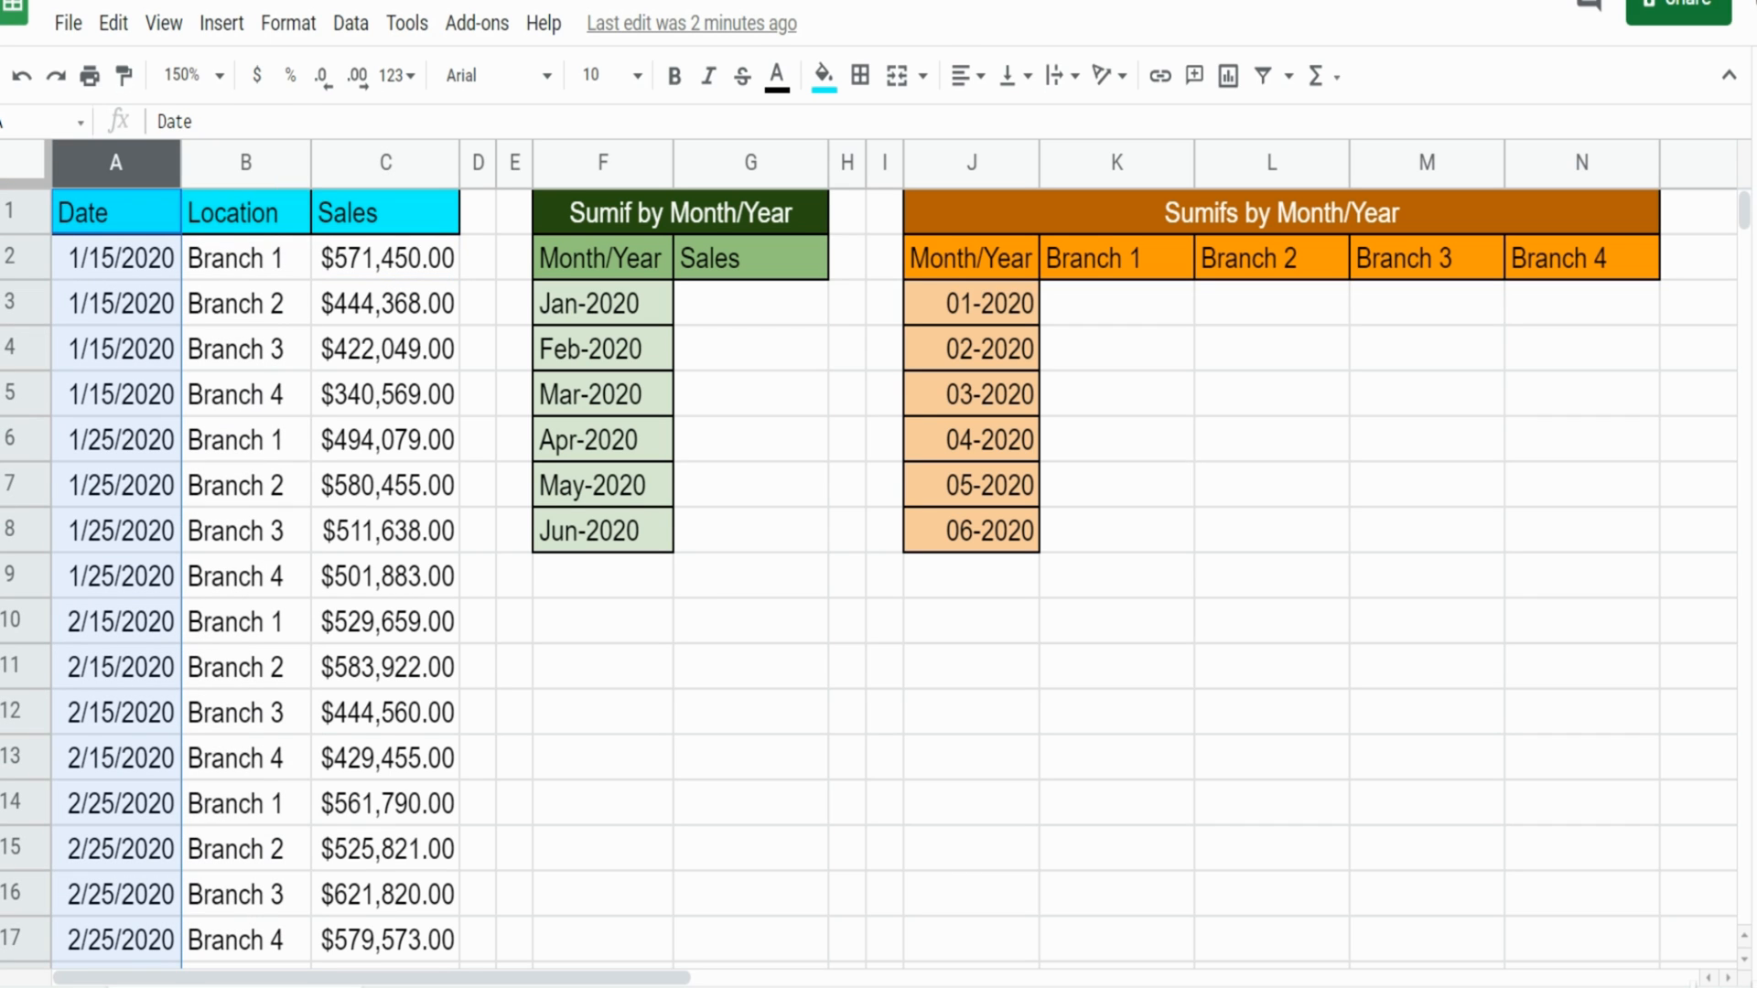
mouse_move(136, 315)
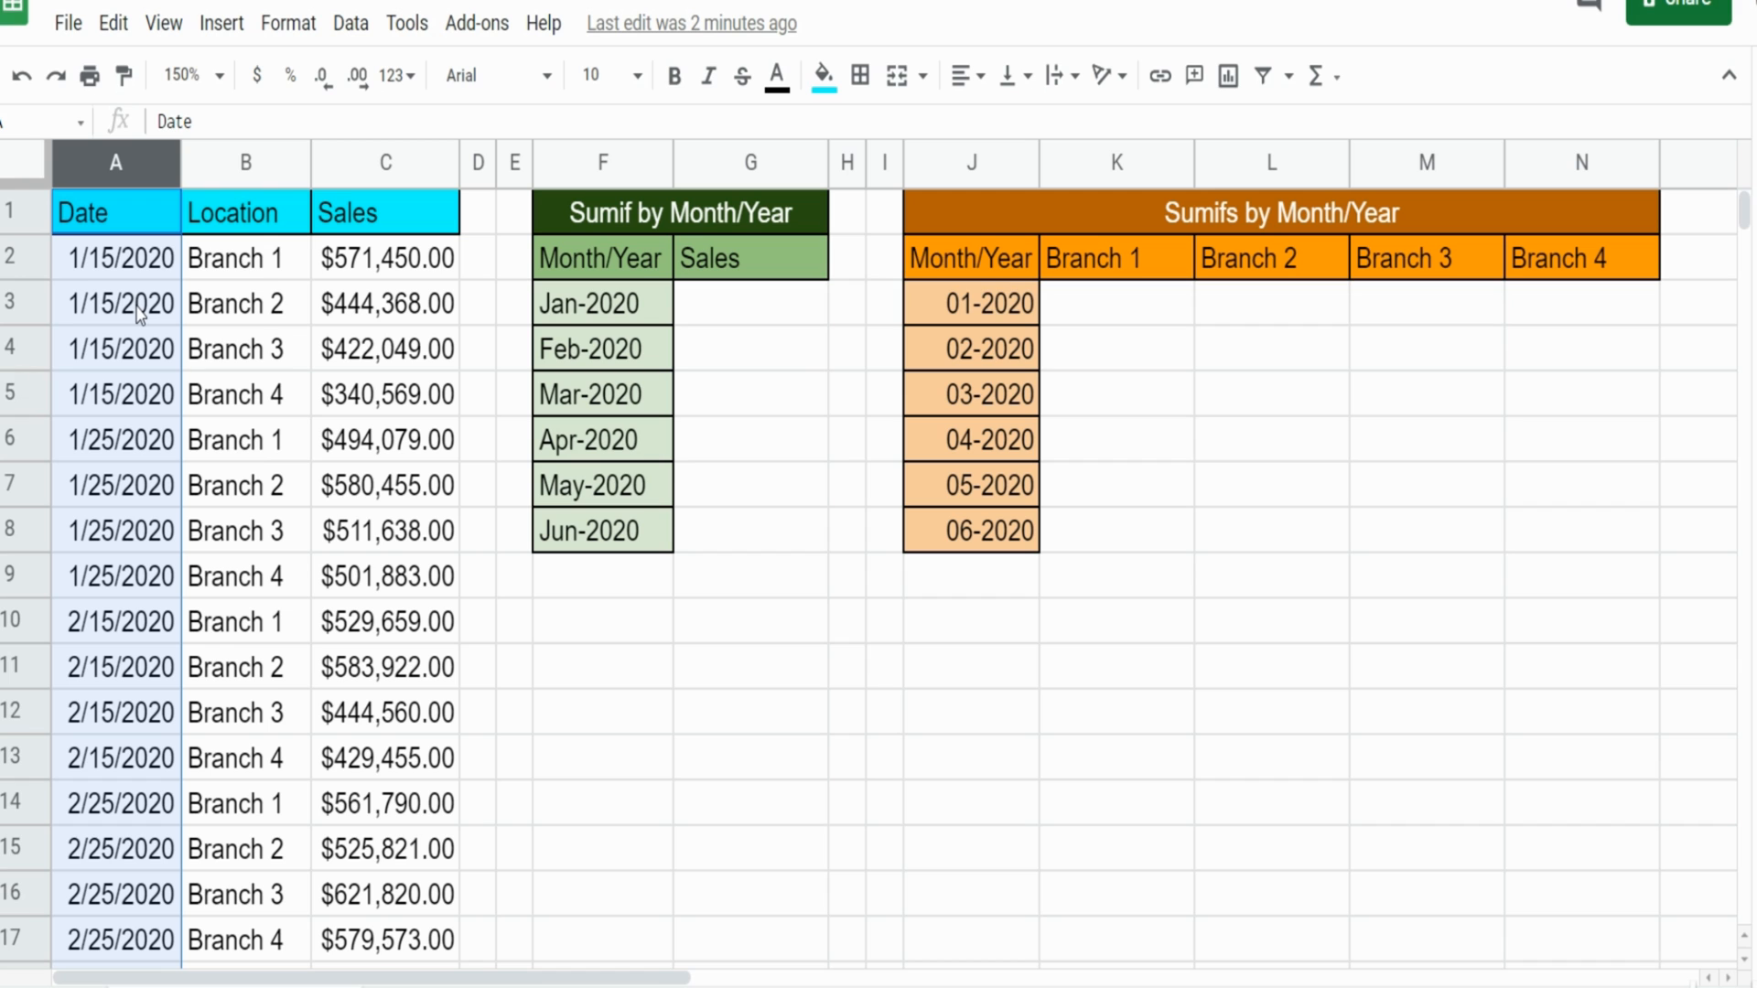
mouse_move(156, 321)
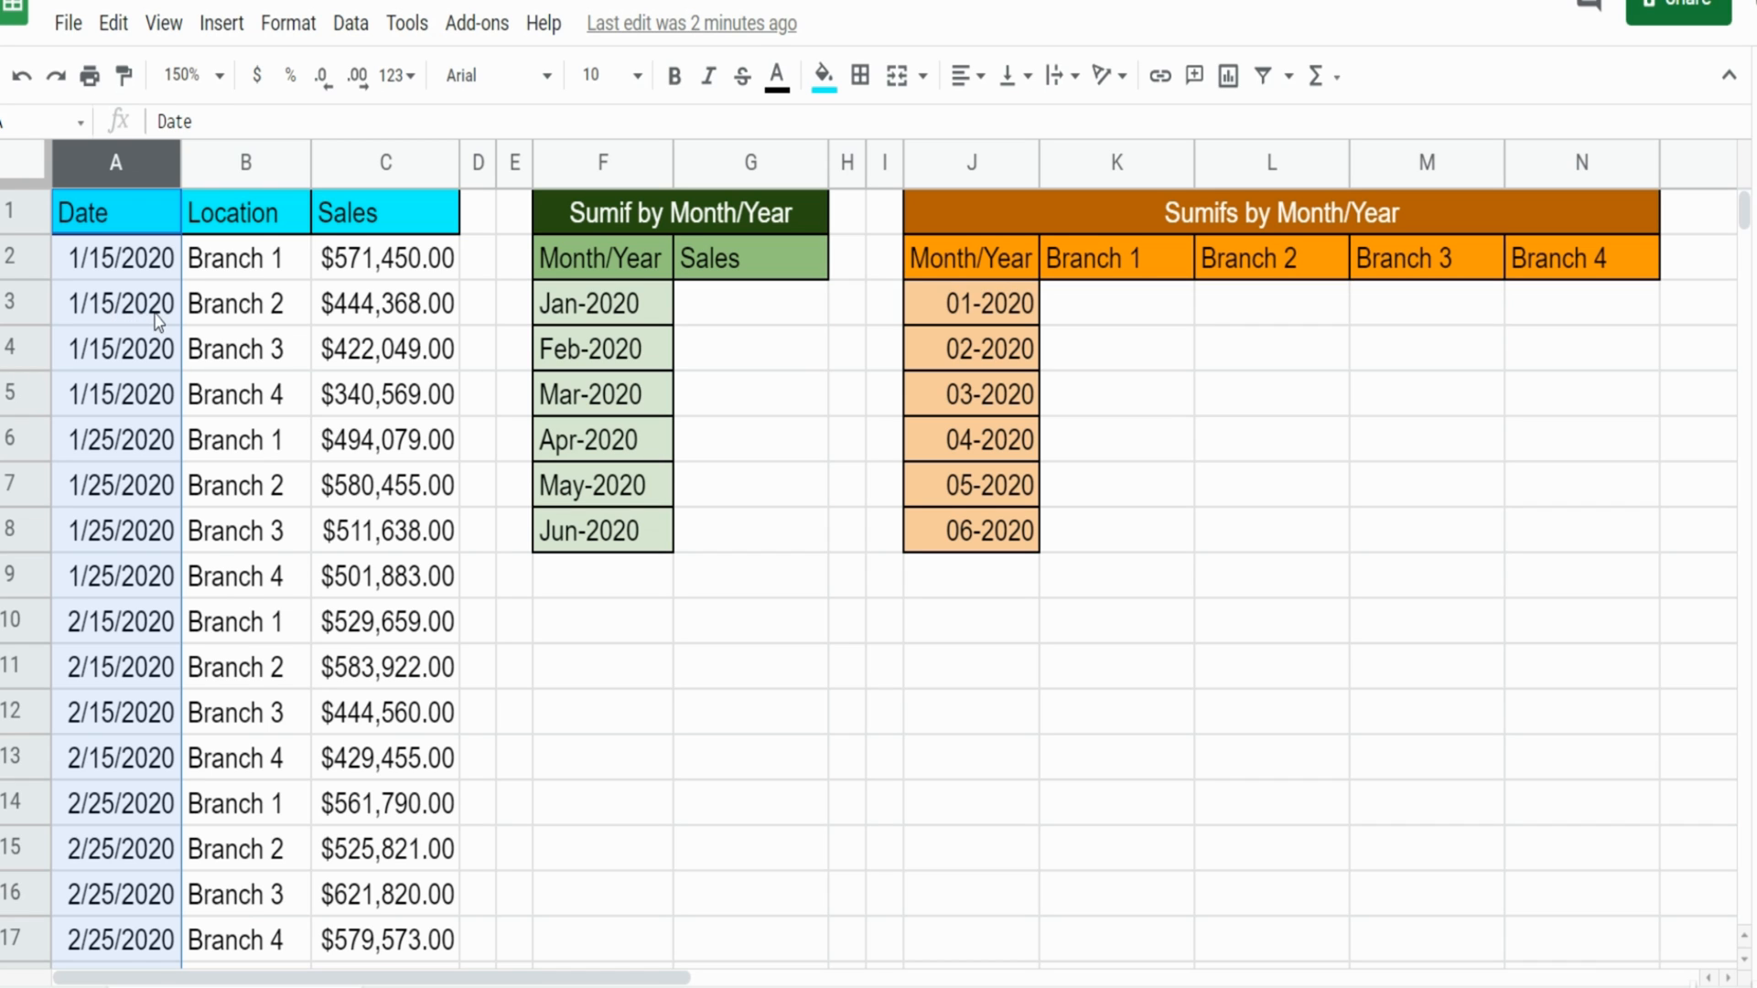
click(116, 303)
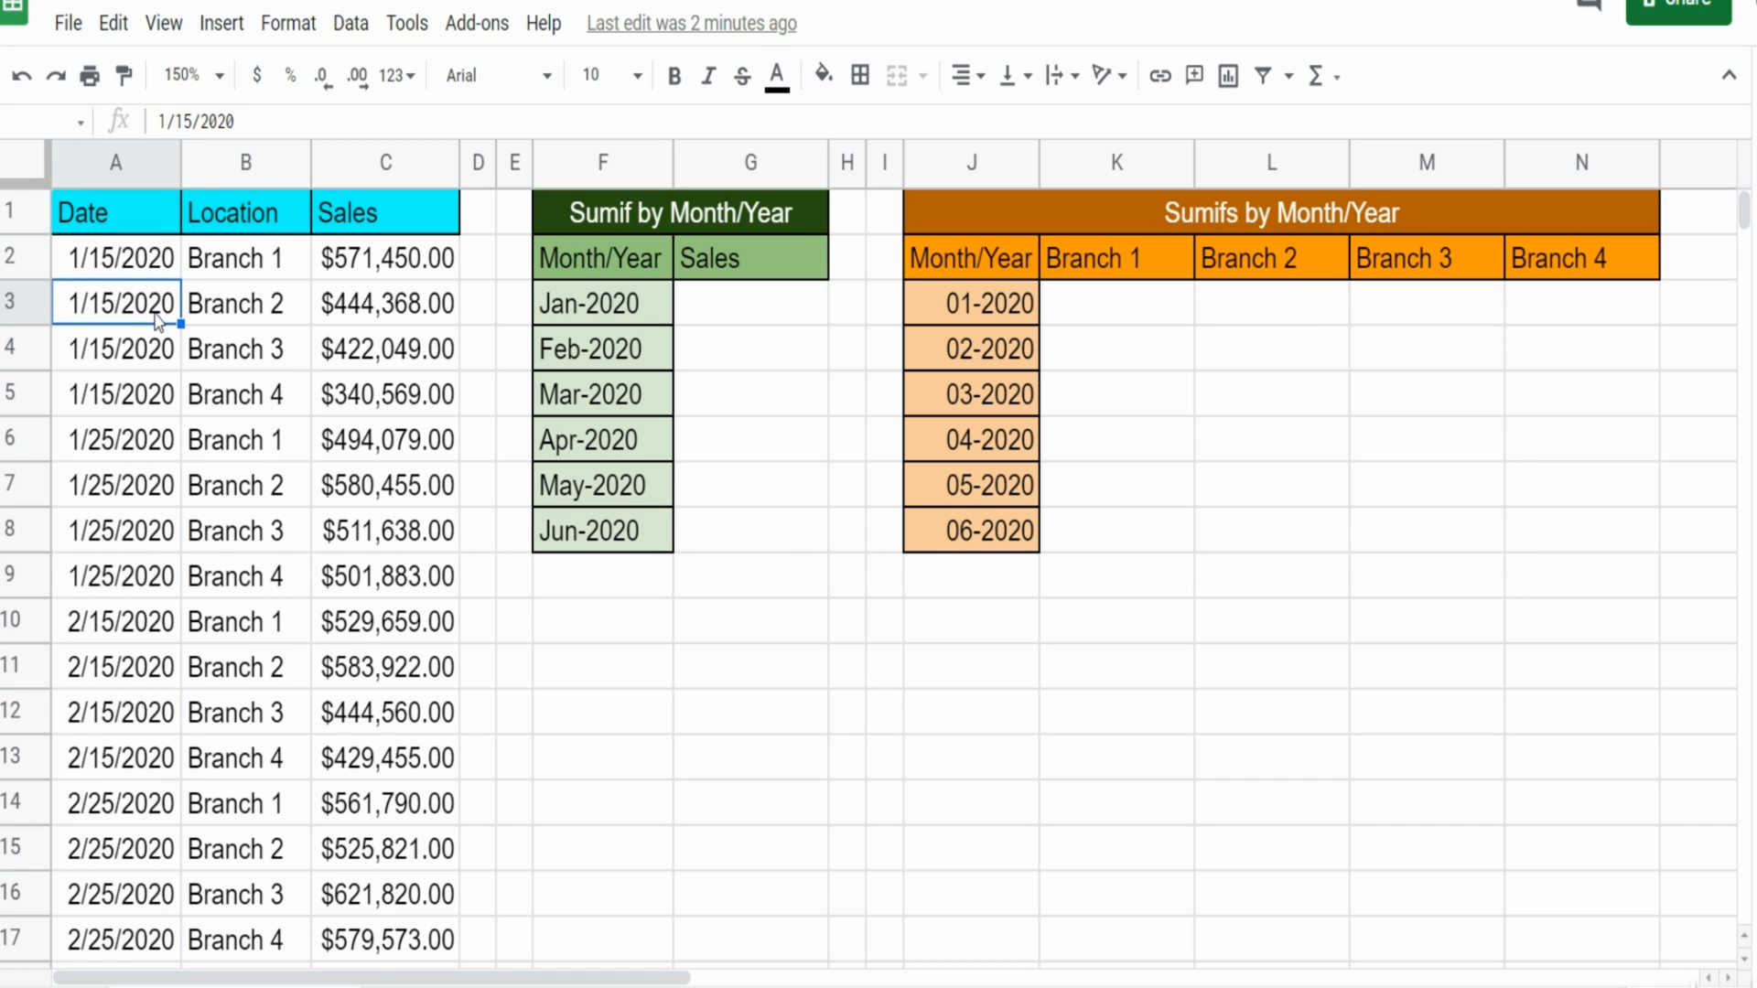
mouse_move(144, 407)
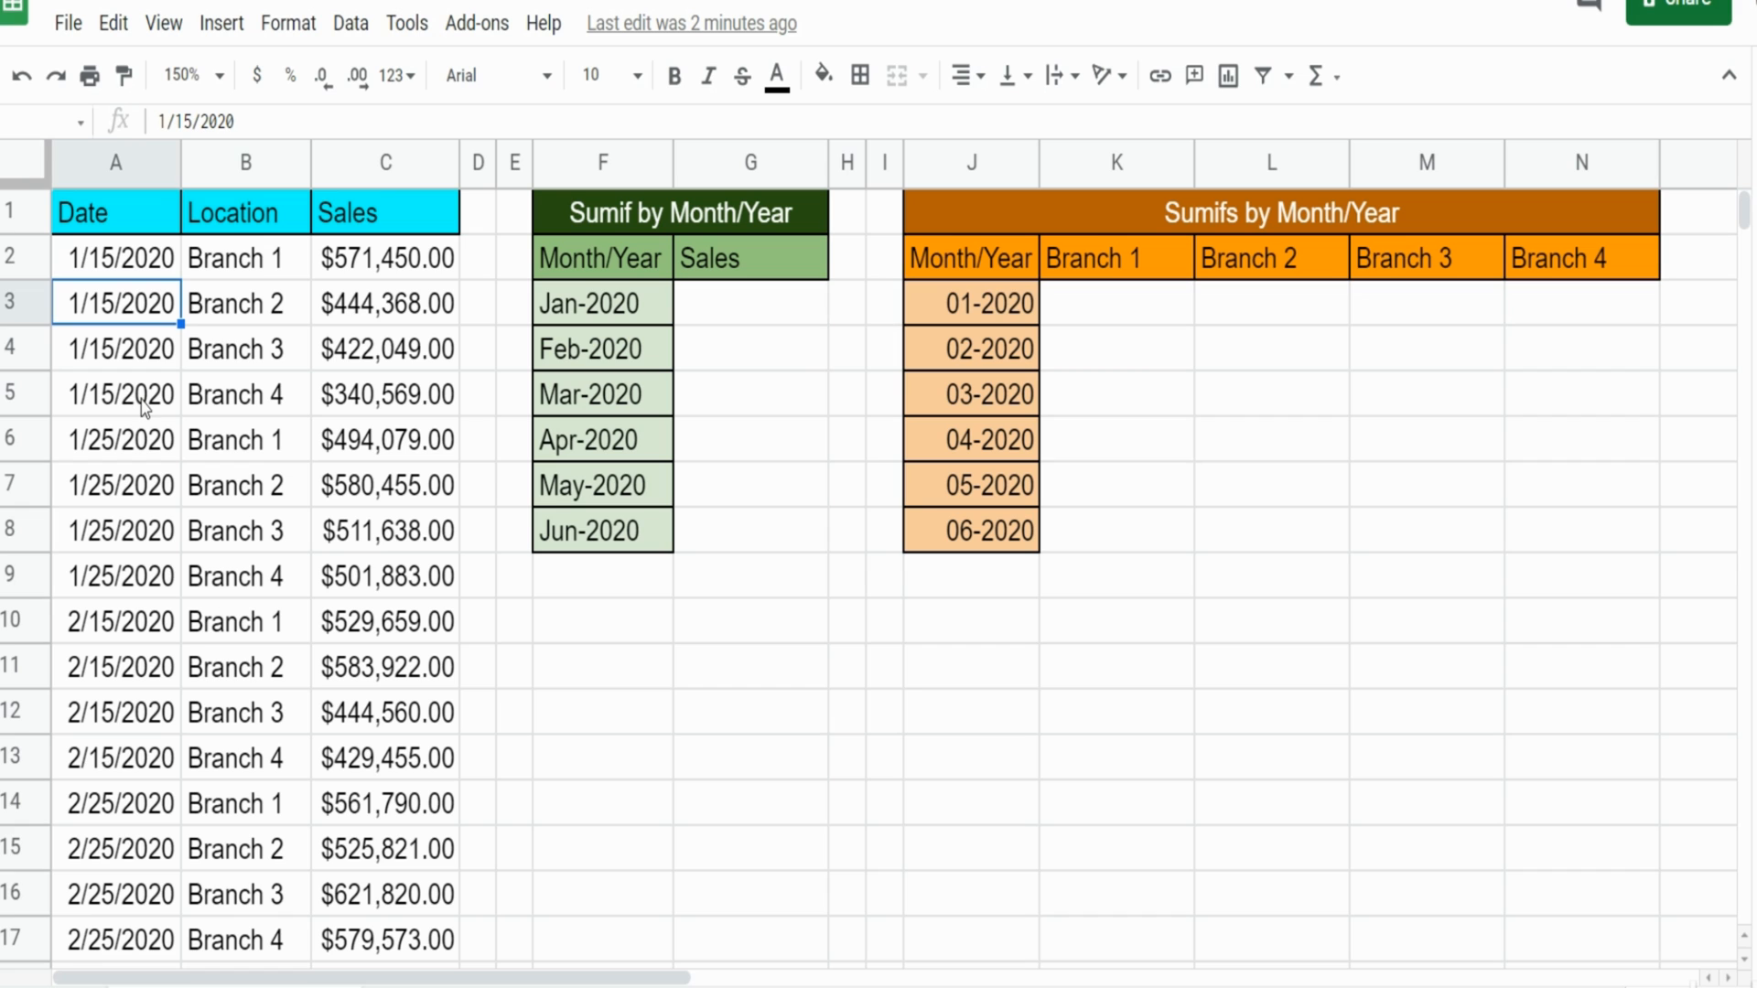
mouse_move(127, 330)
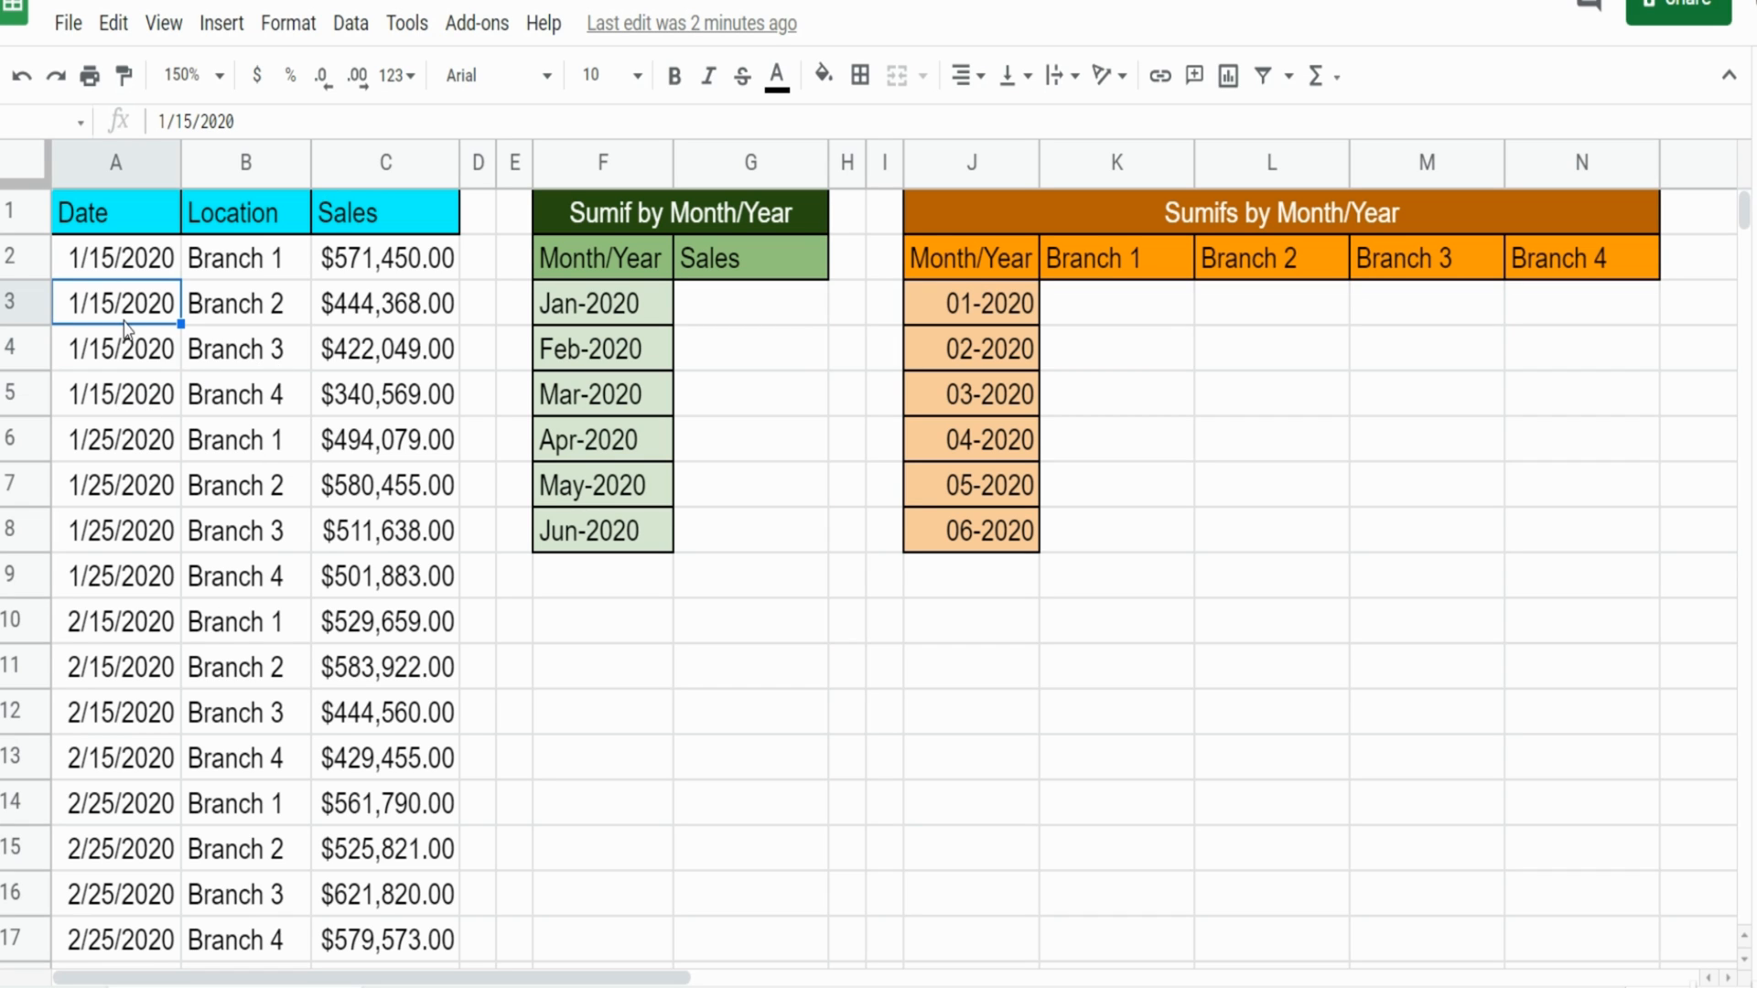
click(116, 485)
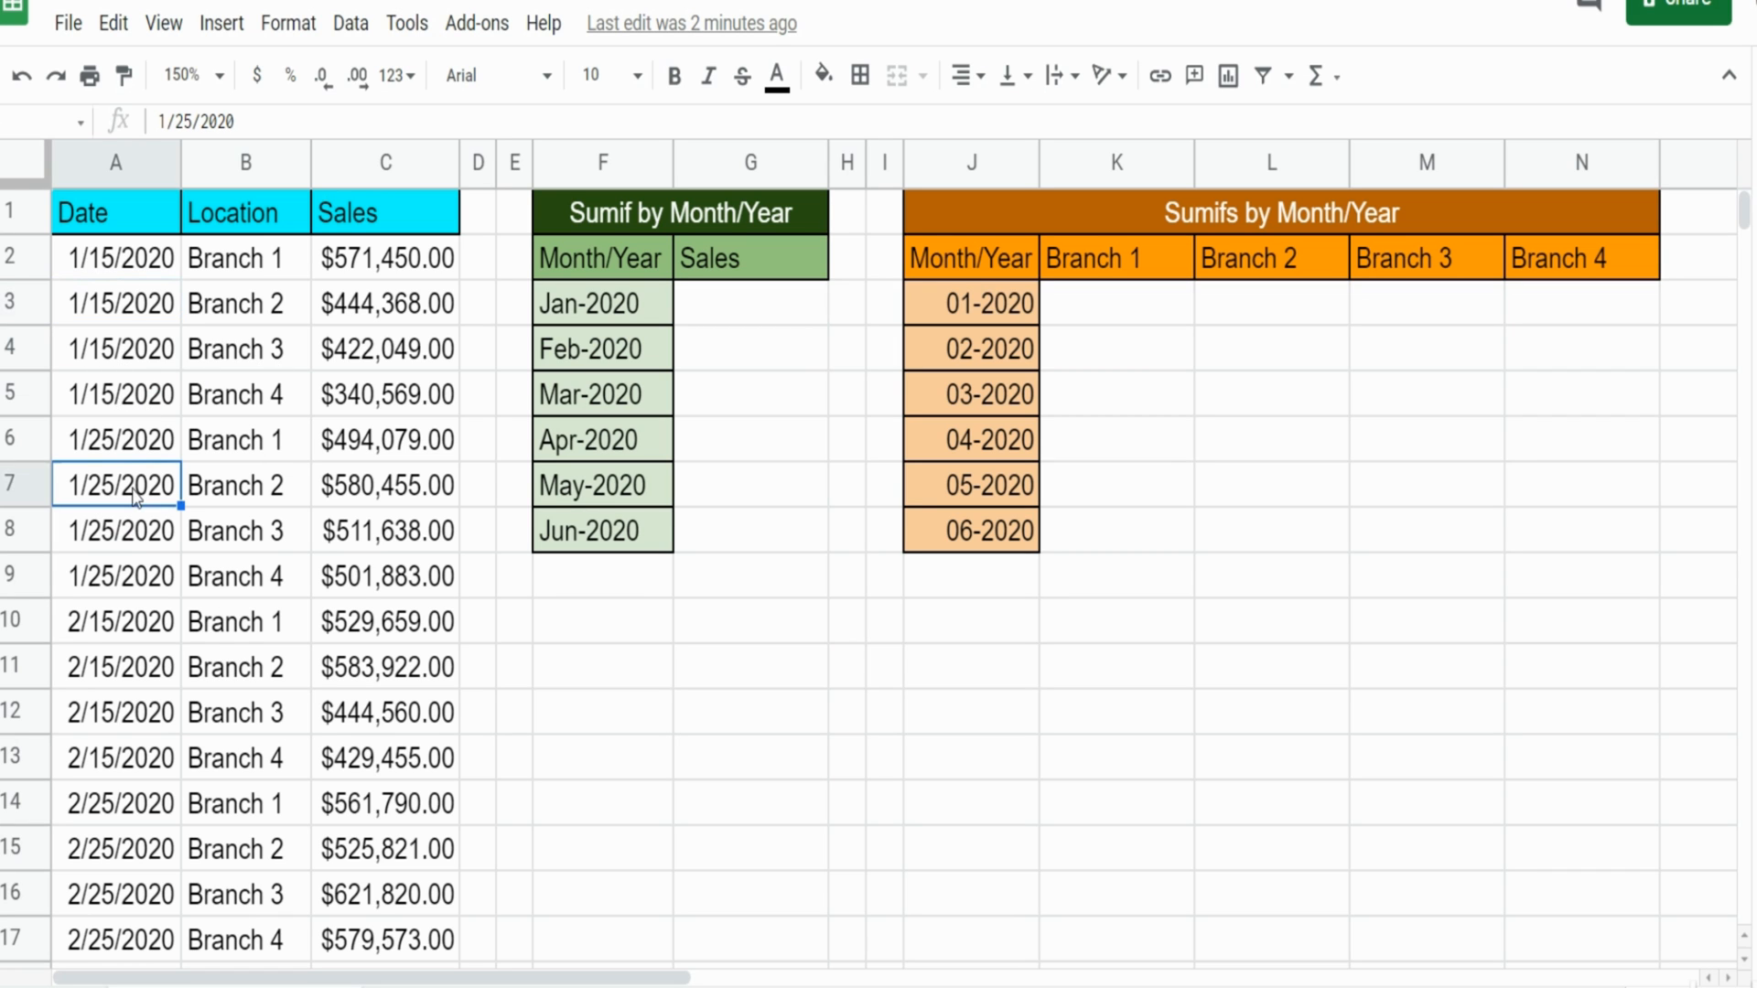
mouse_move(697, 574)
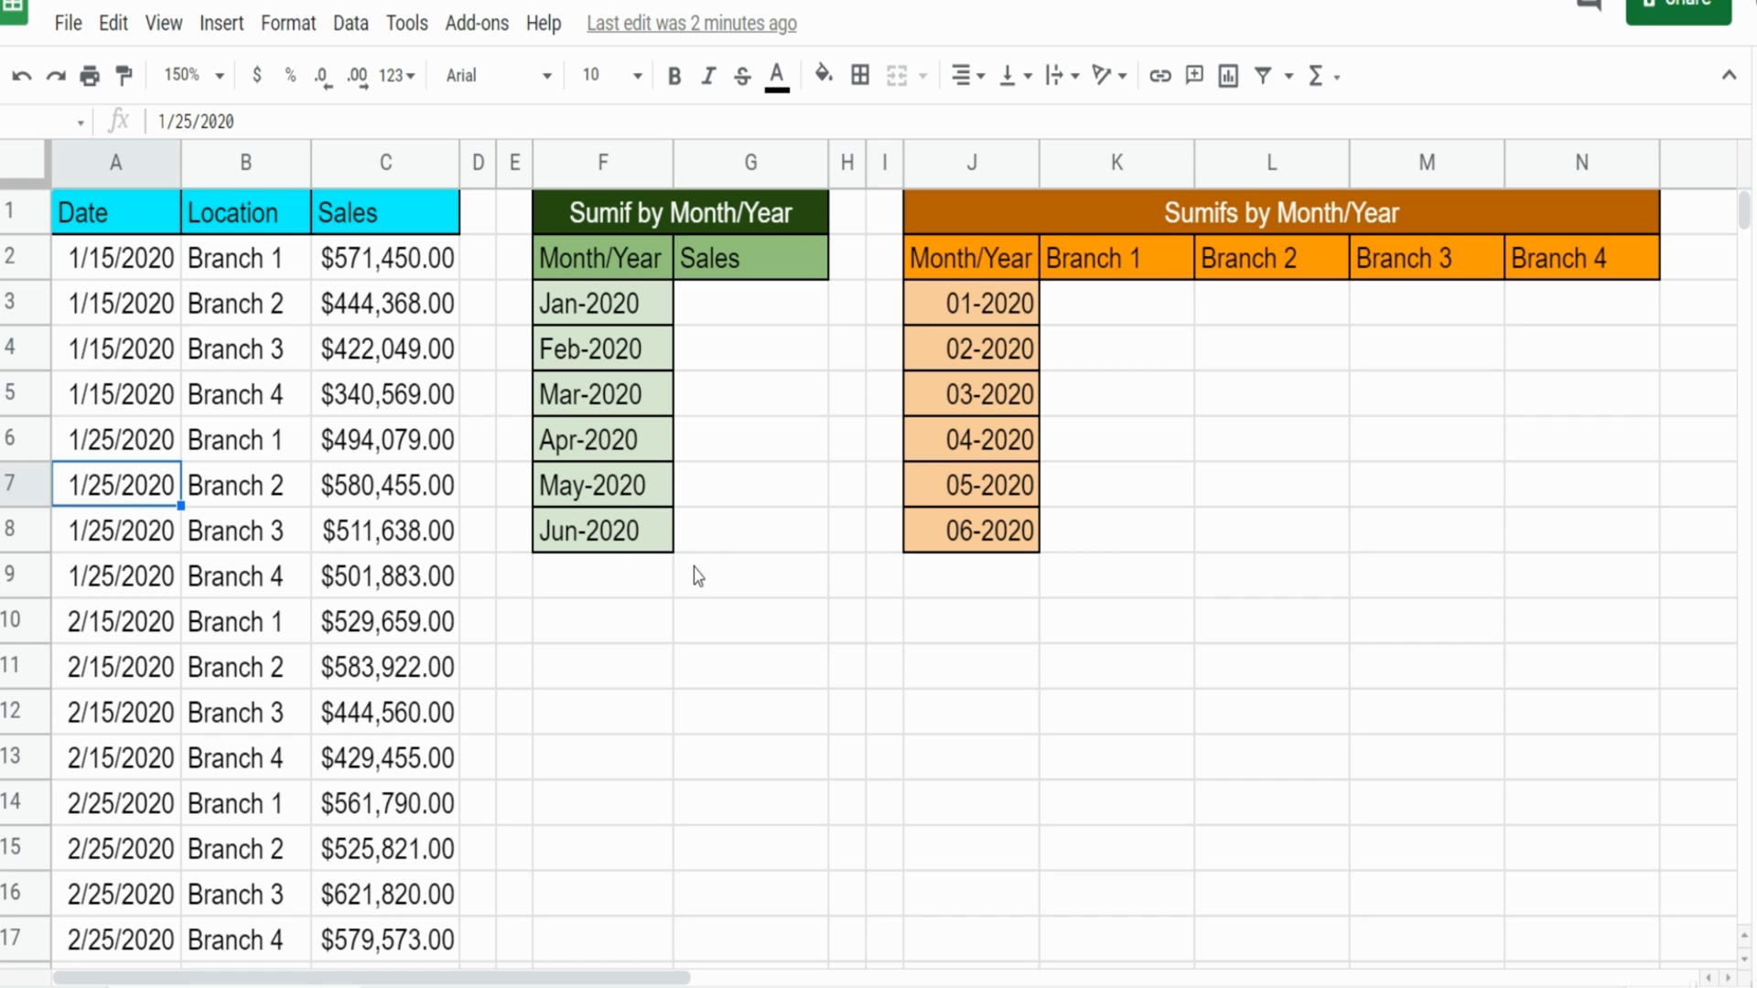
mouse_move(748, 319)
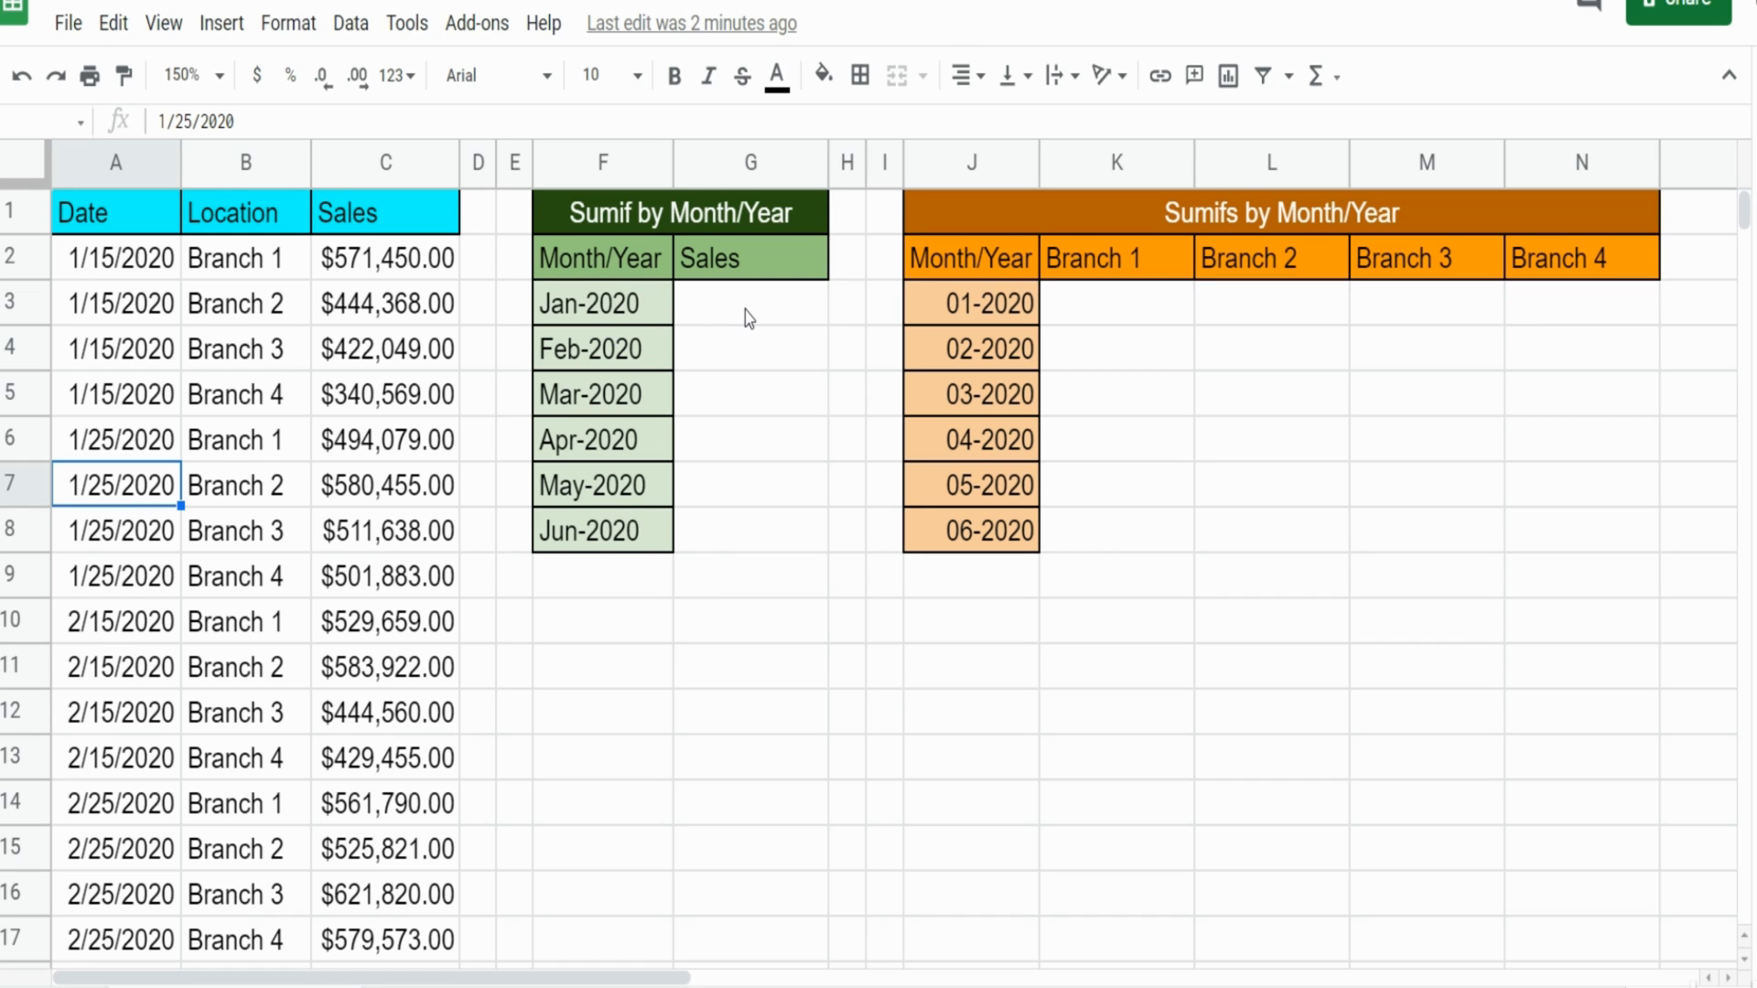
click(749, 303)
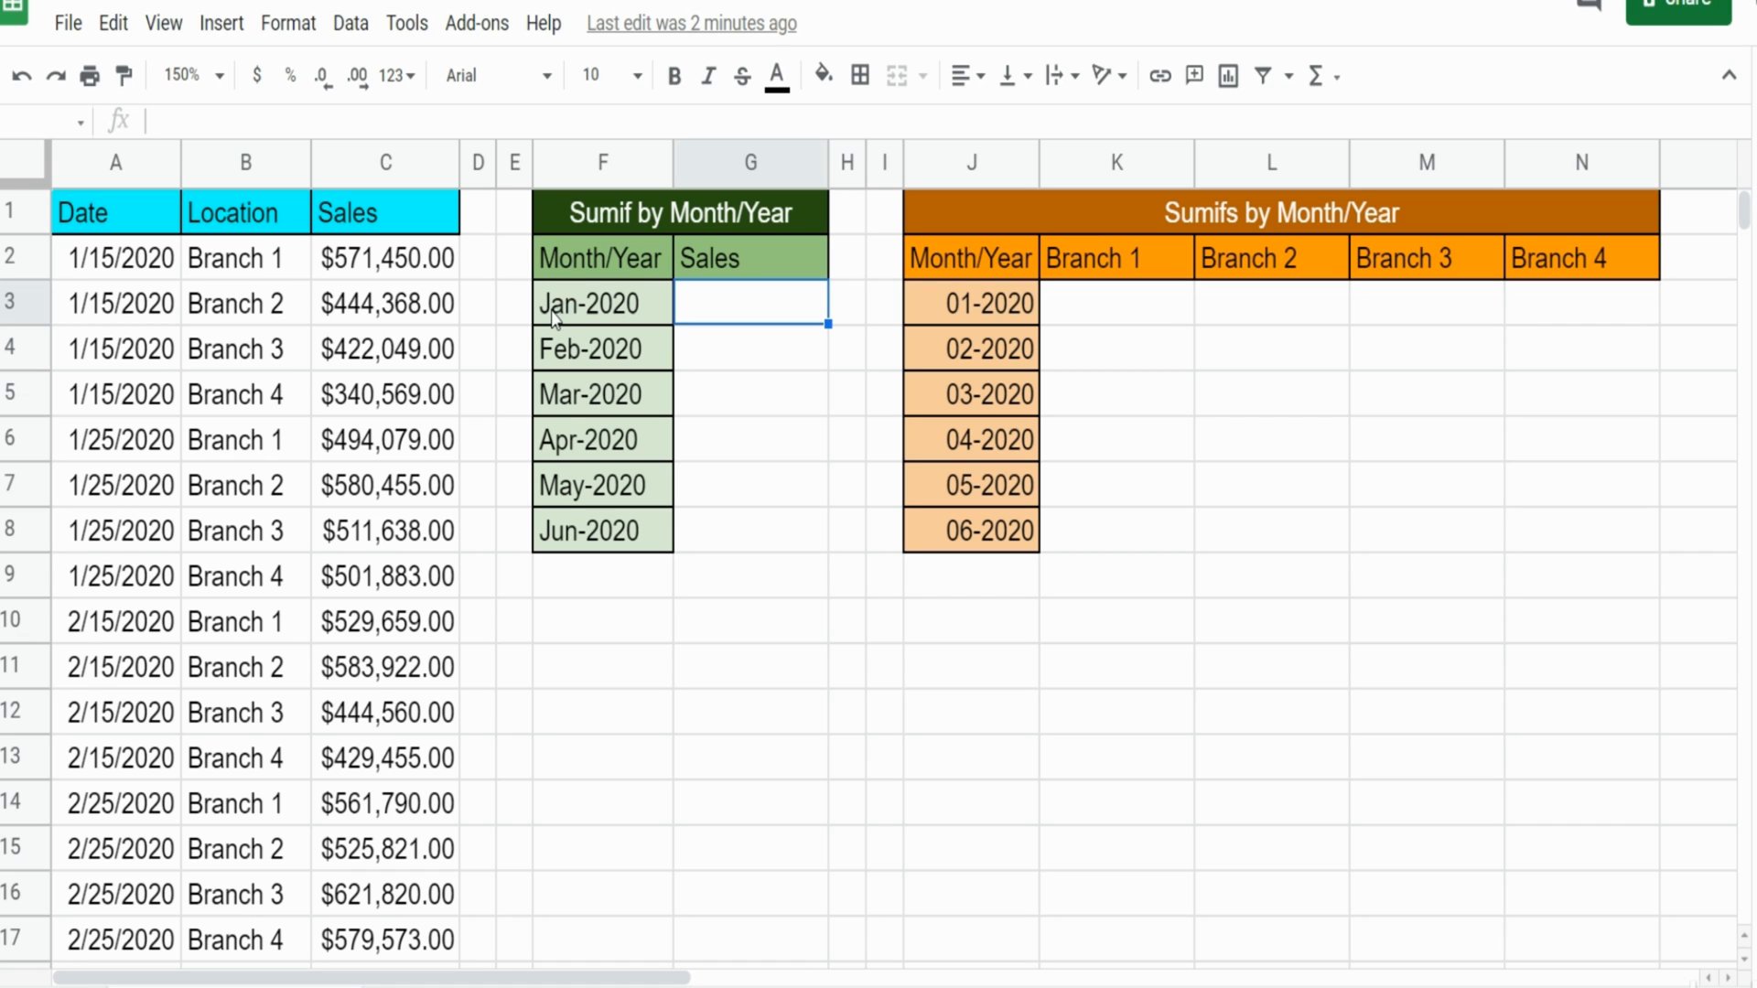
mouse_move(511, 373)
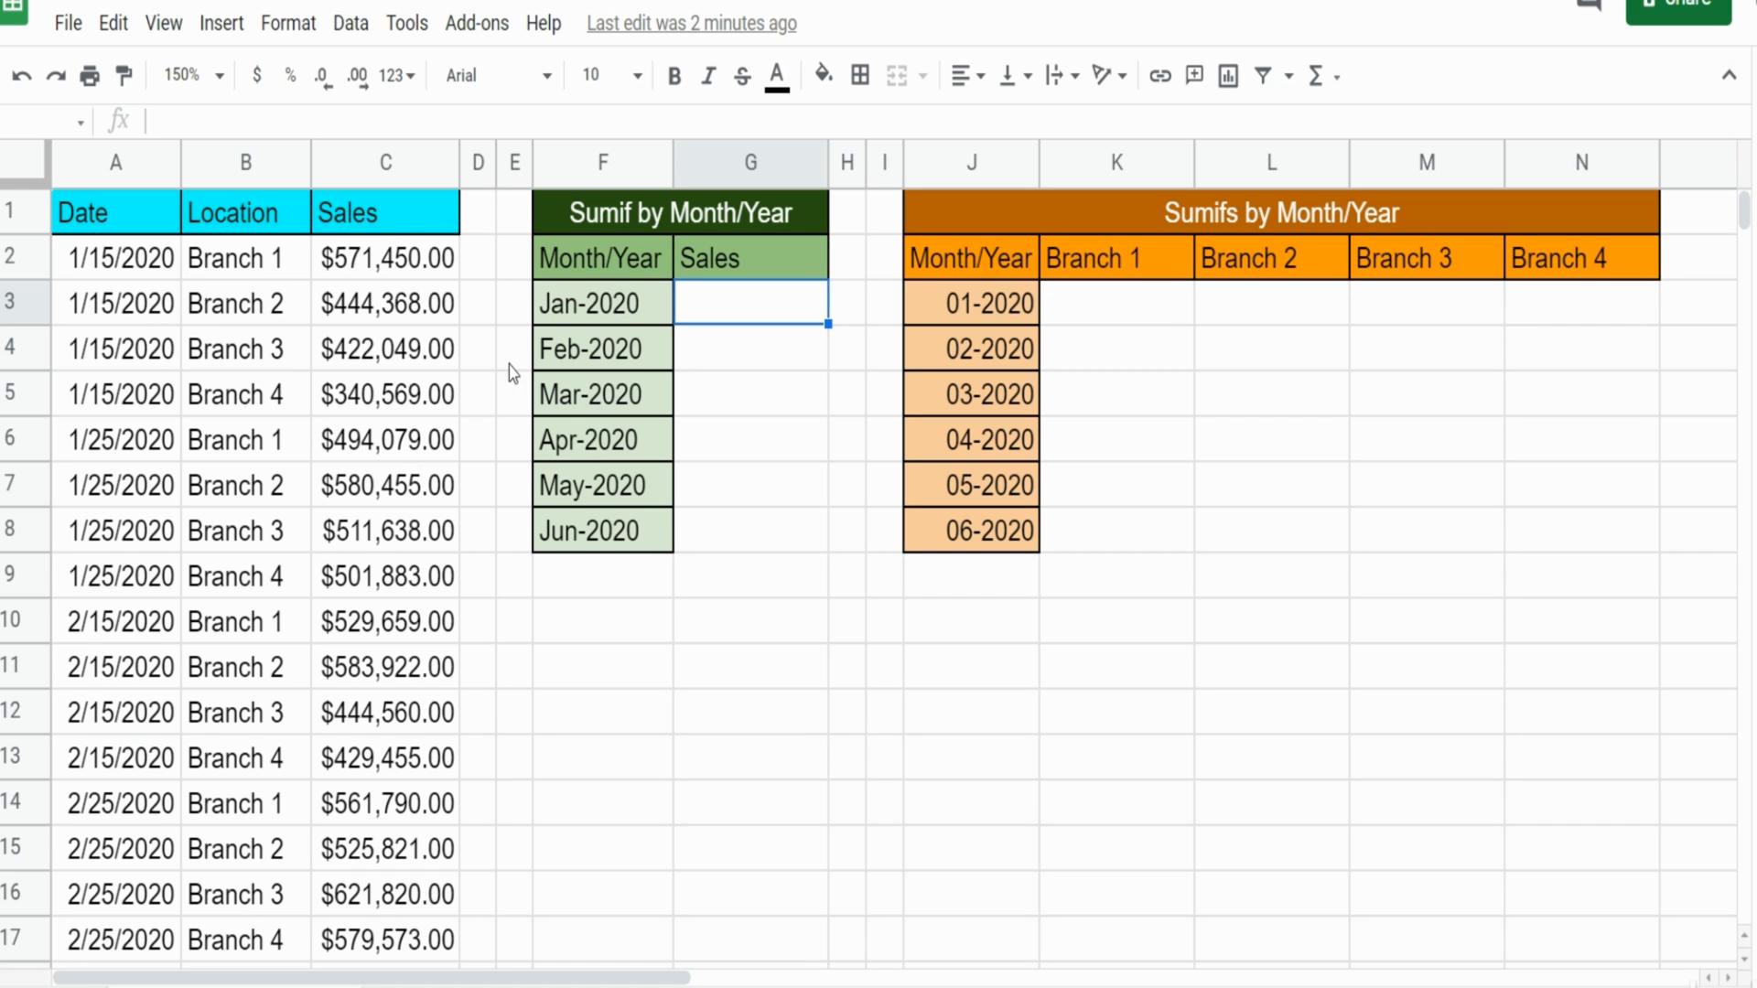
mouse_move(624, 330)
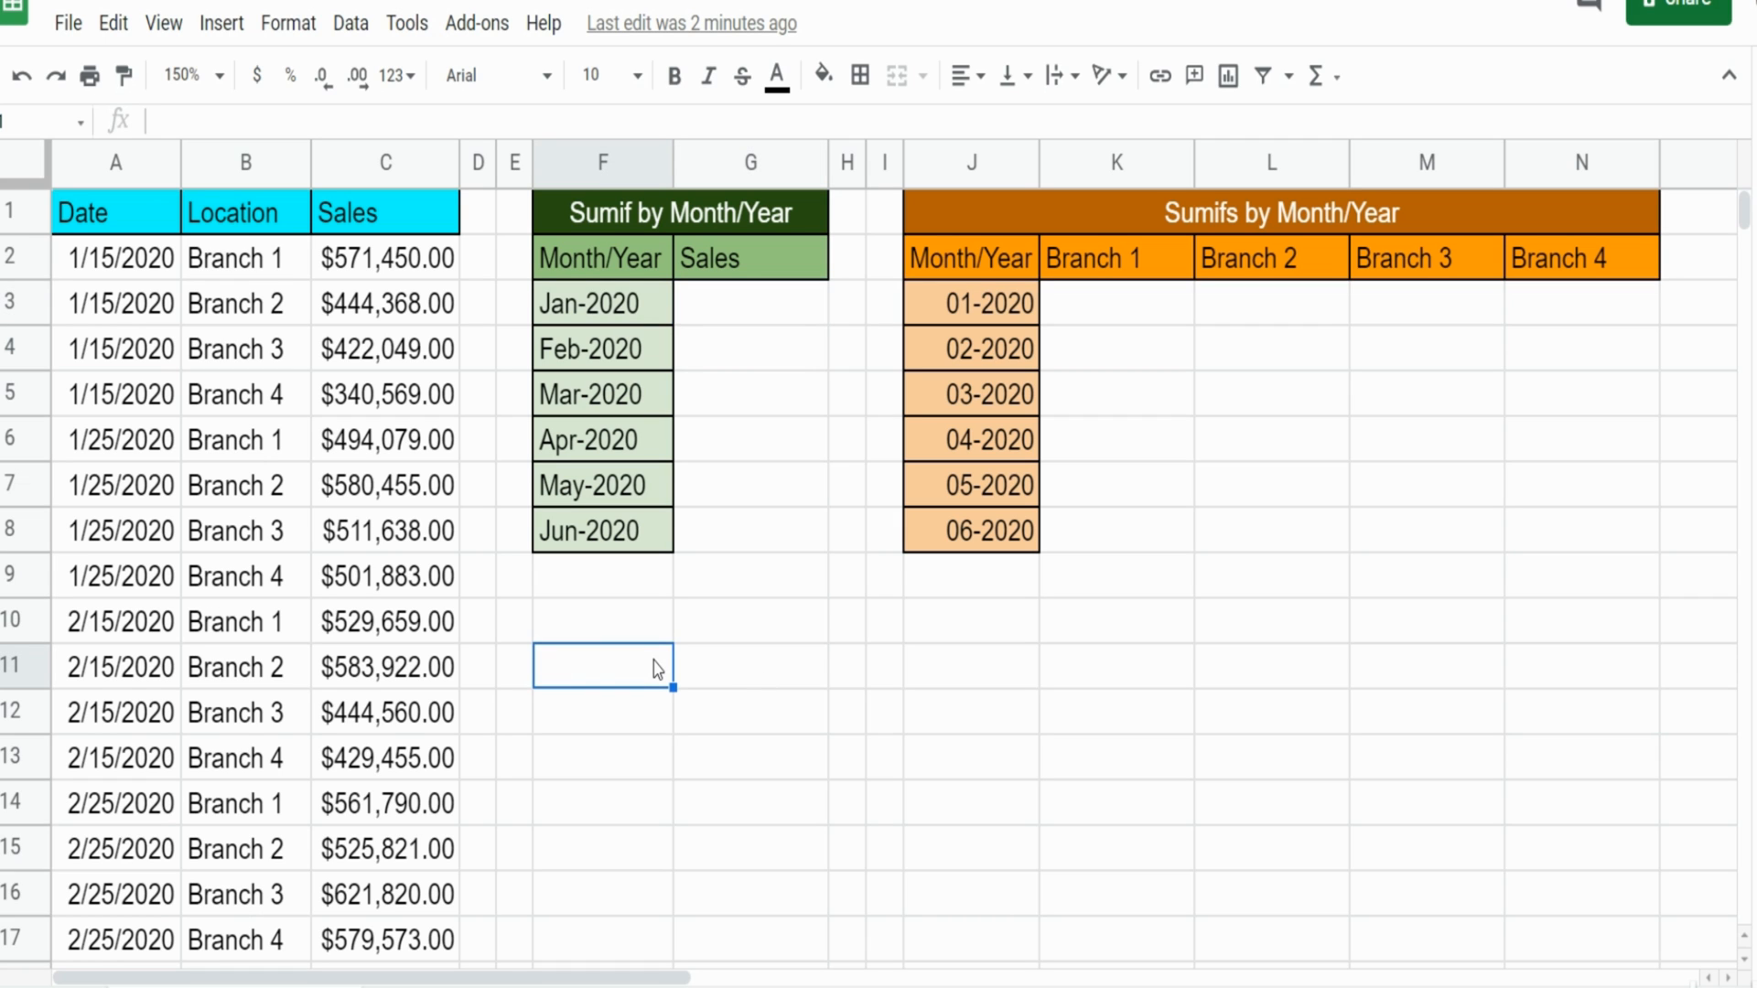
Enter a test =TEXT(A11,"MMM-YYYY") formula in F11 showing Feb-2020 and review it
click(115, 667)
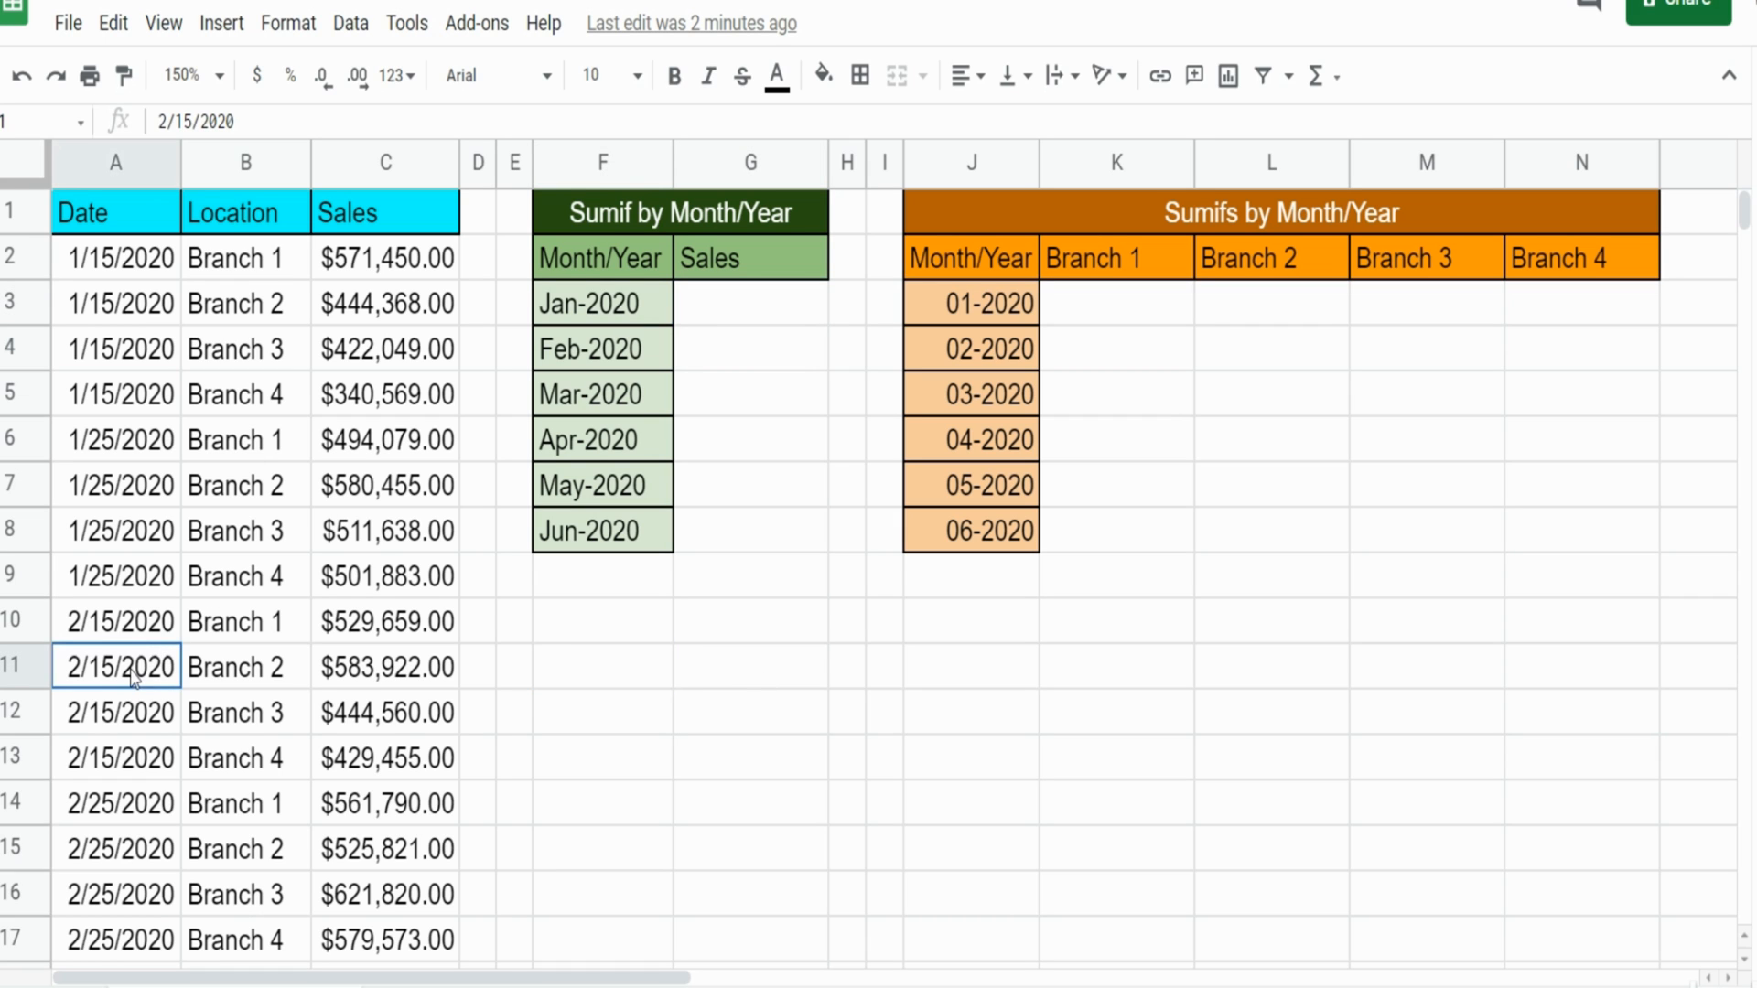
text(=)
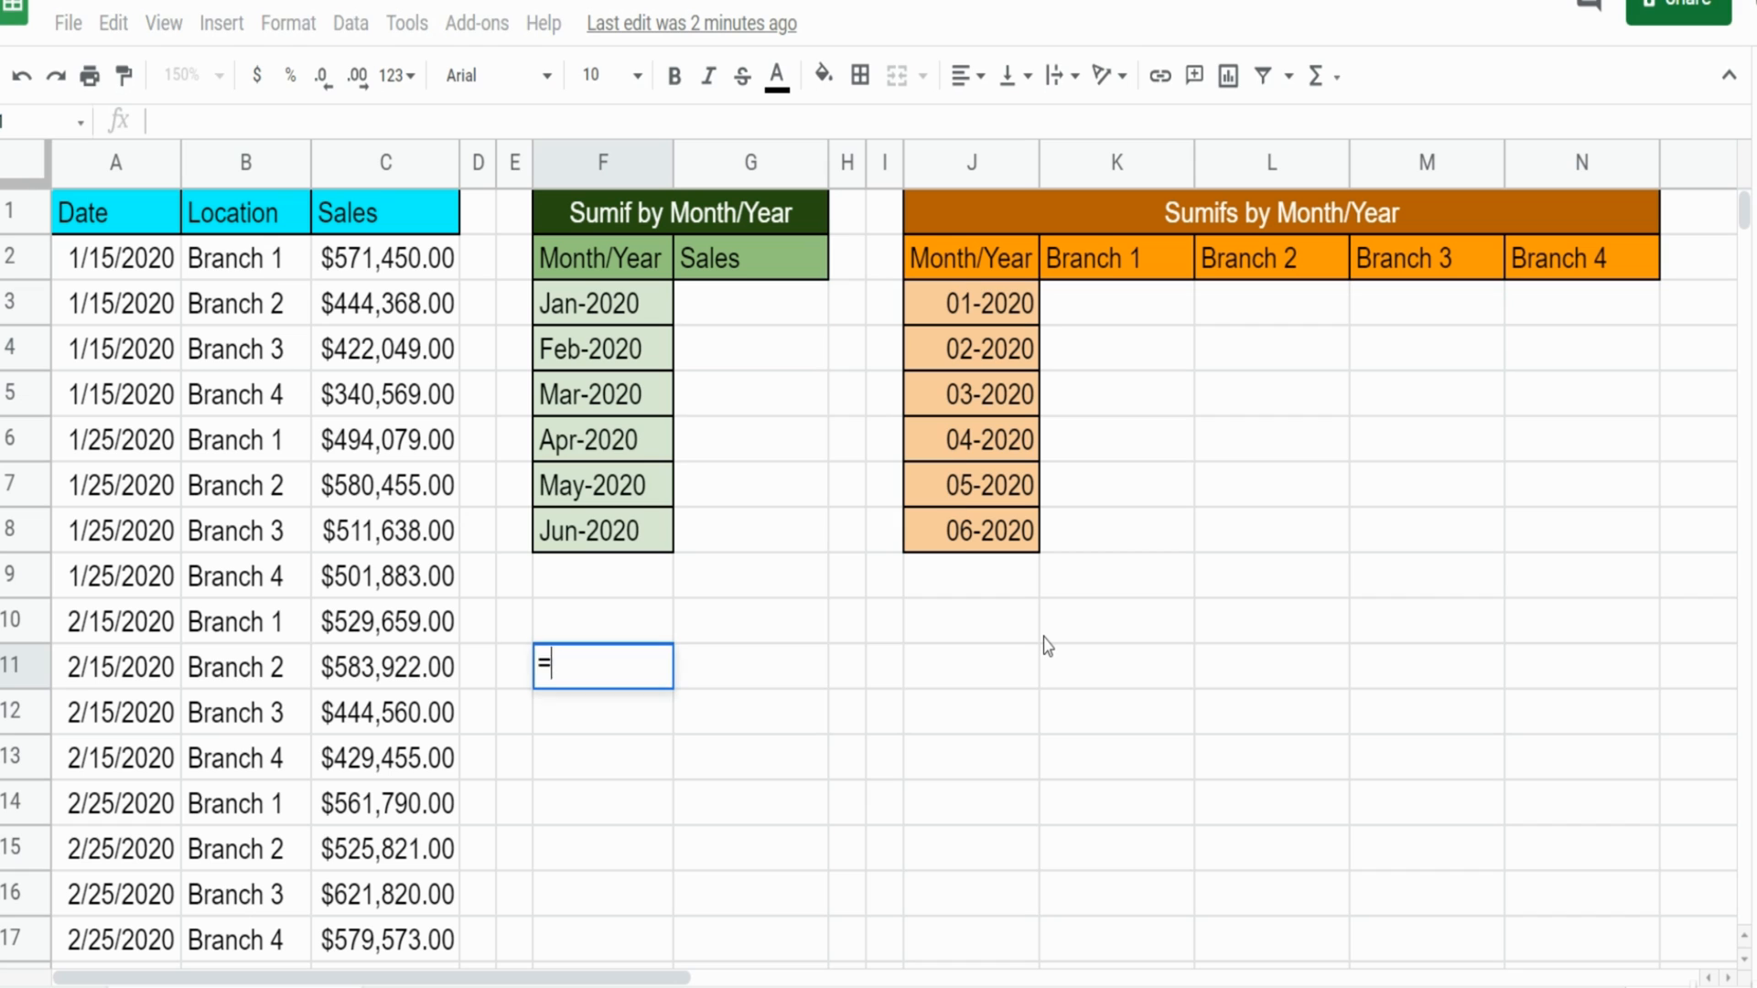
text(Text()
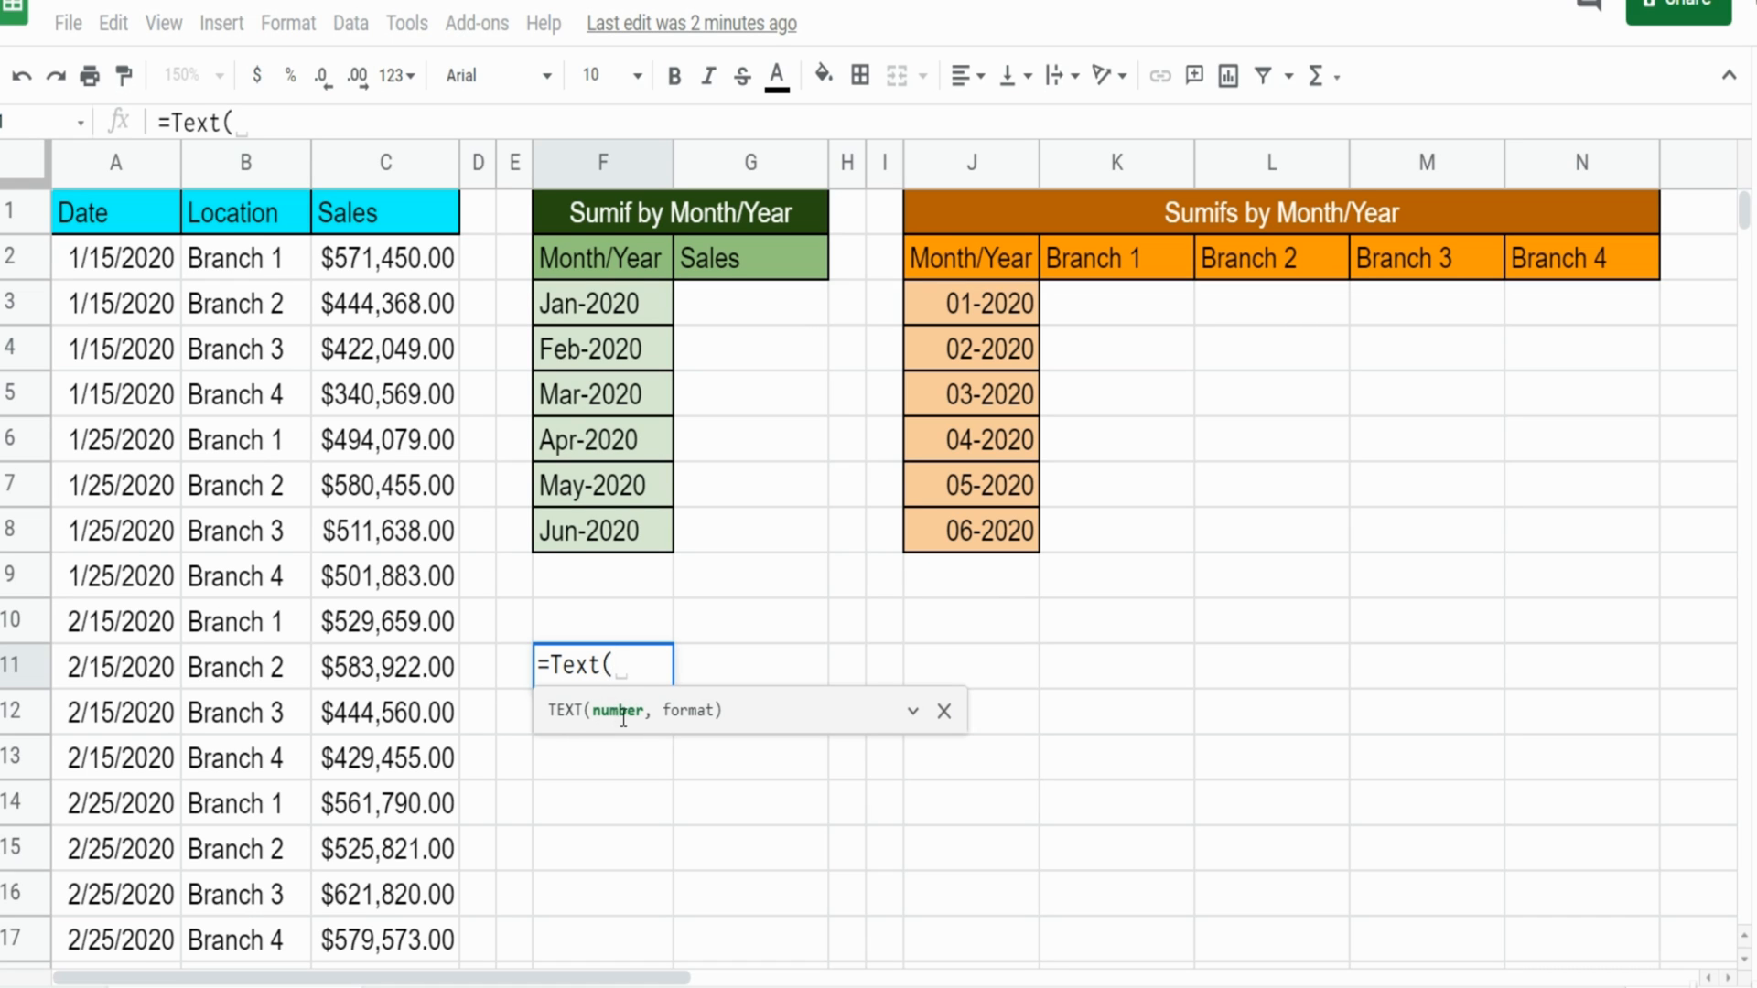
mouse_move(137, 669)
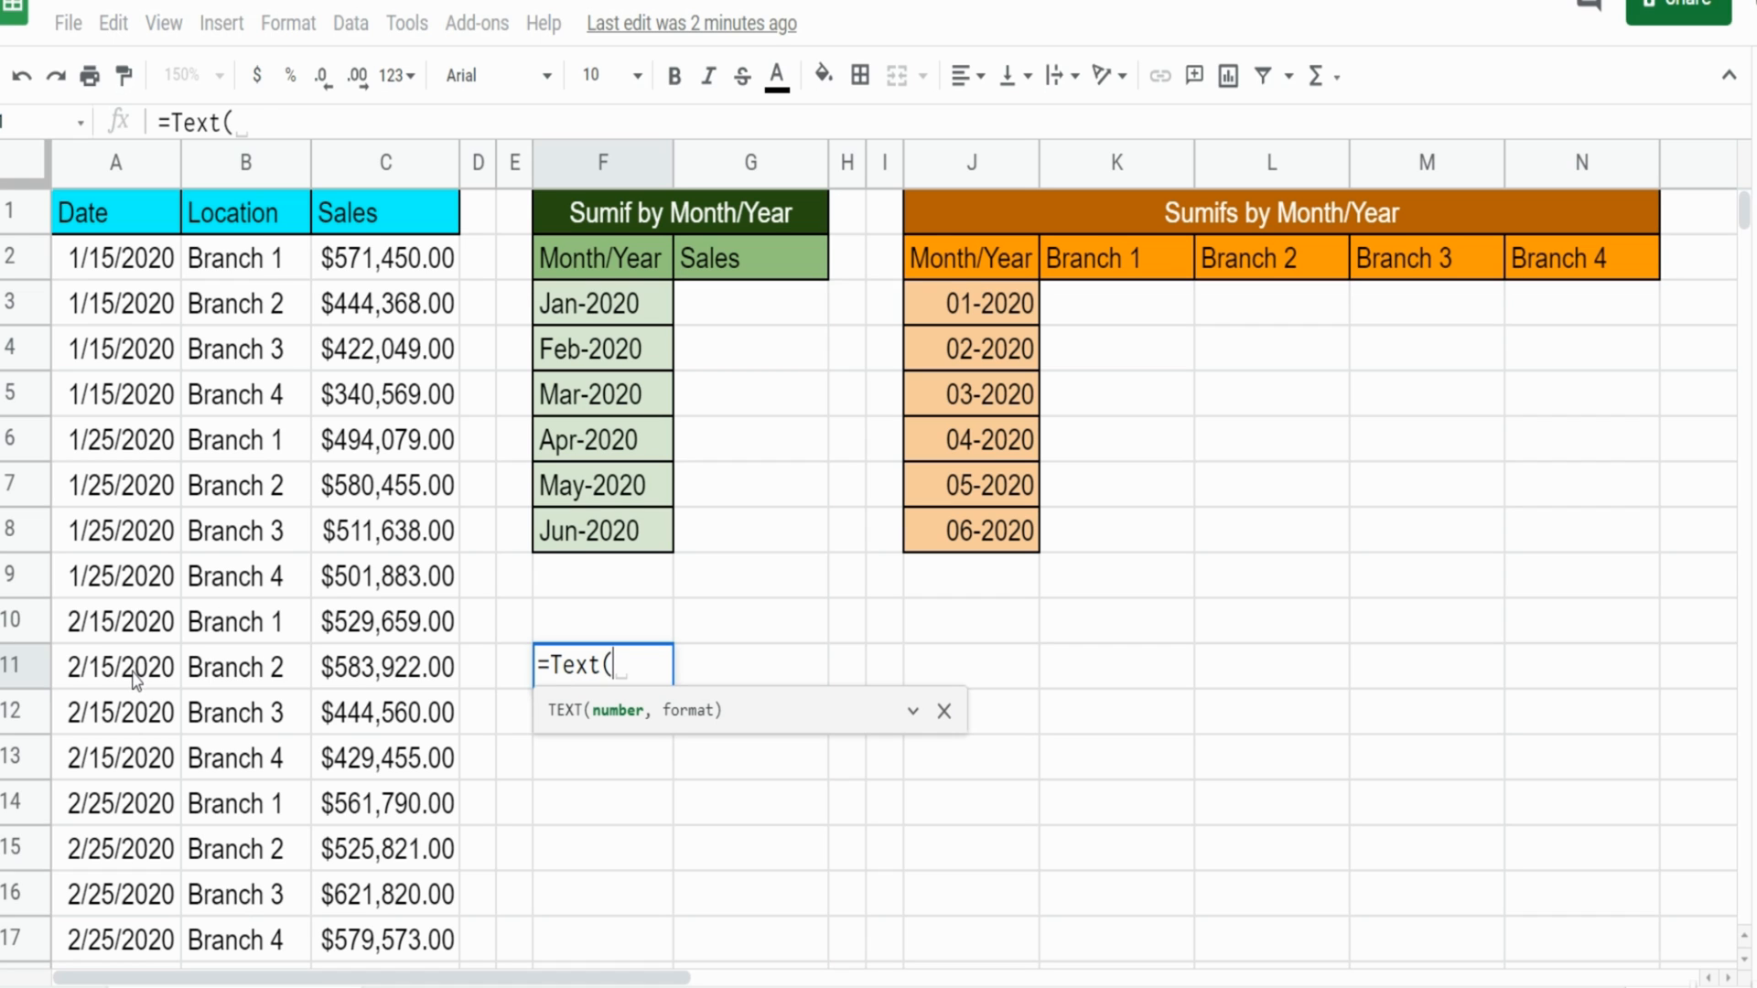
click(116, 667)
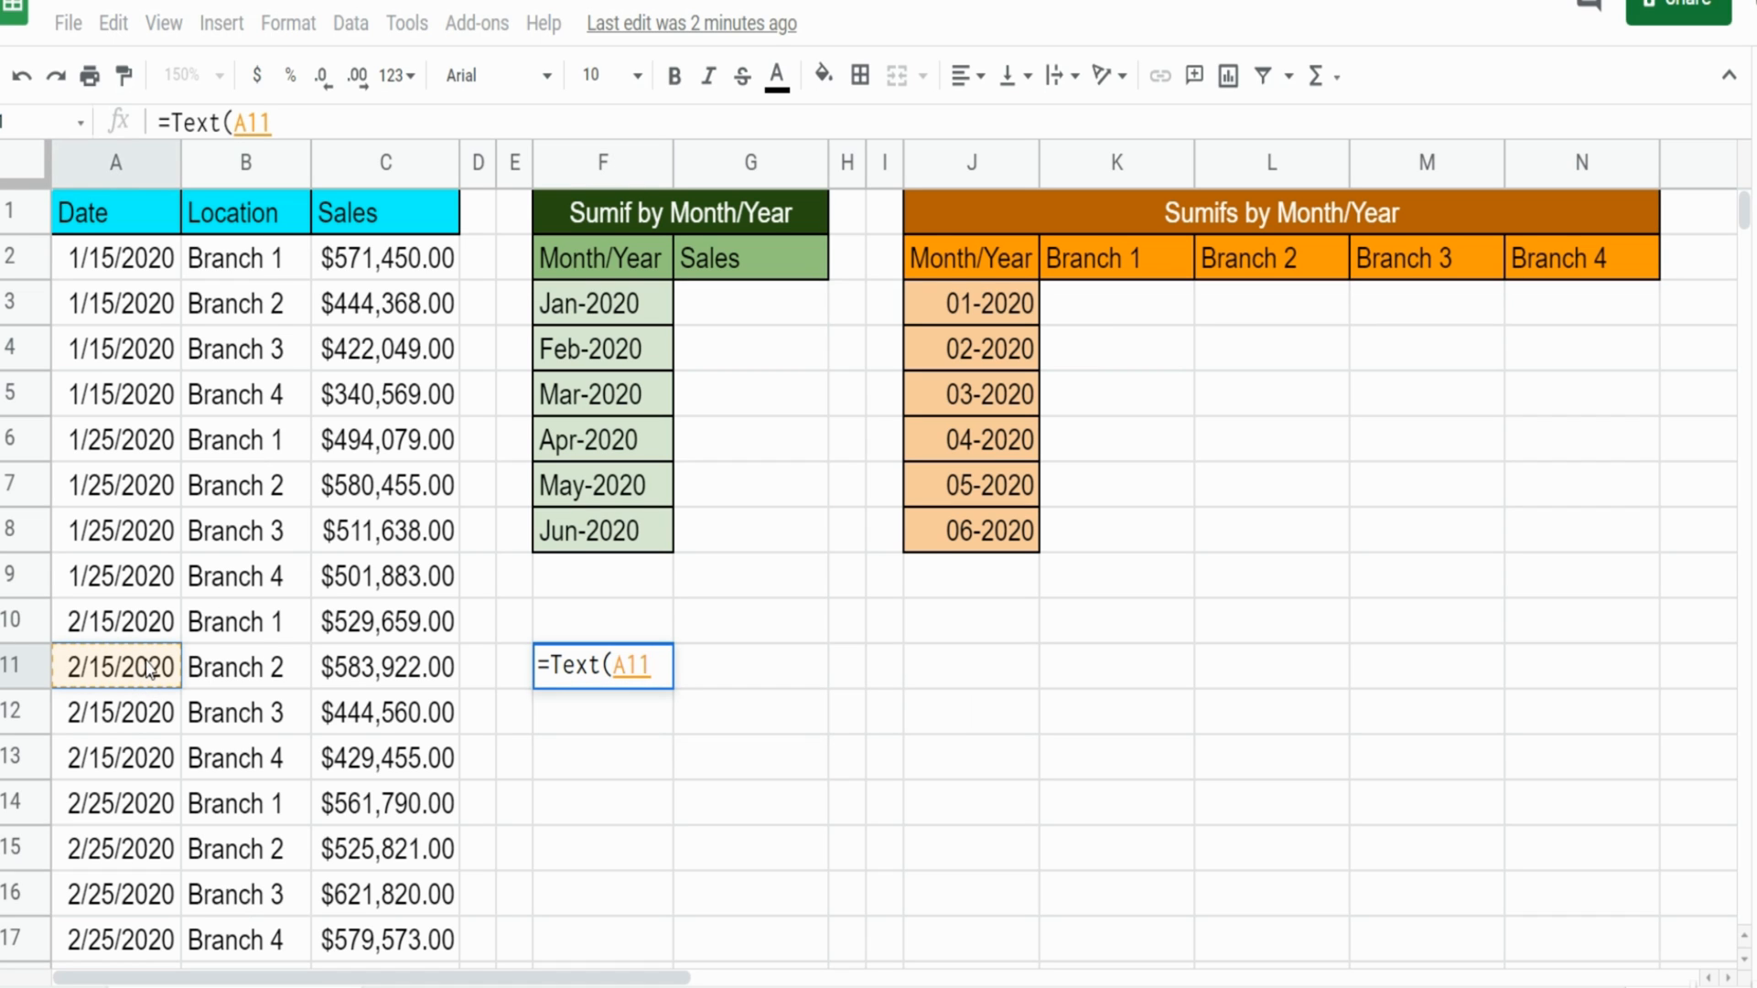
text(,)
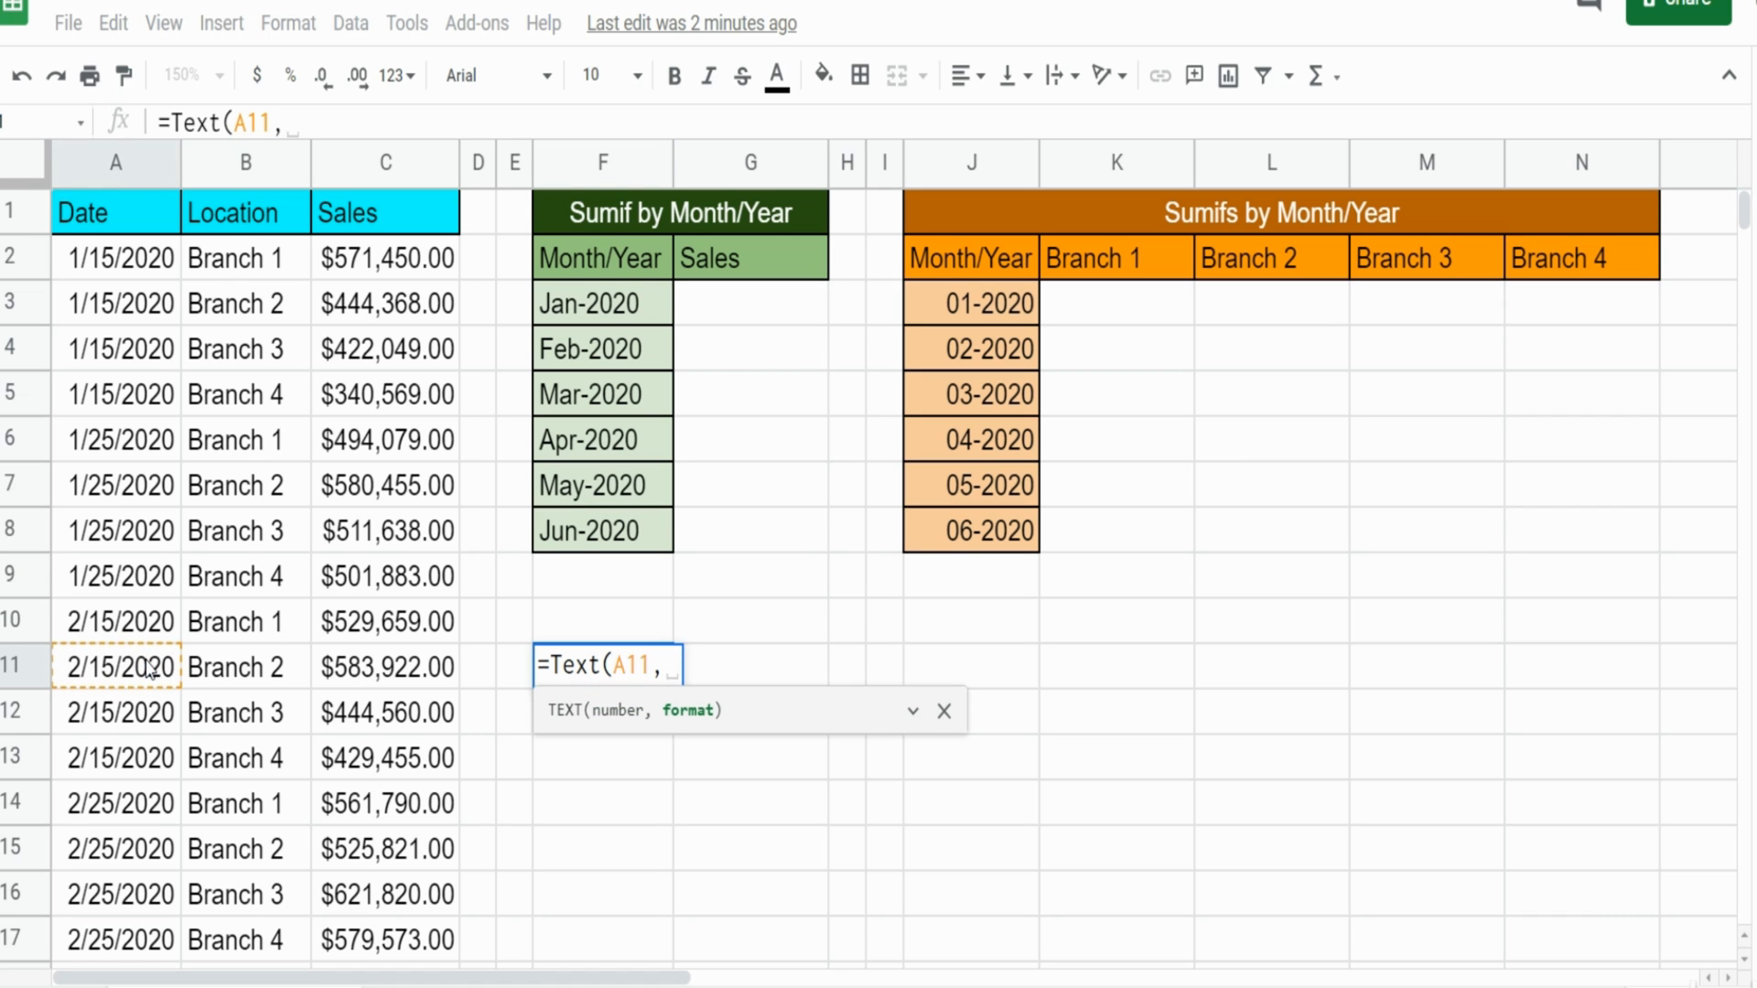
text("MMM-)
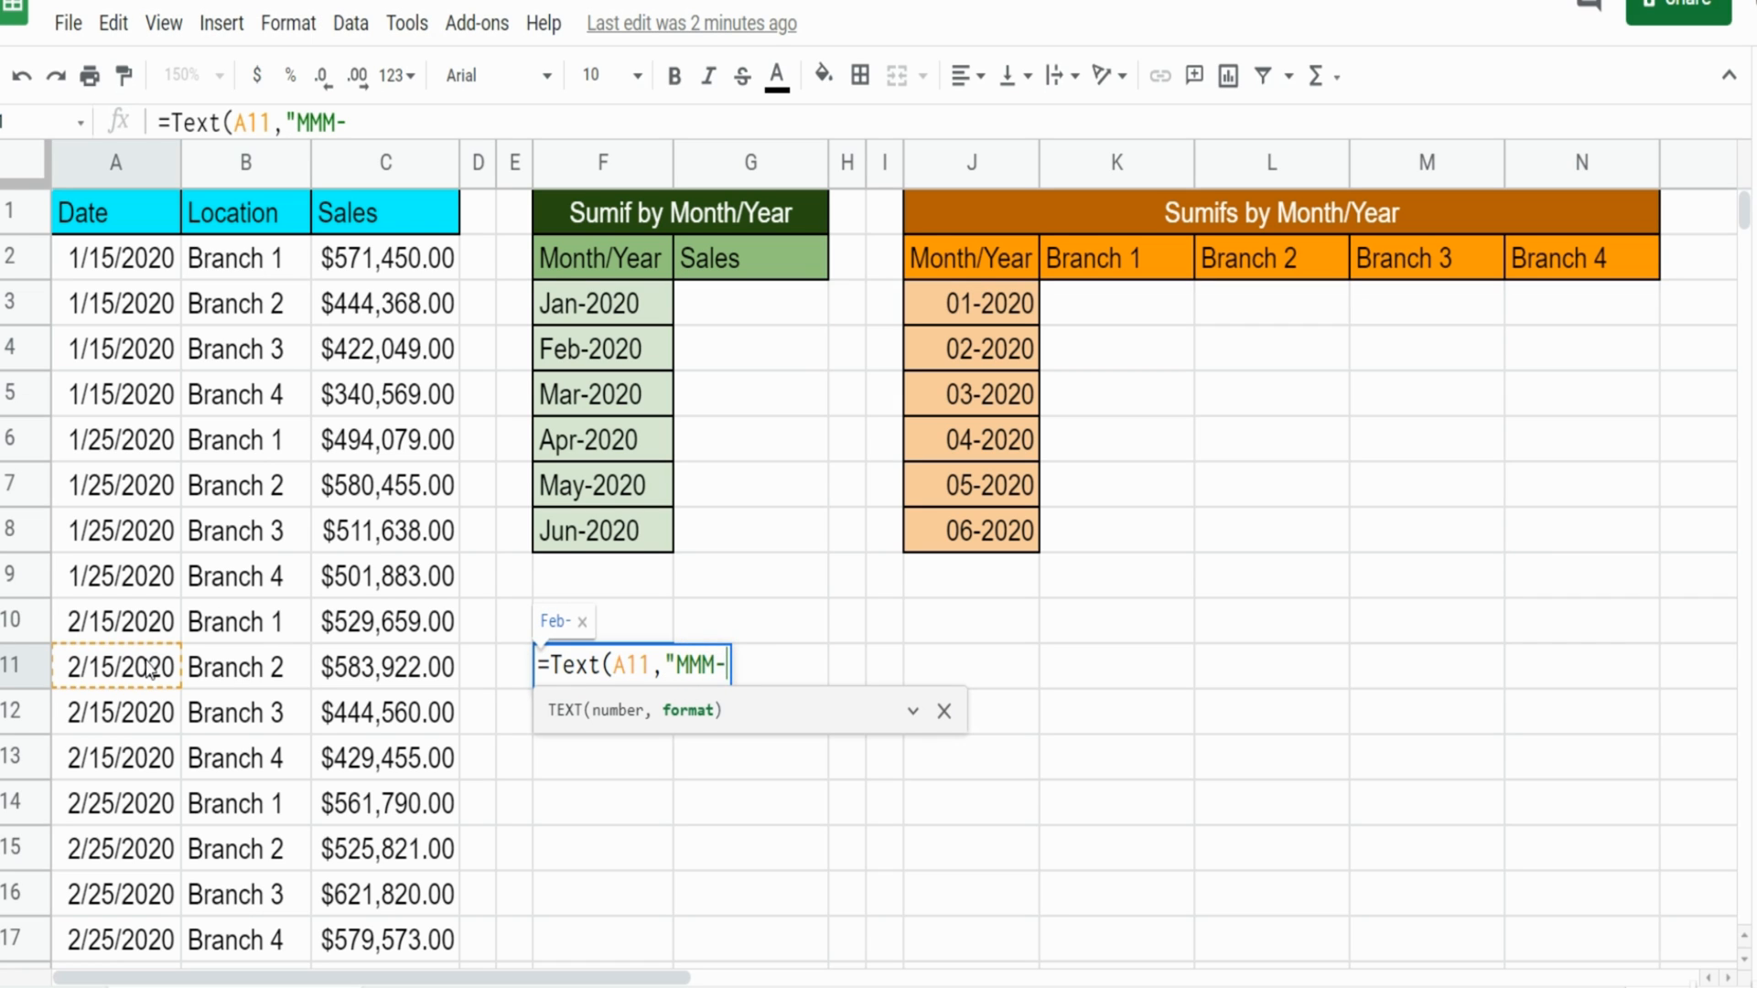
text(YYYY)
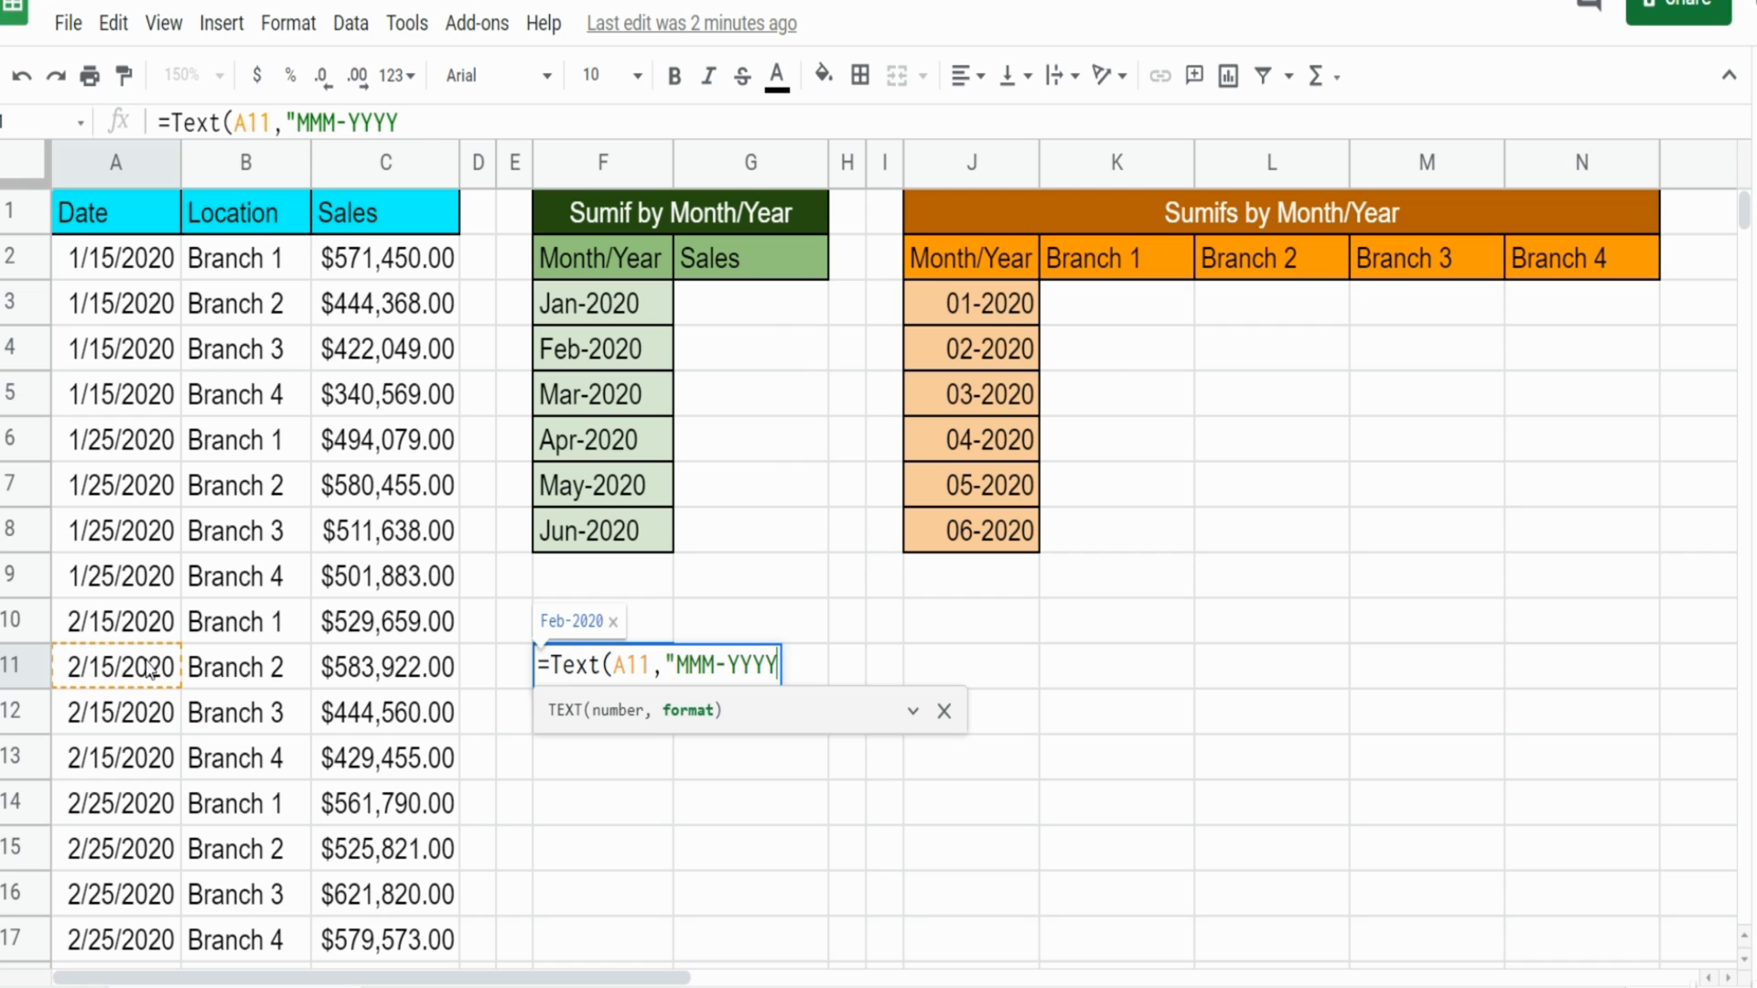
key(enter)
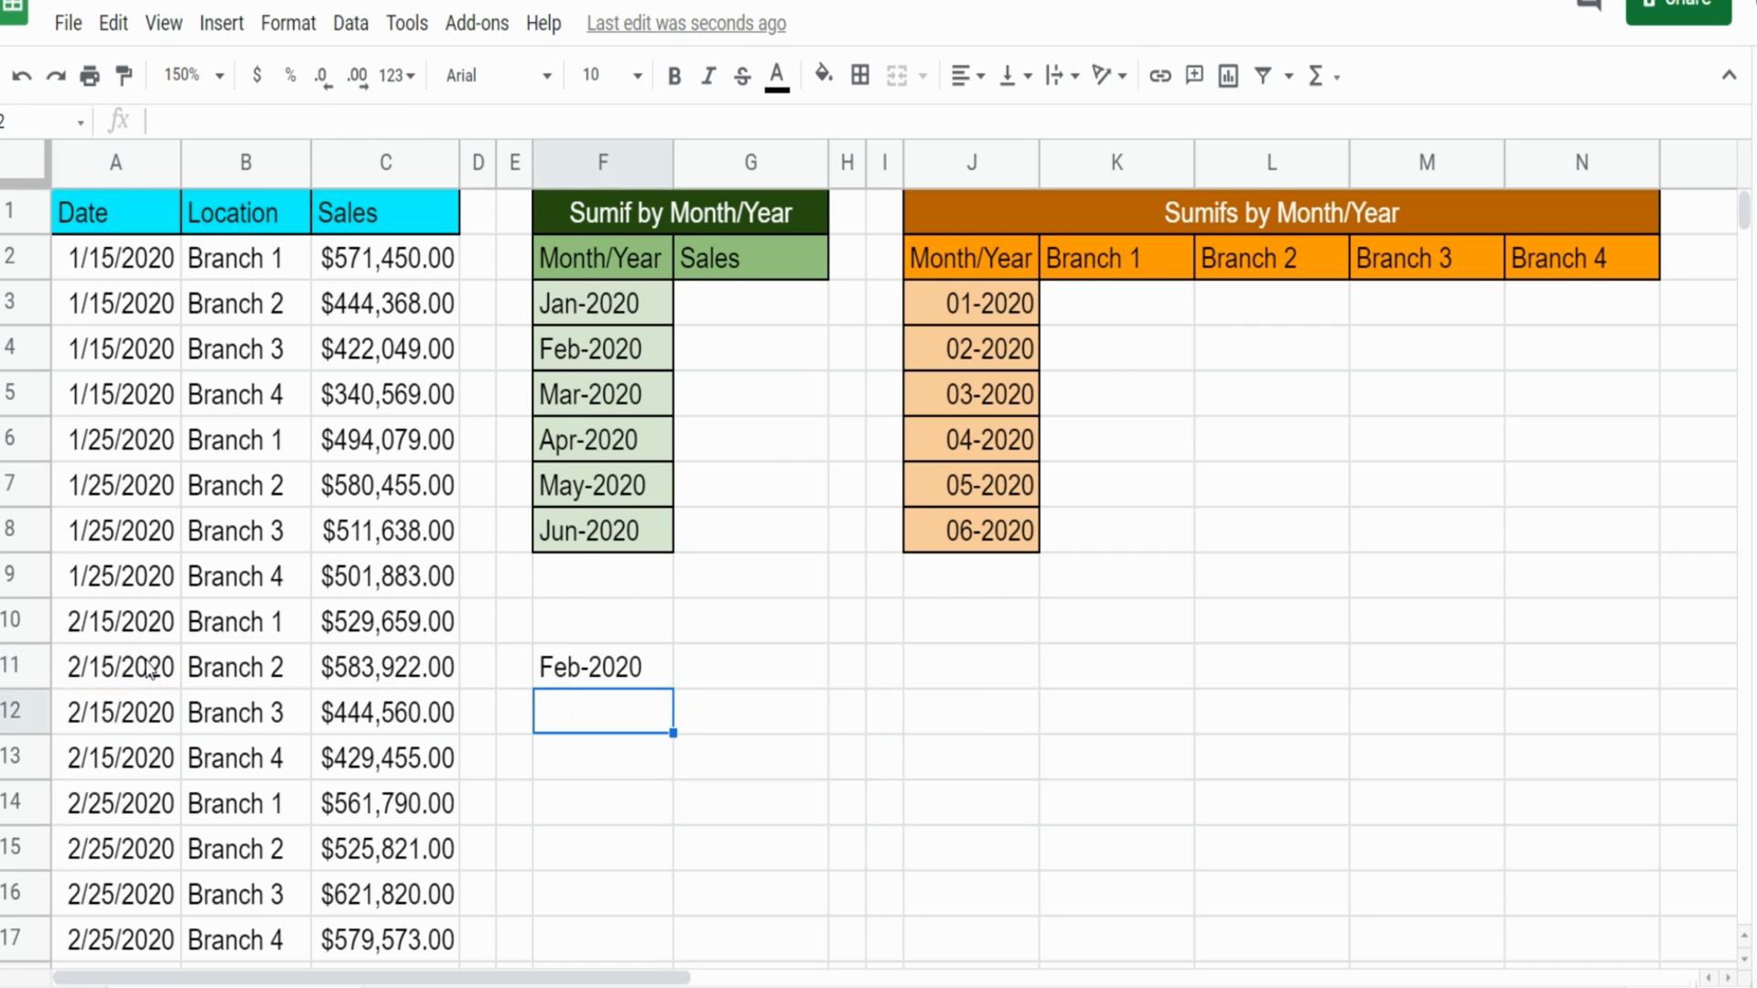
click(602, 666)
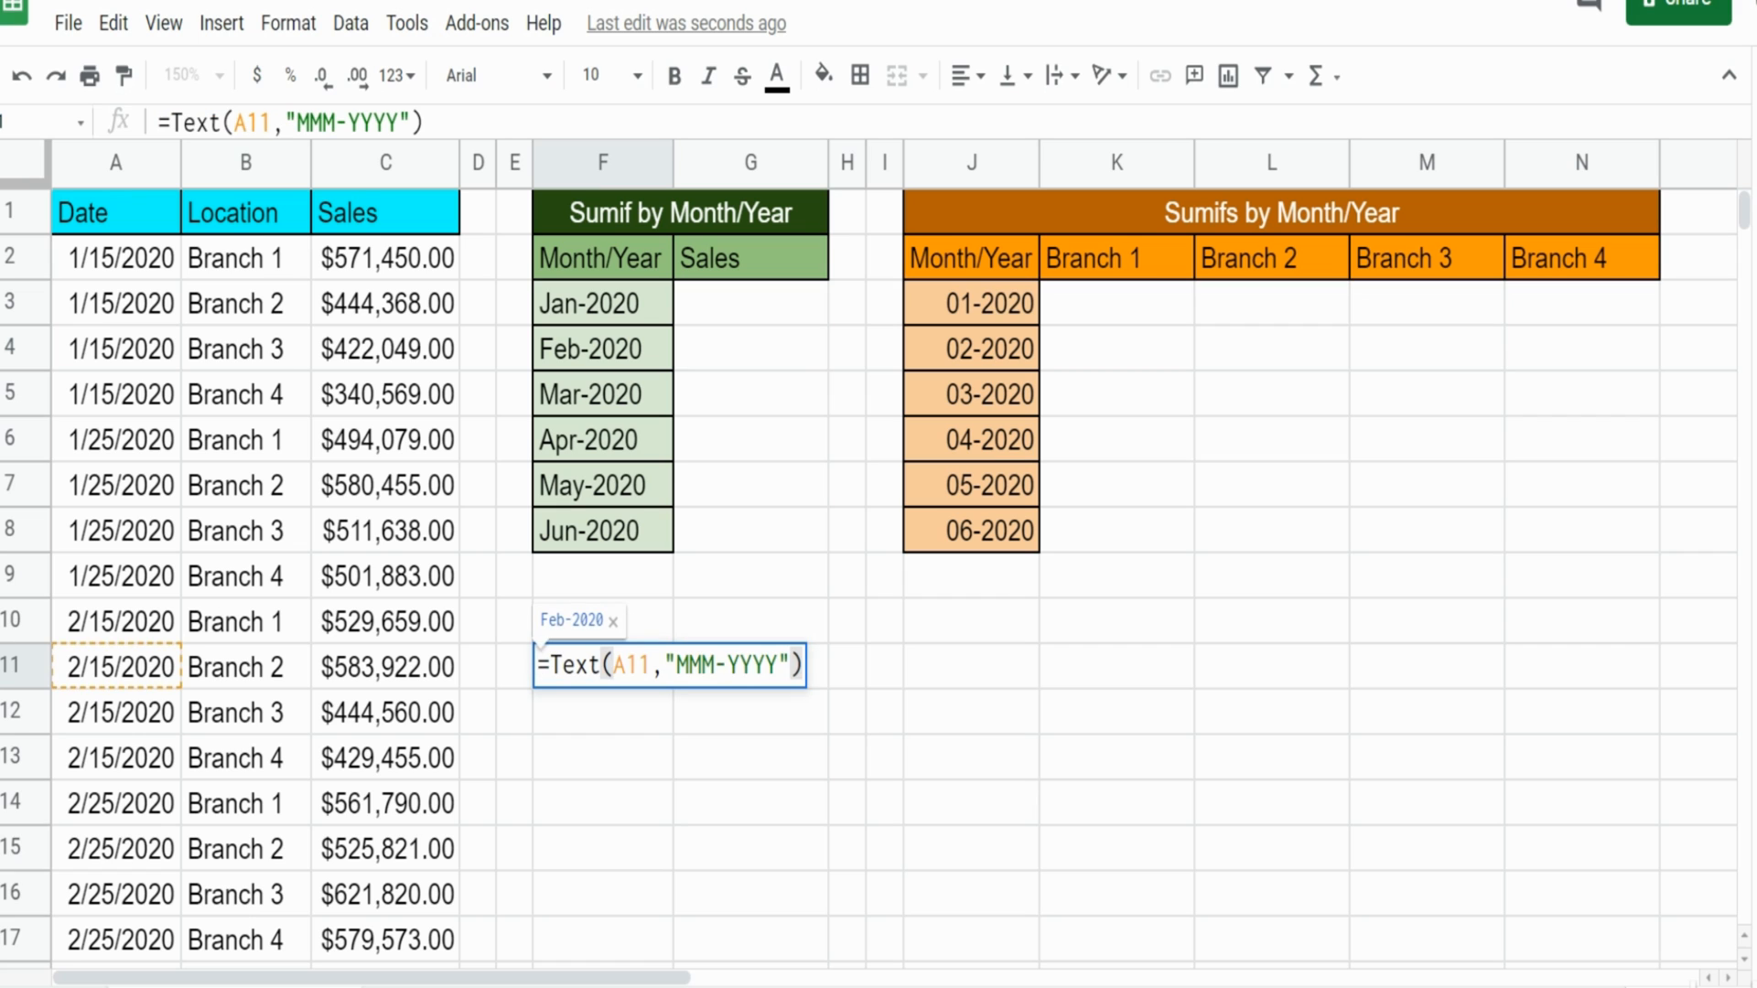
key(Enter)
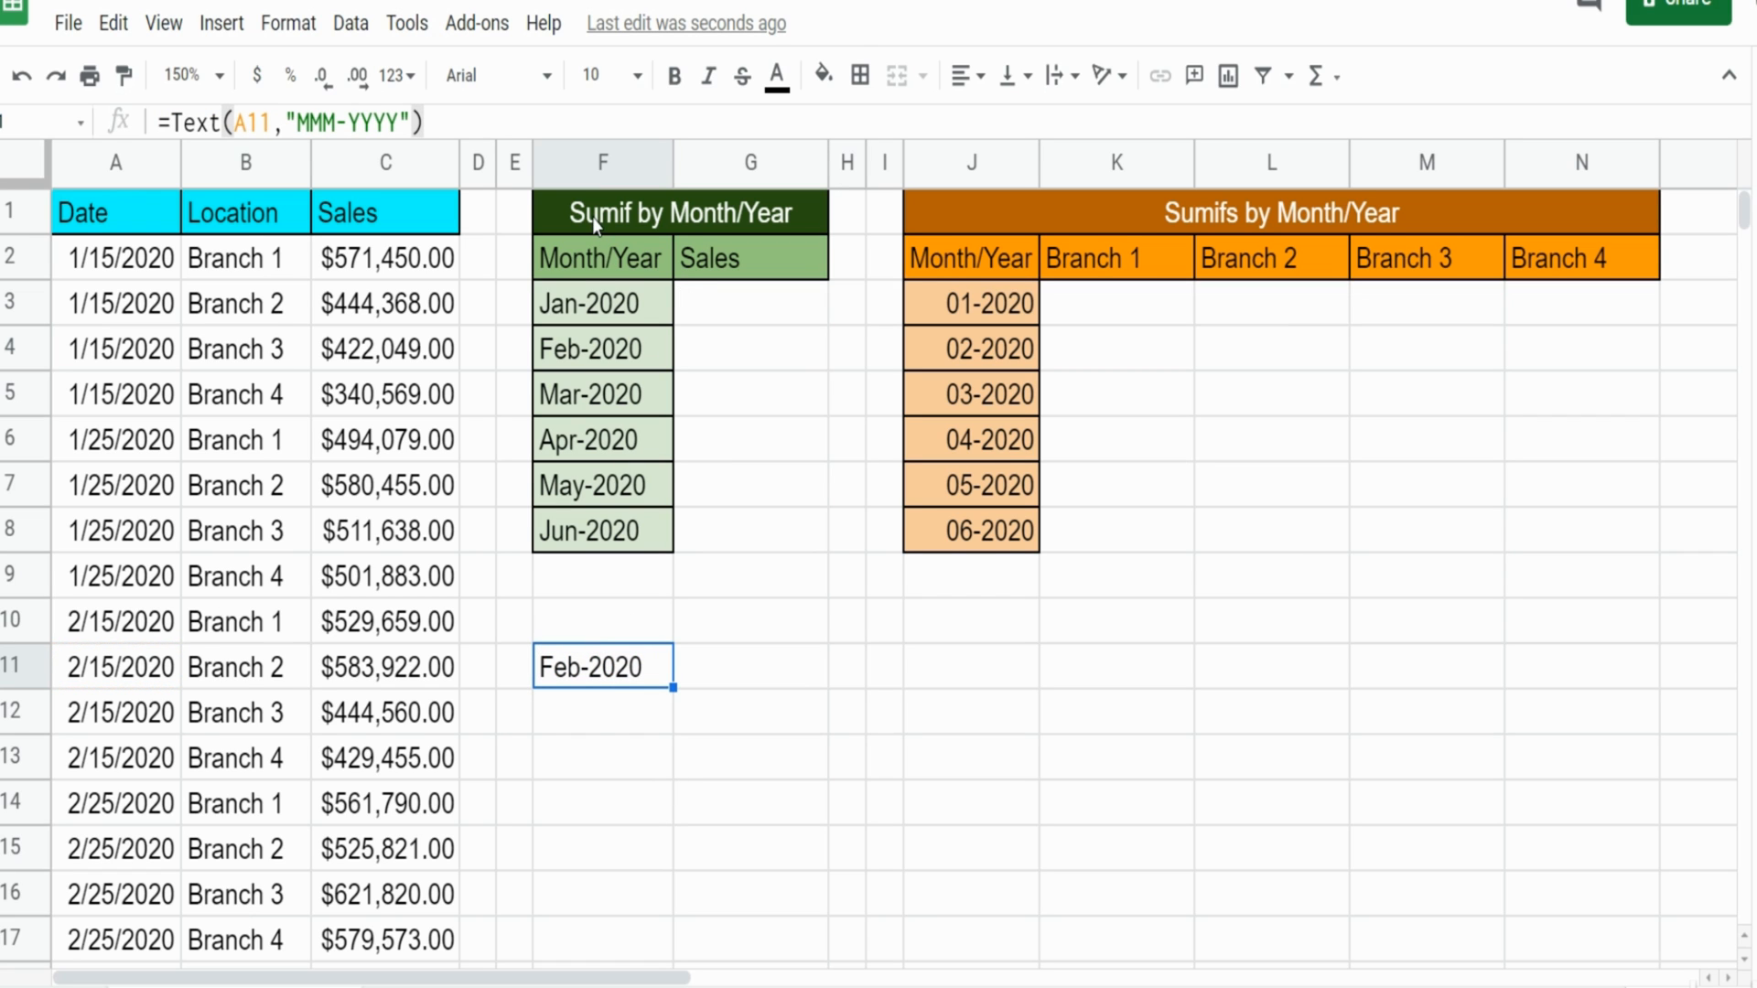
mouse_move(641, 745)
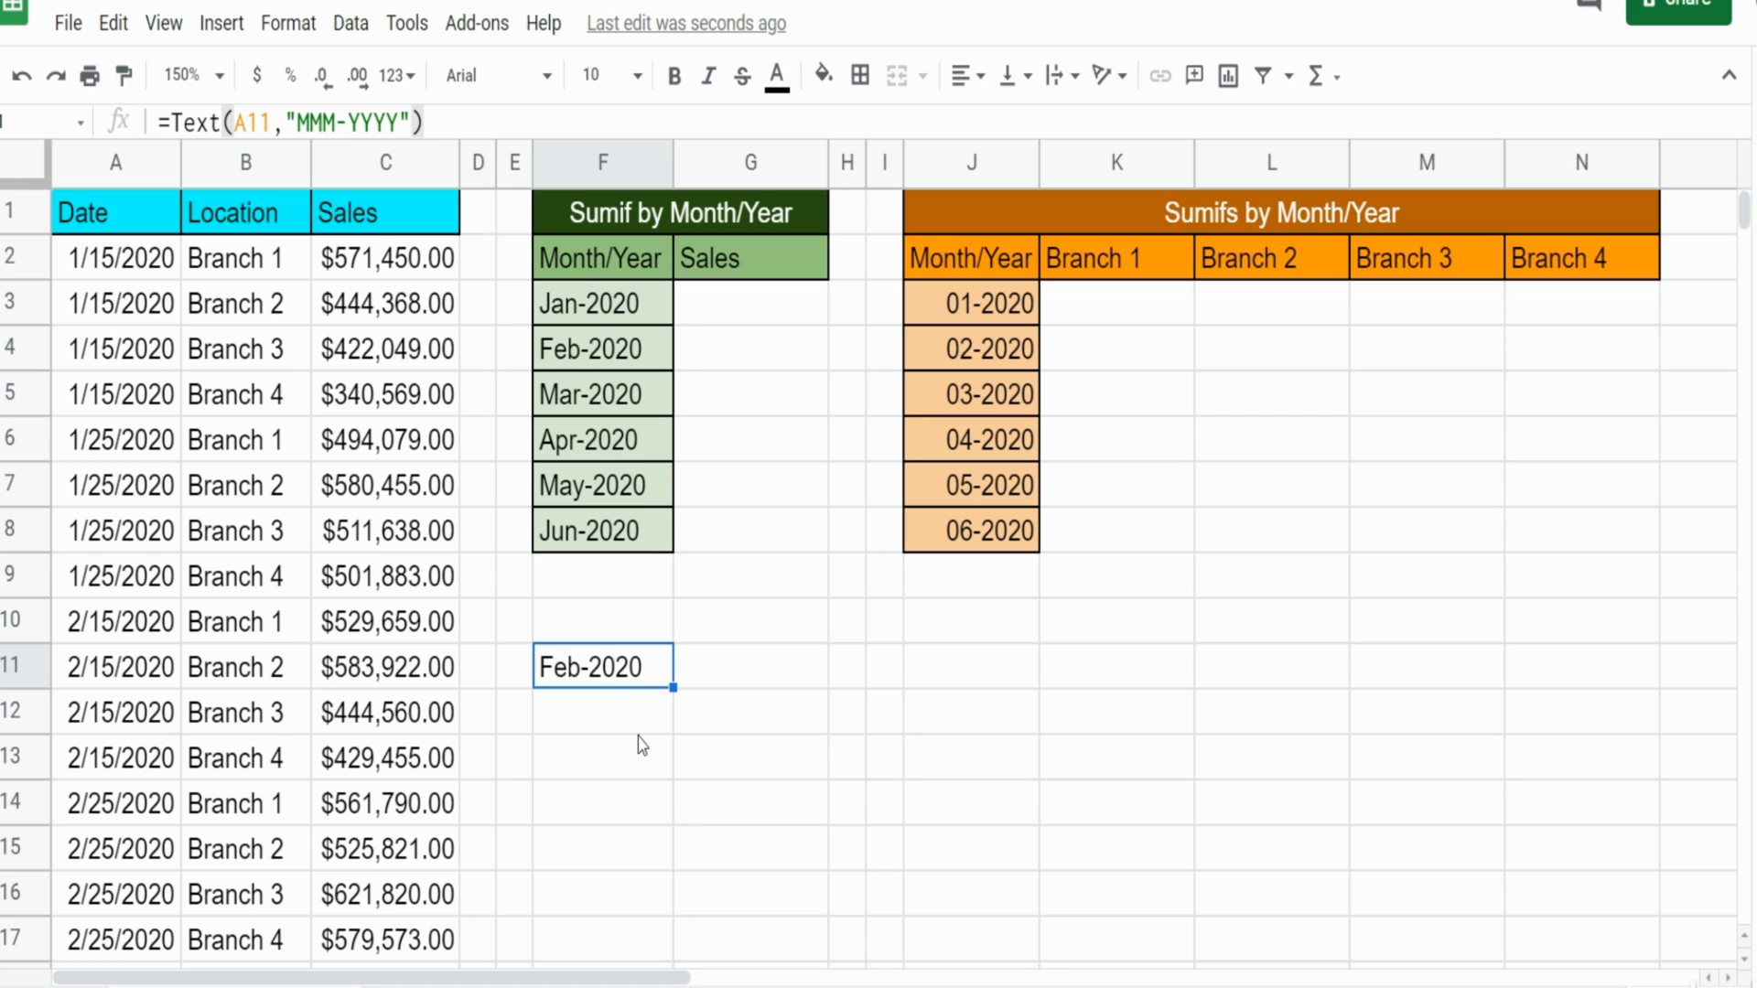
mouse_move(630, 686)
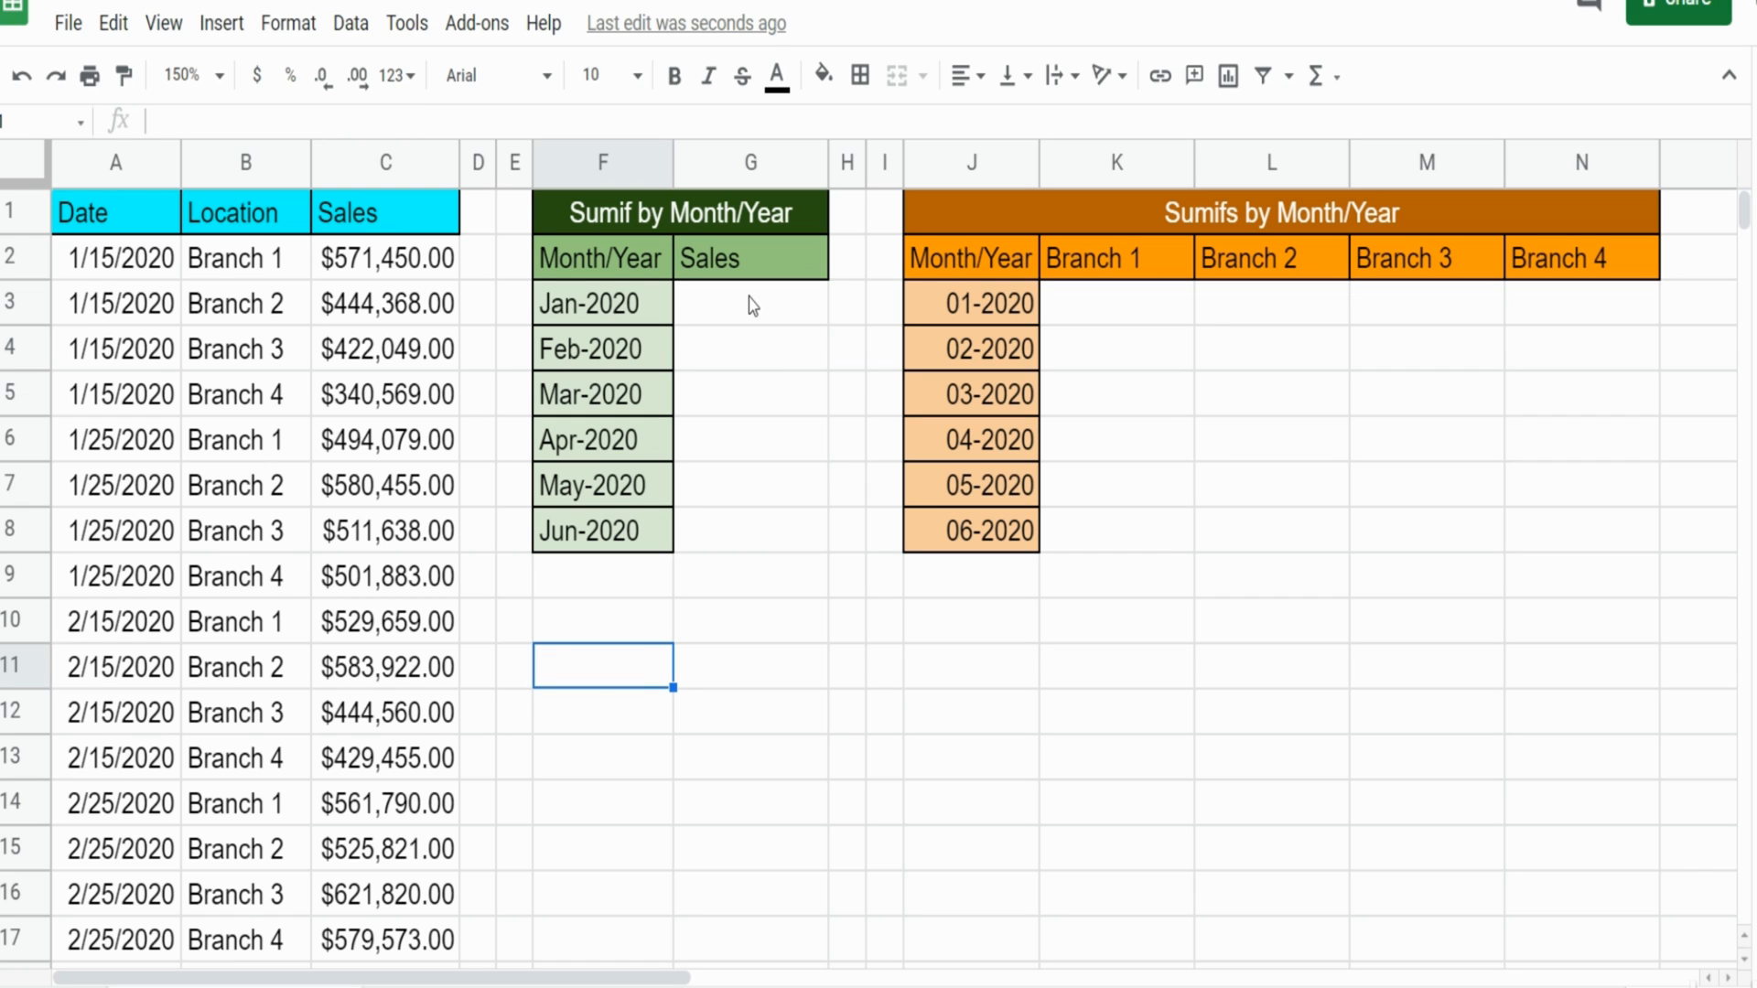
Start G3's SUMIF with ARRAYFORMULA(TEXT($A:$A,"MMM-YYYY")) as the month-text range
text(=Sumif()
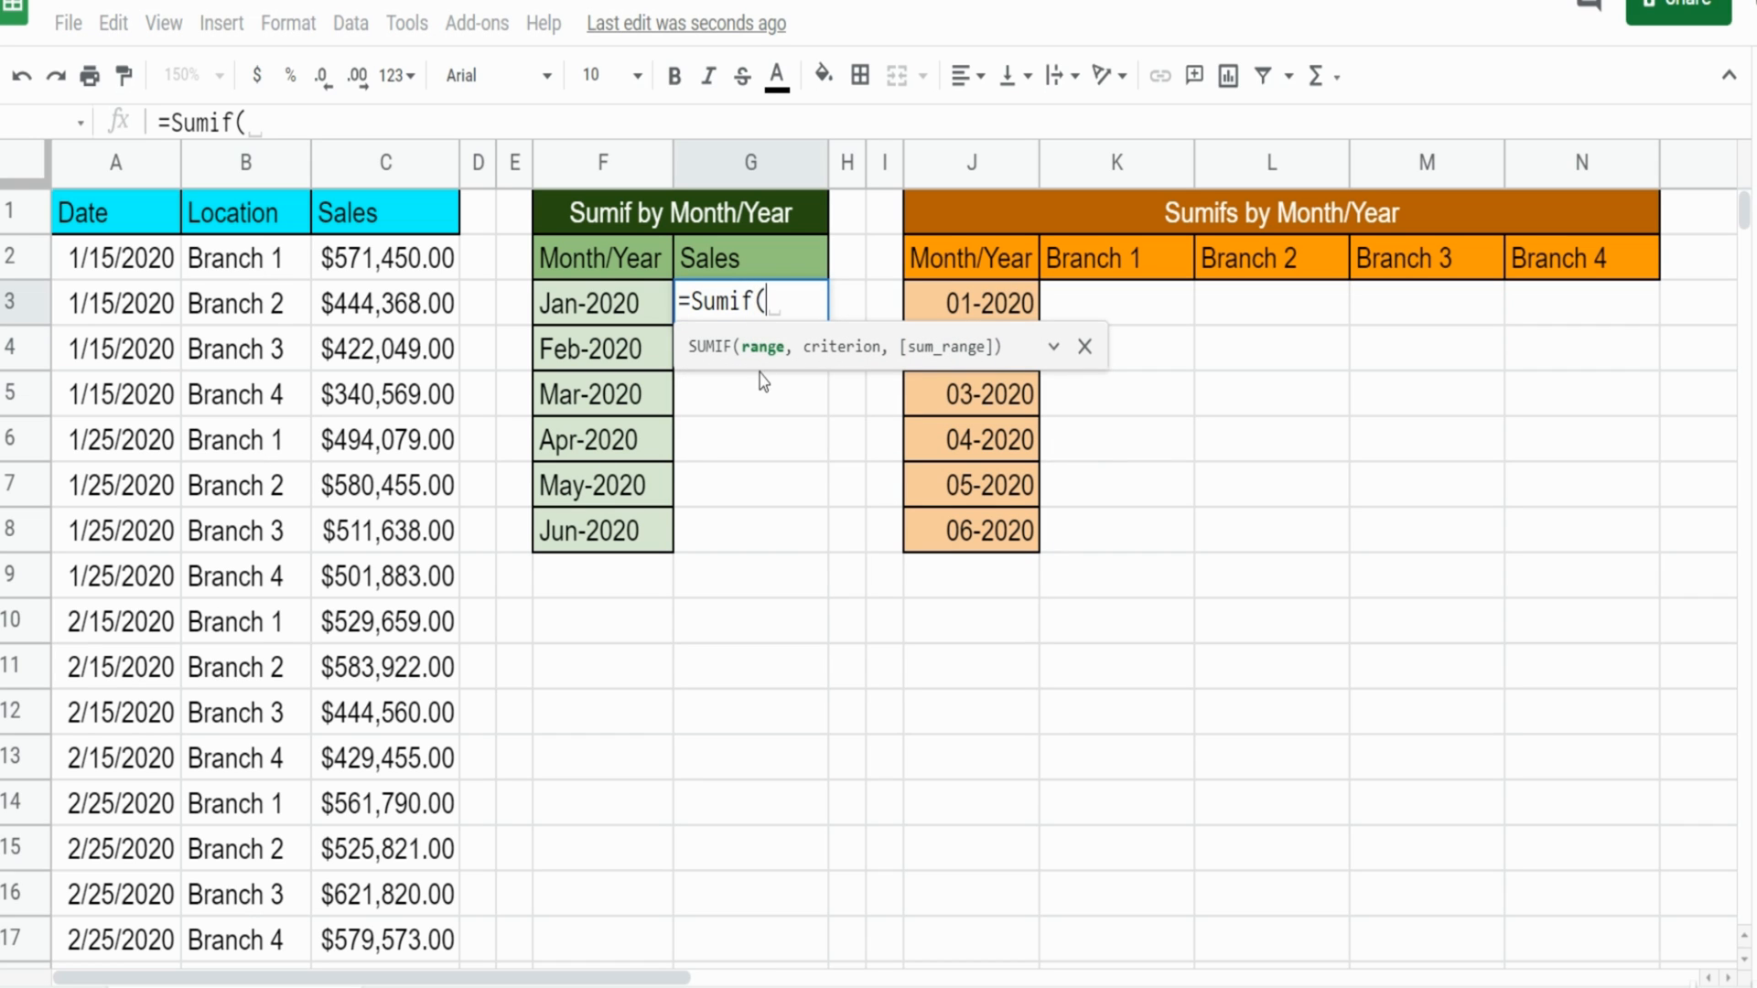
mouse_move(714, 372)
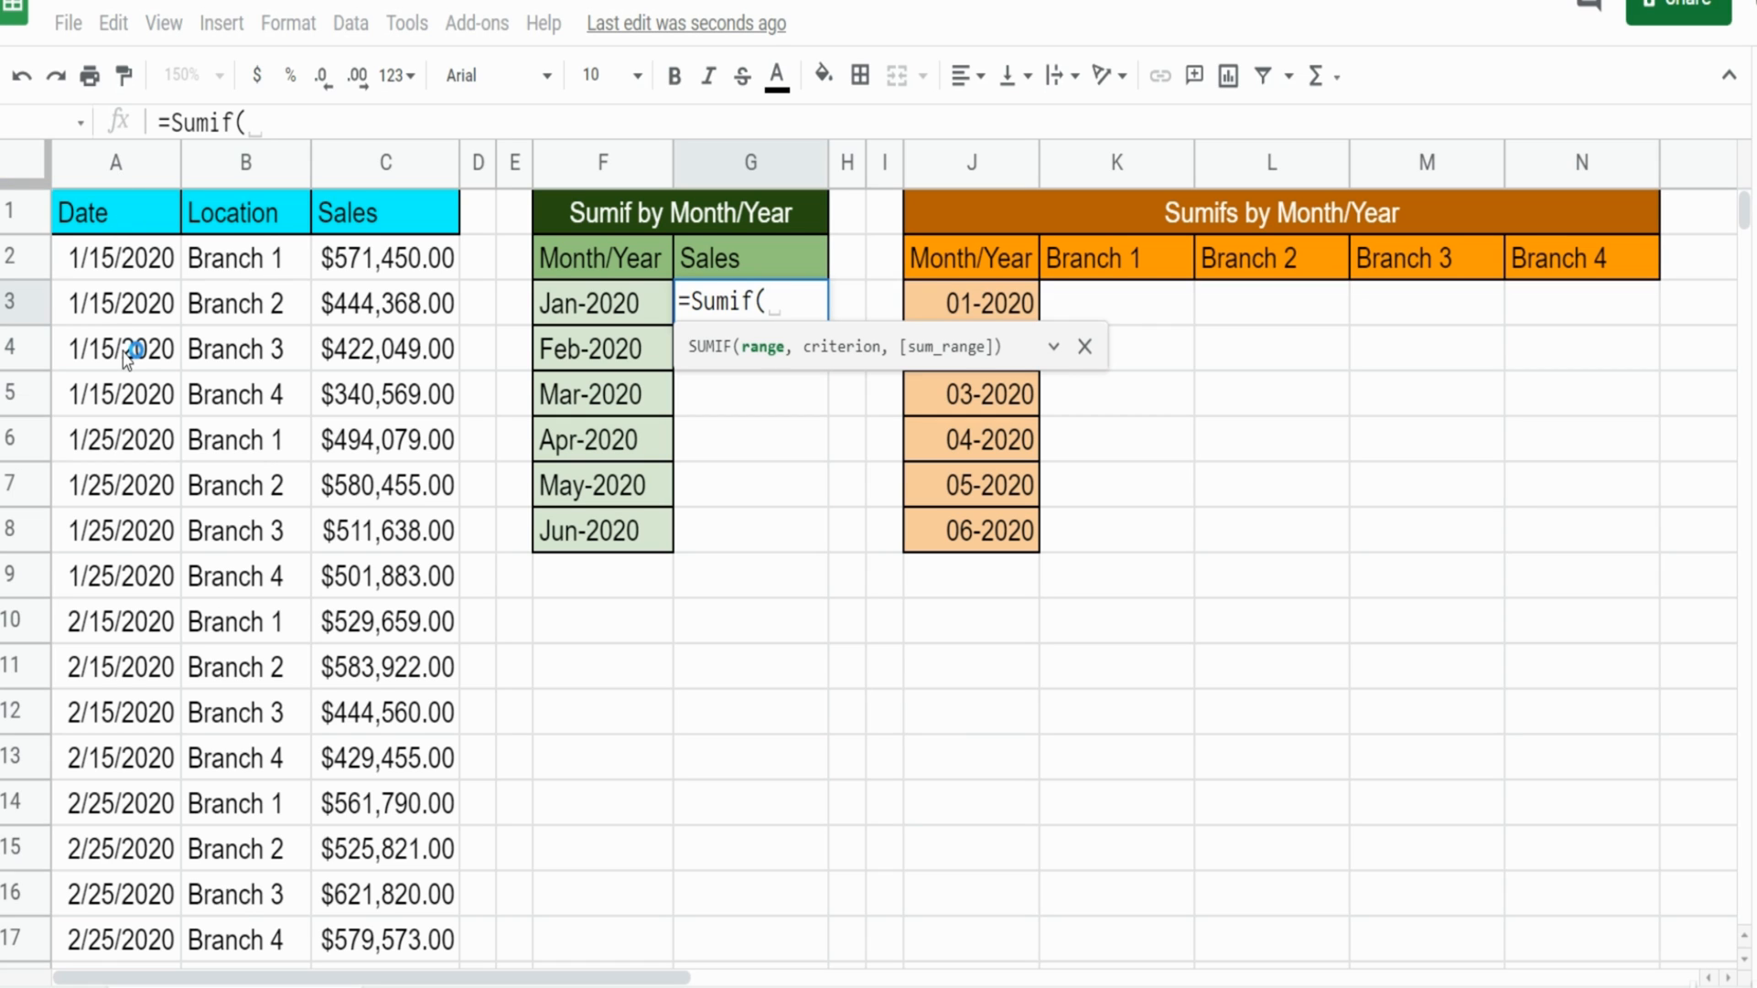
mouse_move(543, 311)
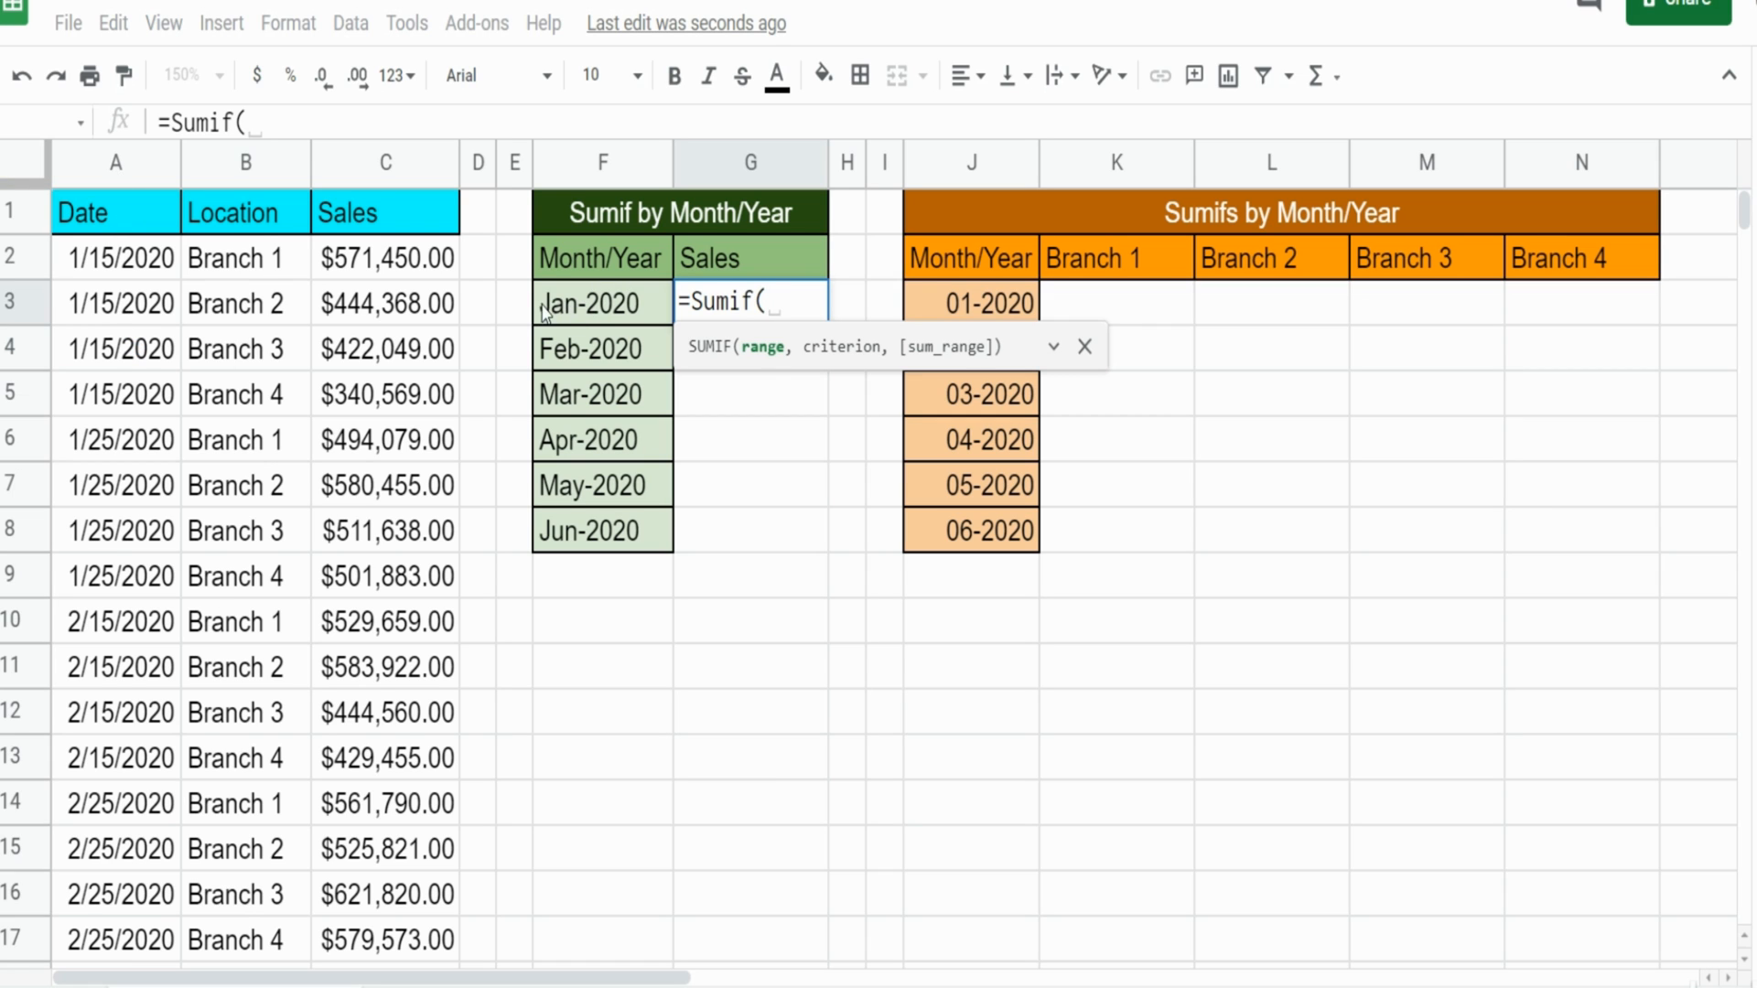
mouse_move(633, 325)
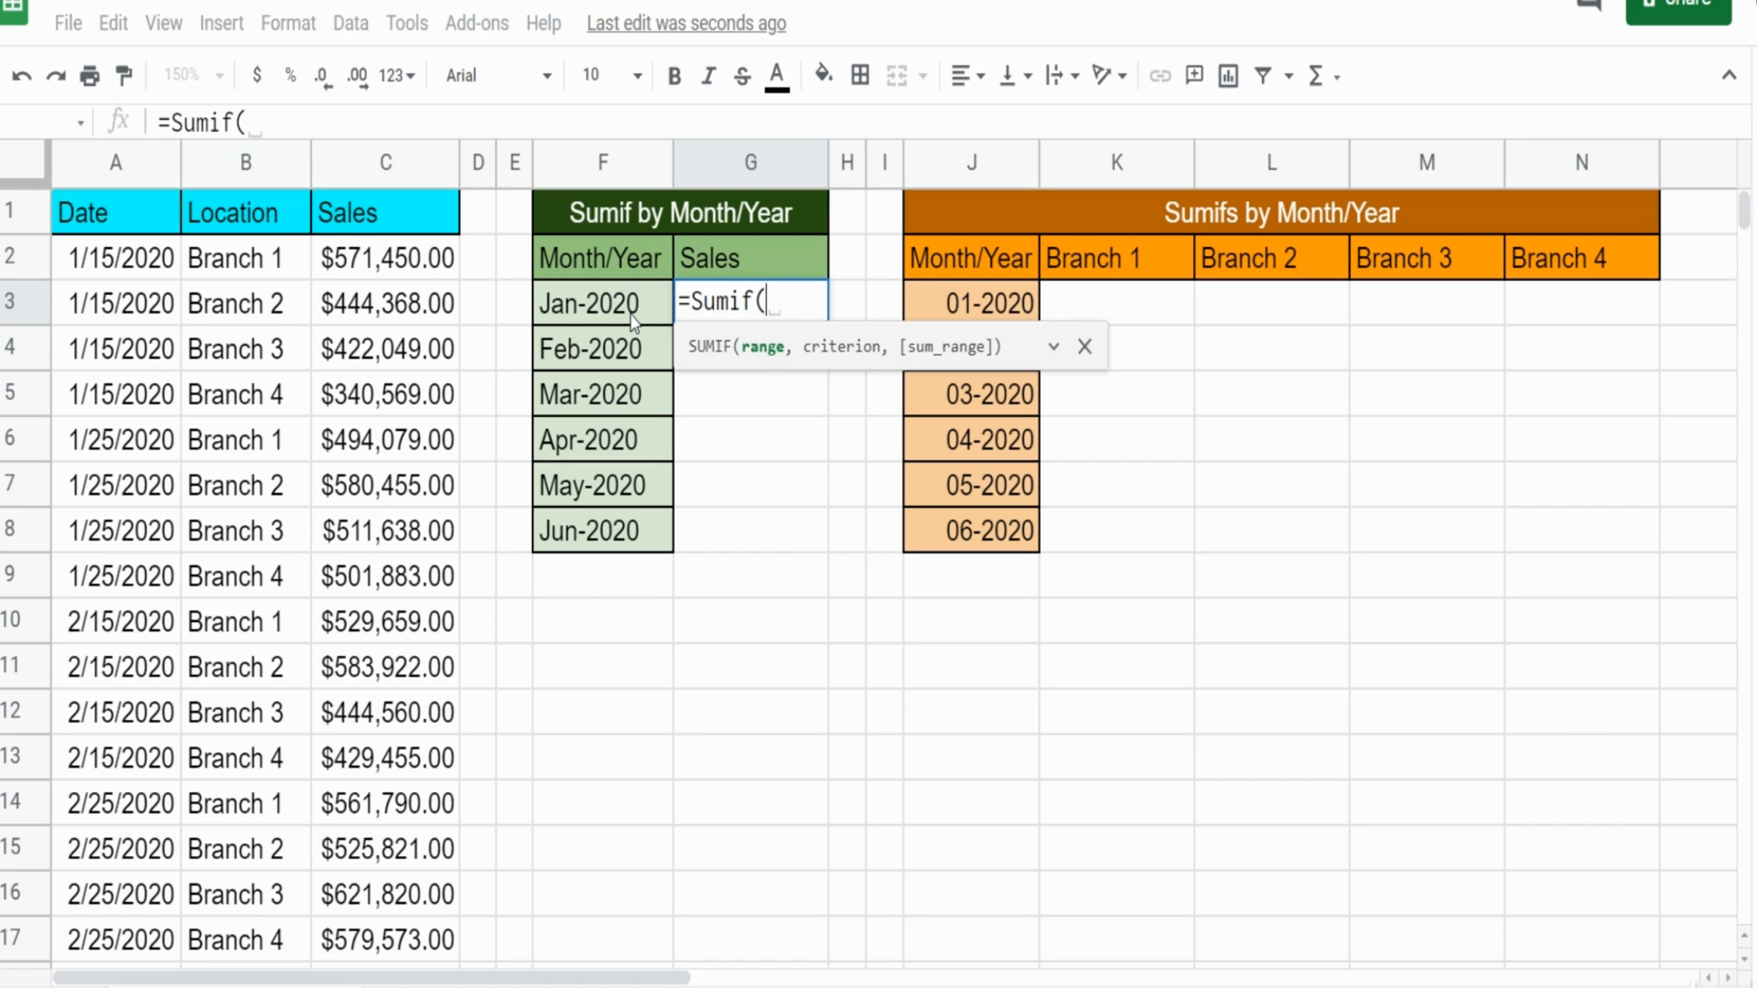
text(A)
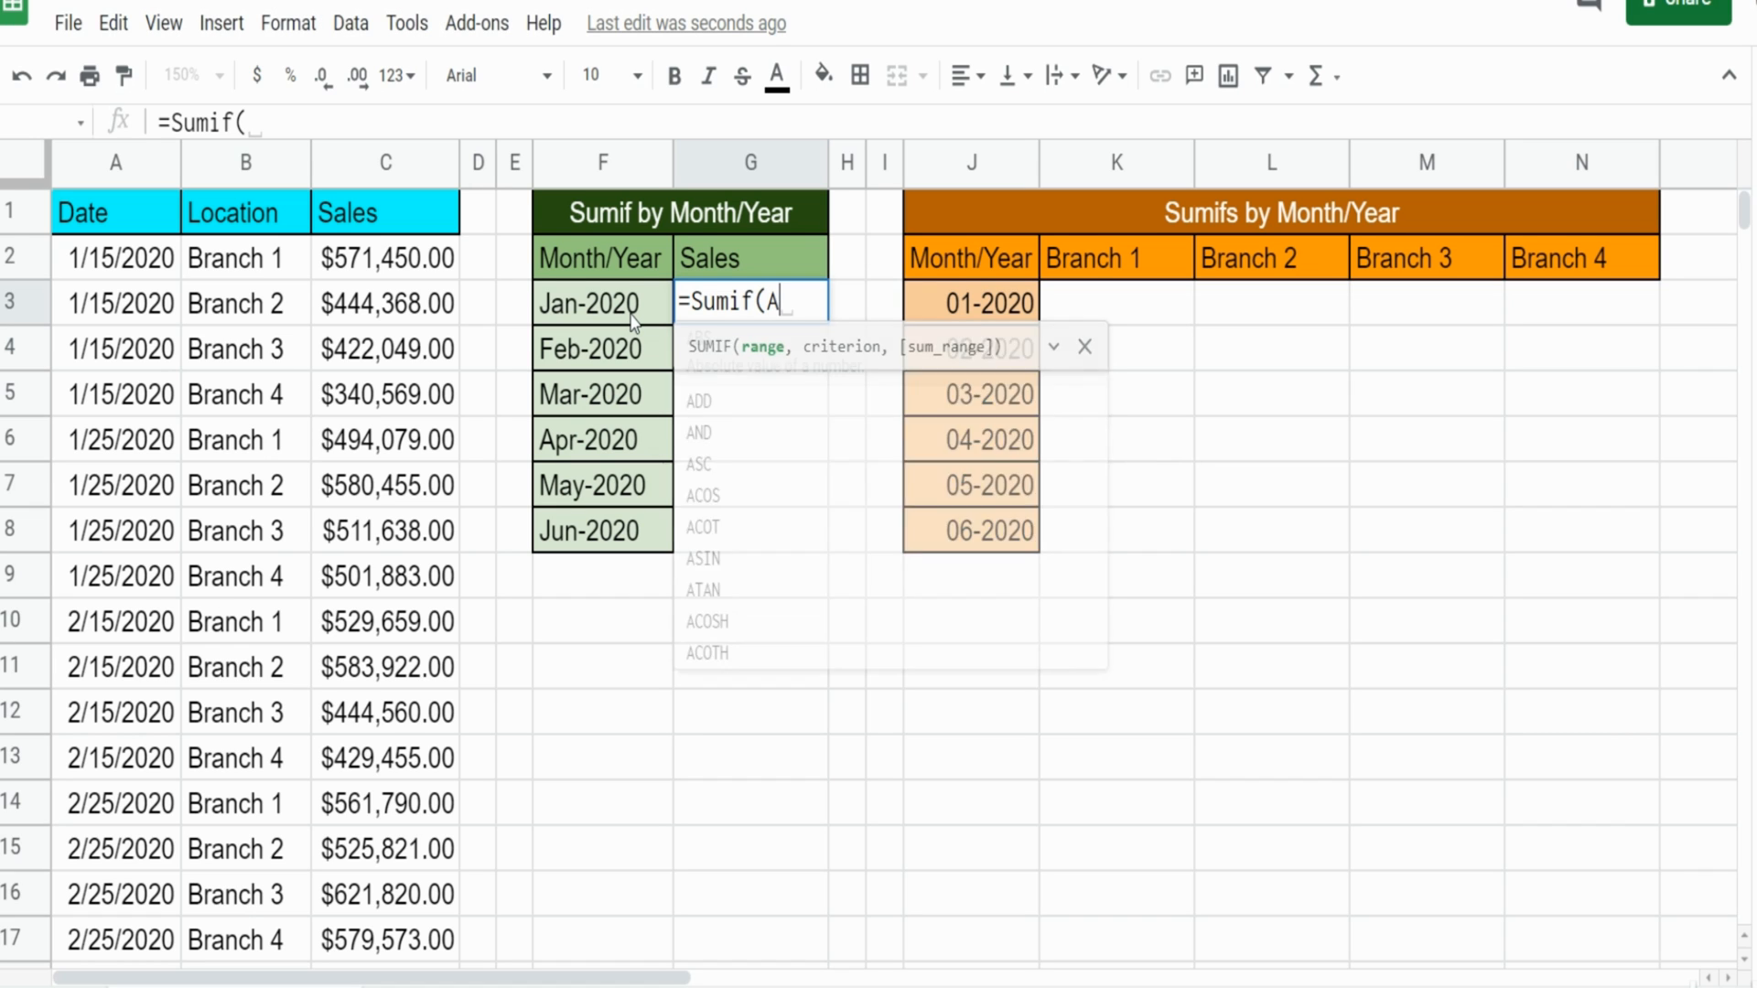
text(rray)
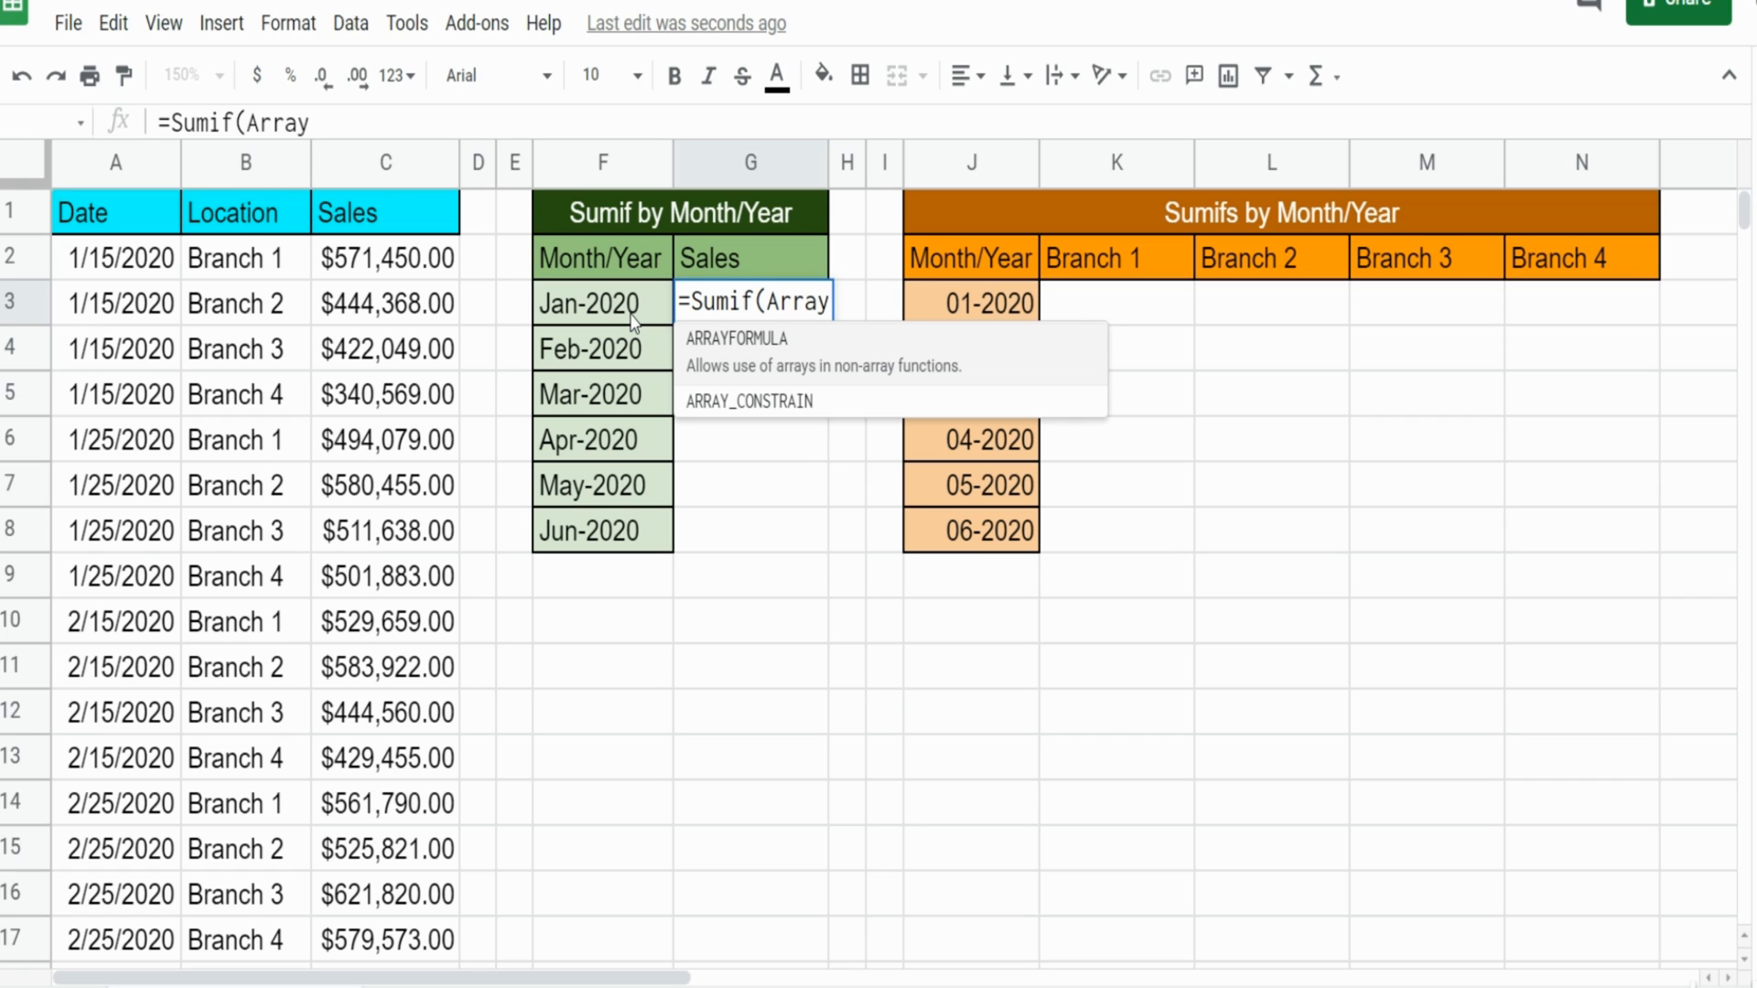
text(For)
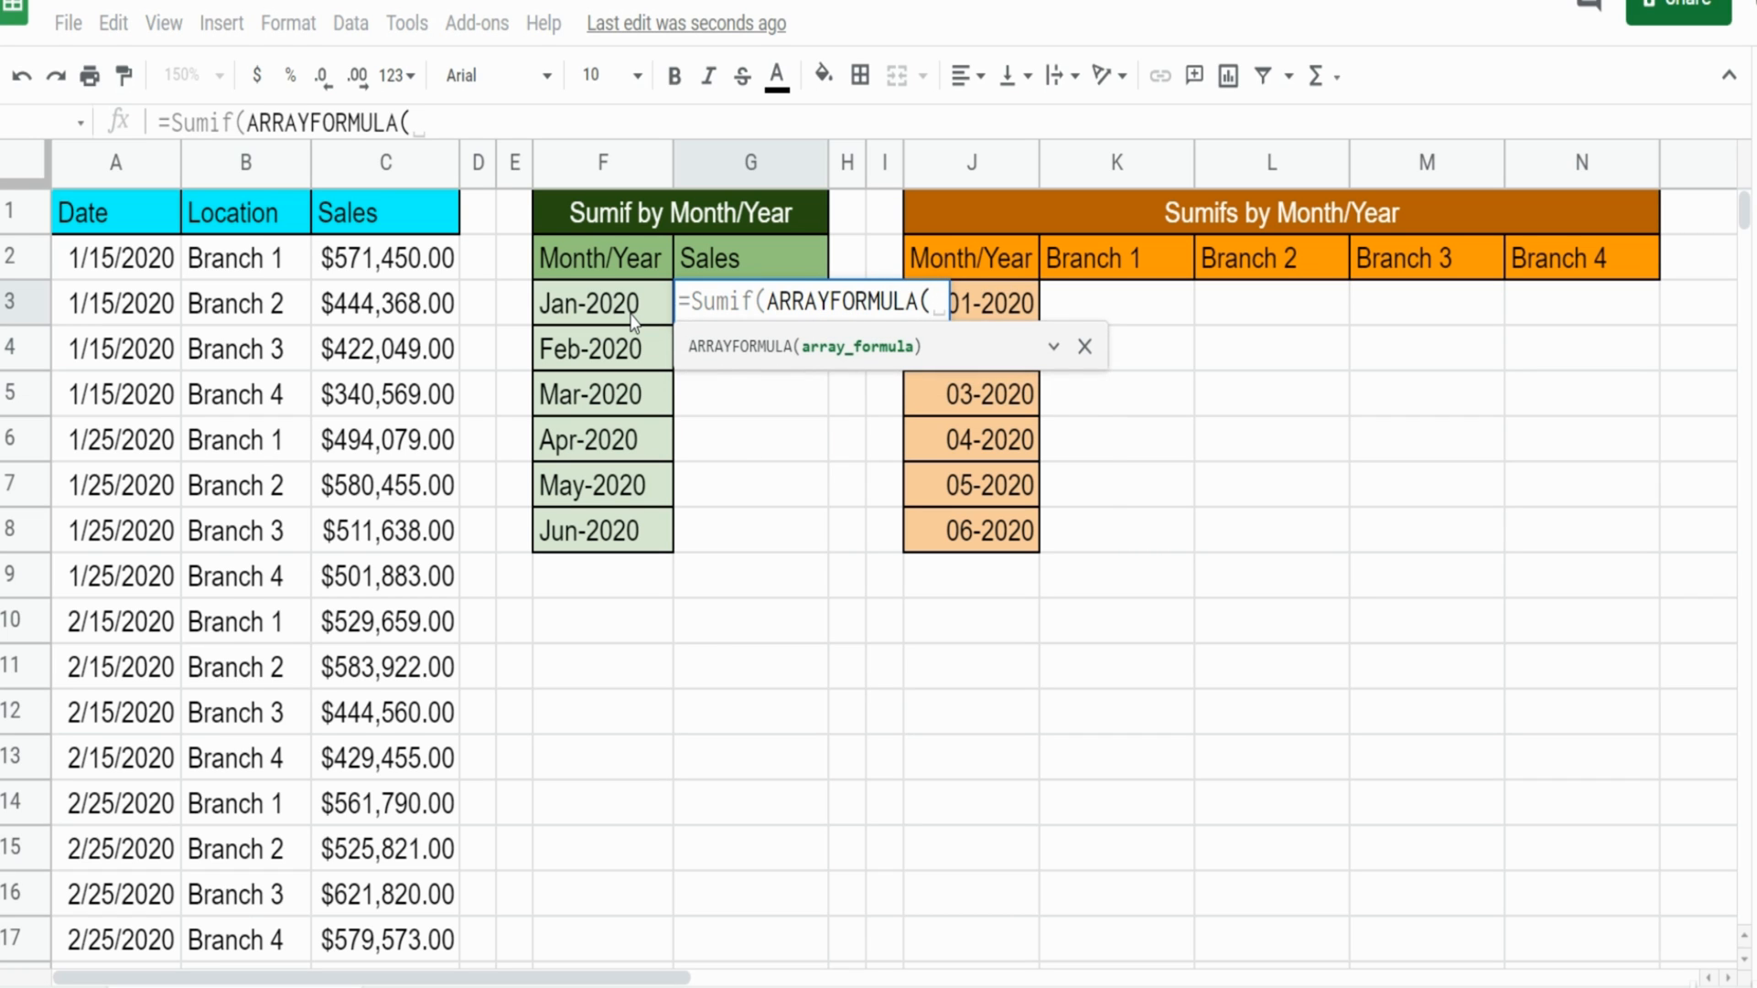
text(Text)
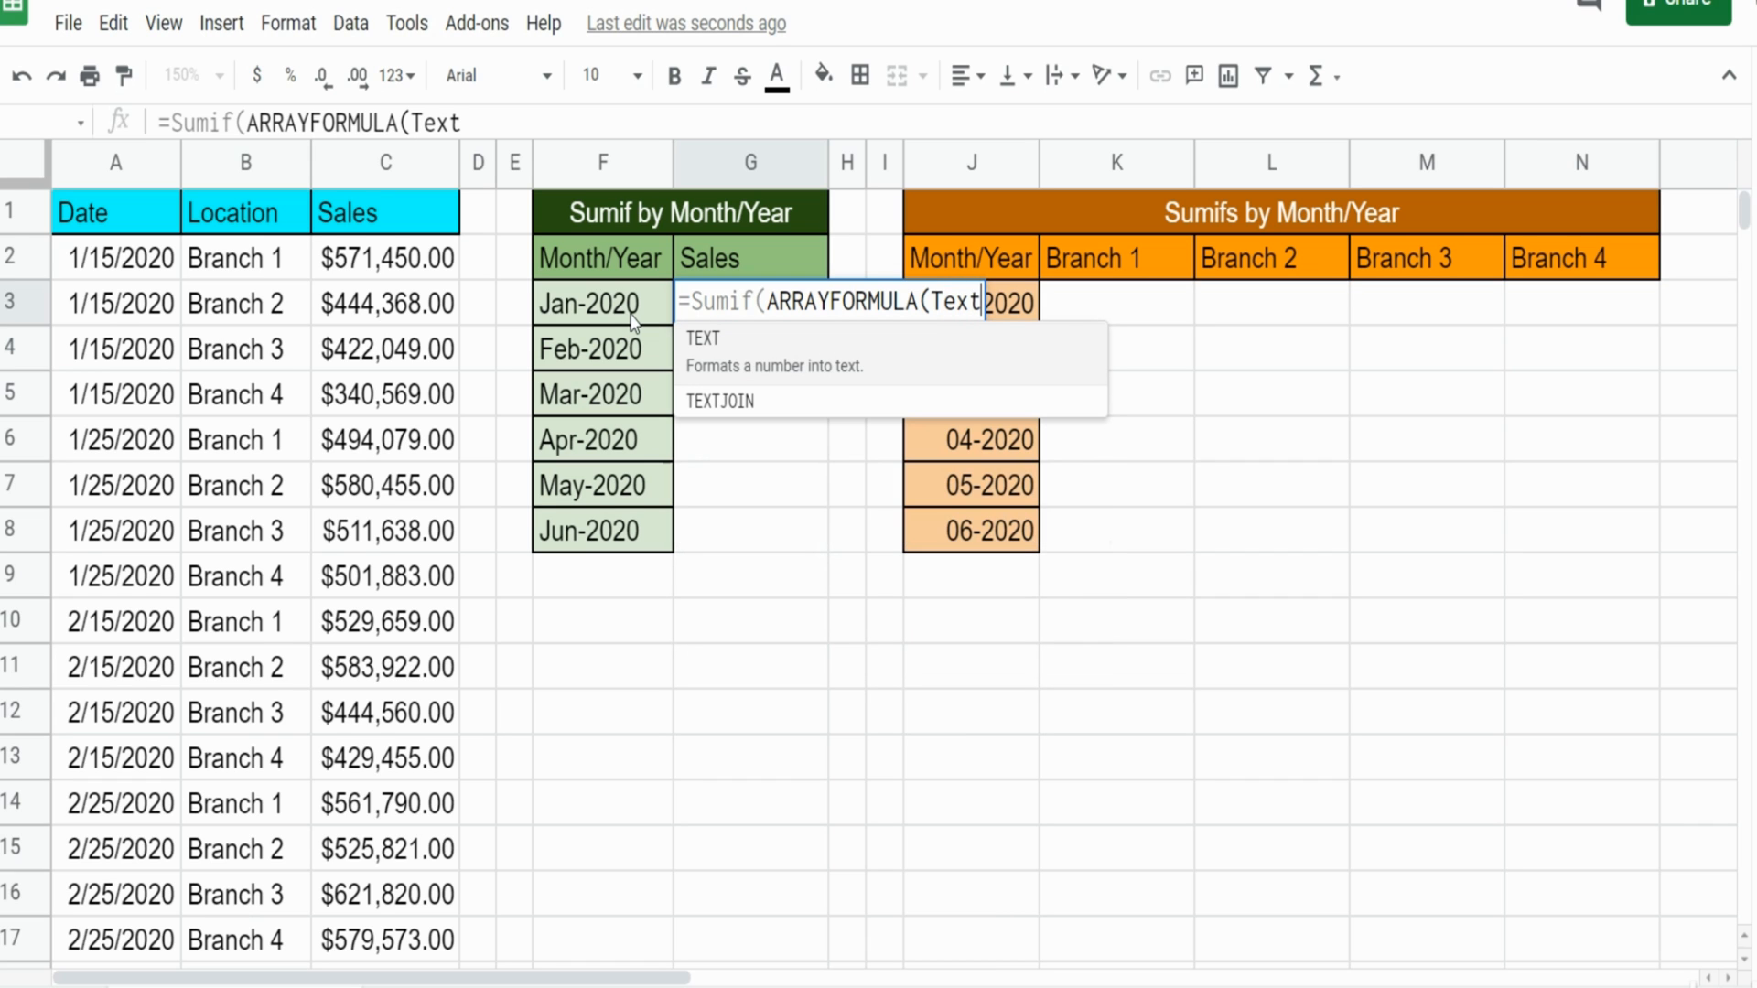
text(()
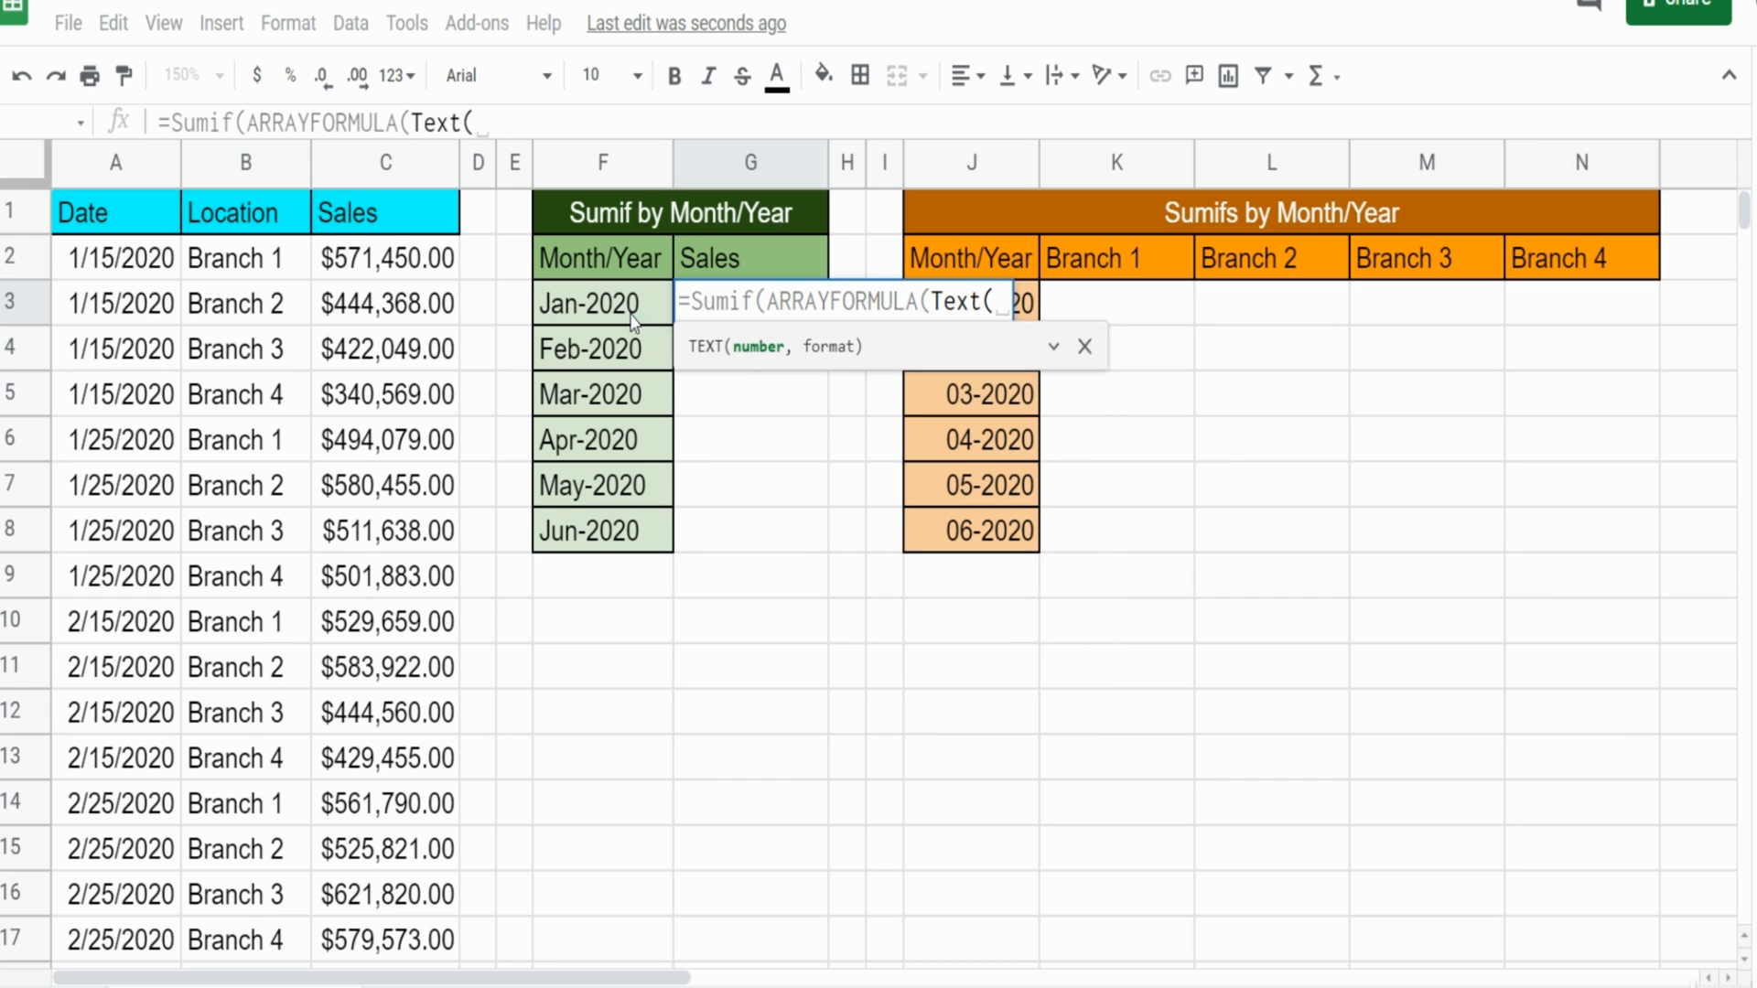
mouse_move(289, 310)
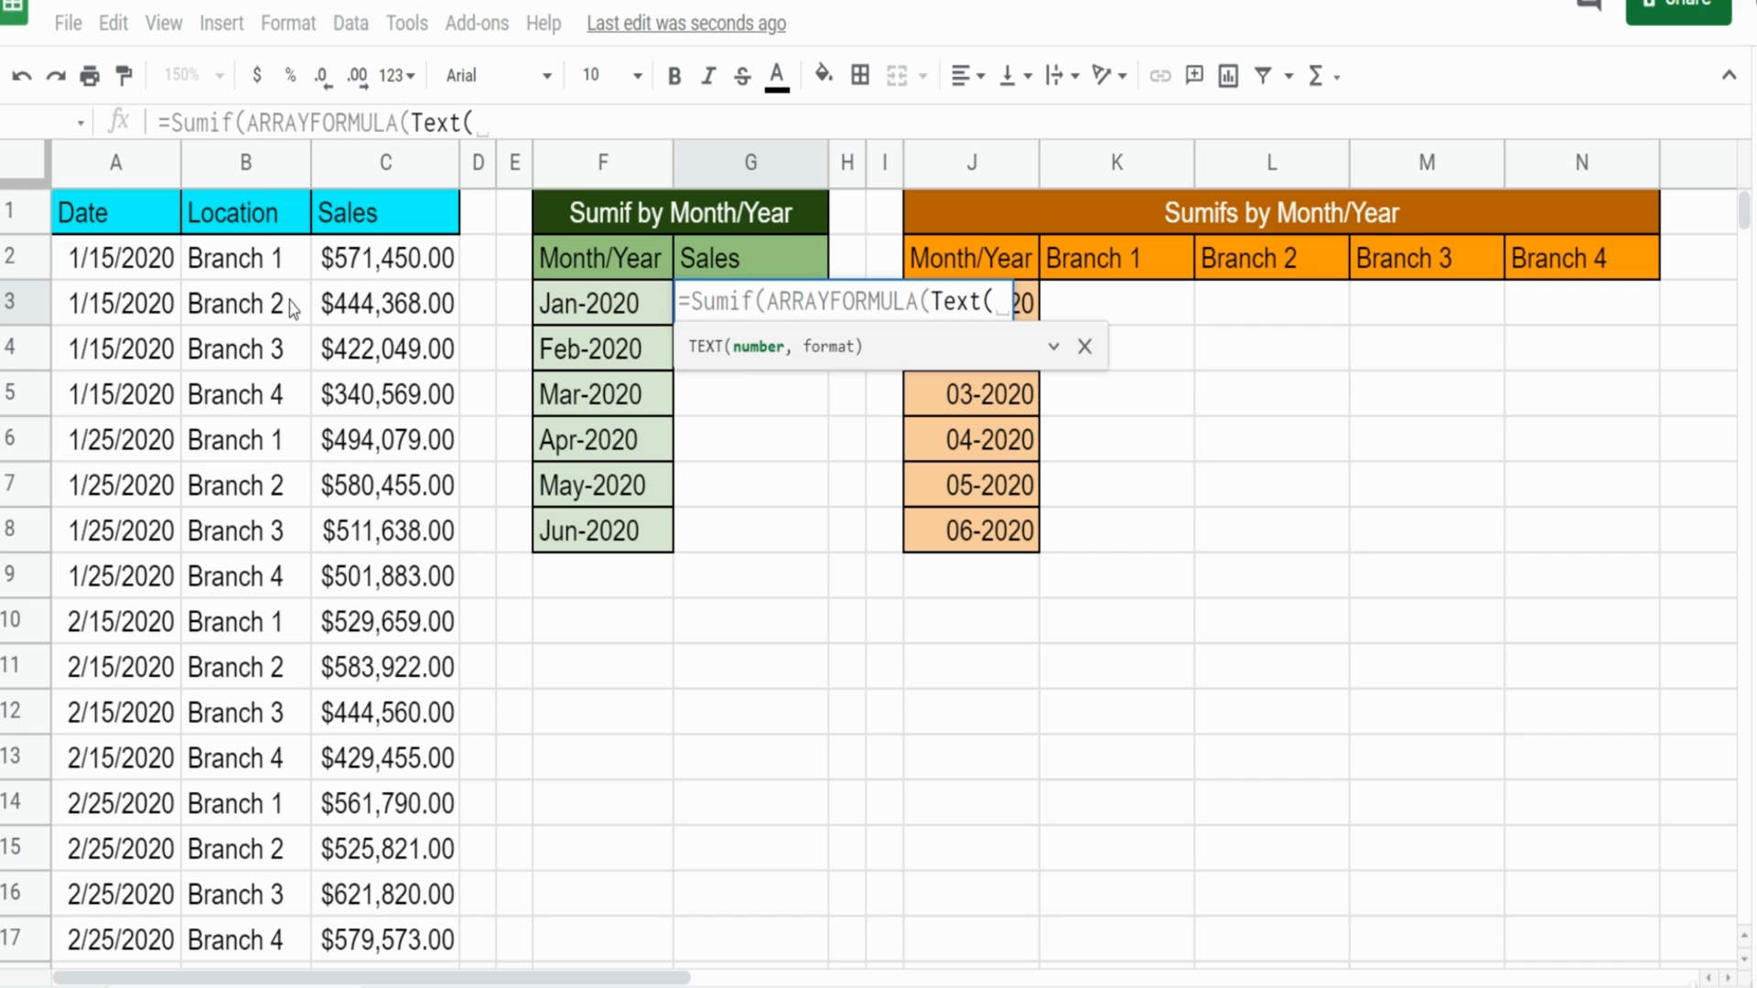
mouse_move(289, 311)
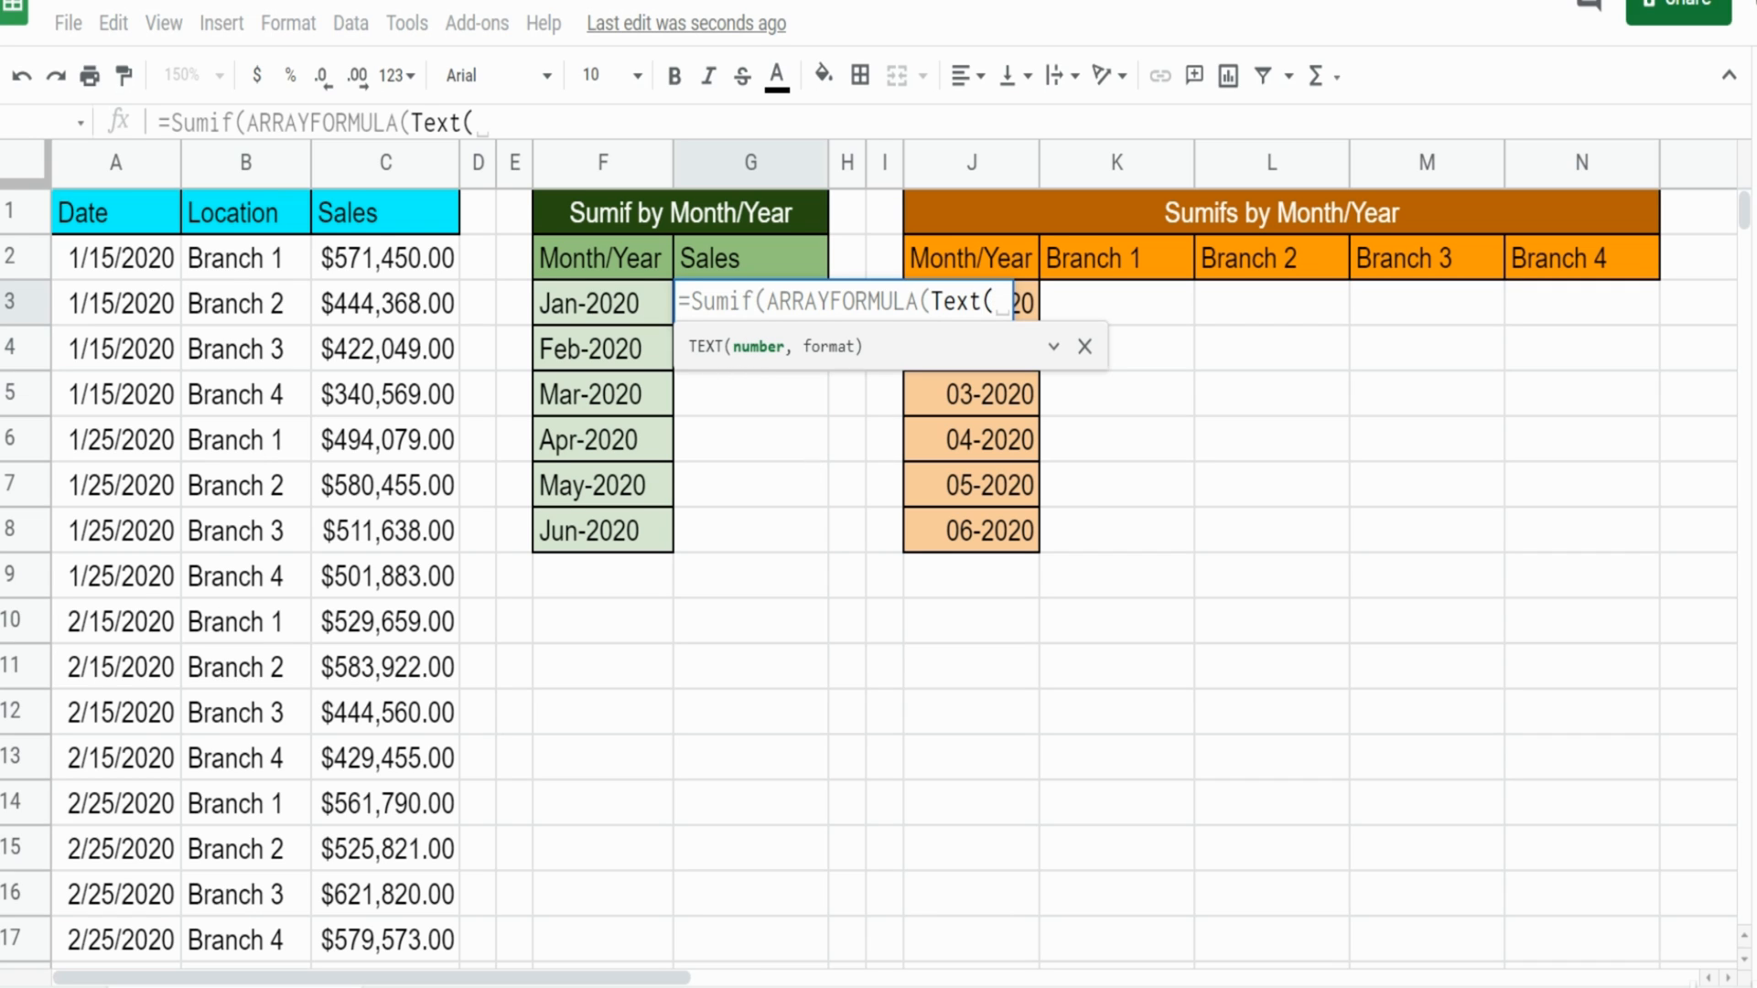
click(115, 163)
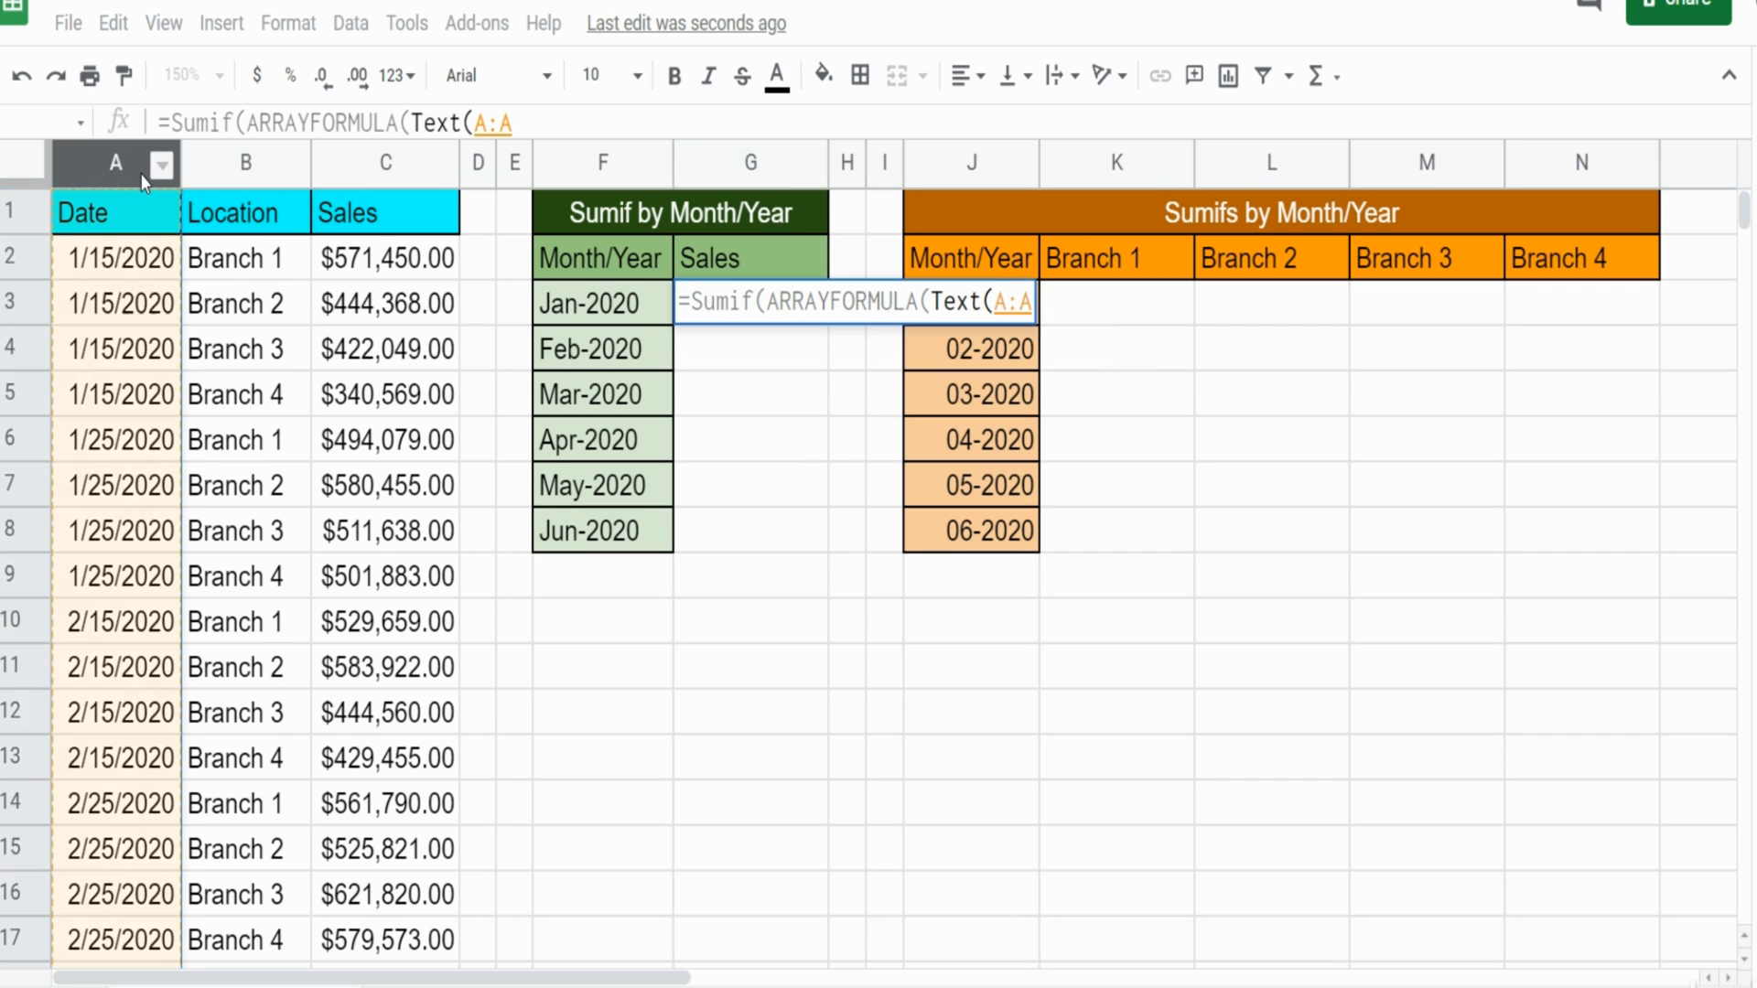
text($A:$A,)
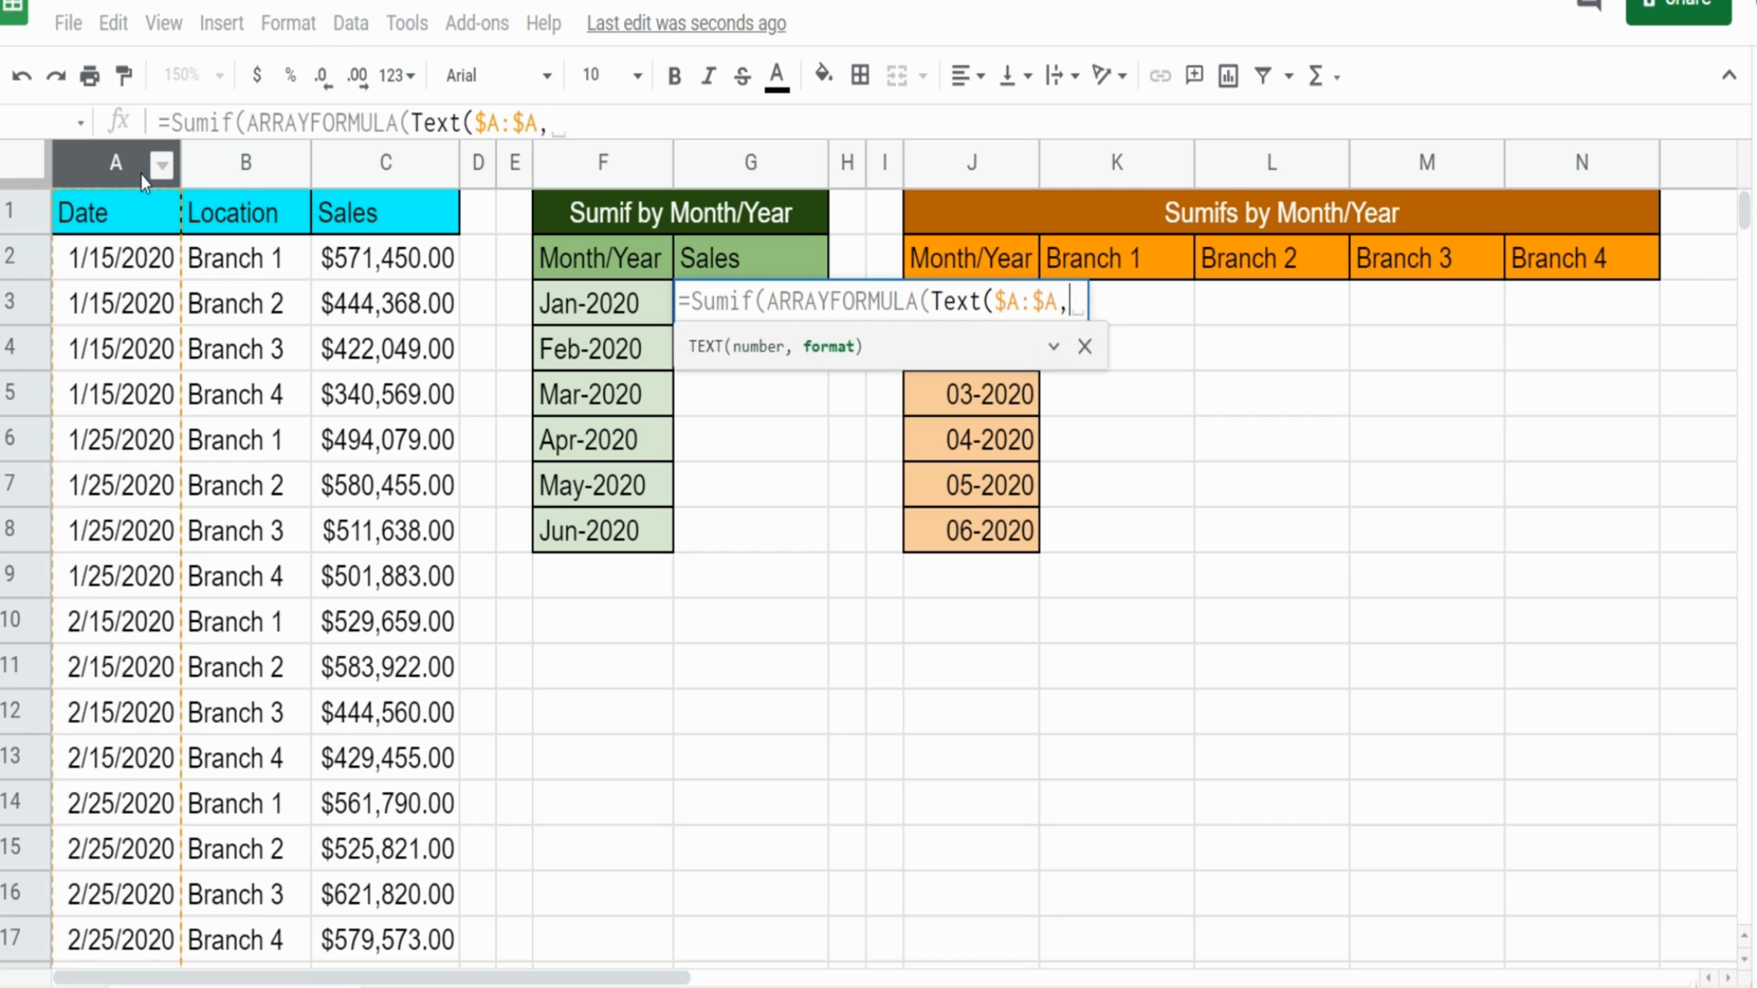
text(")
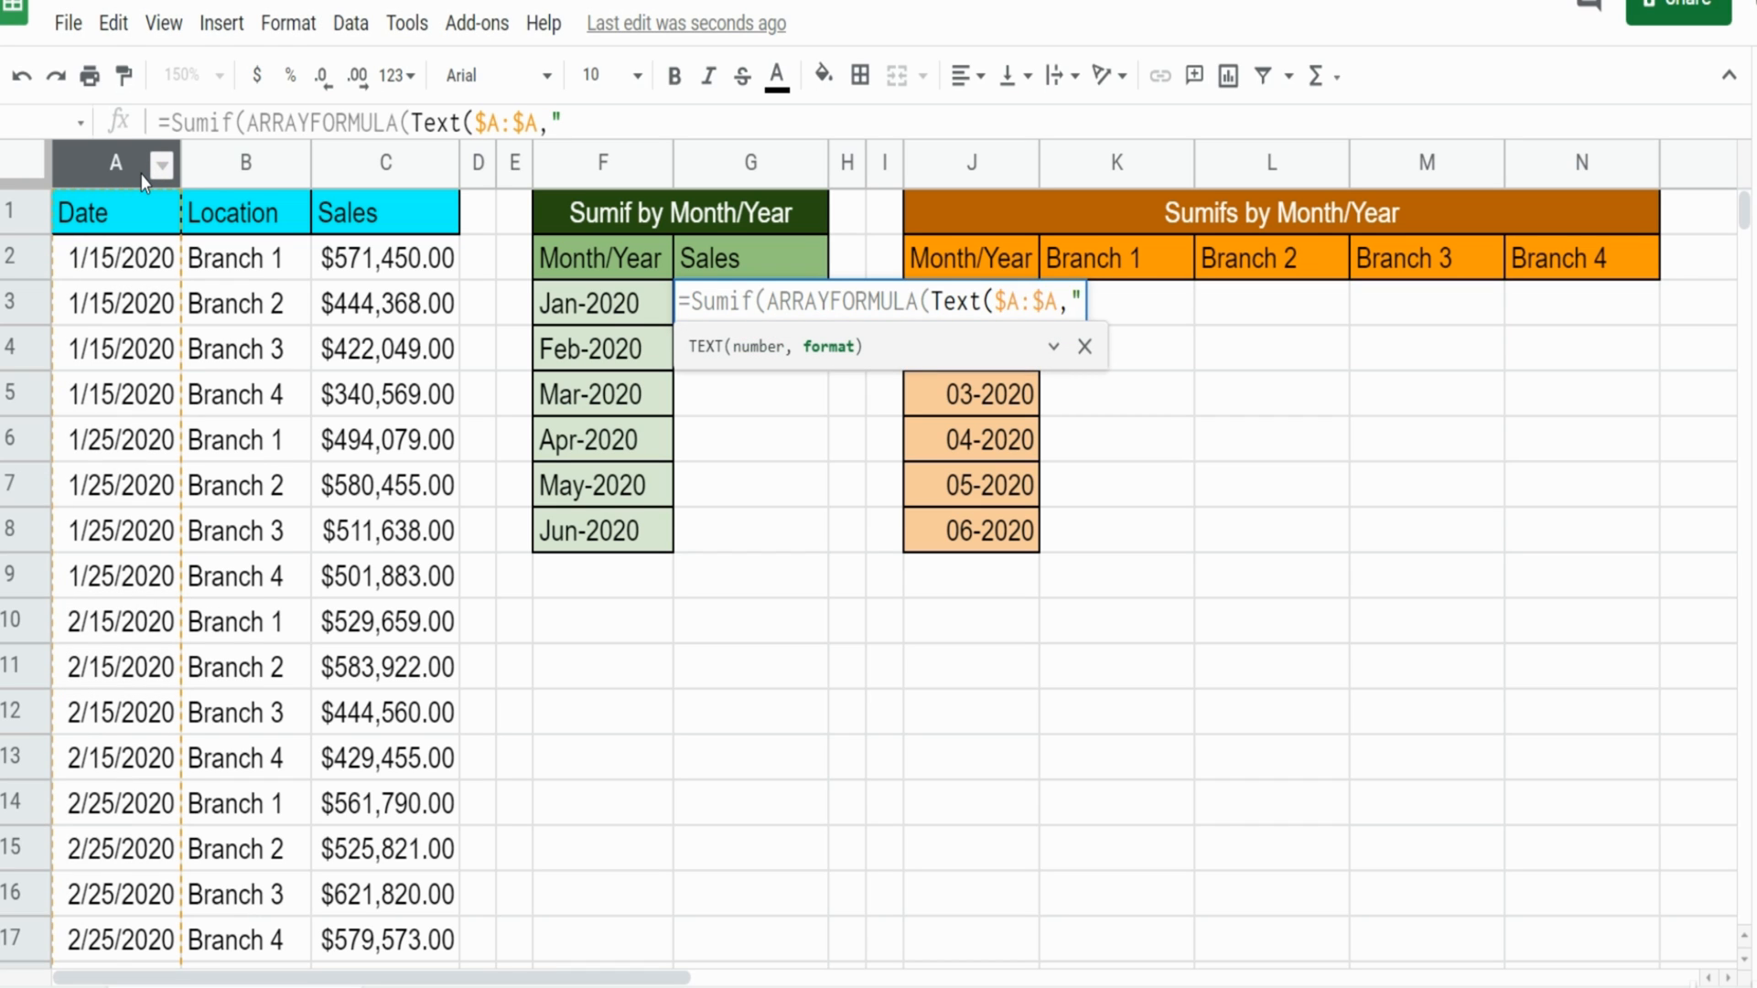
mouse_move(577, 310)
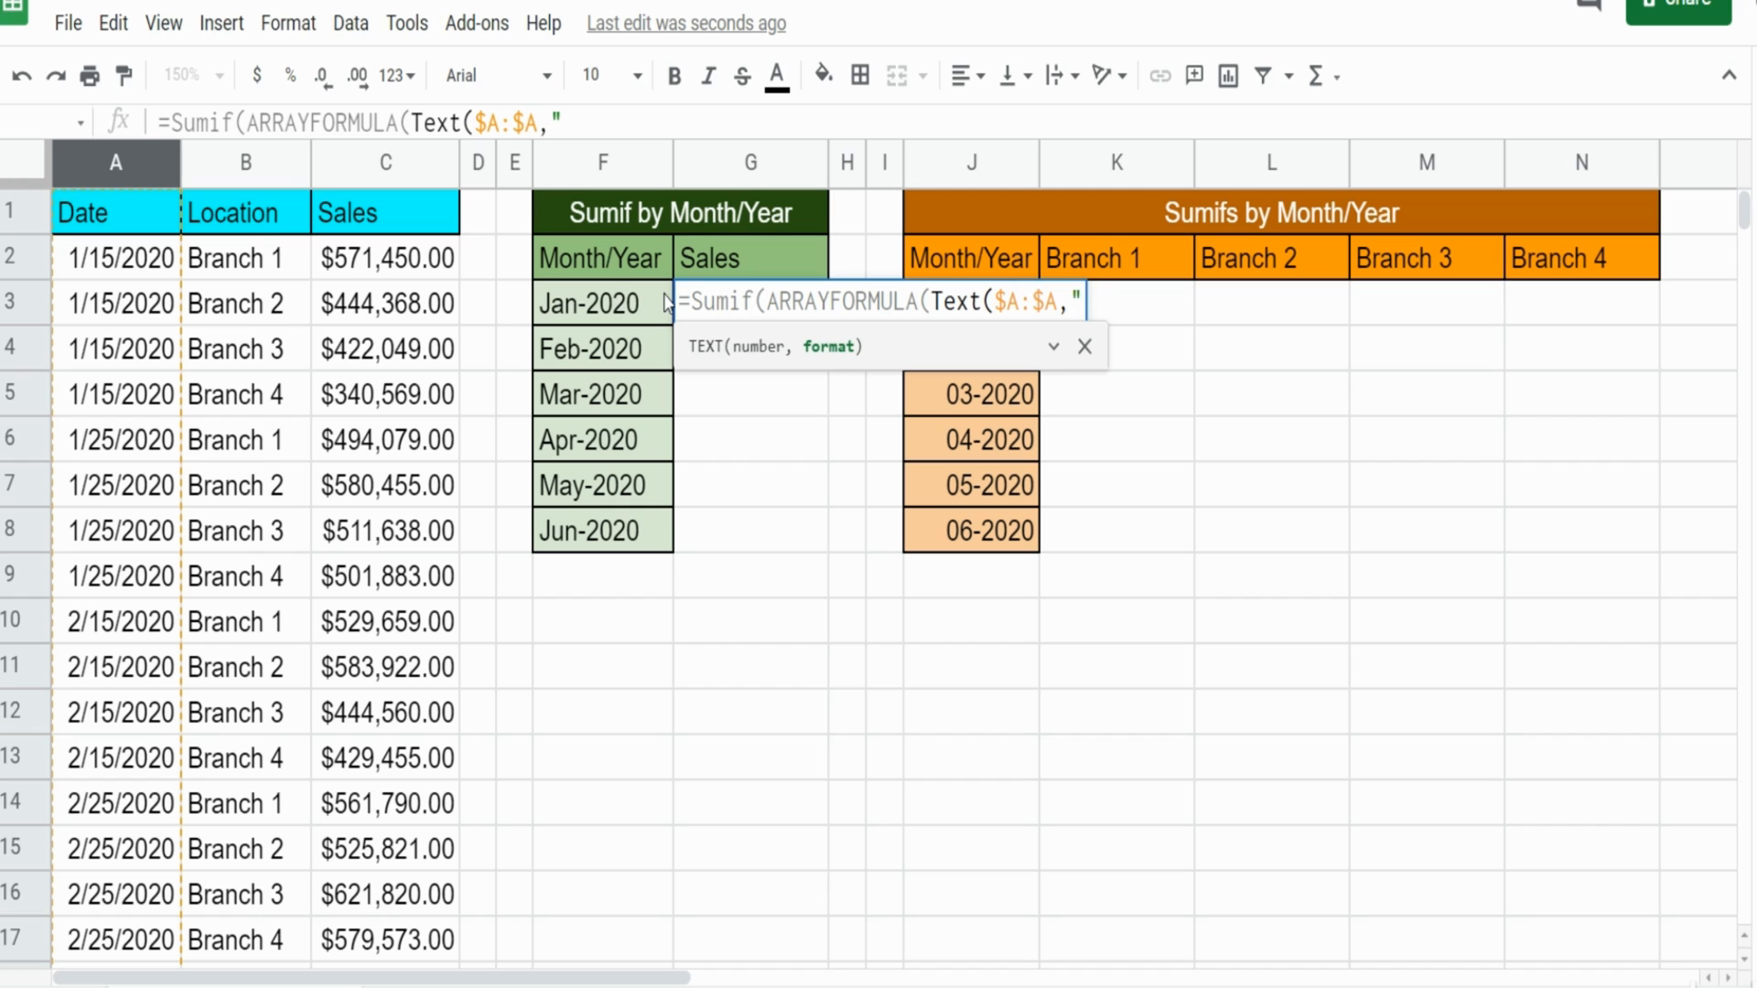
text(MMM)
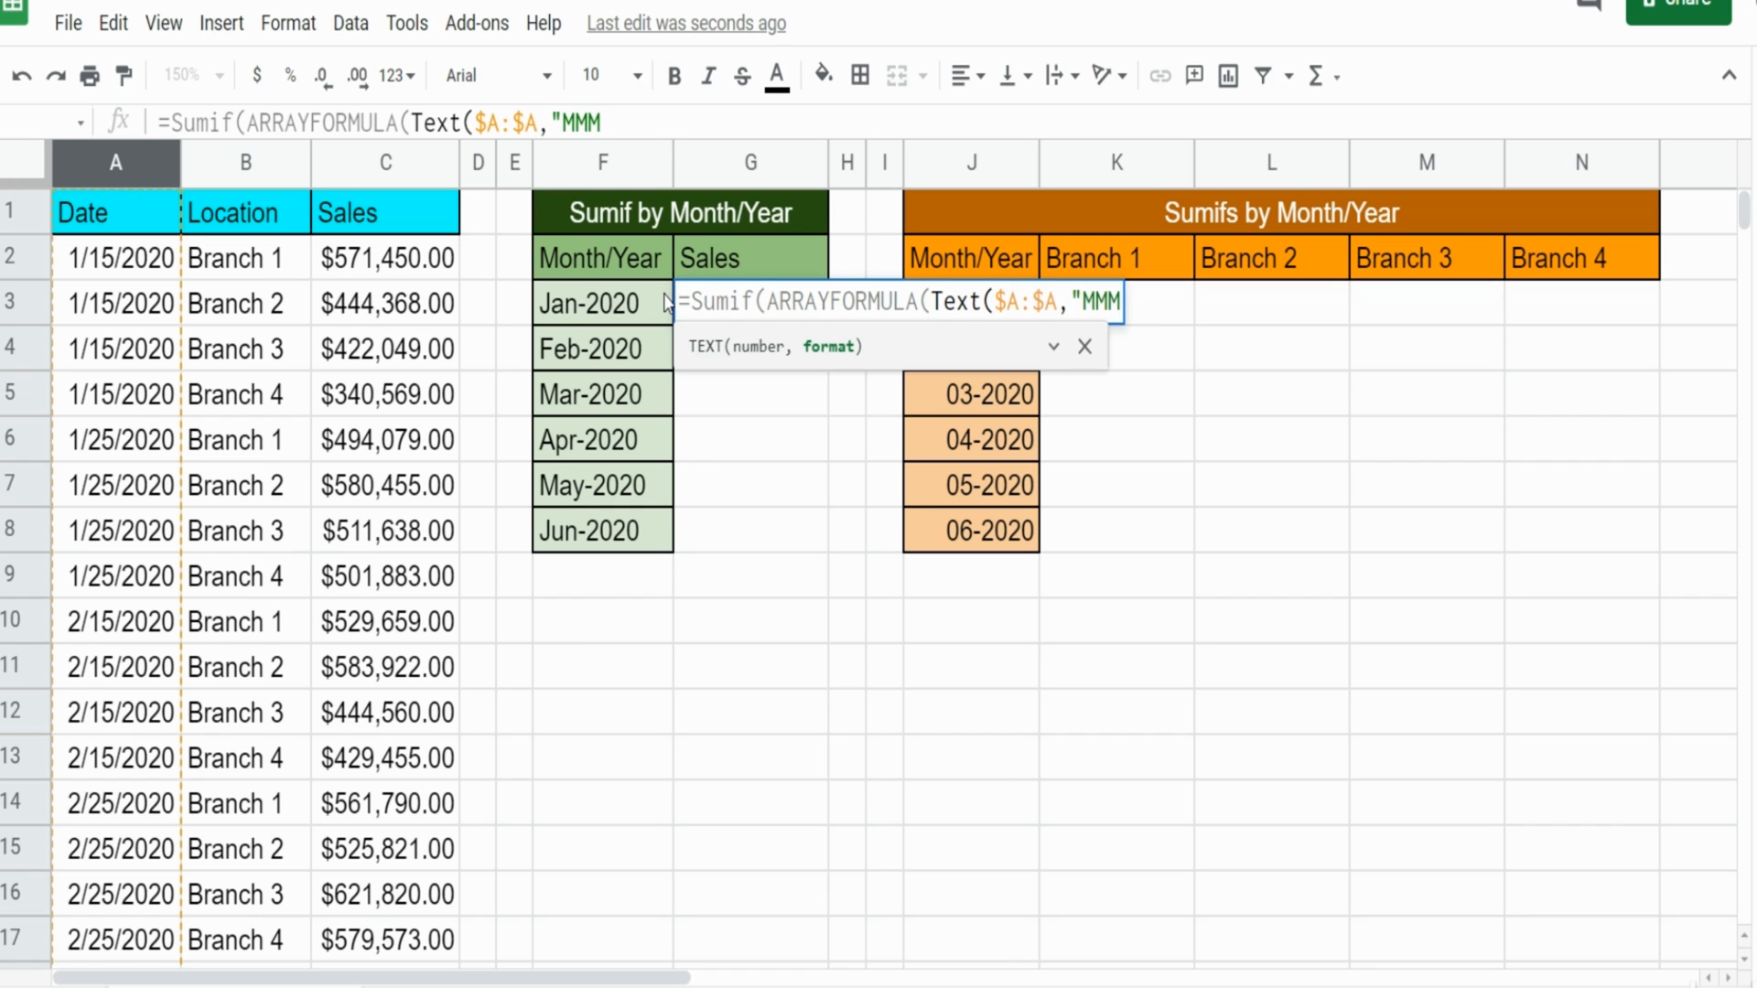
text(-YYYY")))
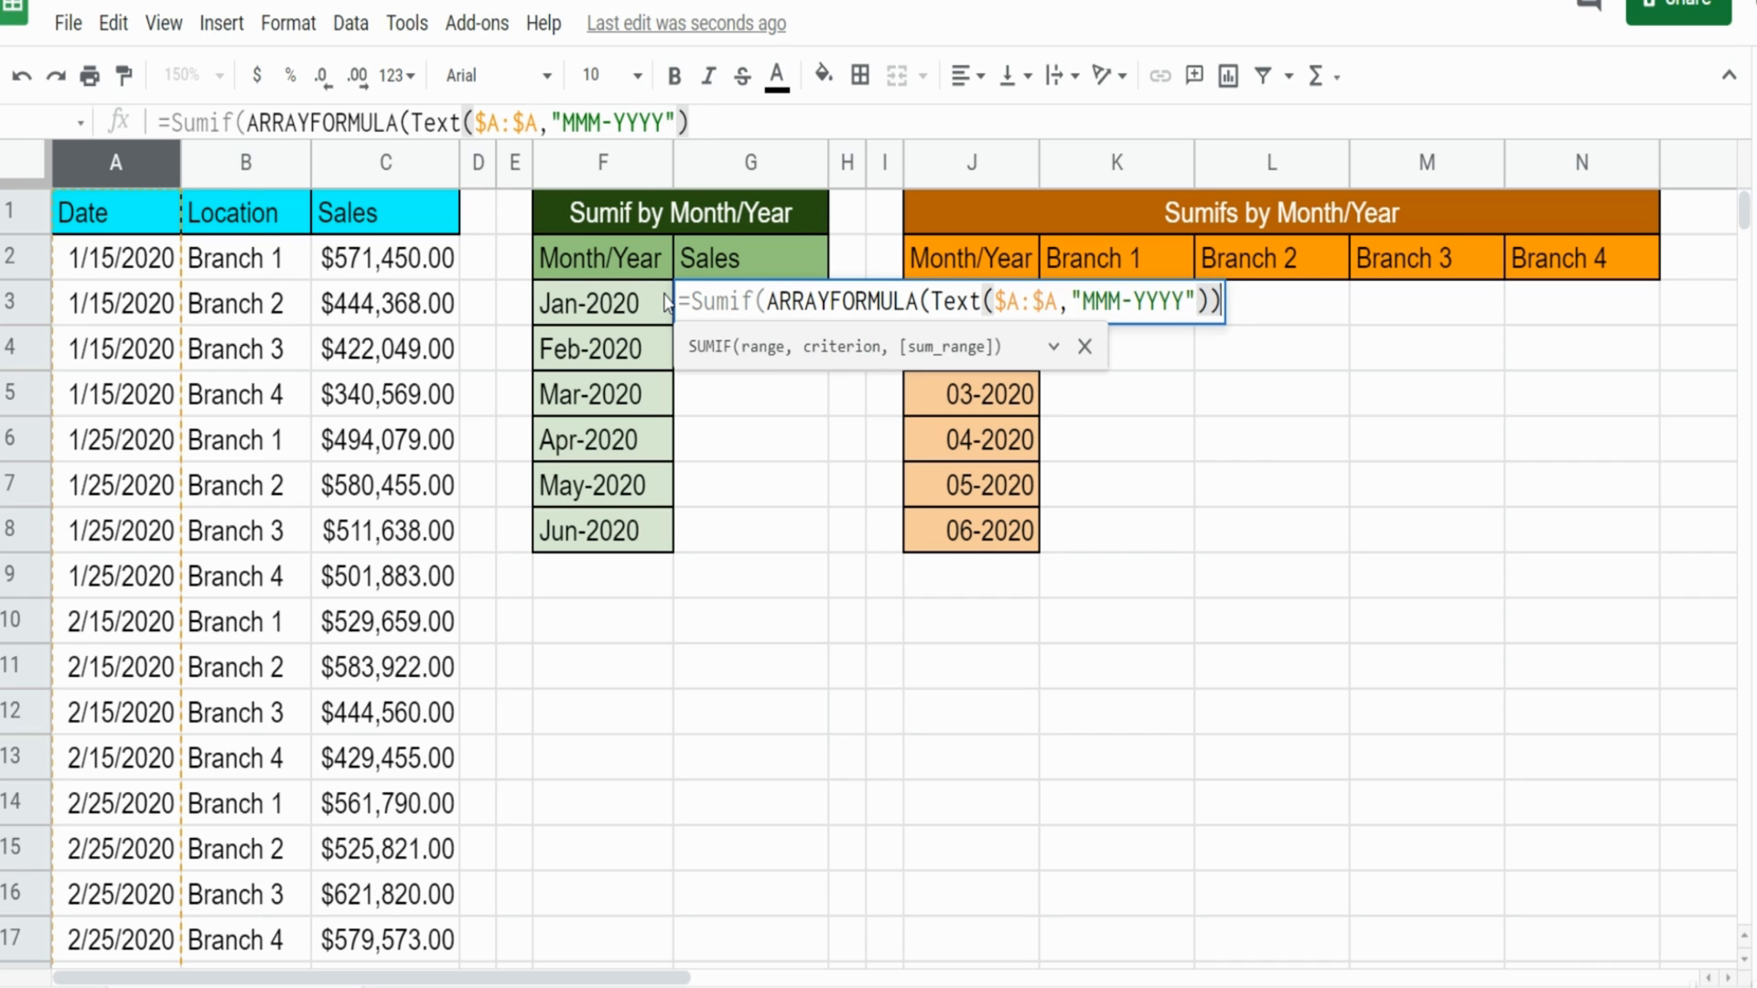
text(,)
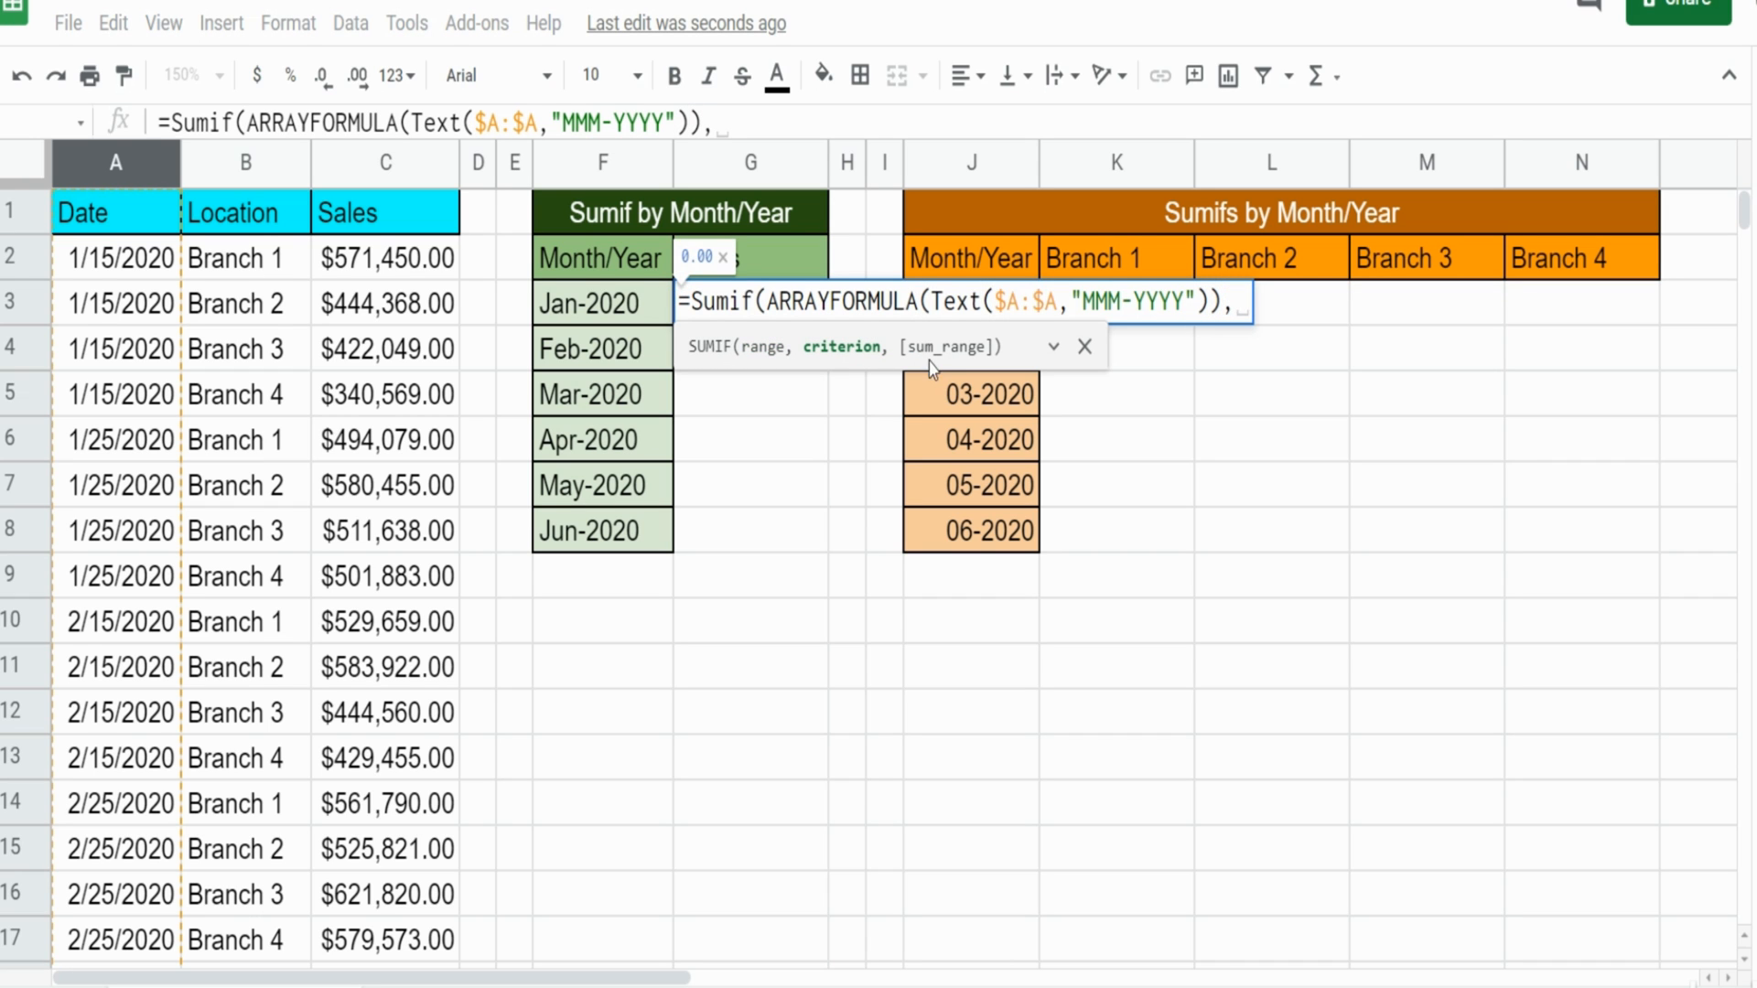
mouse_move(840, 379)
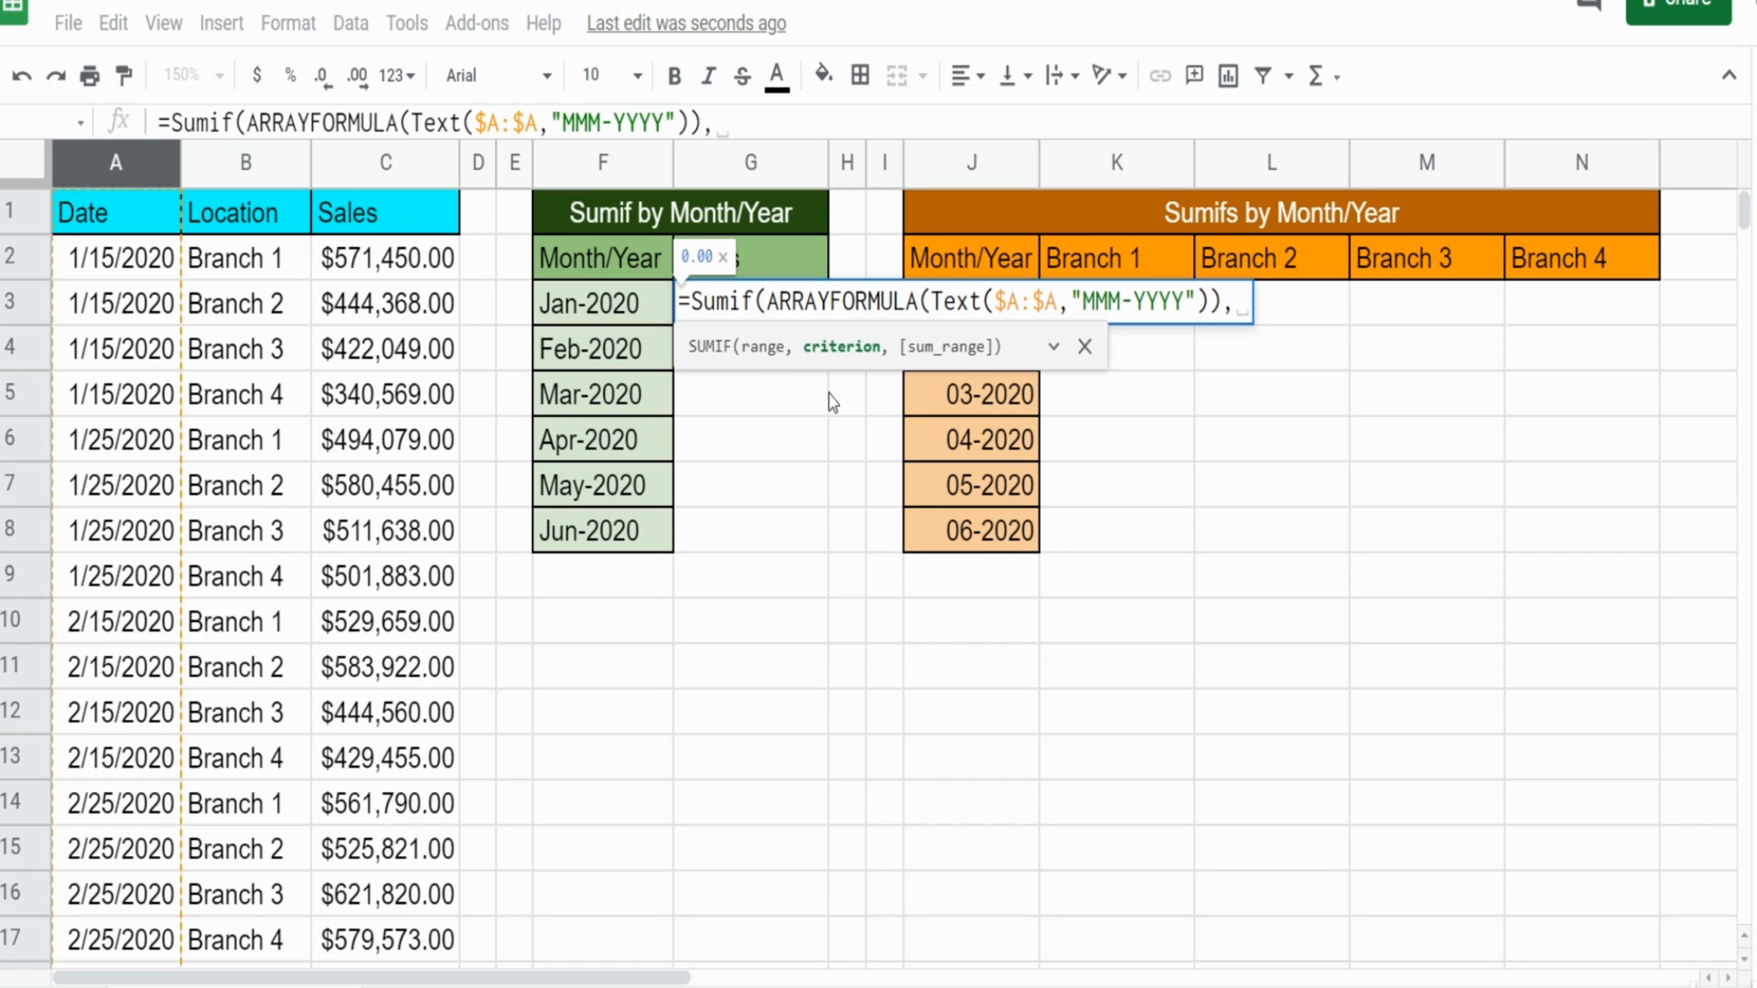
Complete the SUMIF with F3 as criterion and column C as sum range, giving 3,866,491.00
click(602, 303)
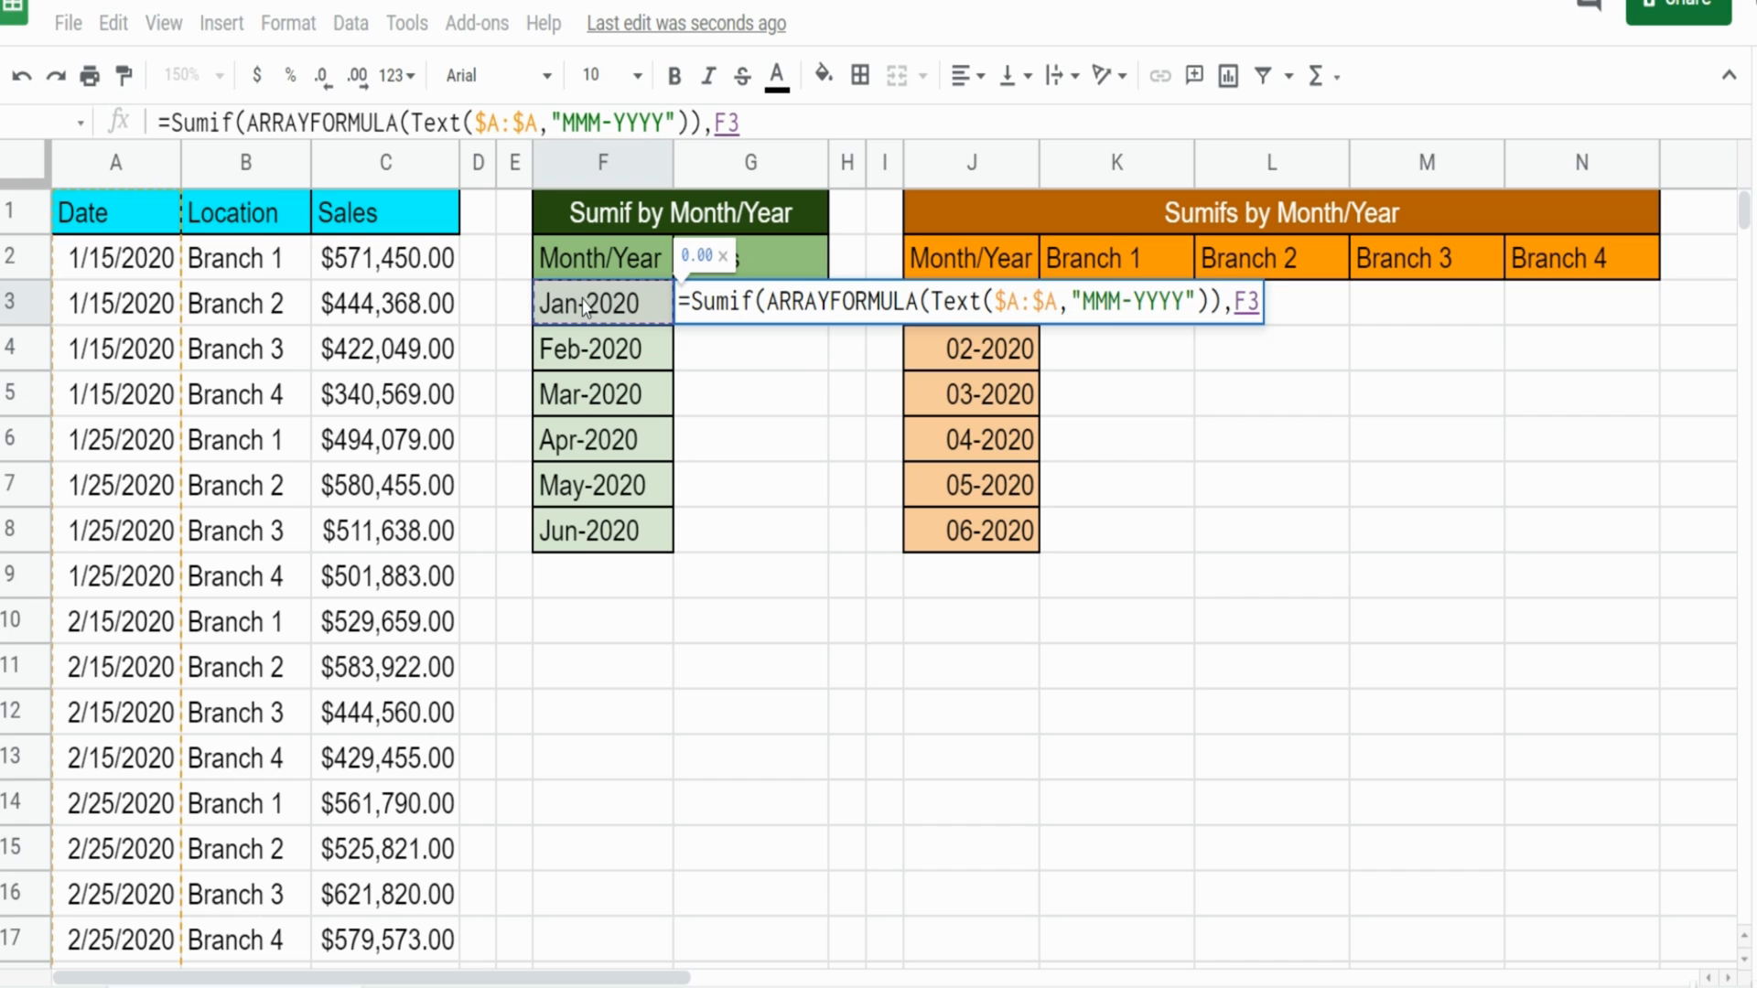
text(,)
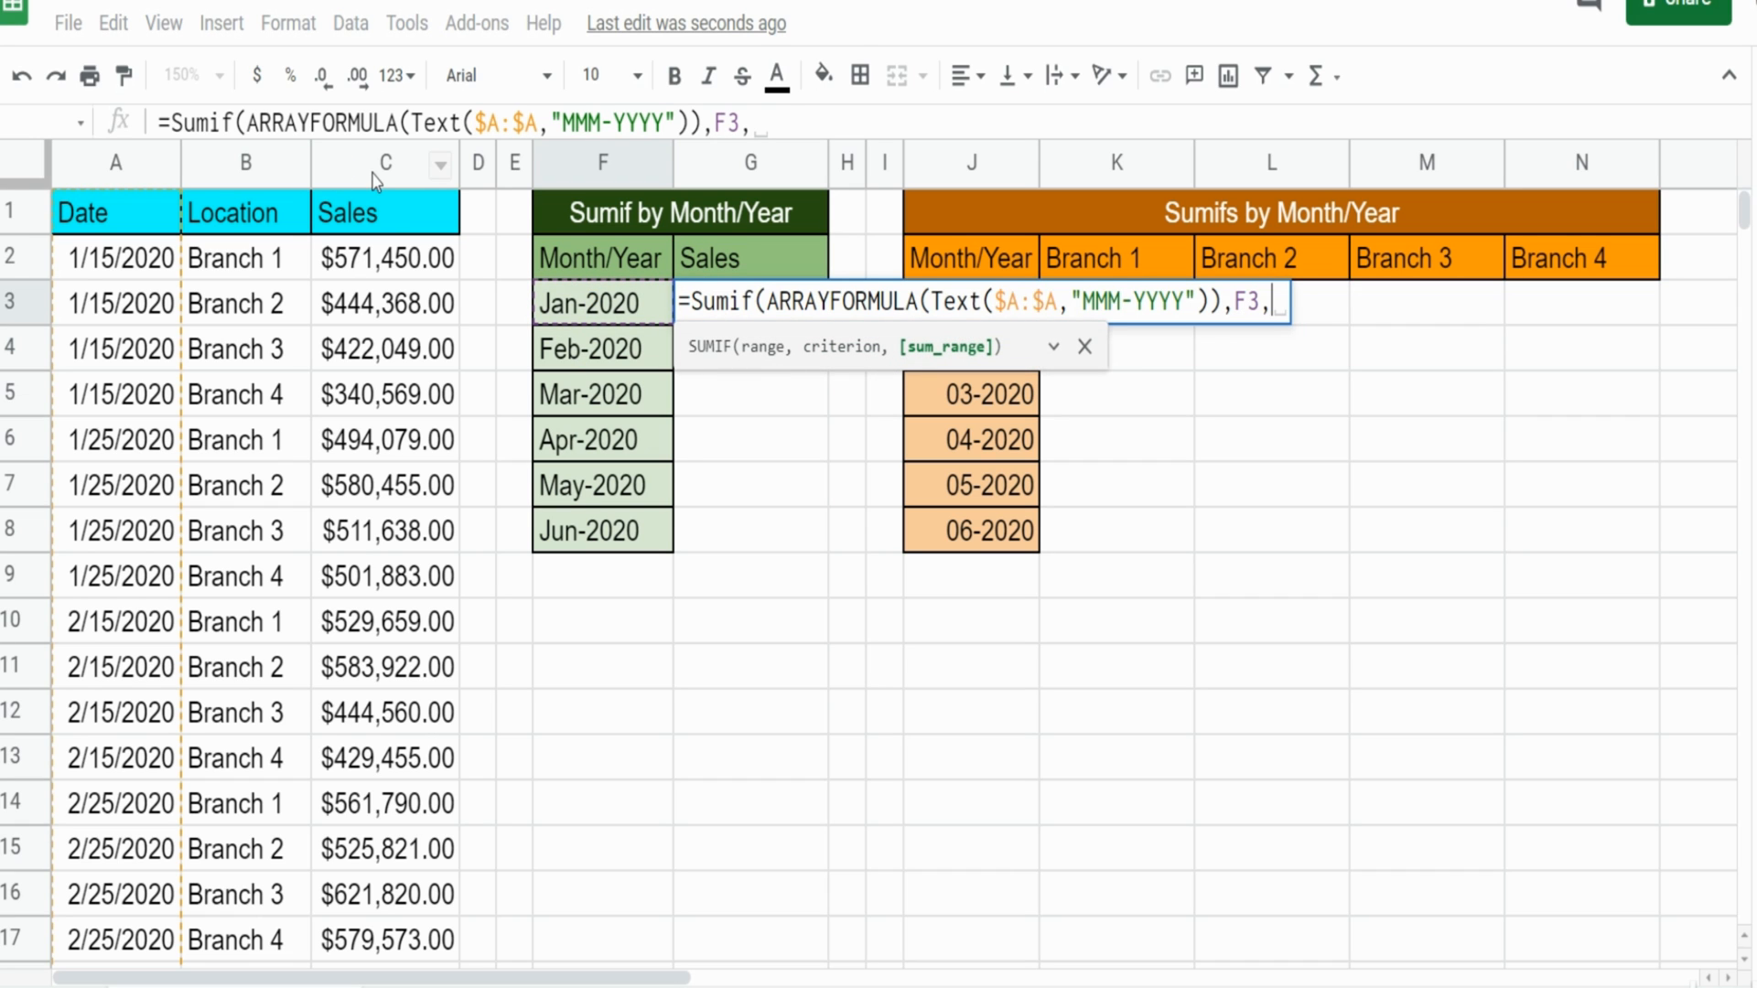
click(384, 164)
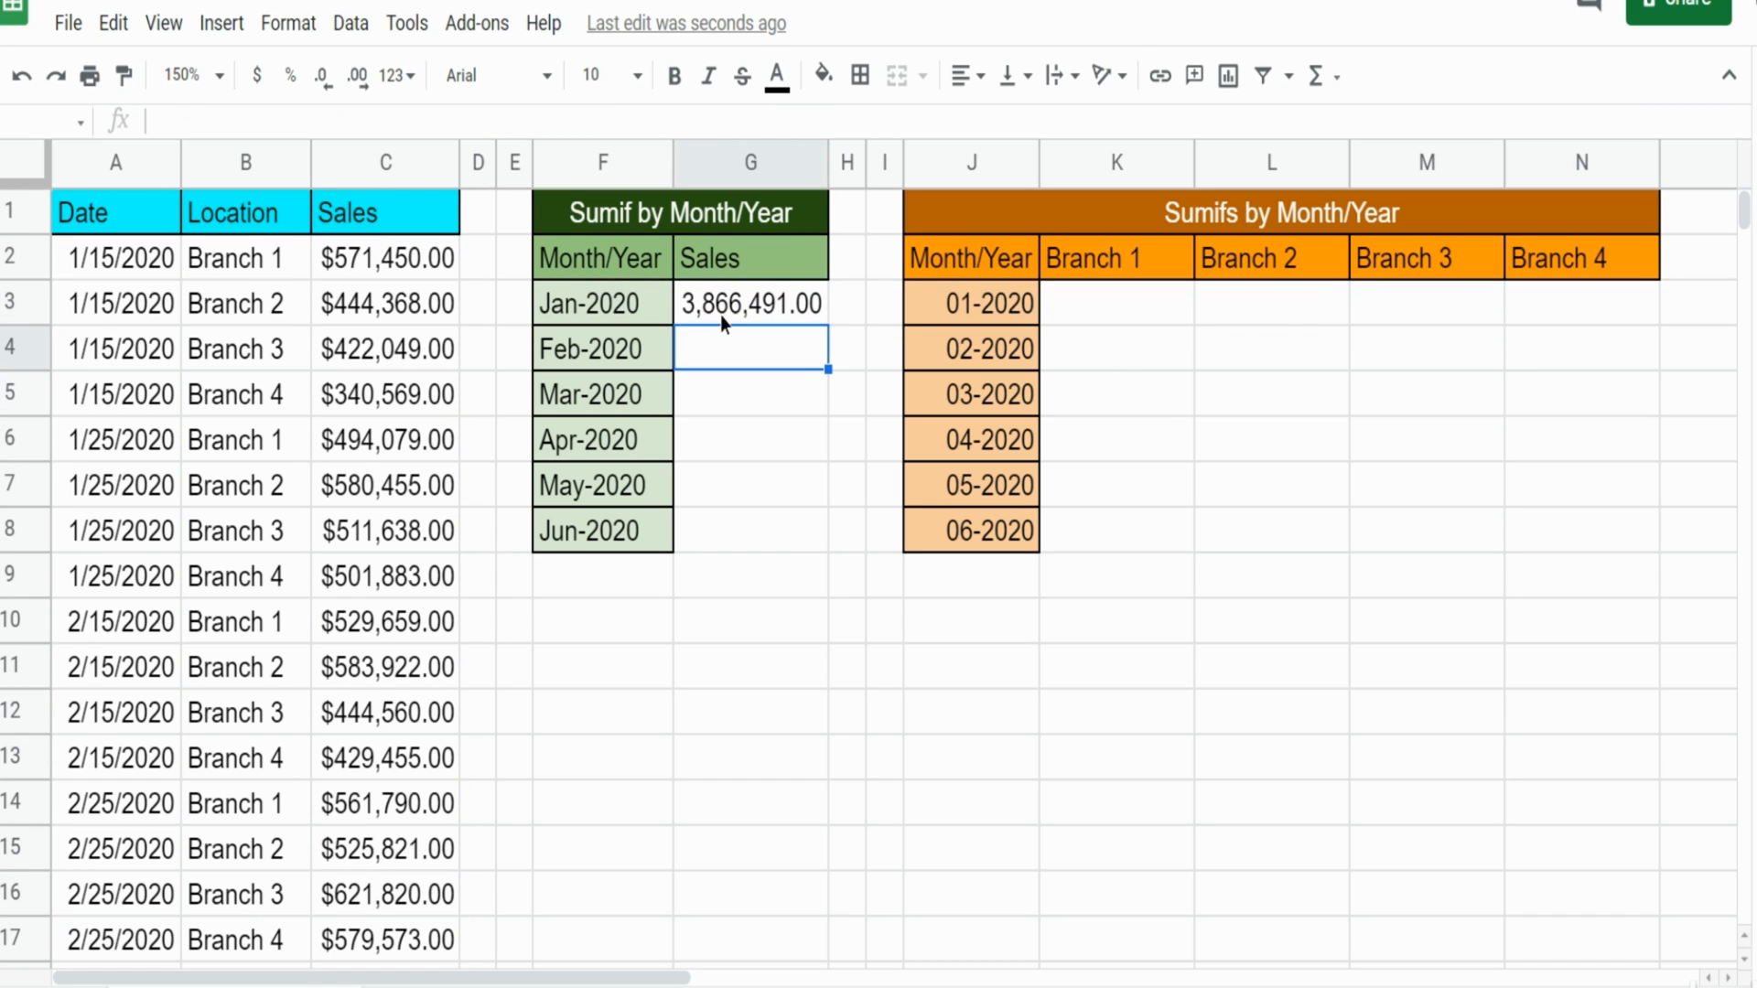
Cancel the stray SUM entry and fill G3's SUMIF down to G8 for Jan–Jun 2020 totals
click(749, 303)
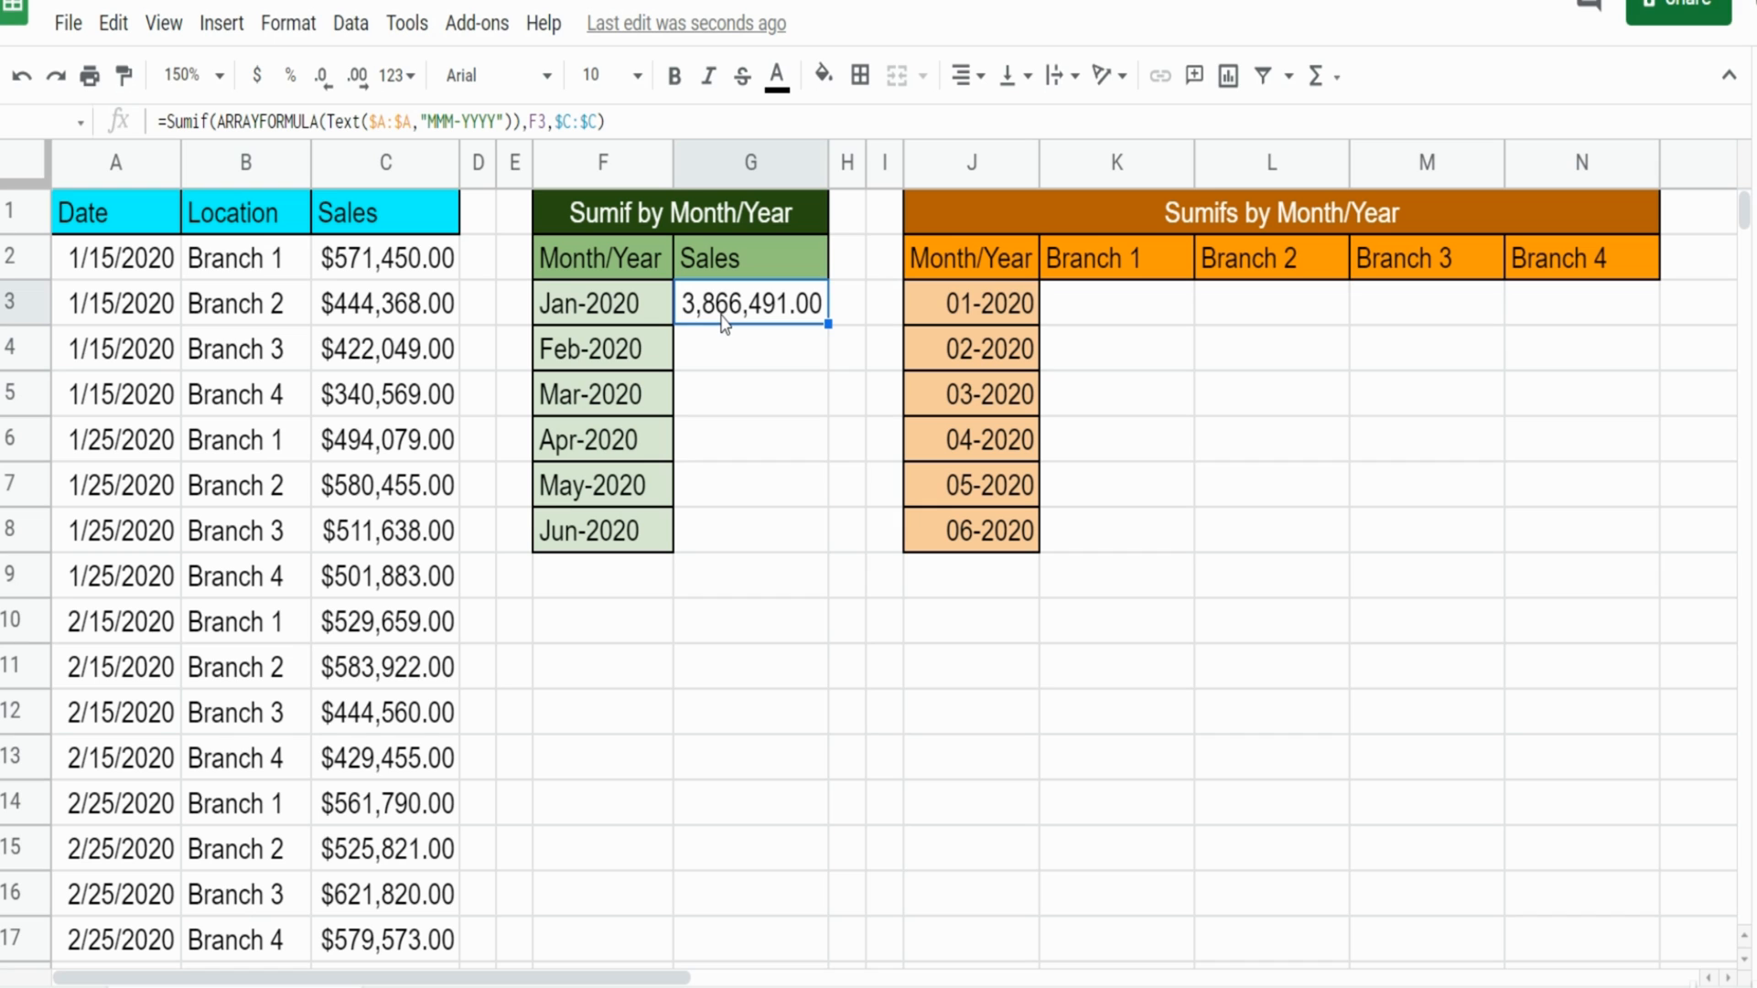
click(750, 667)
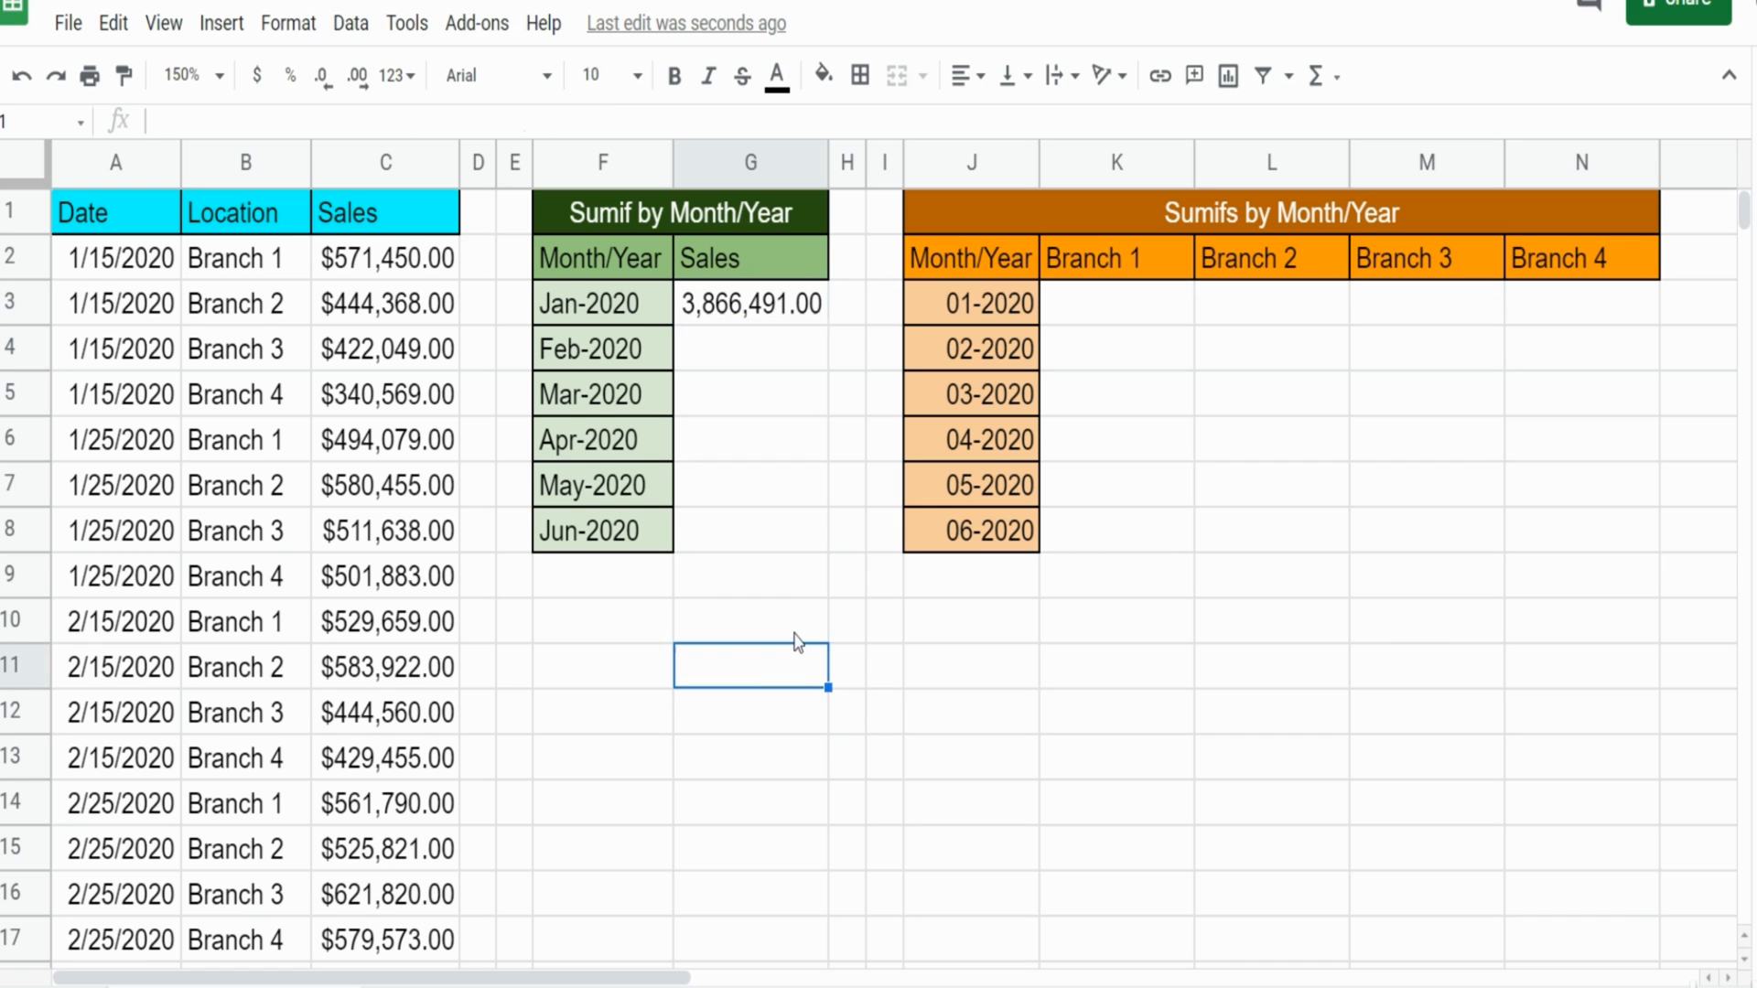
text(=Sum)
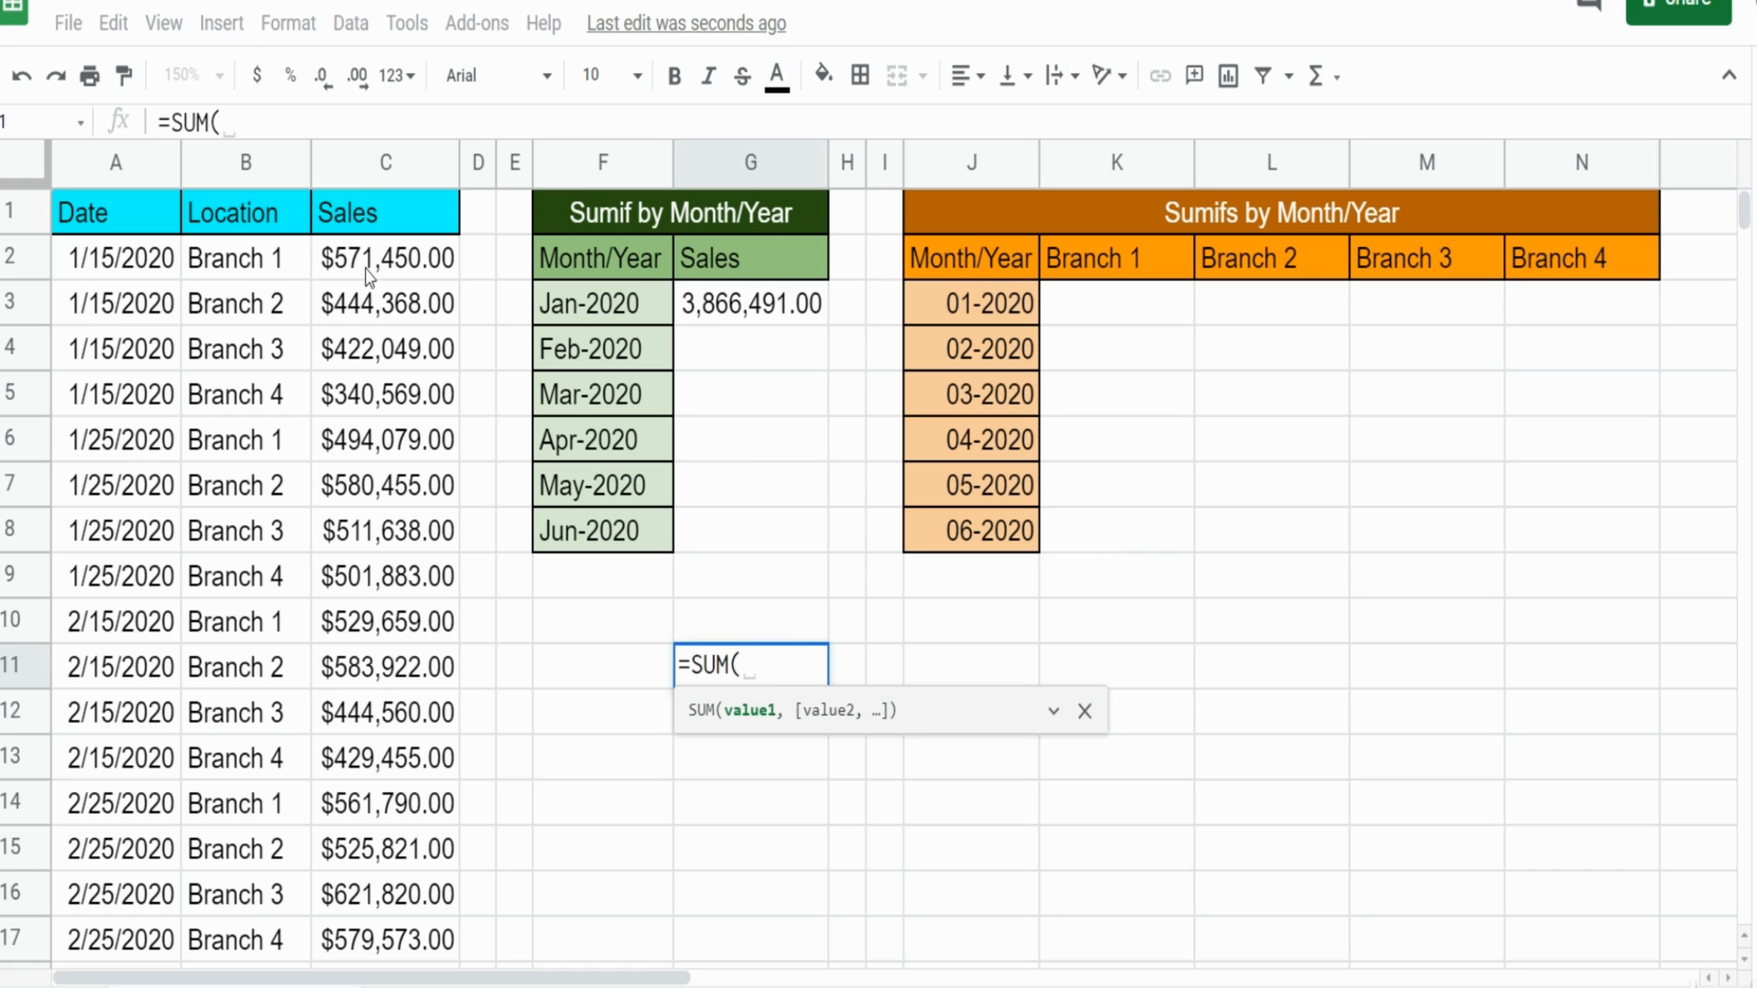
drag(385, 258, 385, 575)
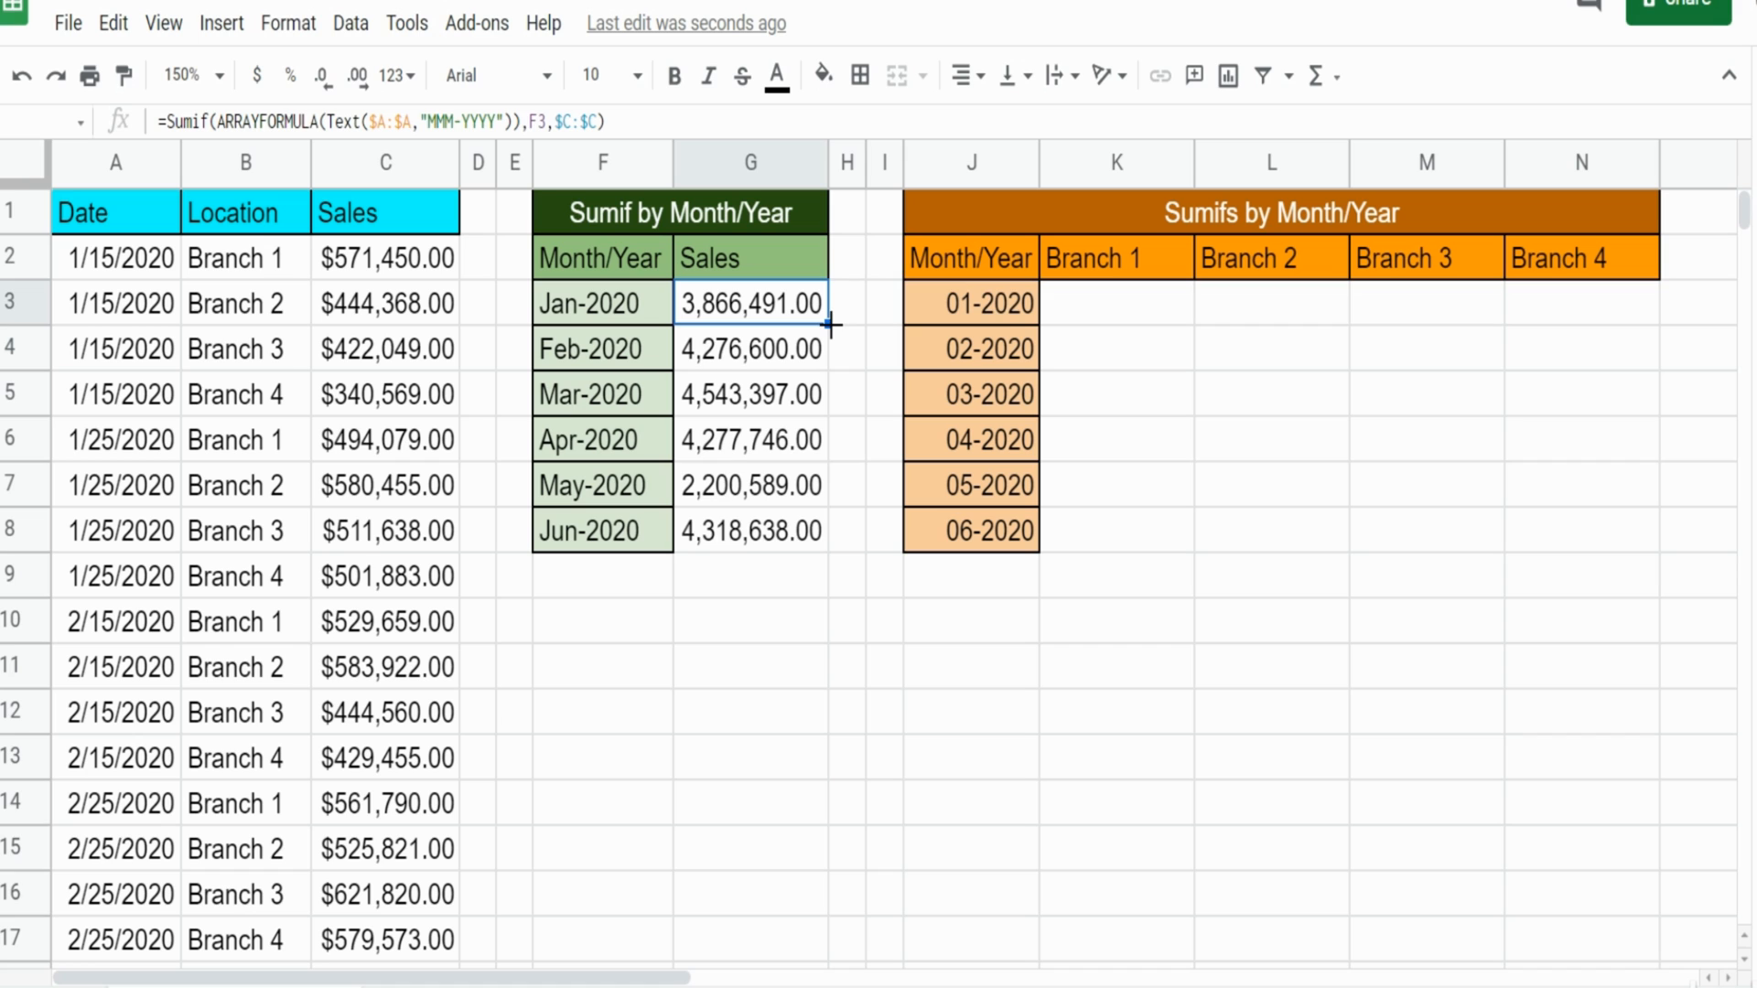
click(1272, 393)
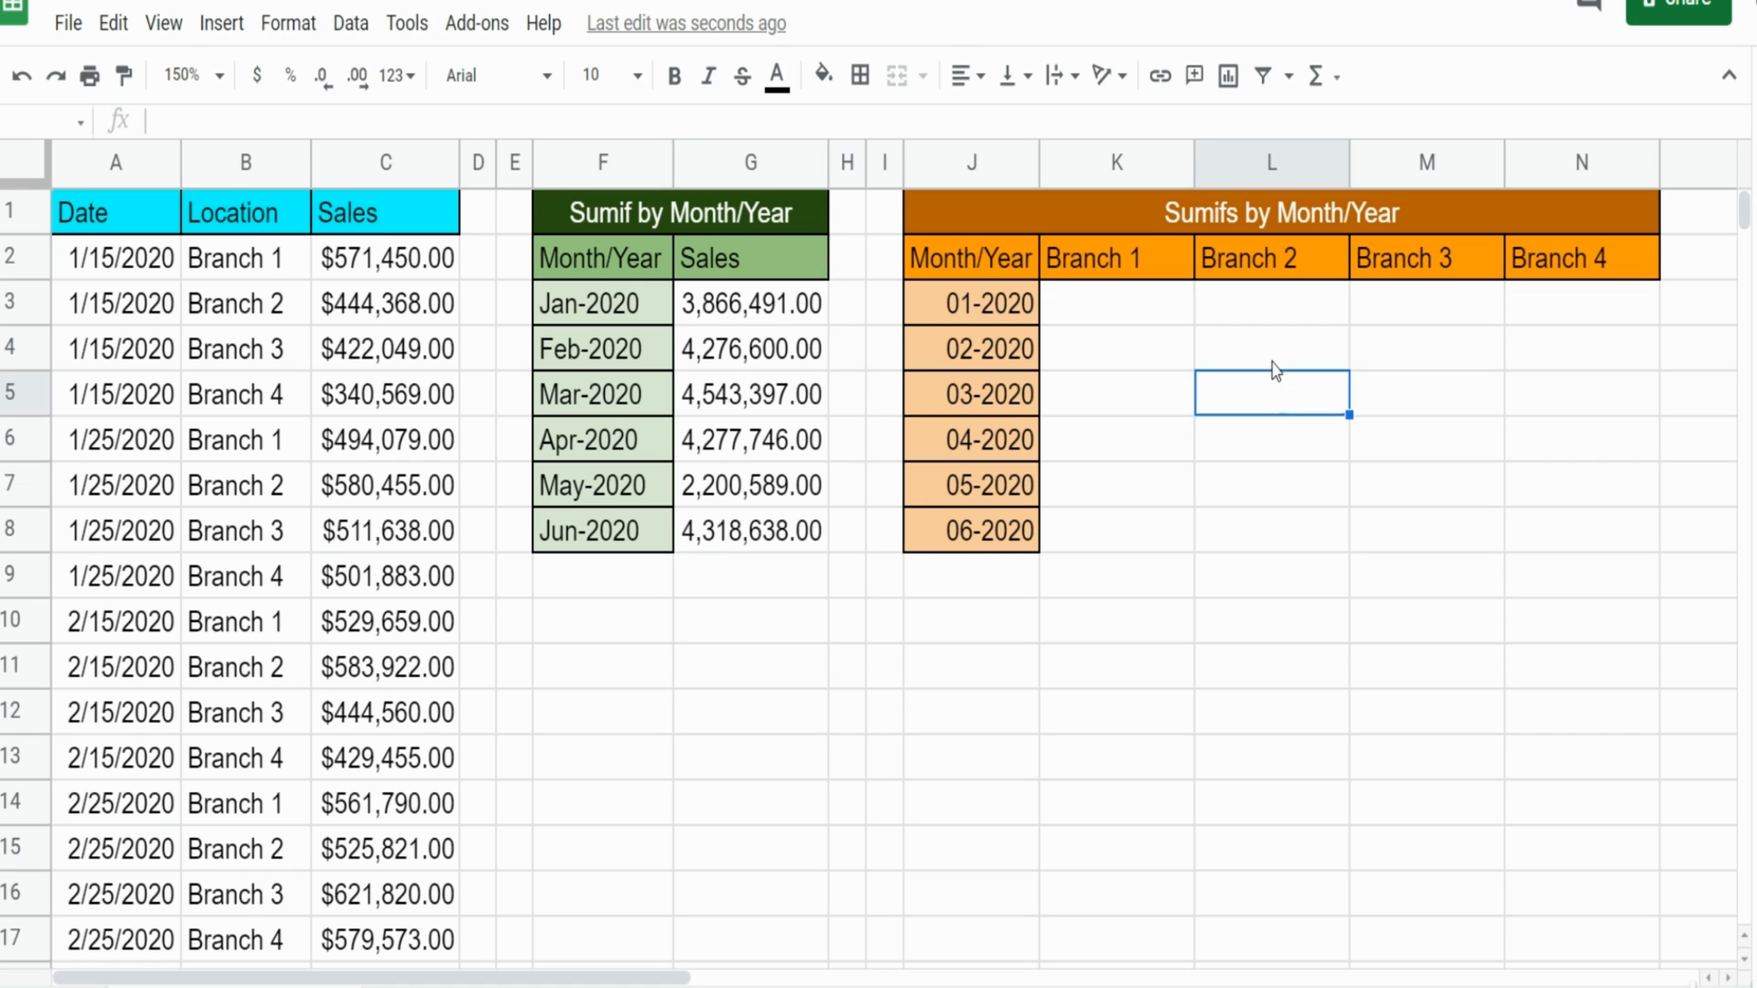
mouse_move(1267, 332)
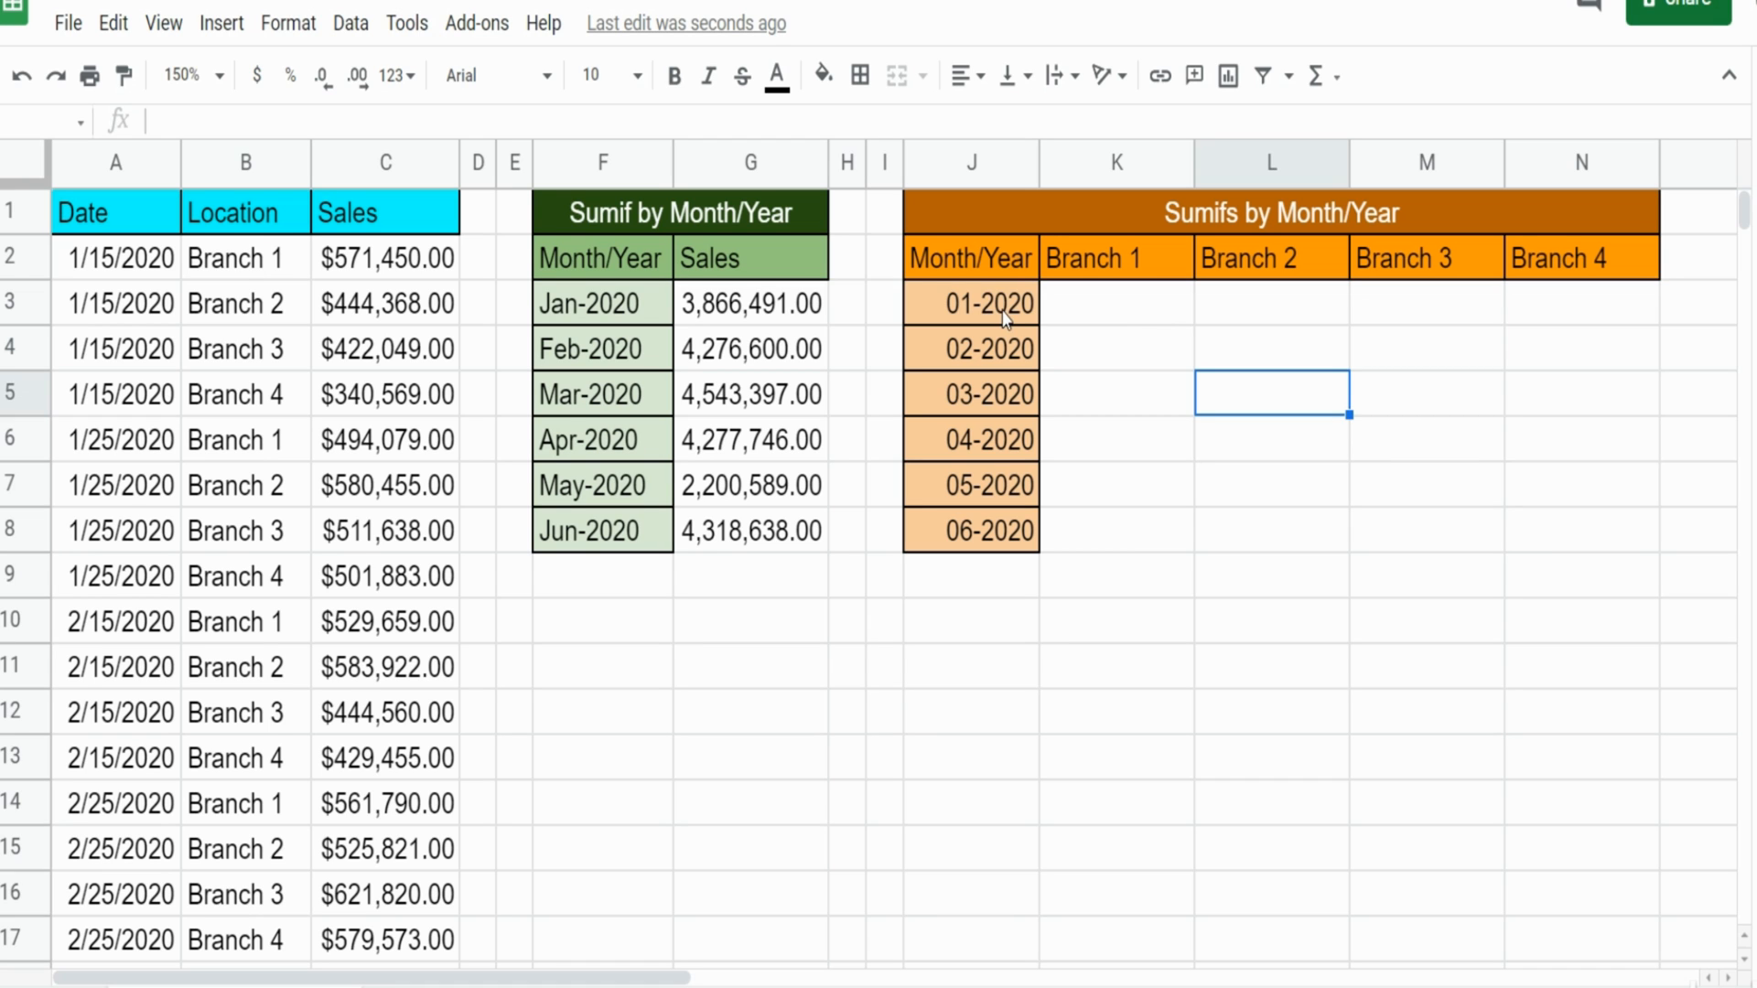
click(970, 303)
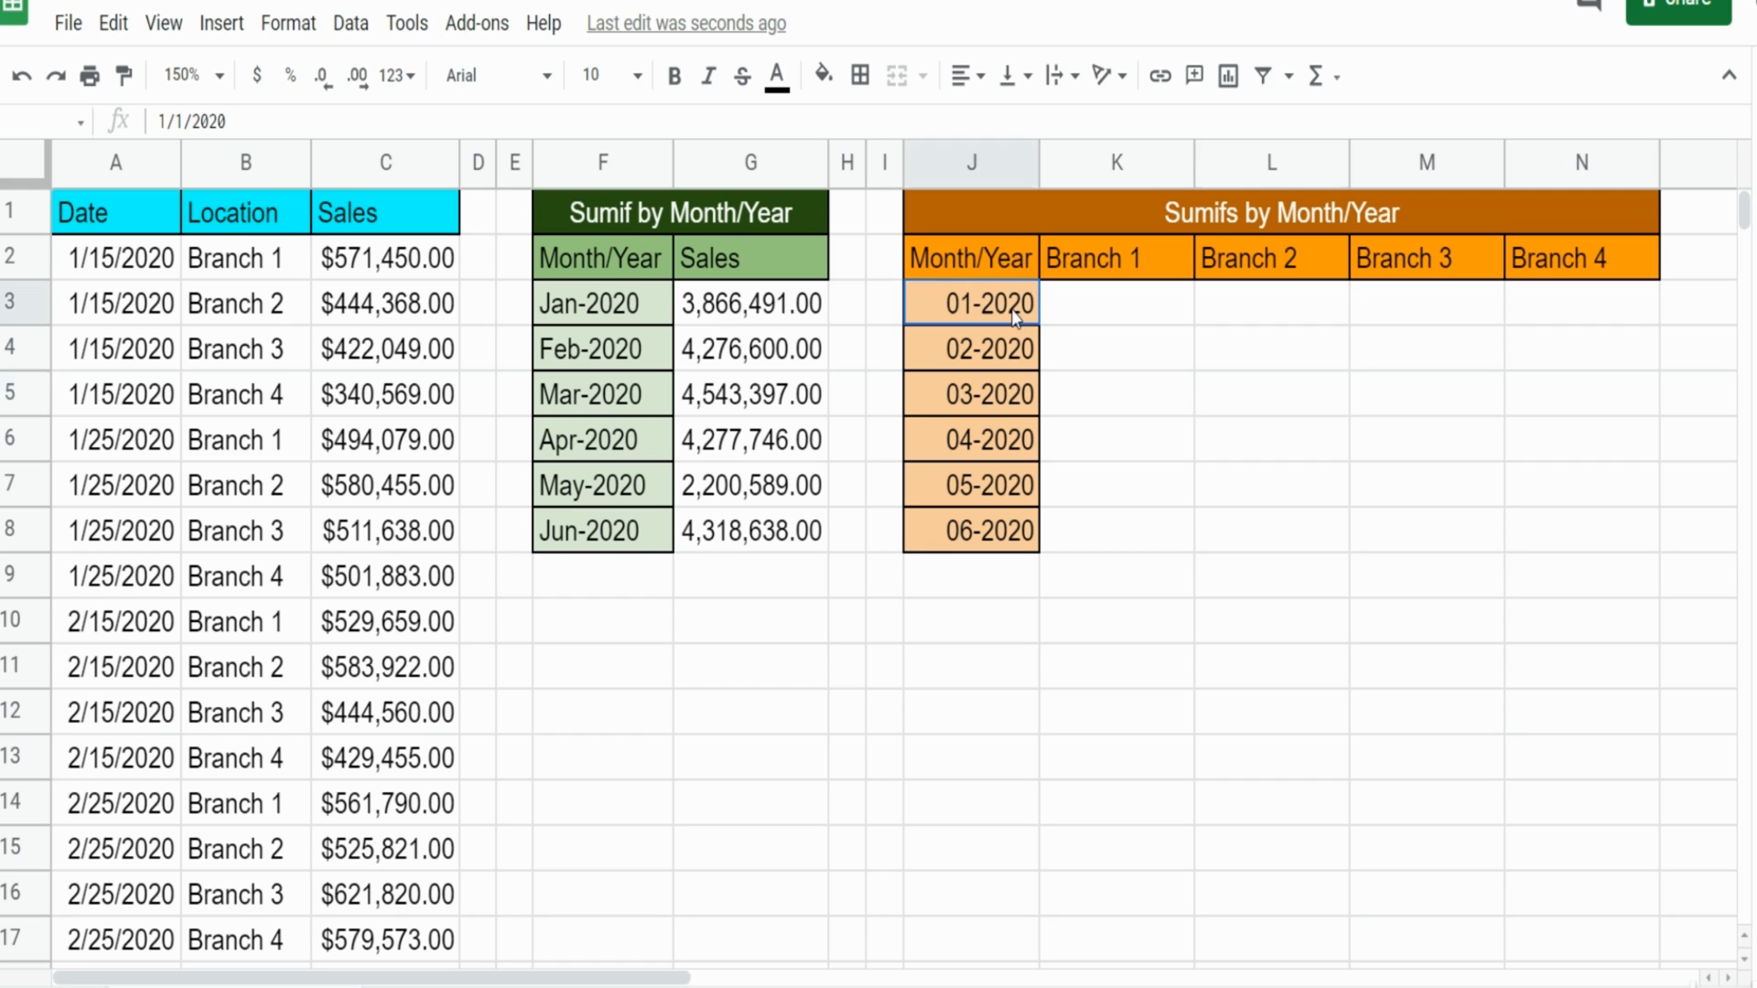
click(970, 348)
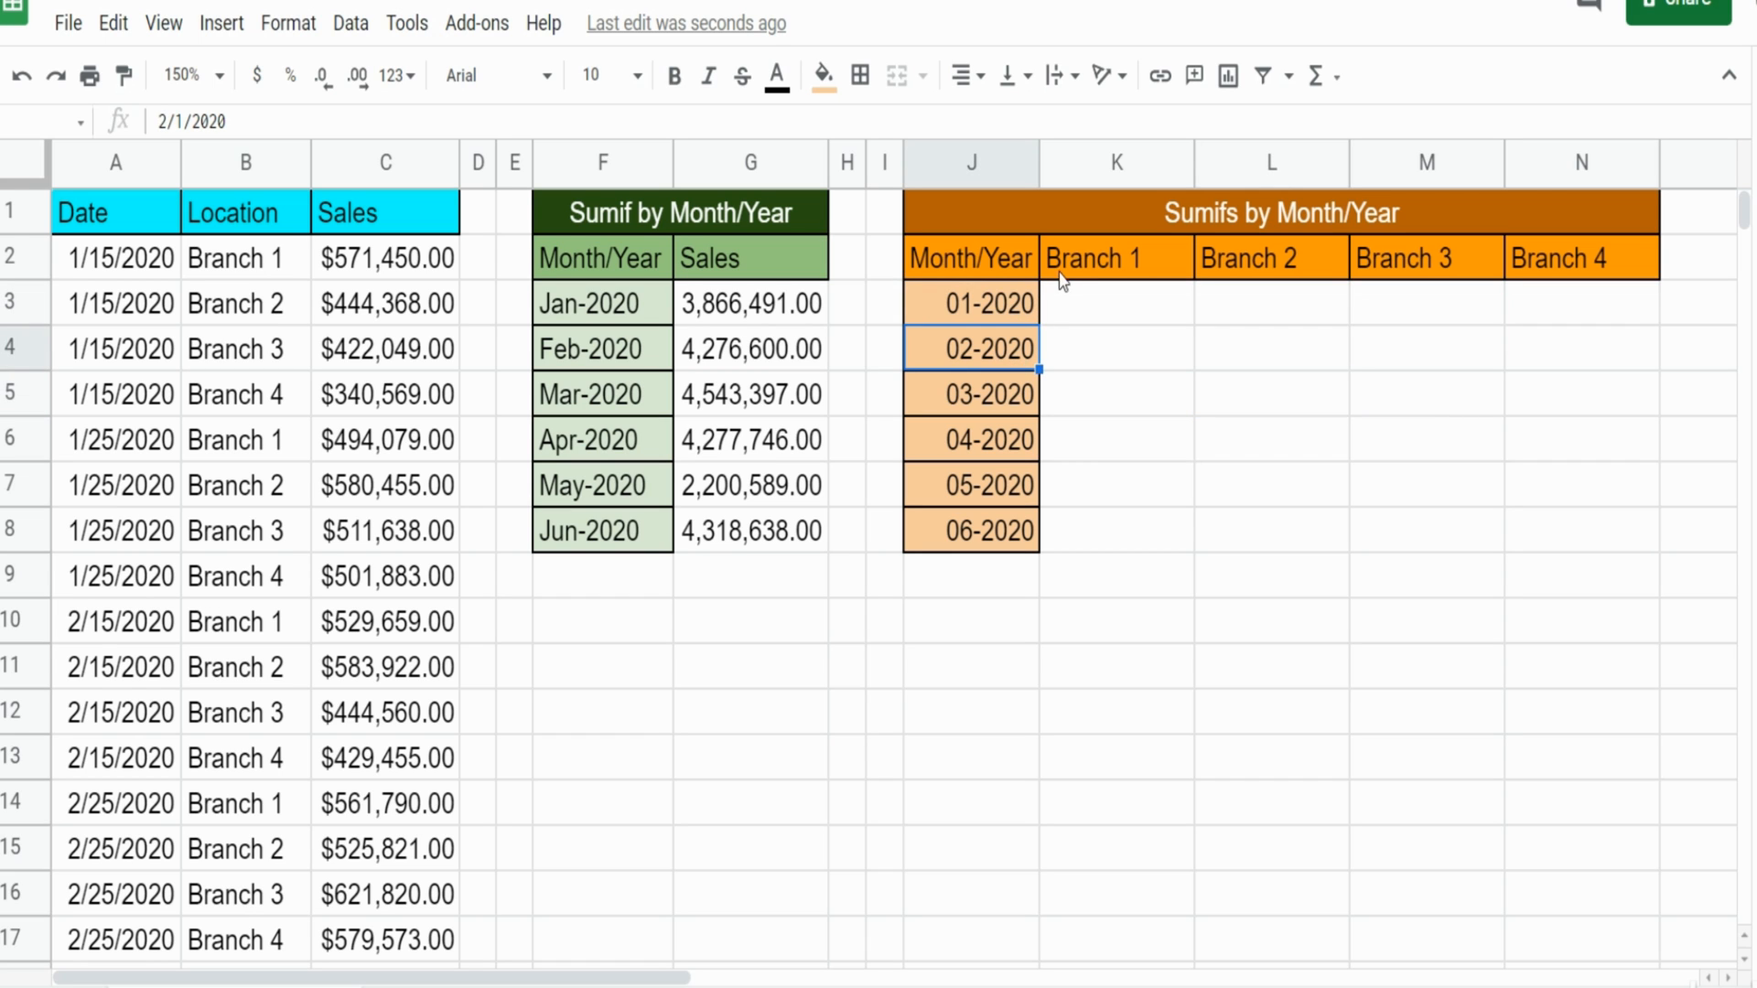
click(1114, 303)
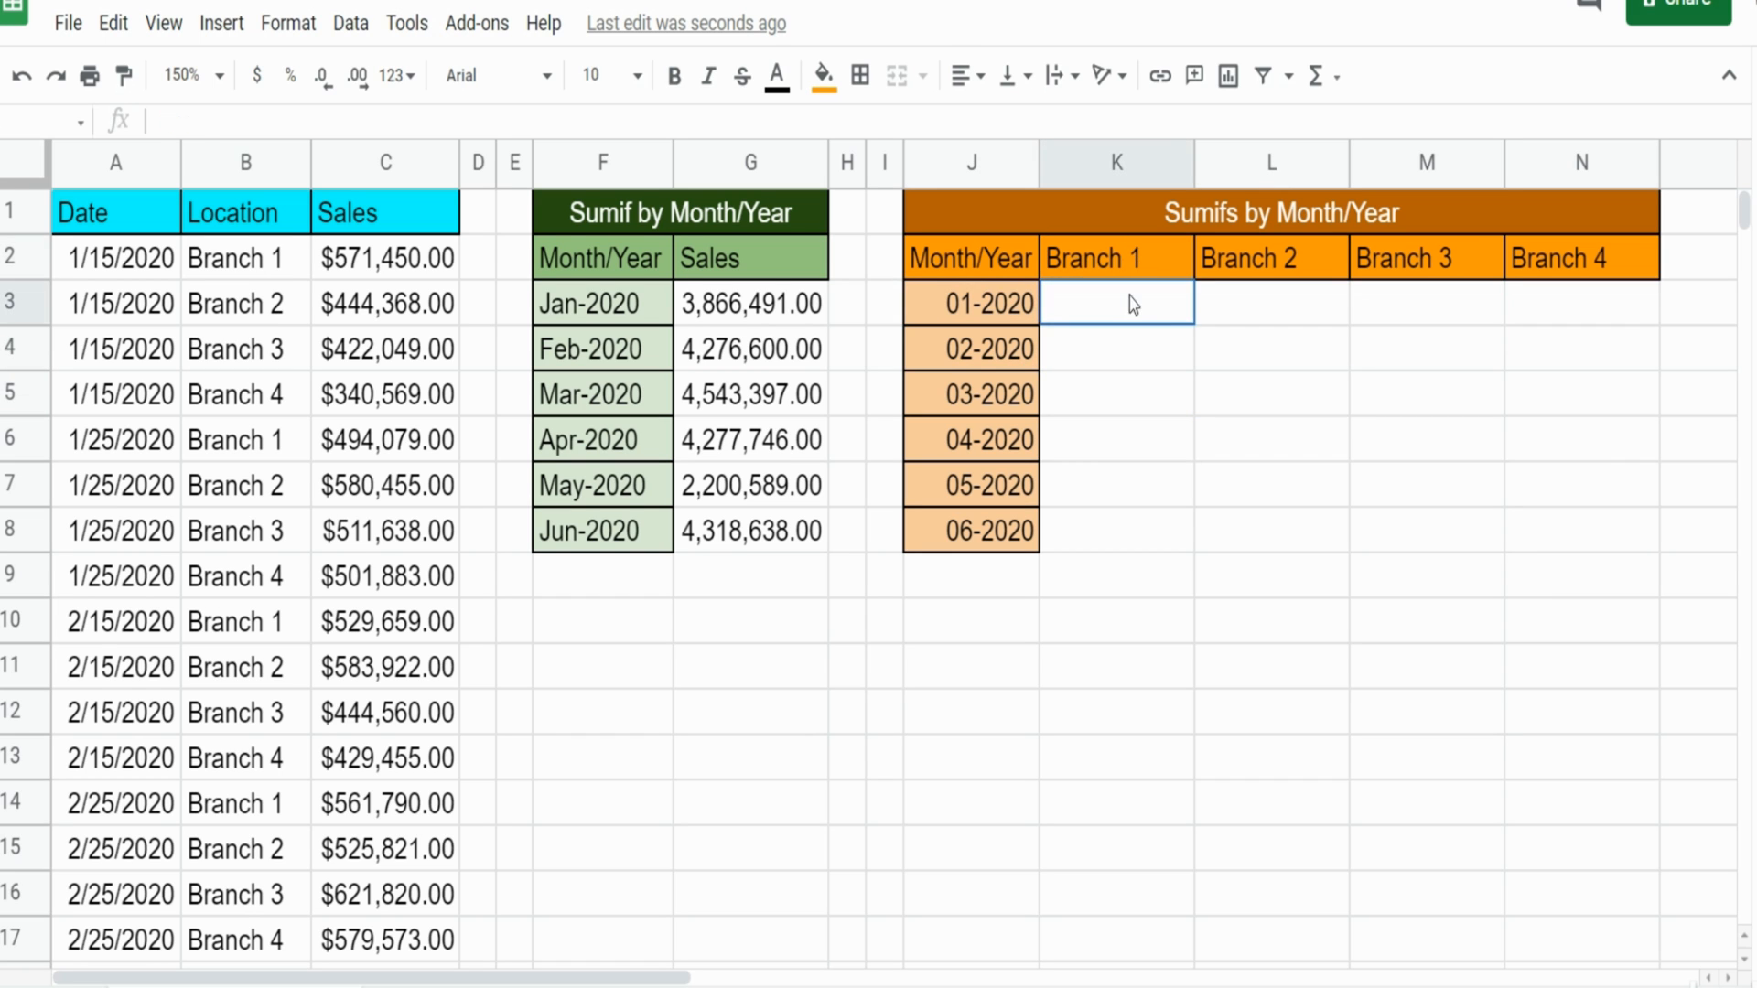
Begin a SUMIFS in K3 with the whole Sales column C as sum range
text(=Sumif)
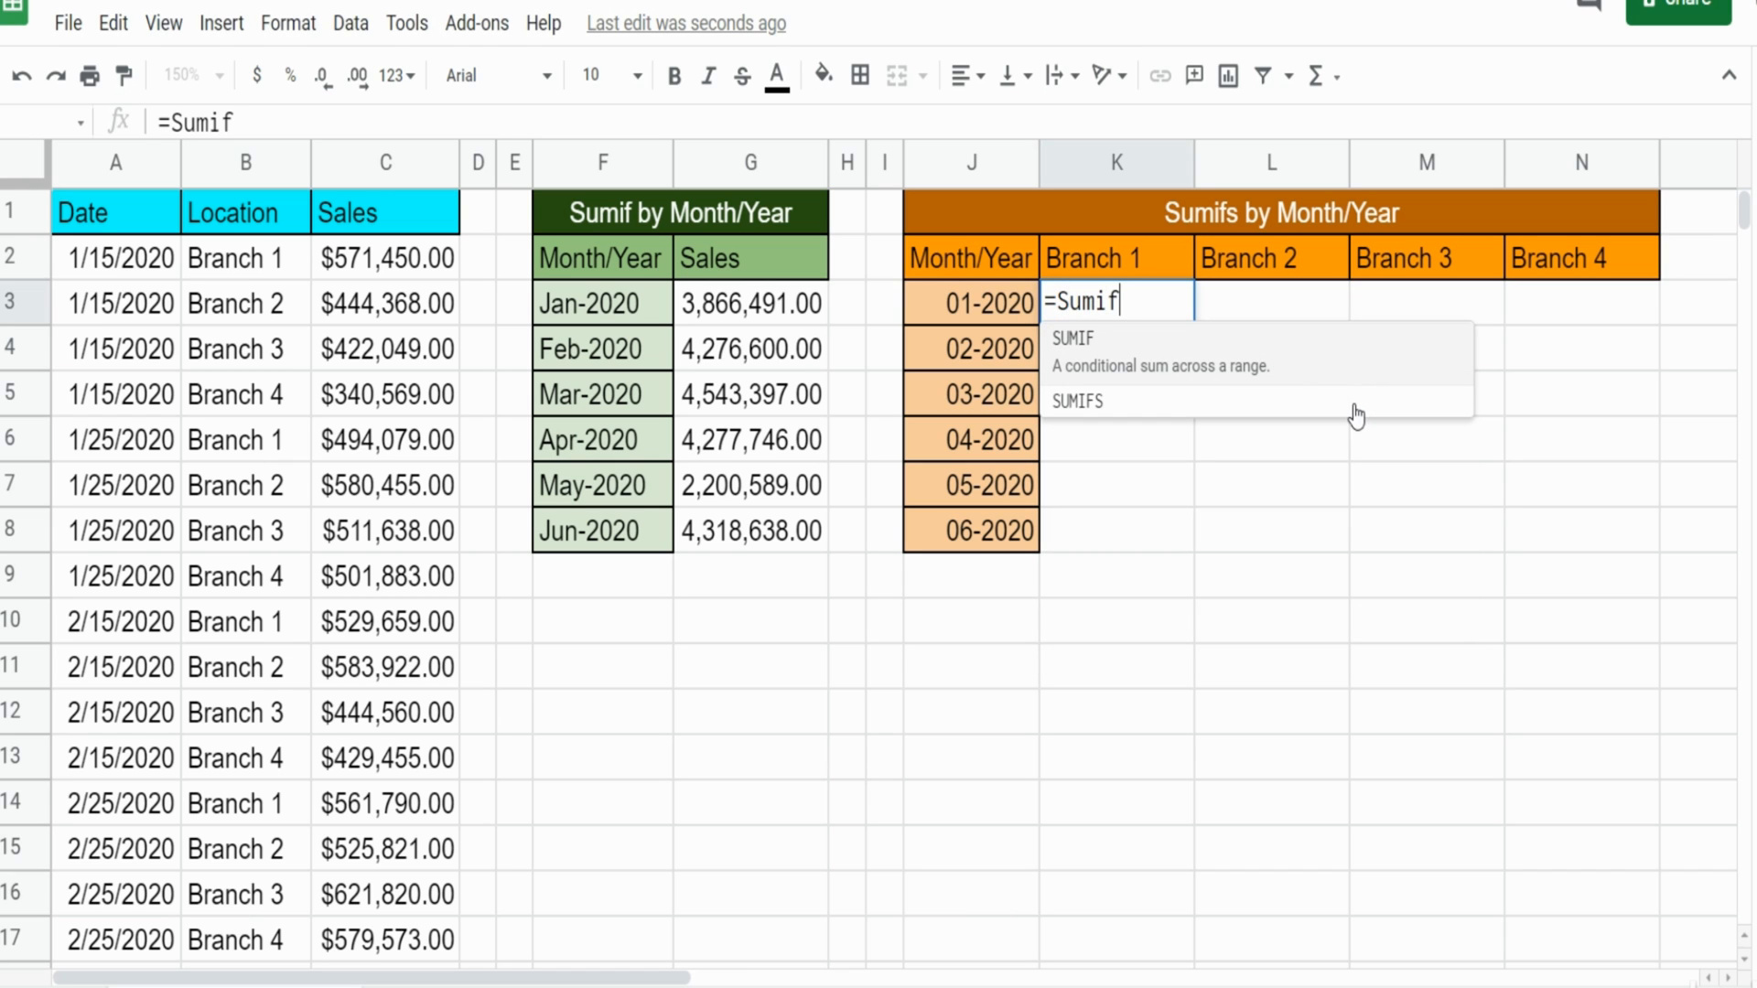
click(1076, 401)
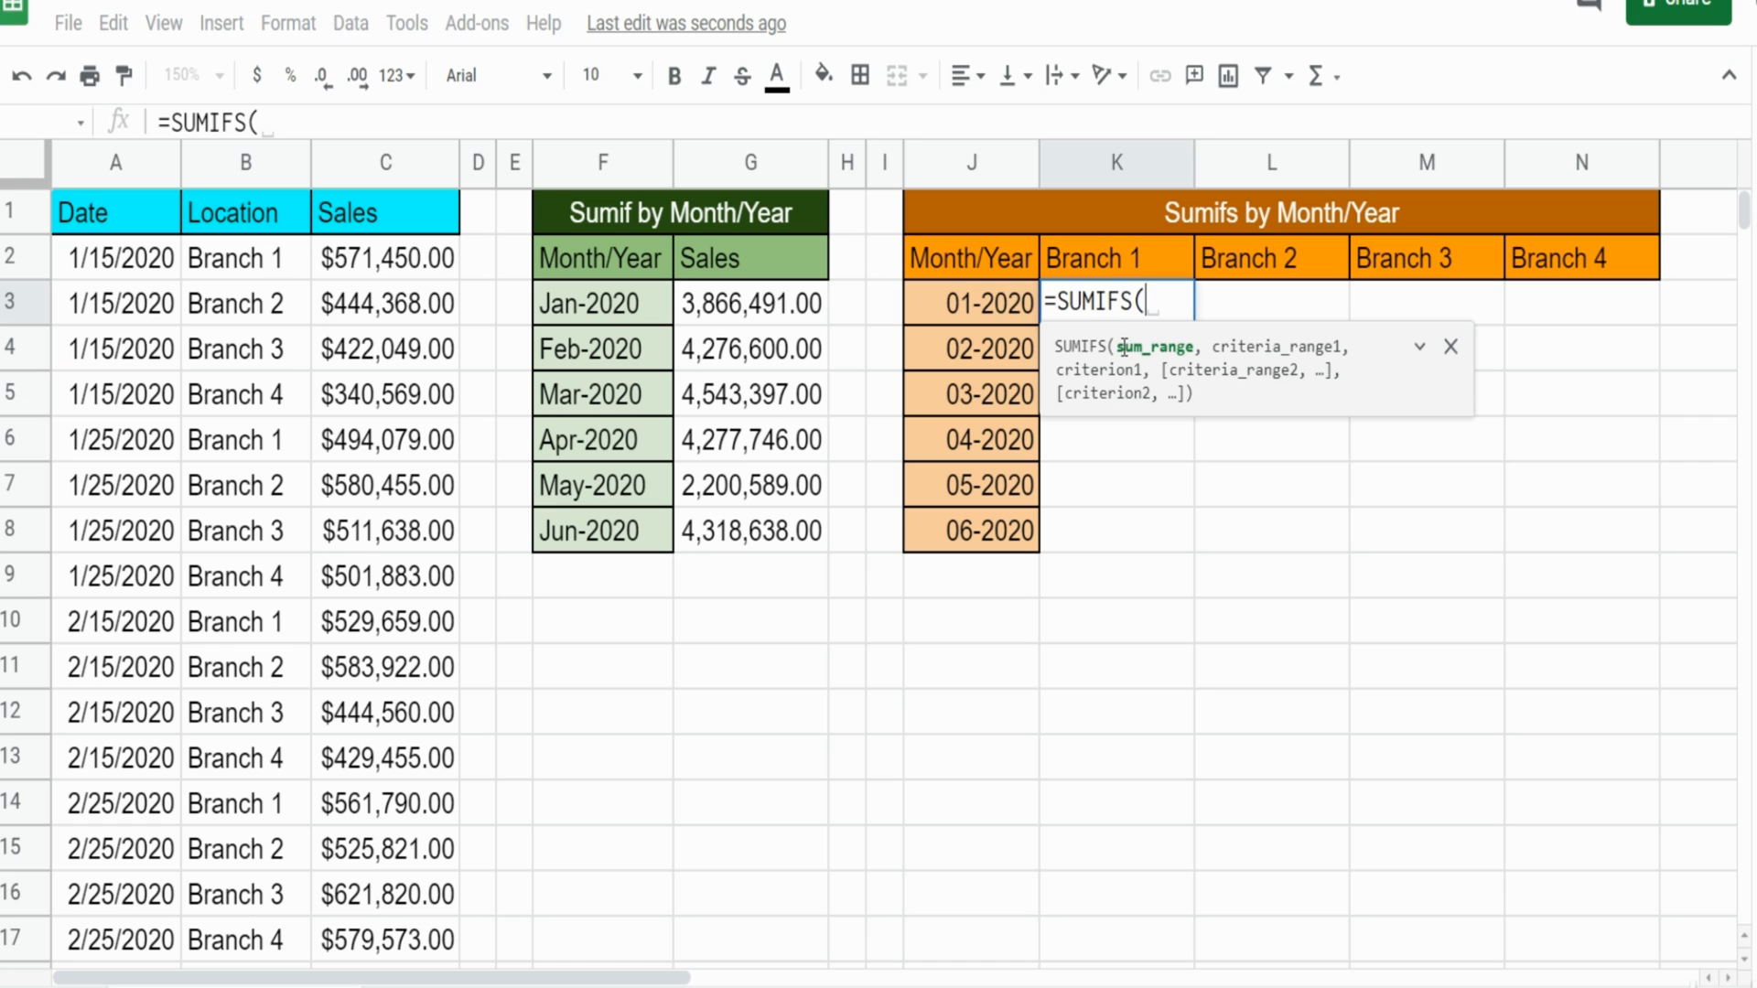
mouse_move(1149, 337)
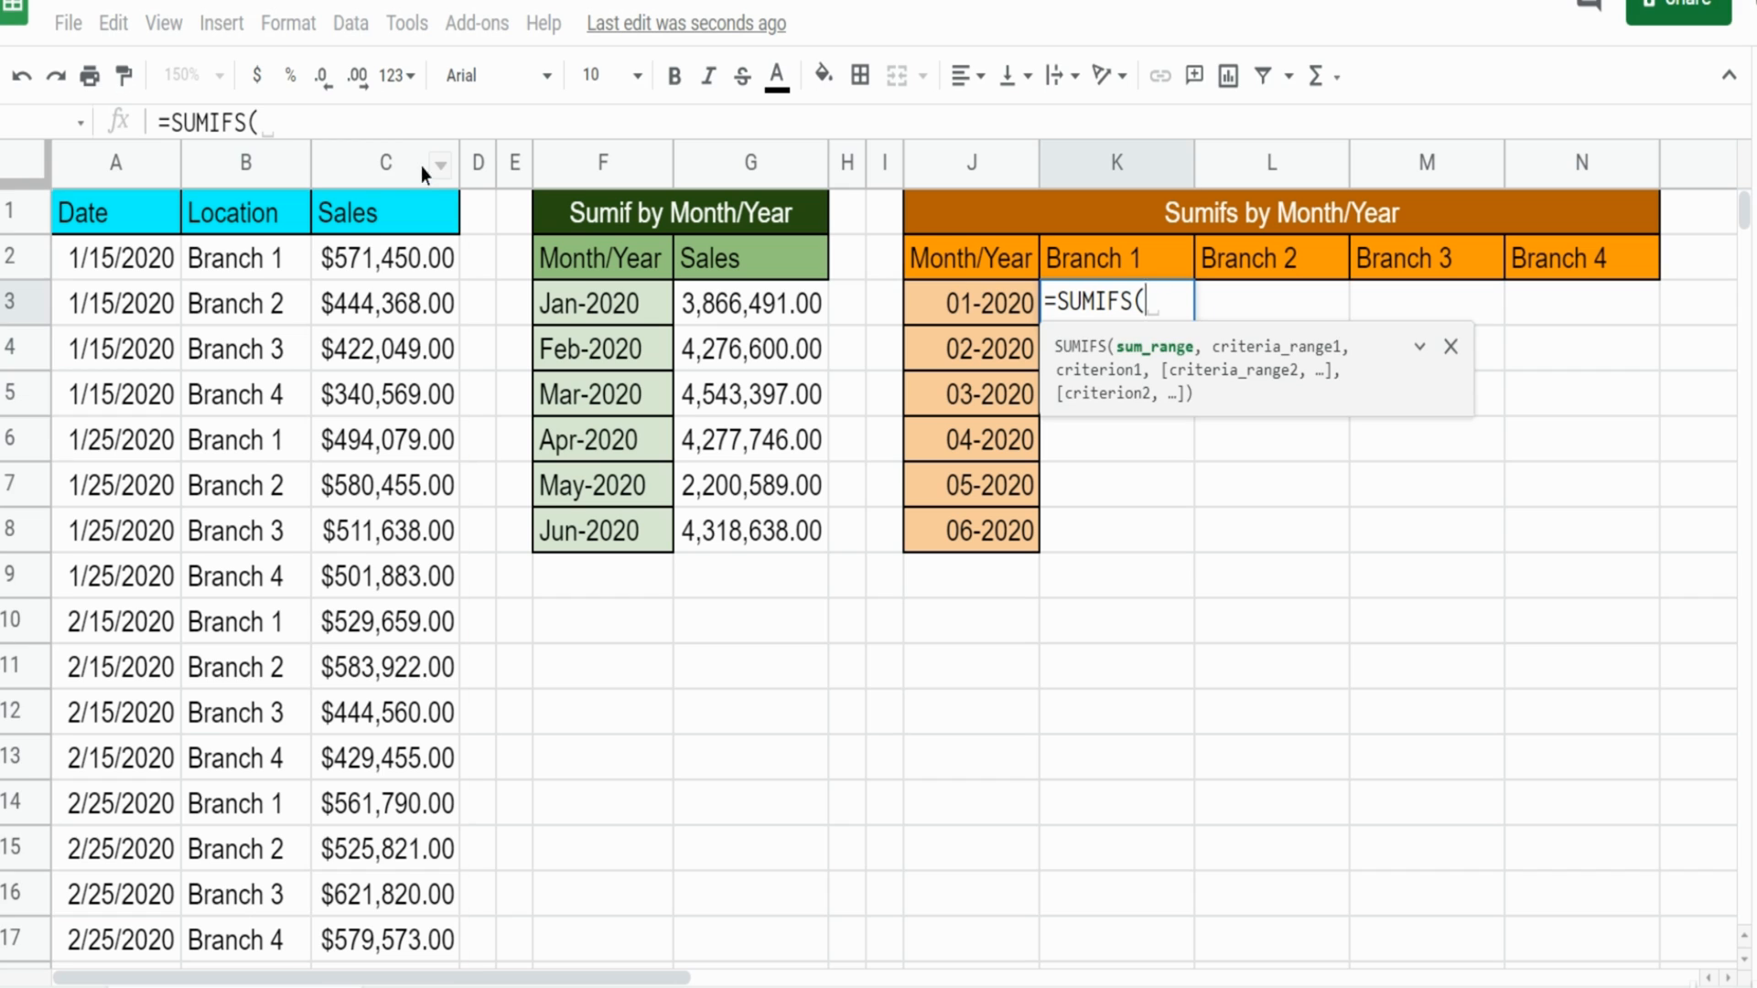
click(385, 163)
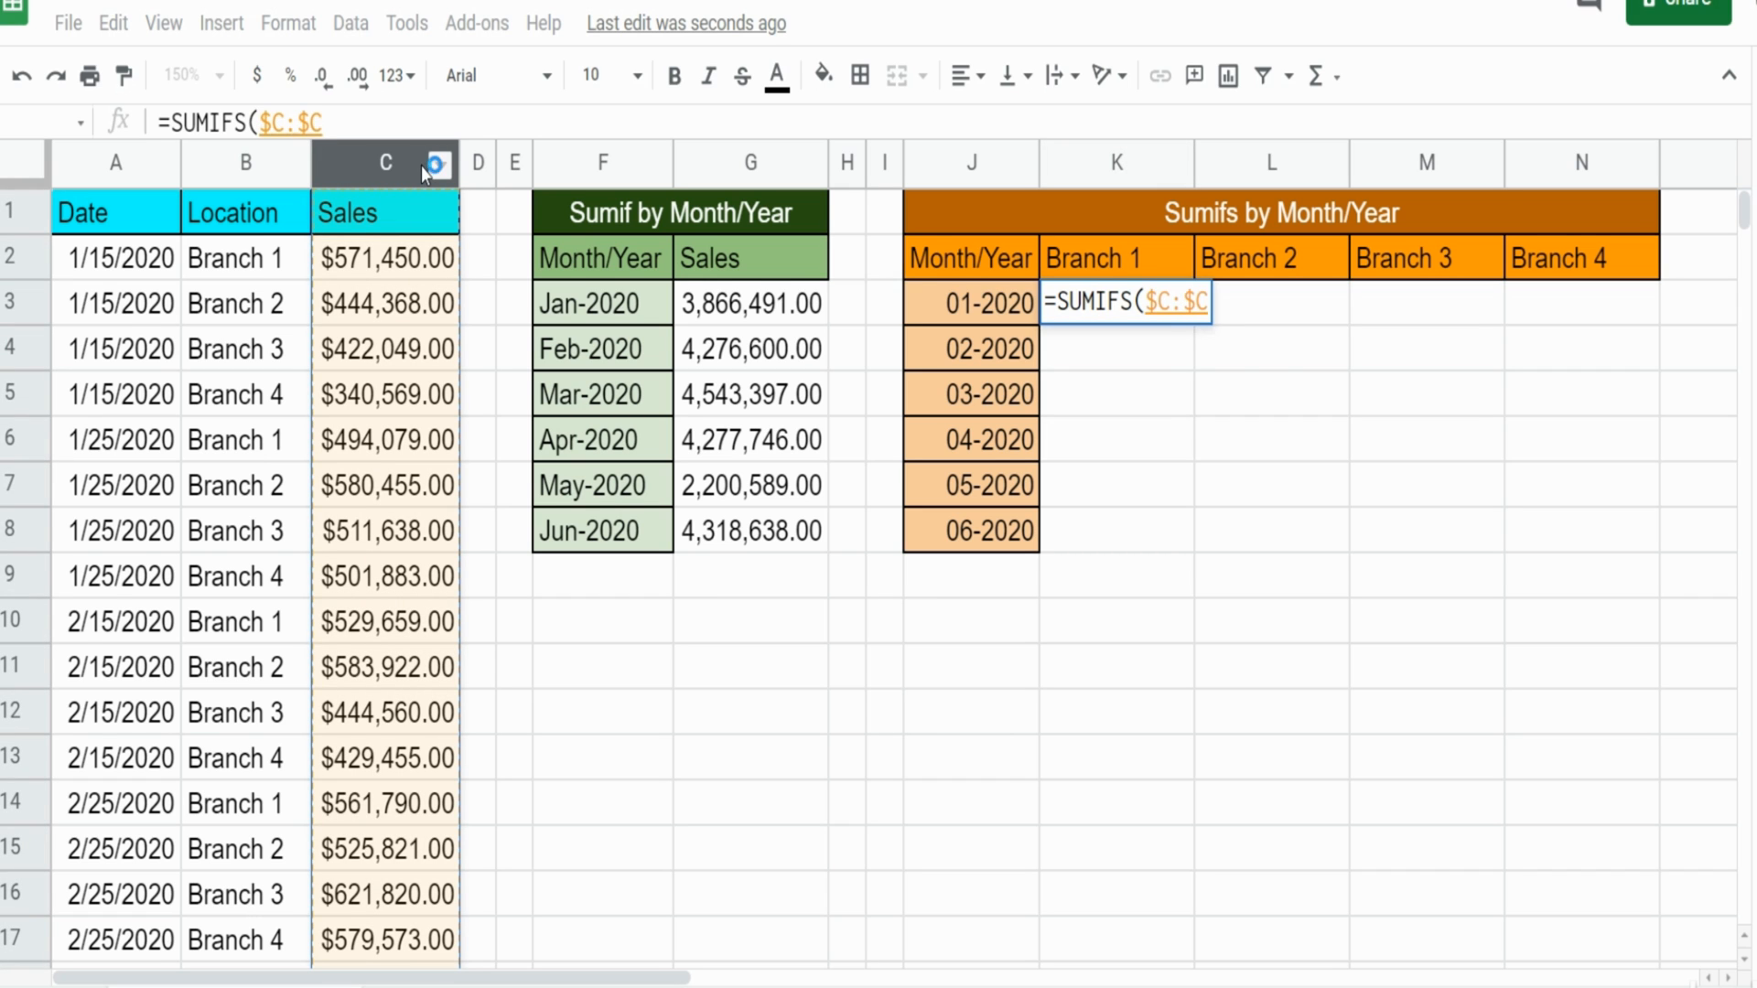
text(,)
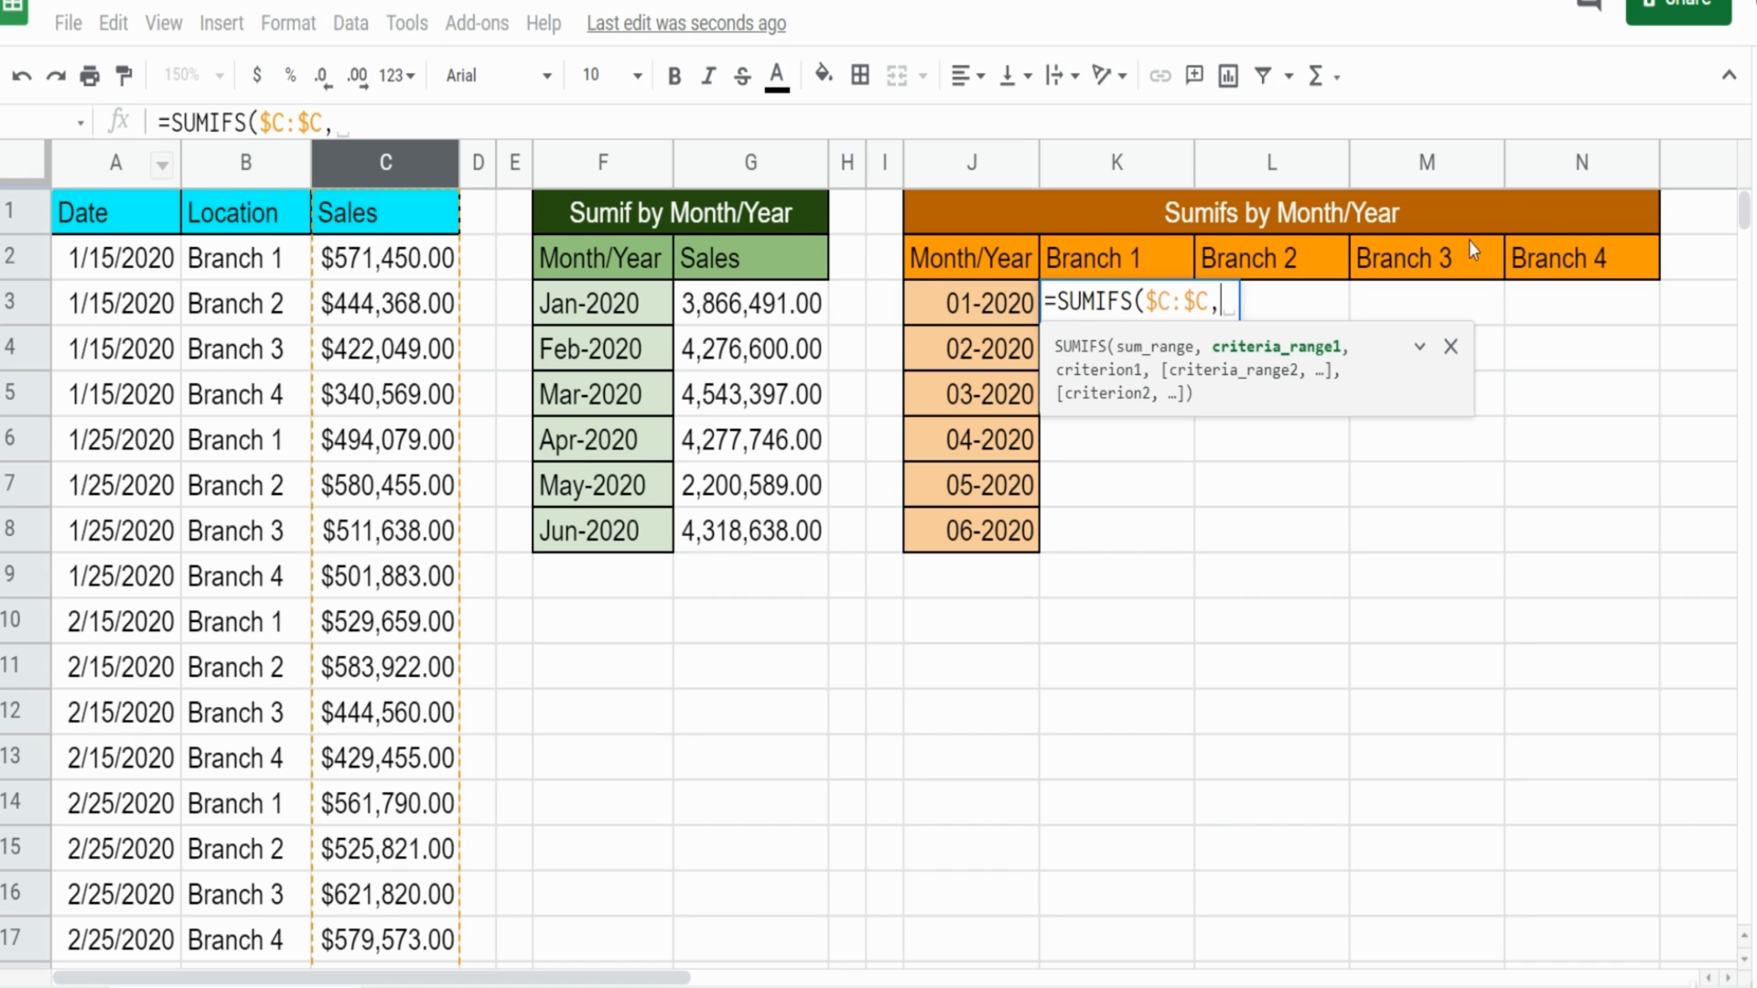
Add ARRAYFORMULA(TEXT($A:$A,"MM-YYYY")) as the first criteria range of the SUMIFS
text(R)
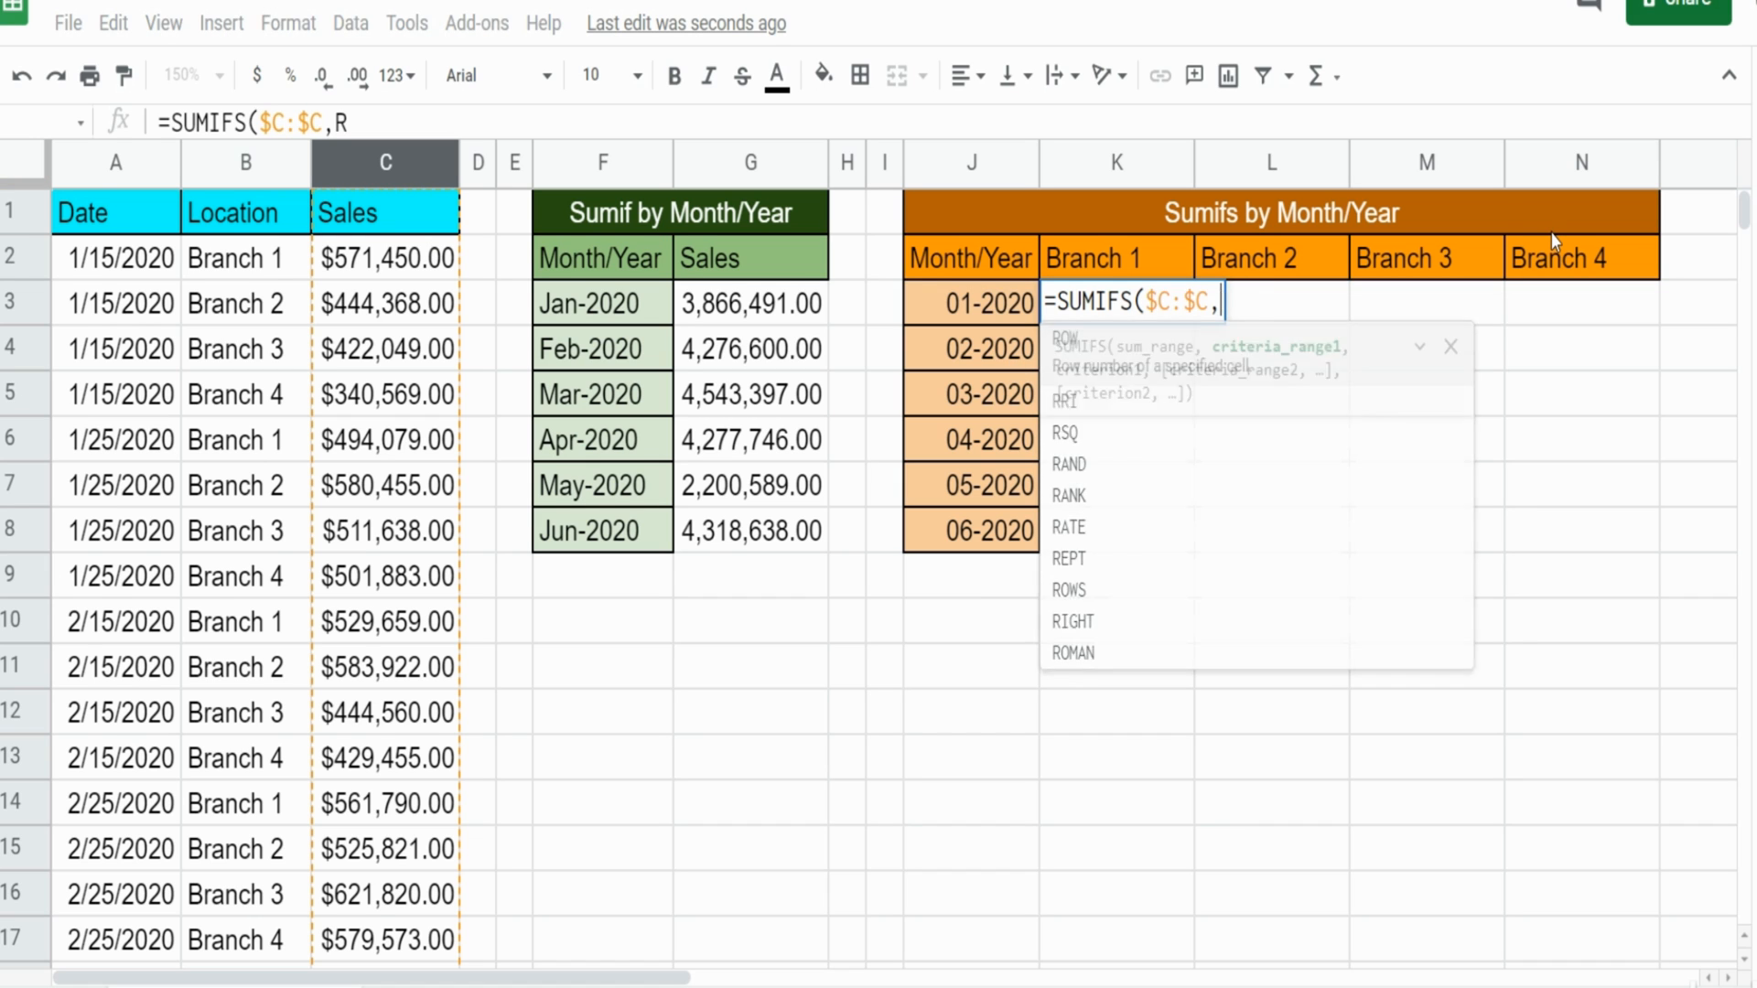
text(ARRAYFORMULA()
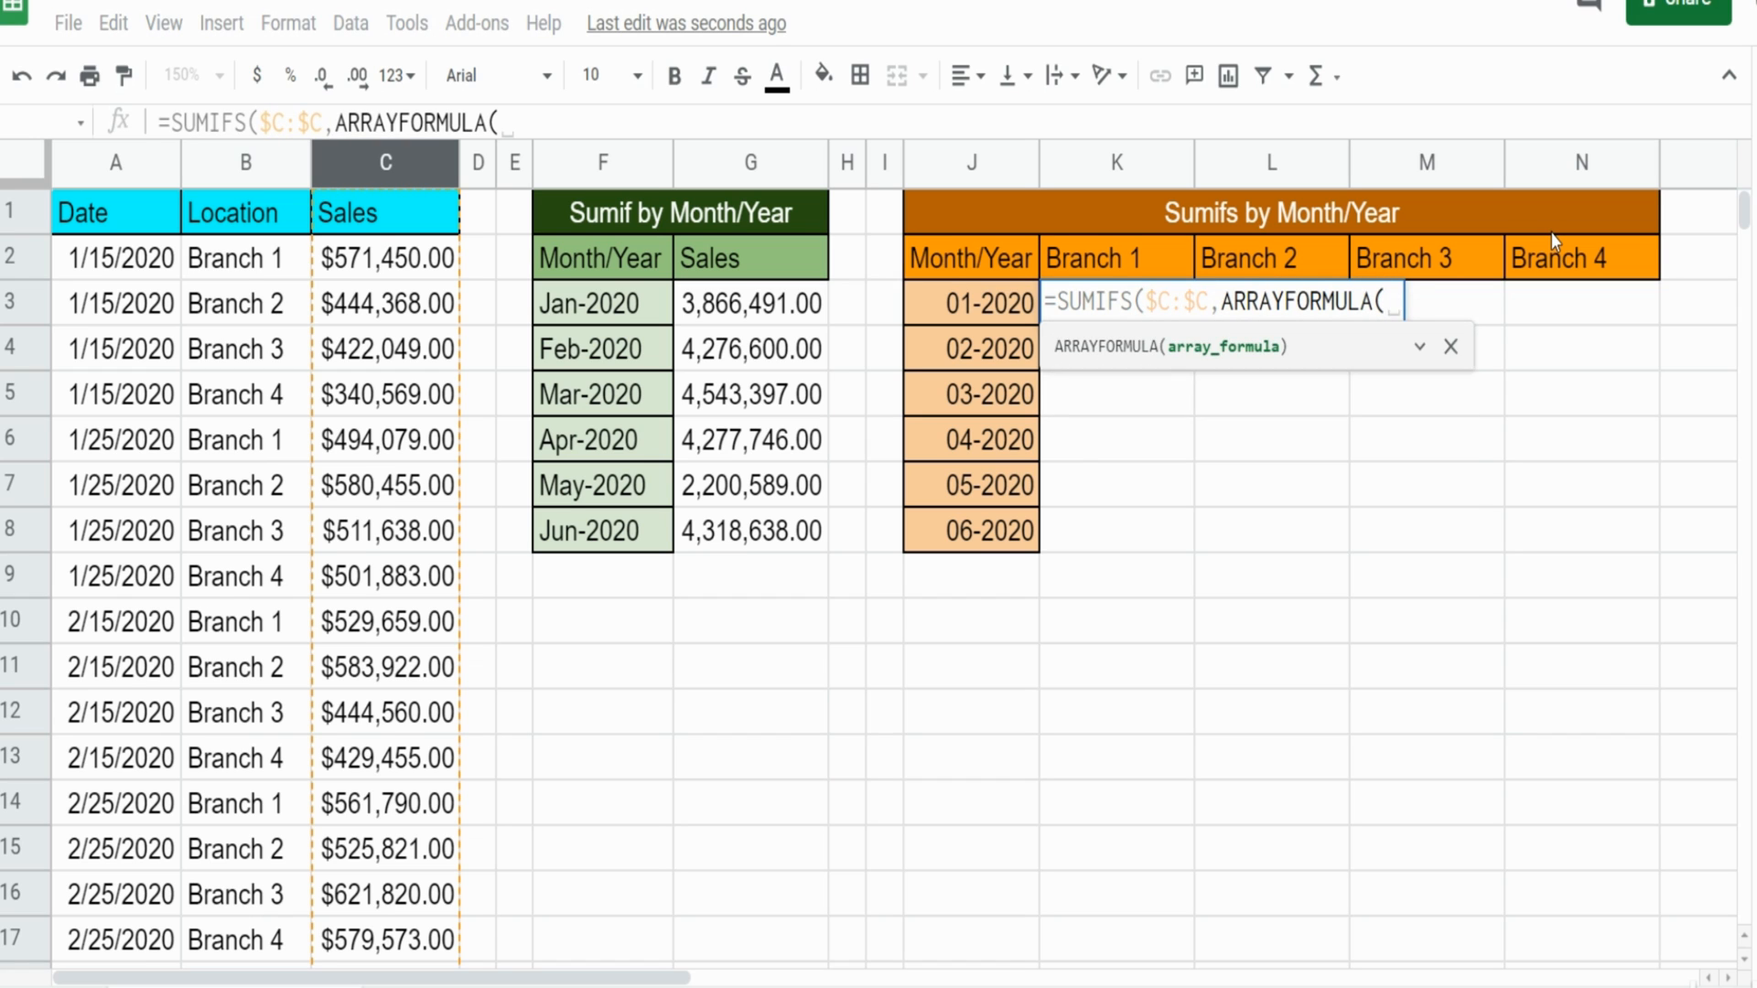
text(Text)
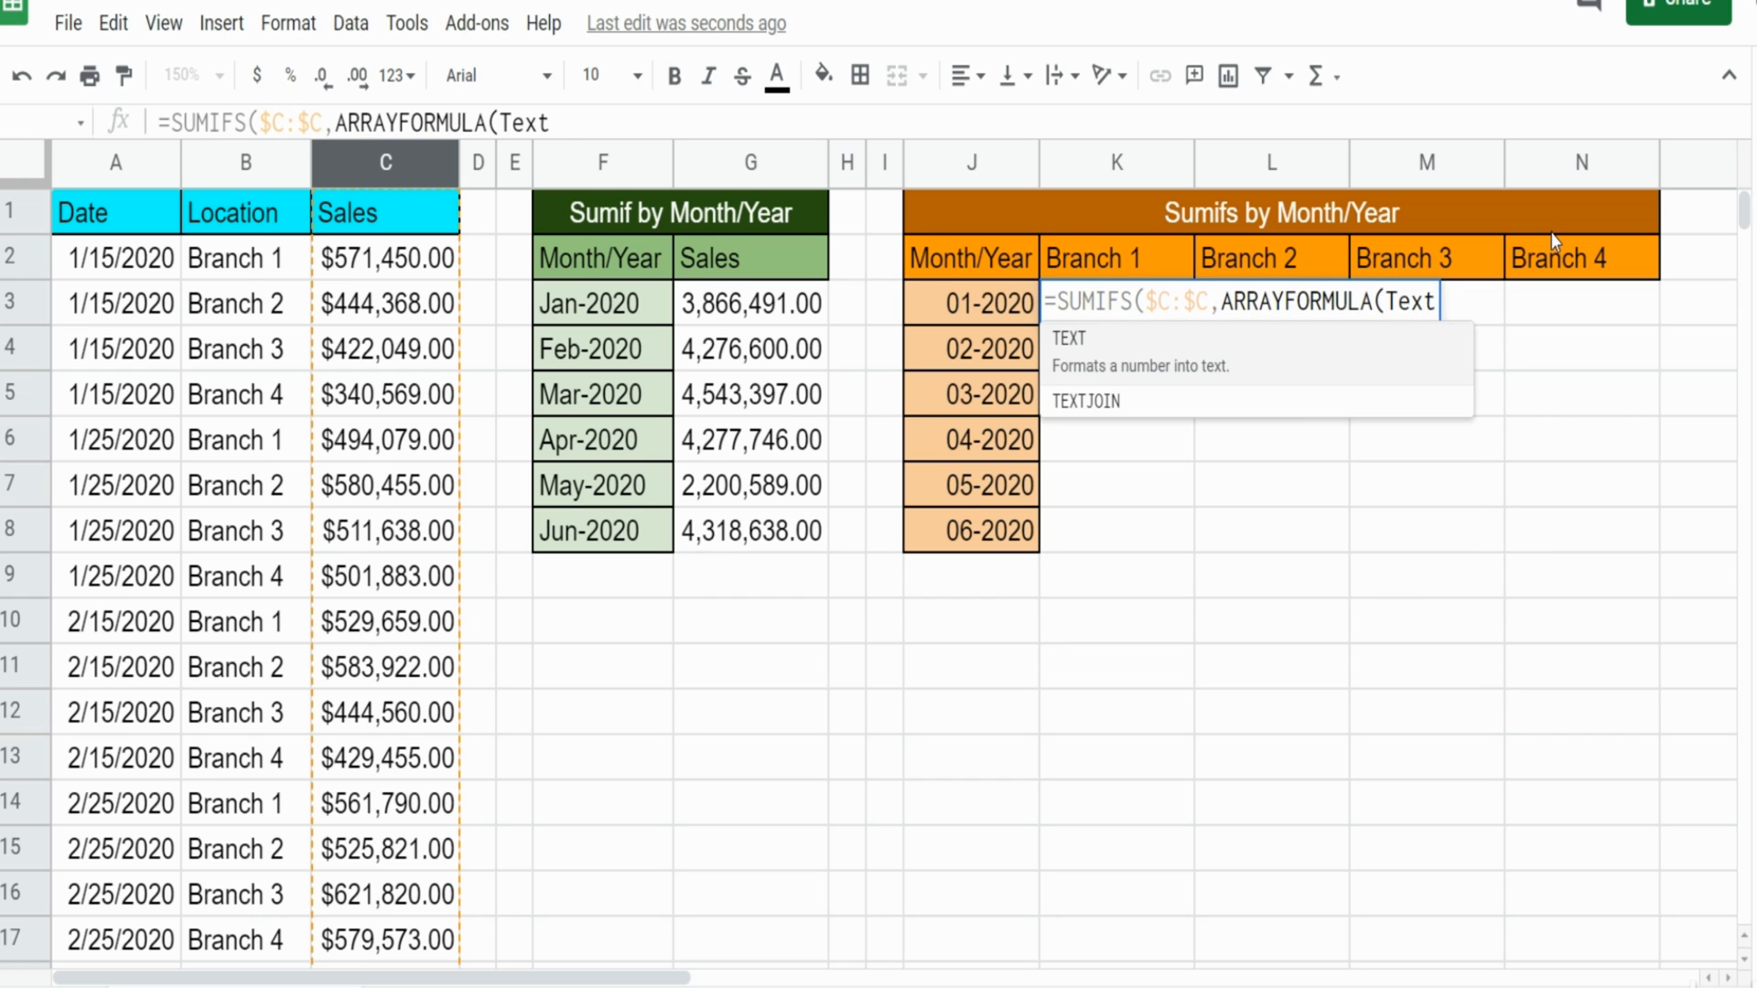
text(()
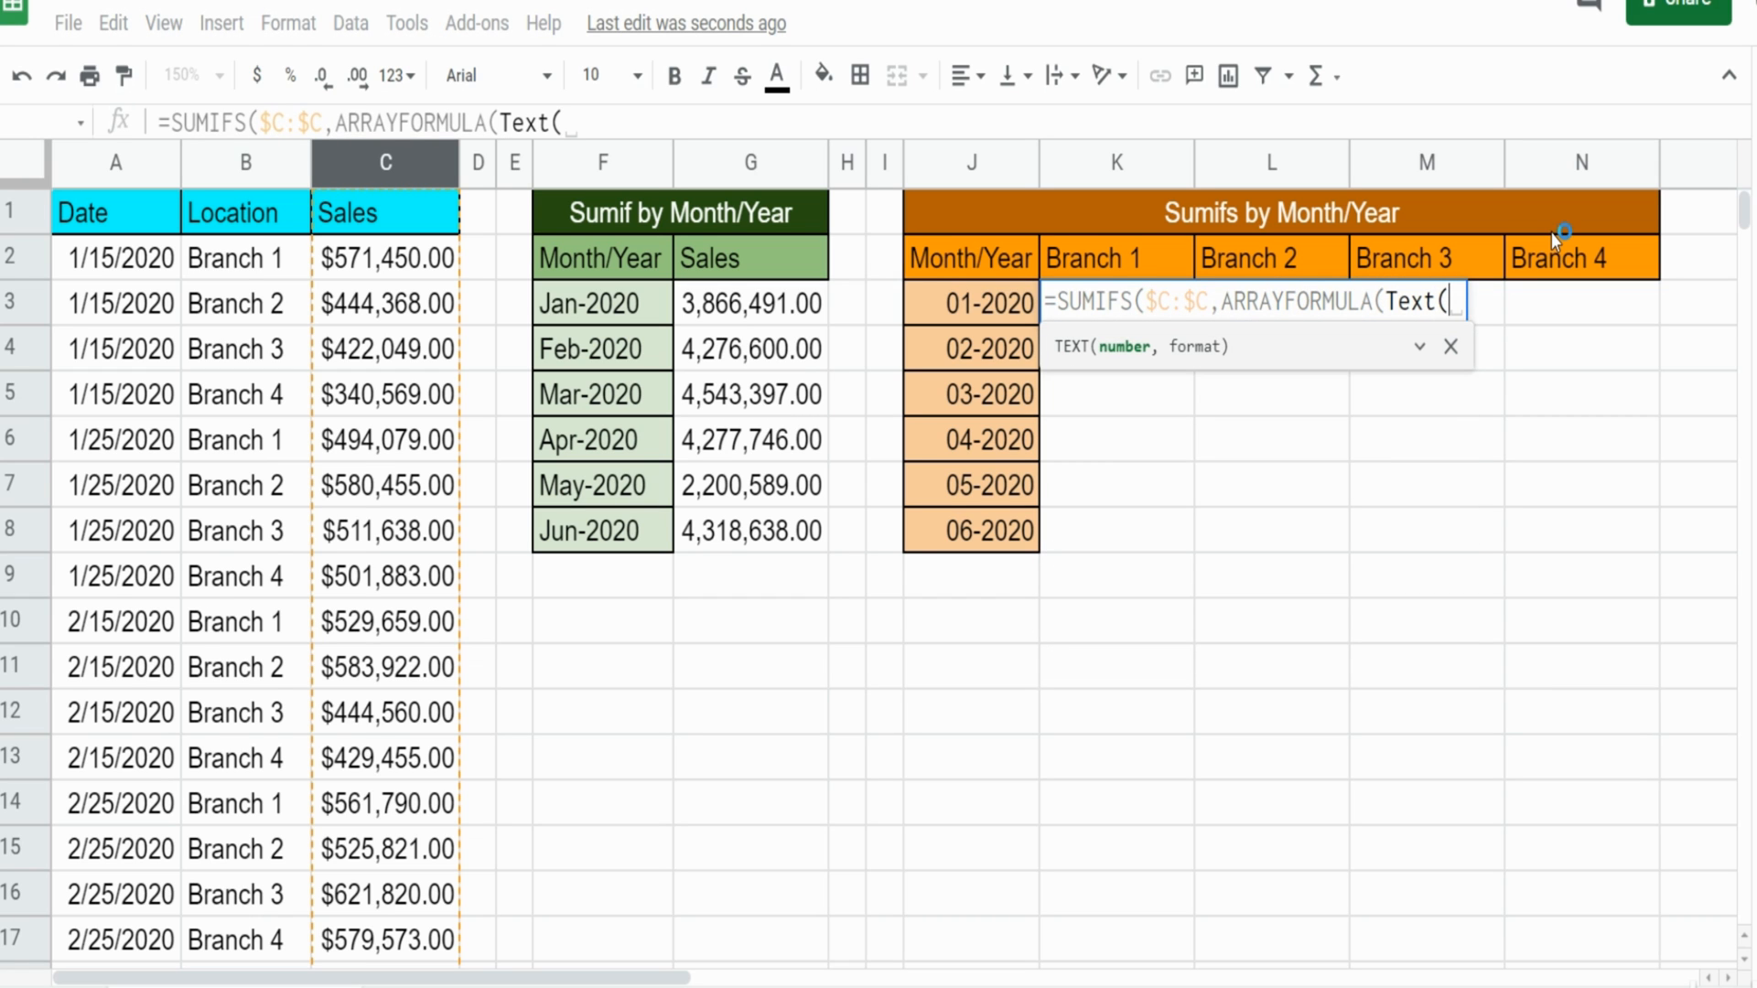
mouse_move(91, 15)
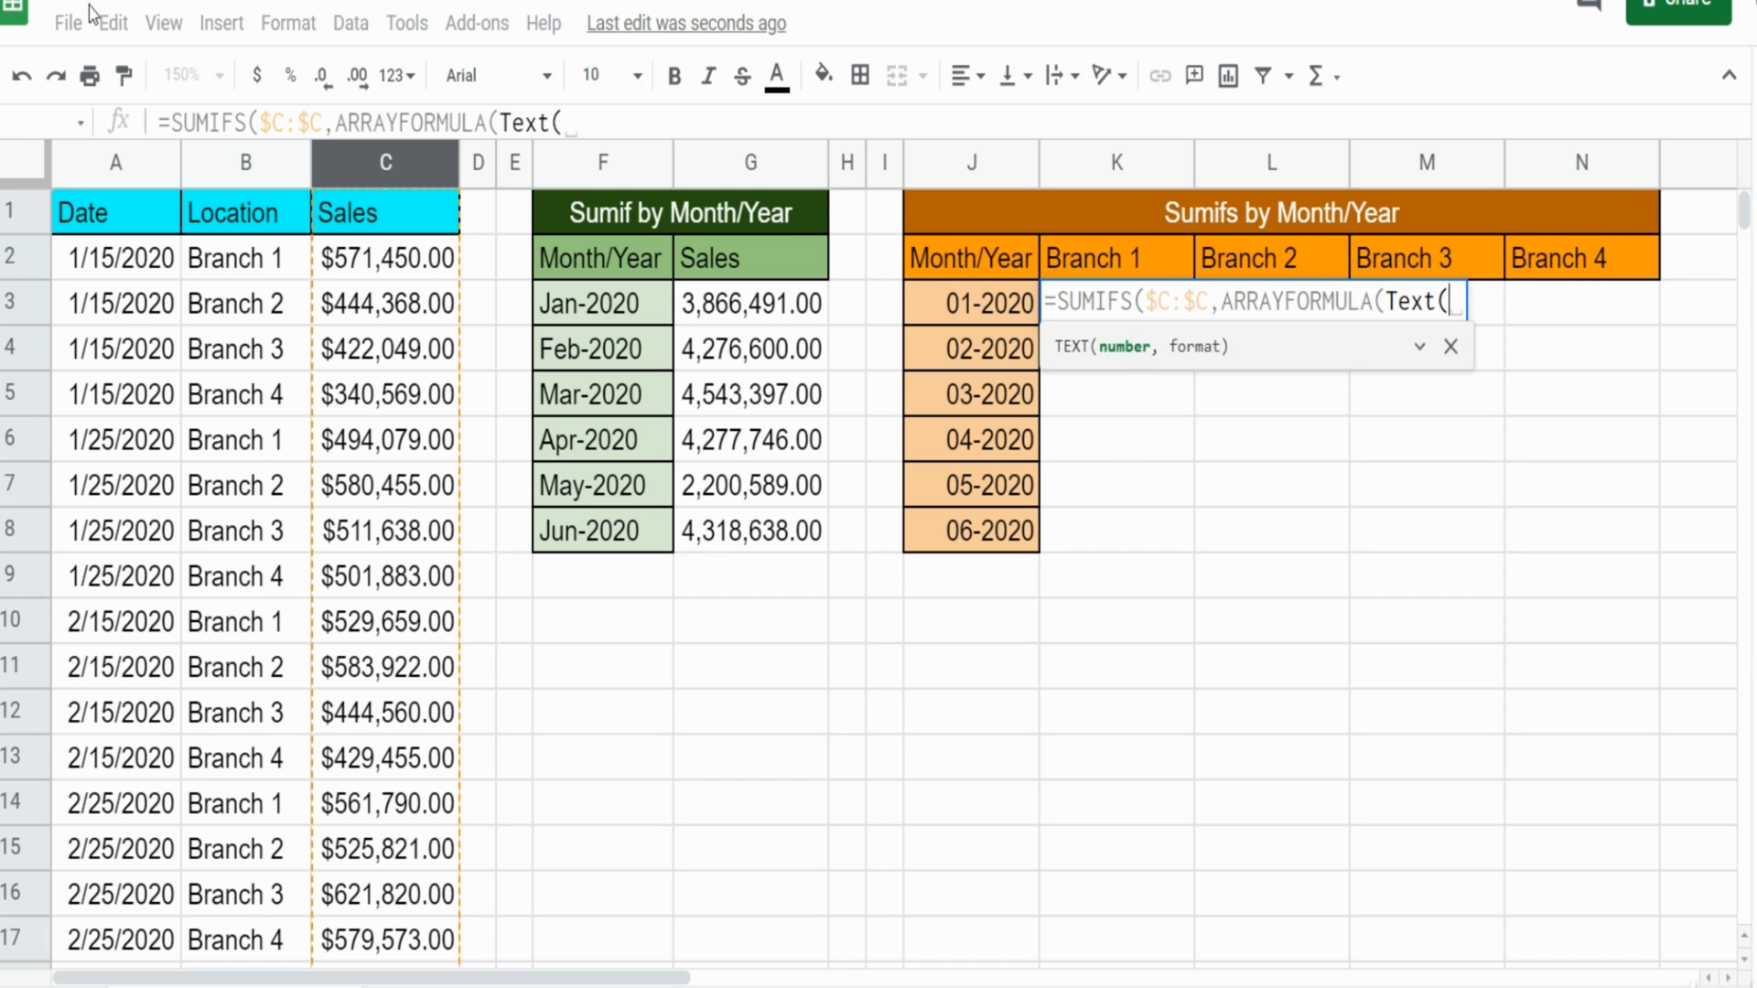
click(114, 163)
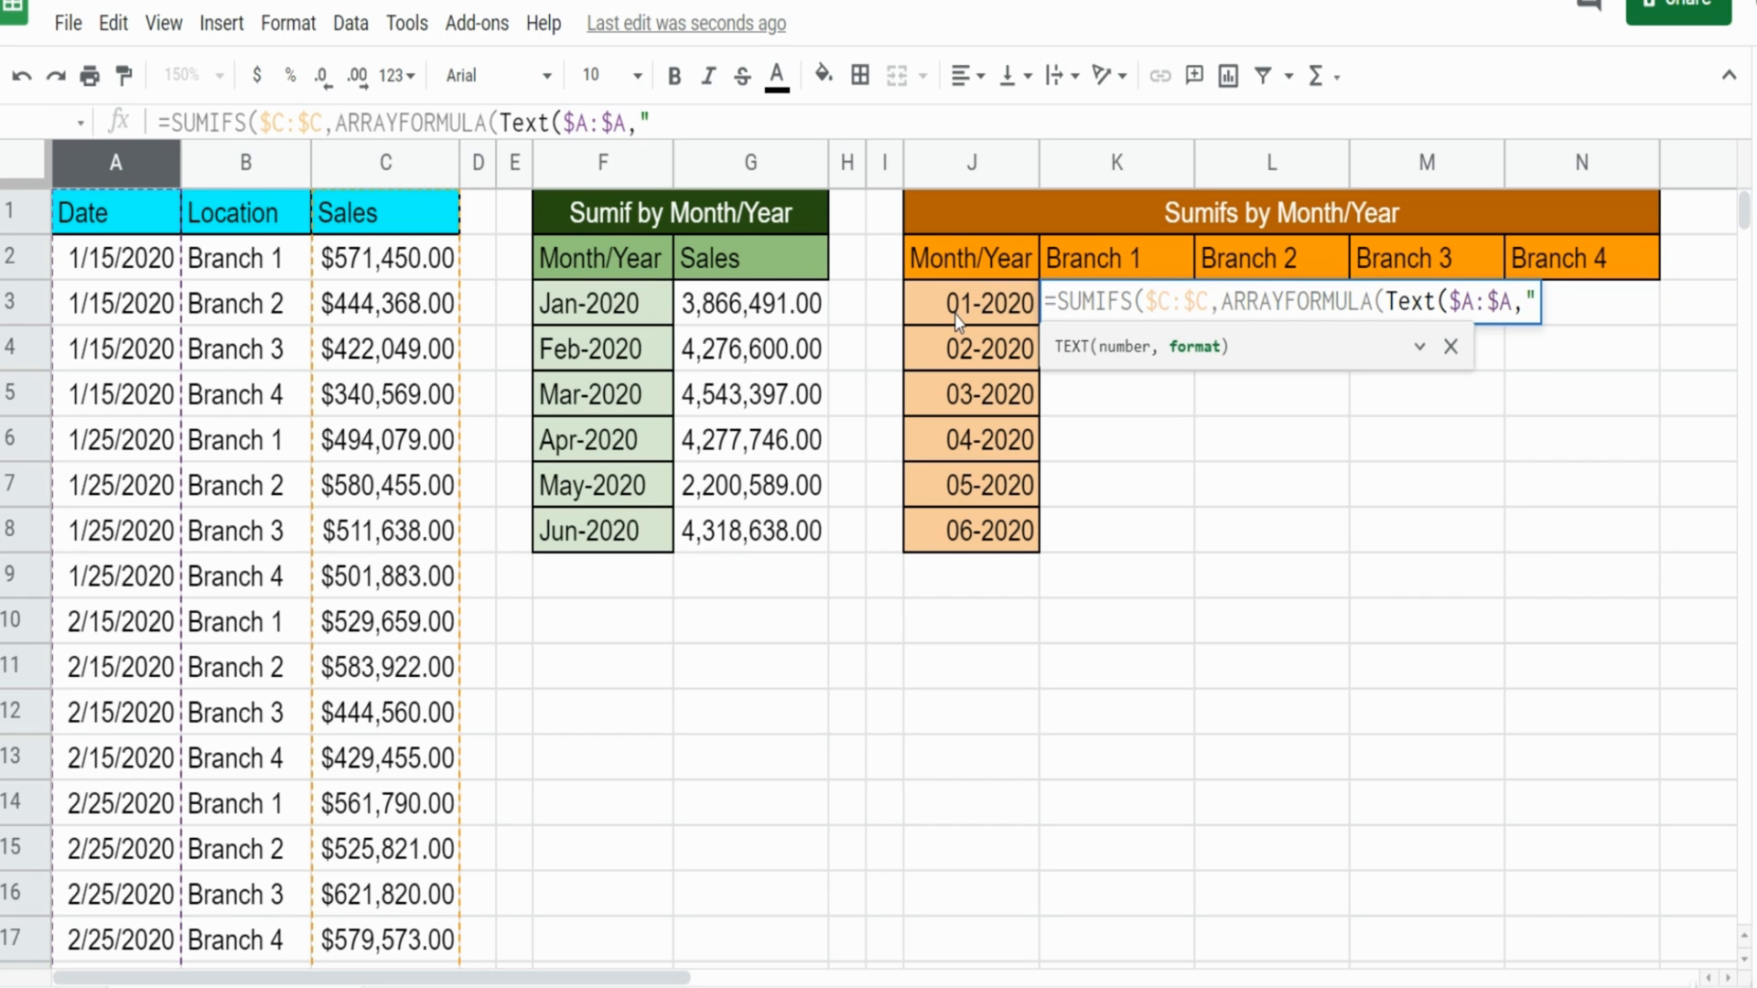
mouse_move(1103, 335)
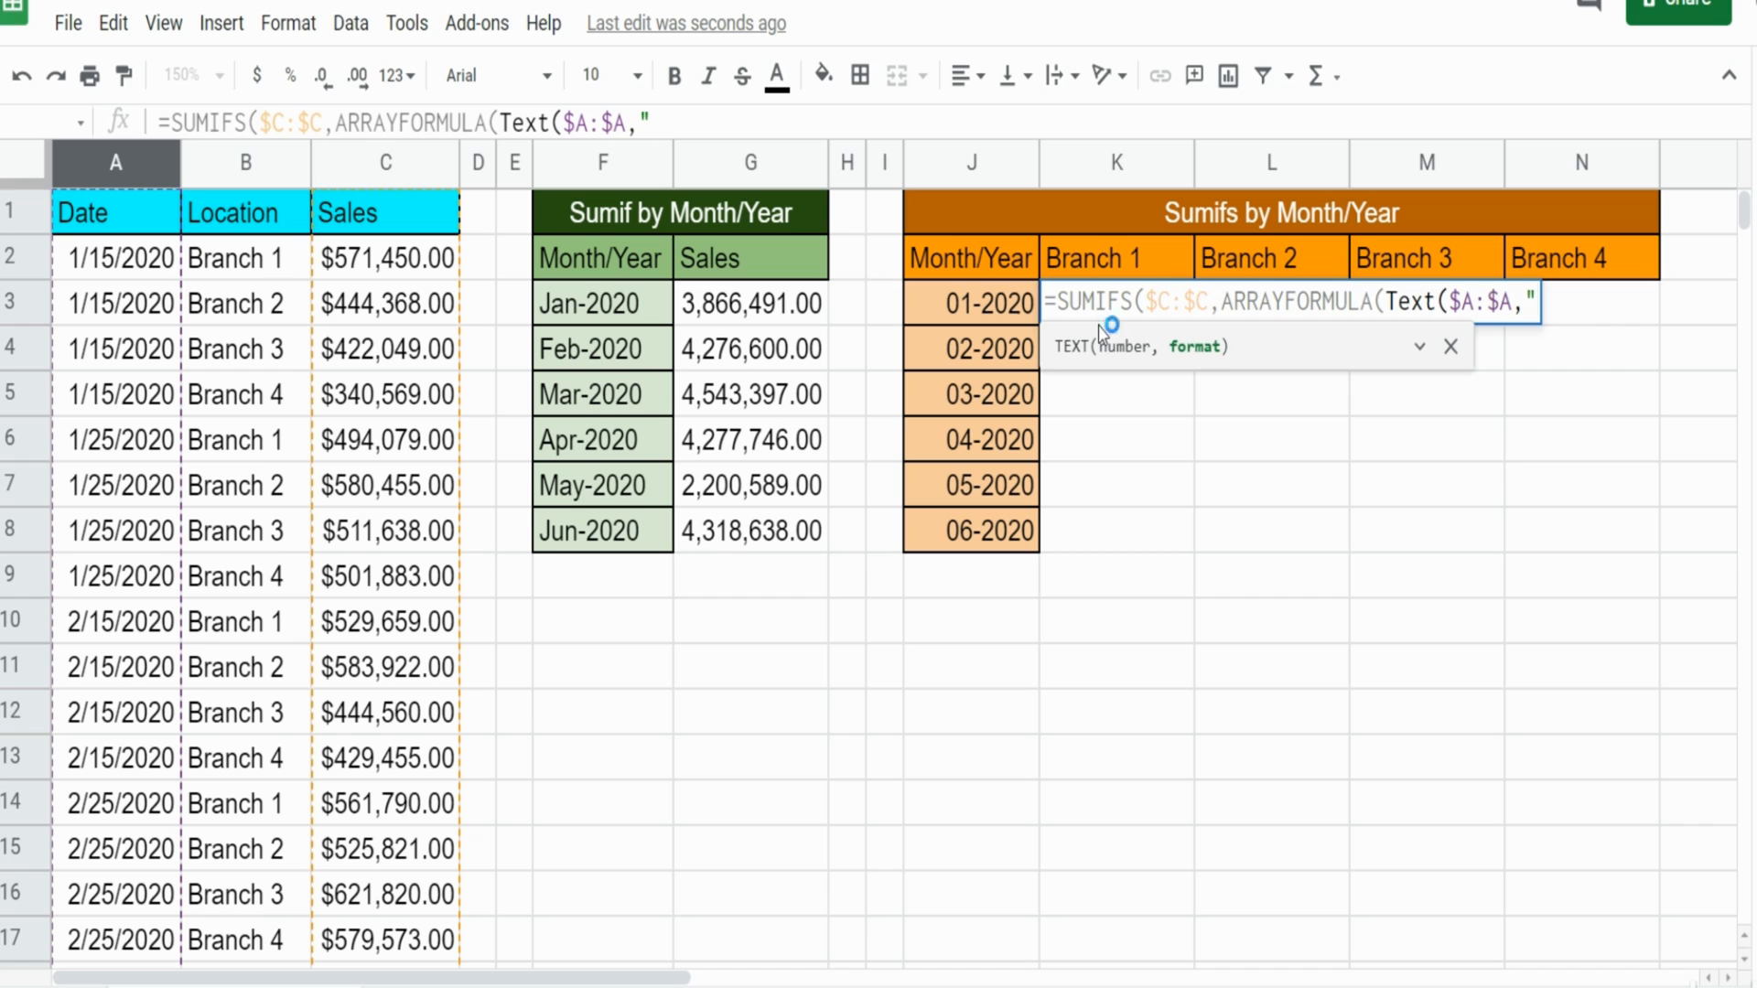
text(MM)
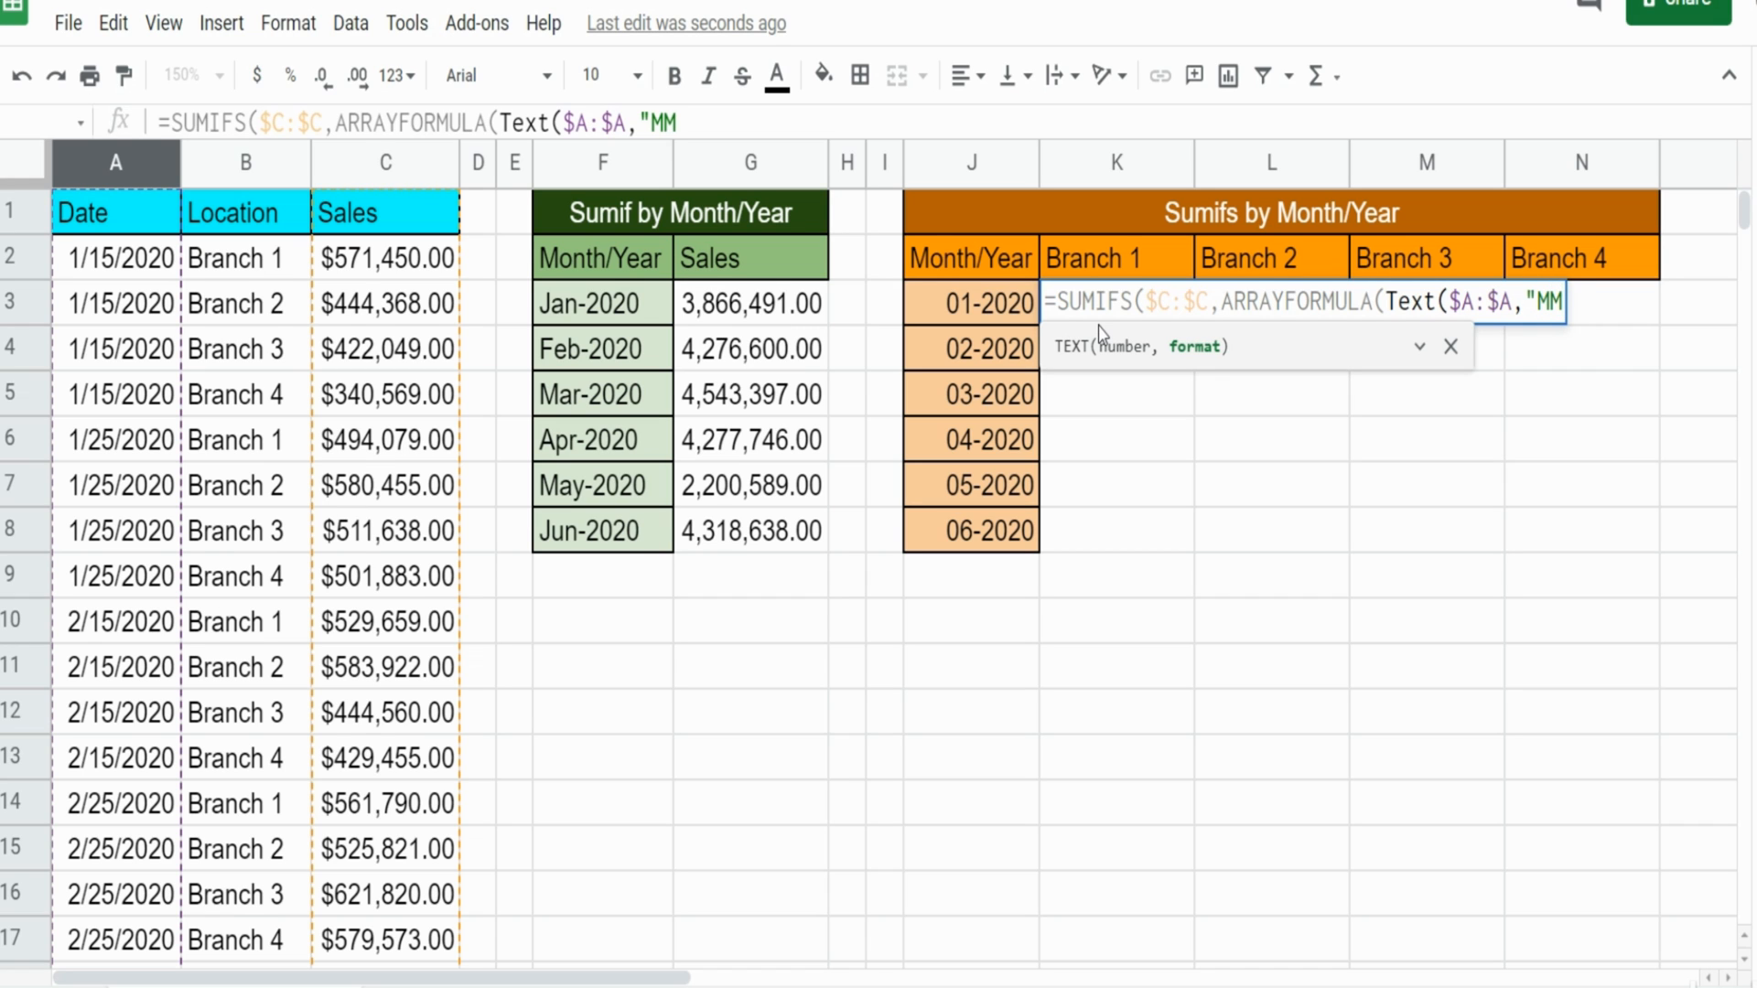
text(-)
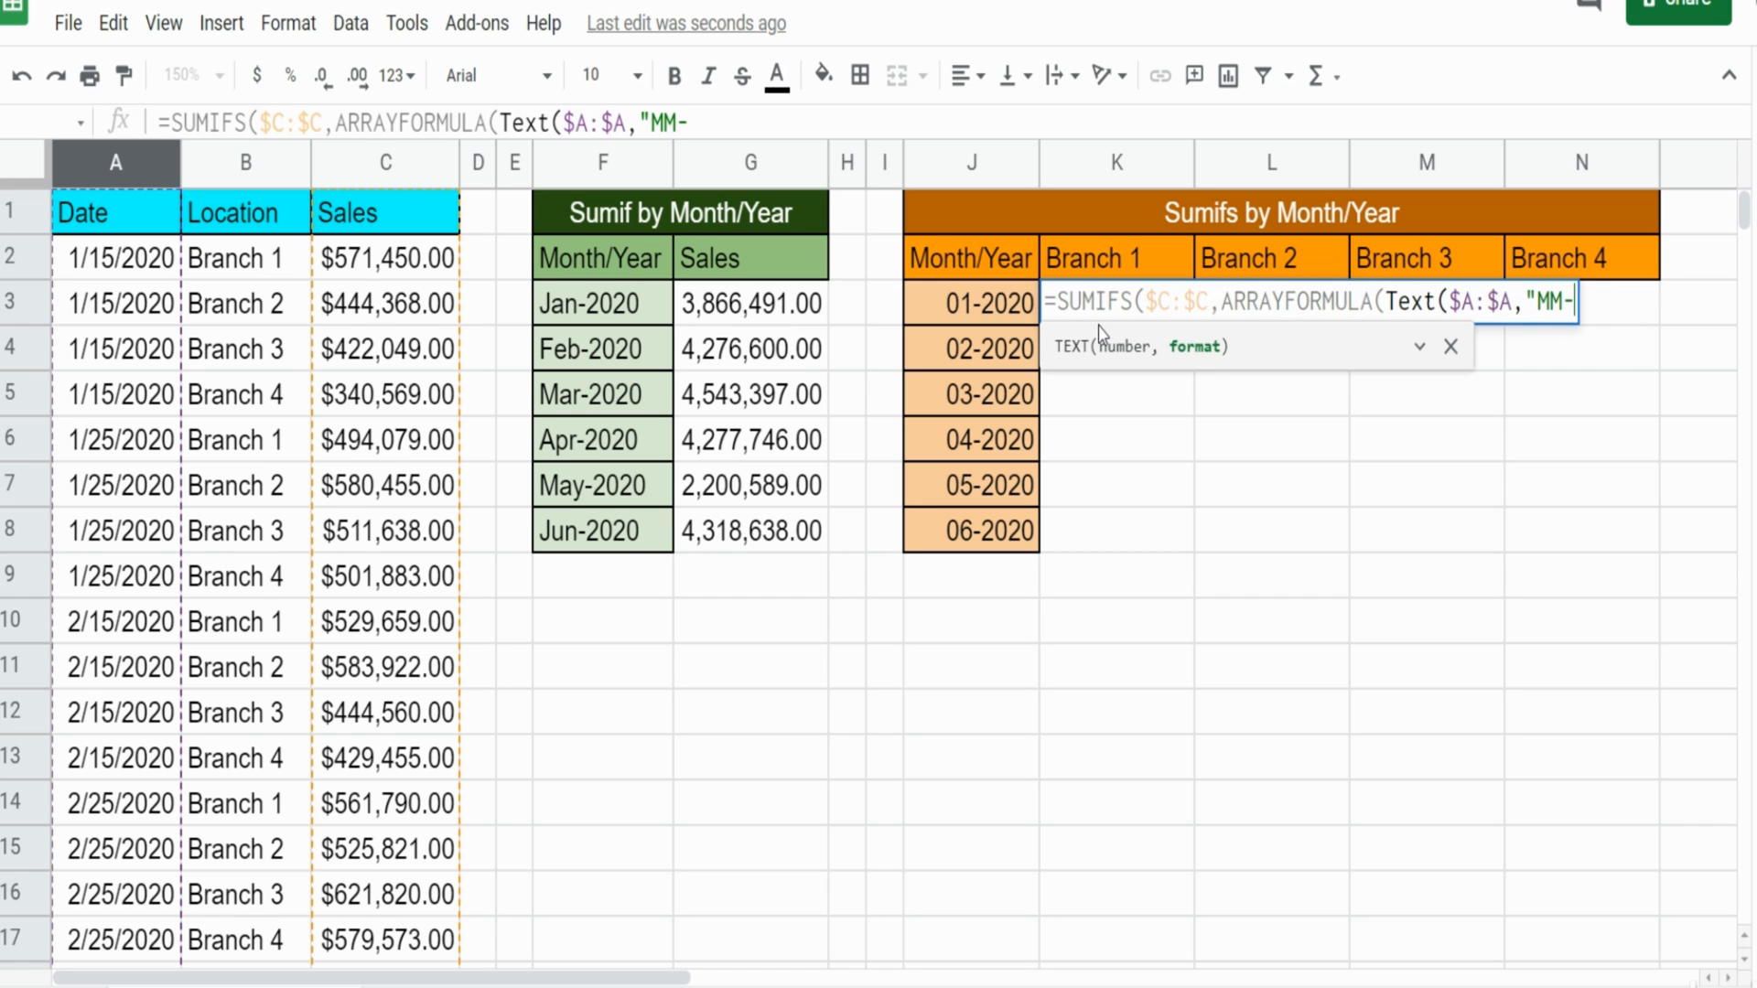
text(YYYY)
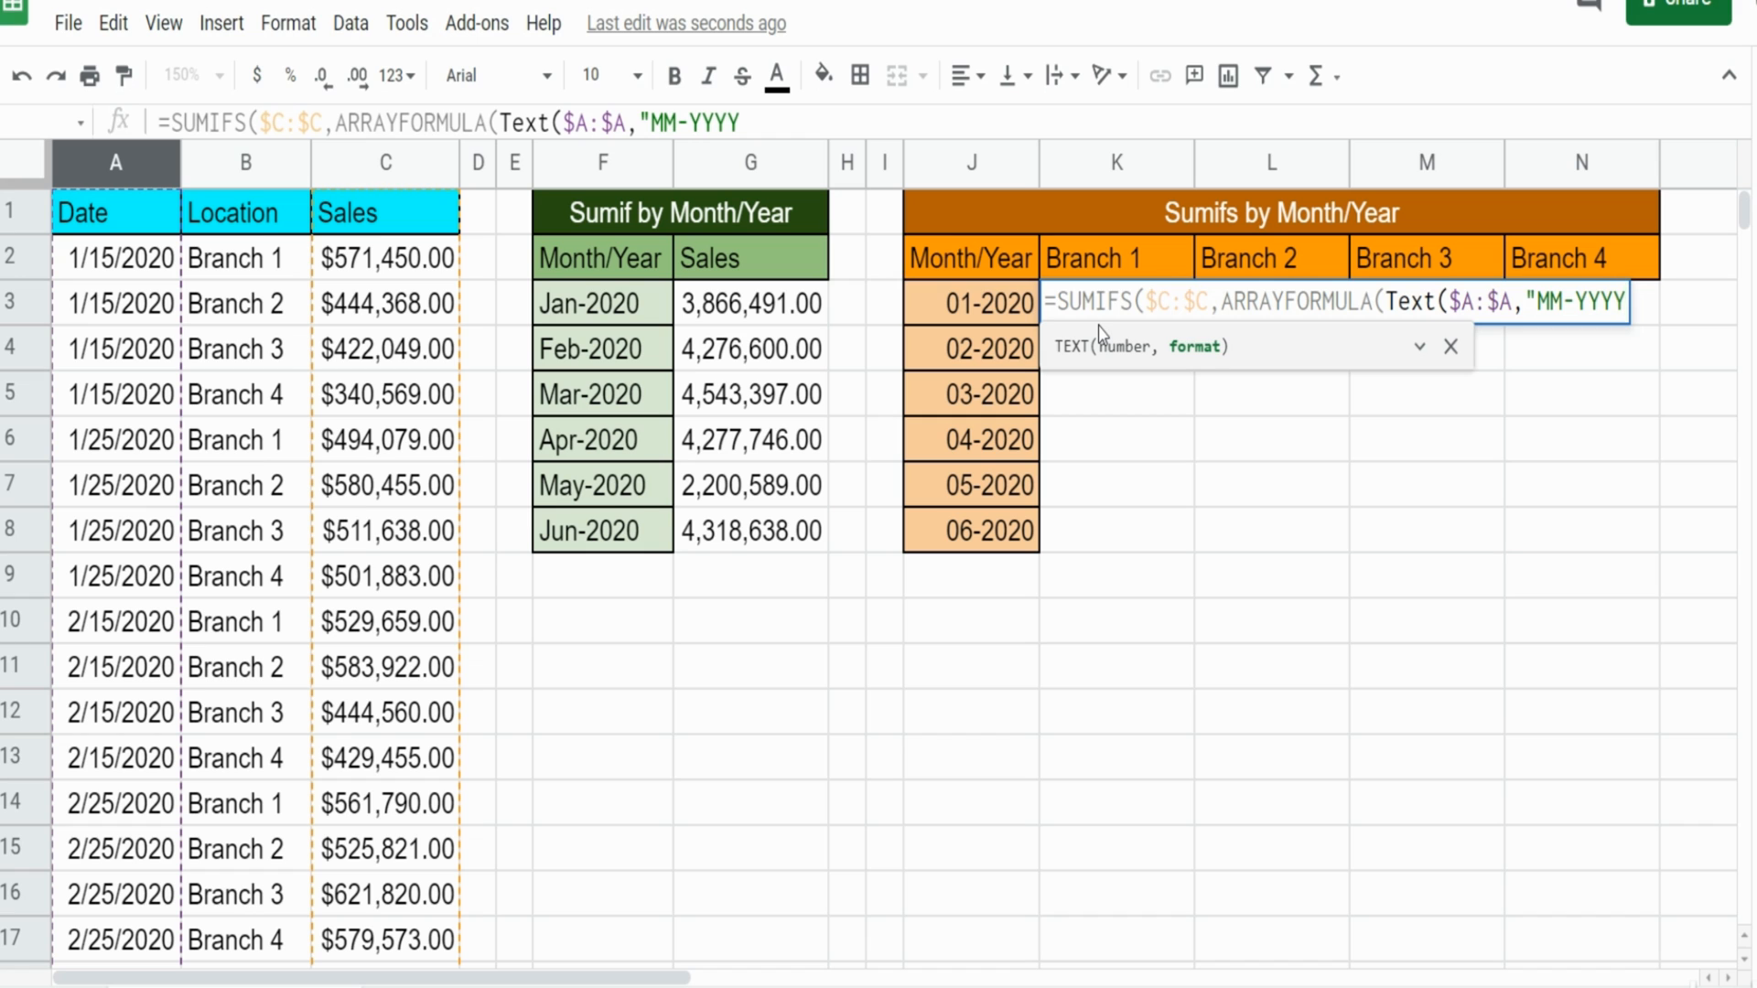
text("))
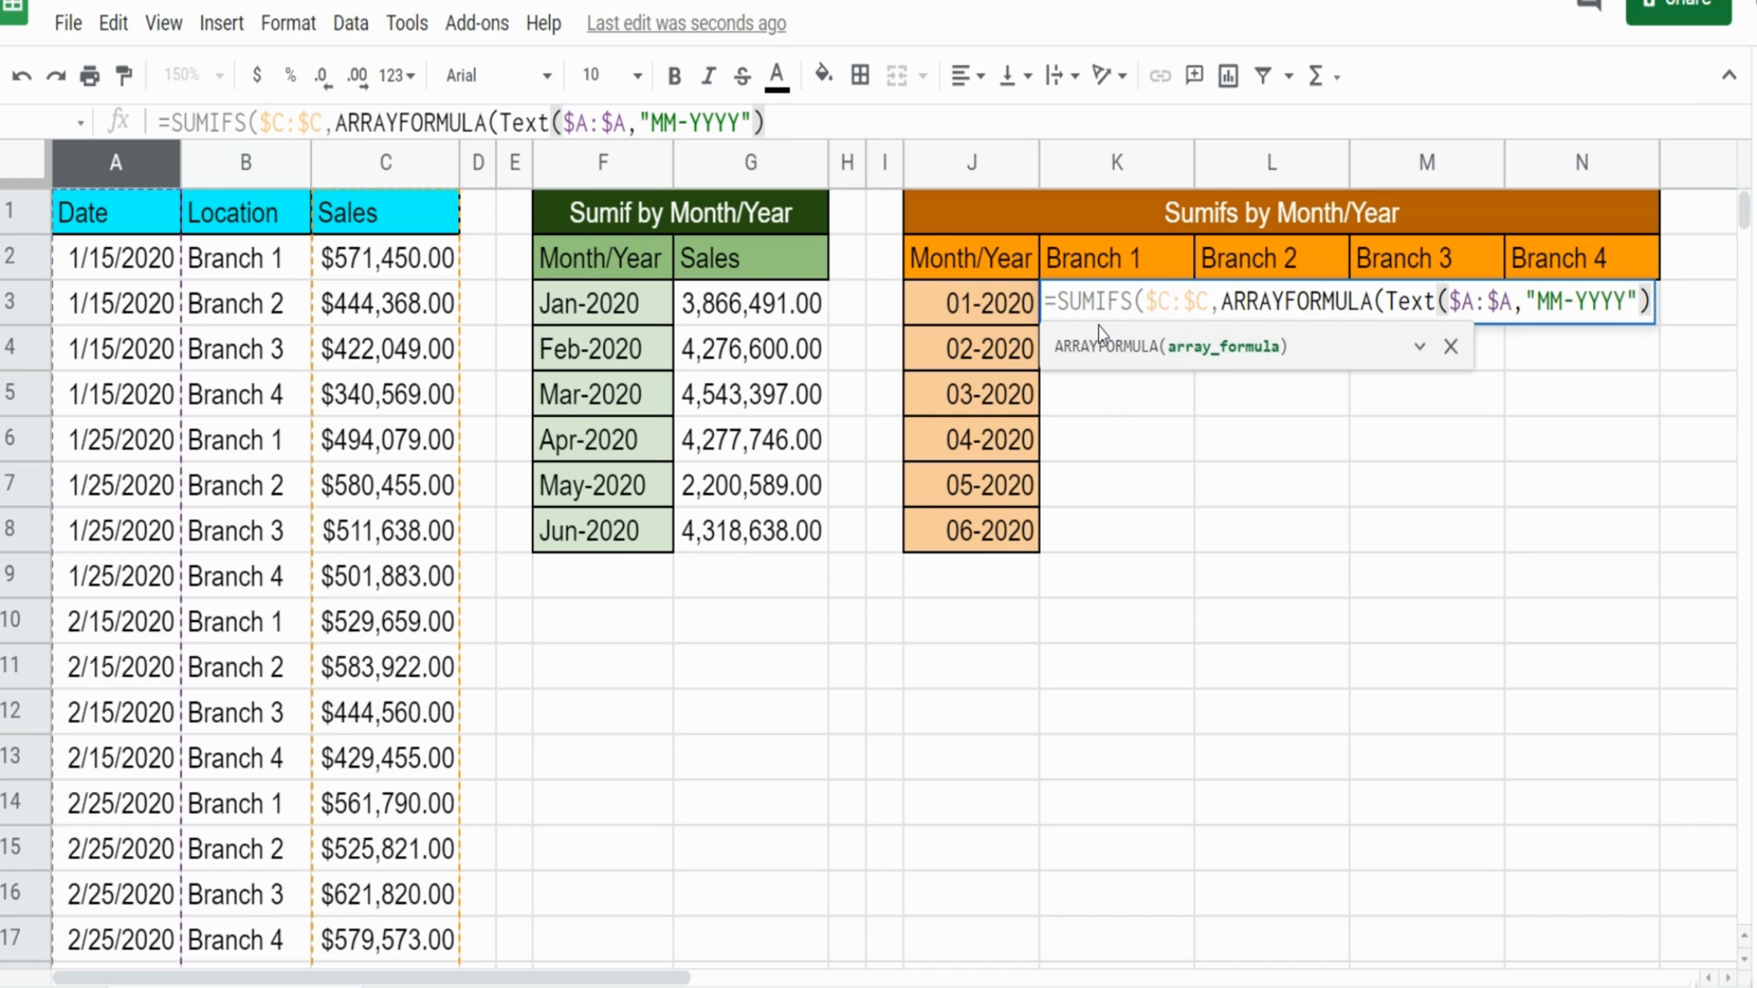
text(),)
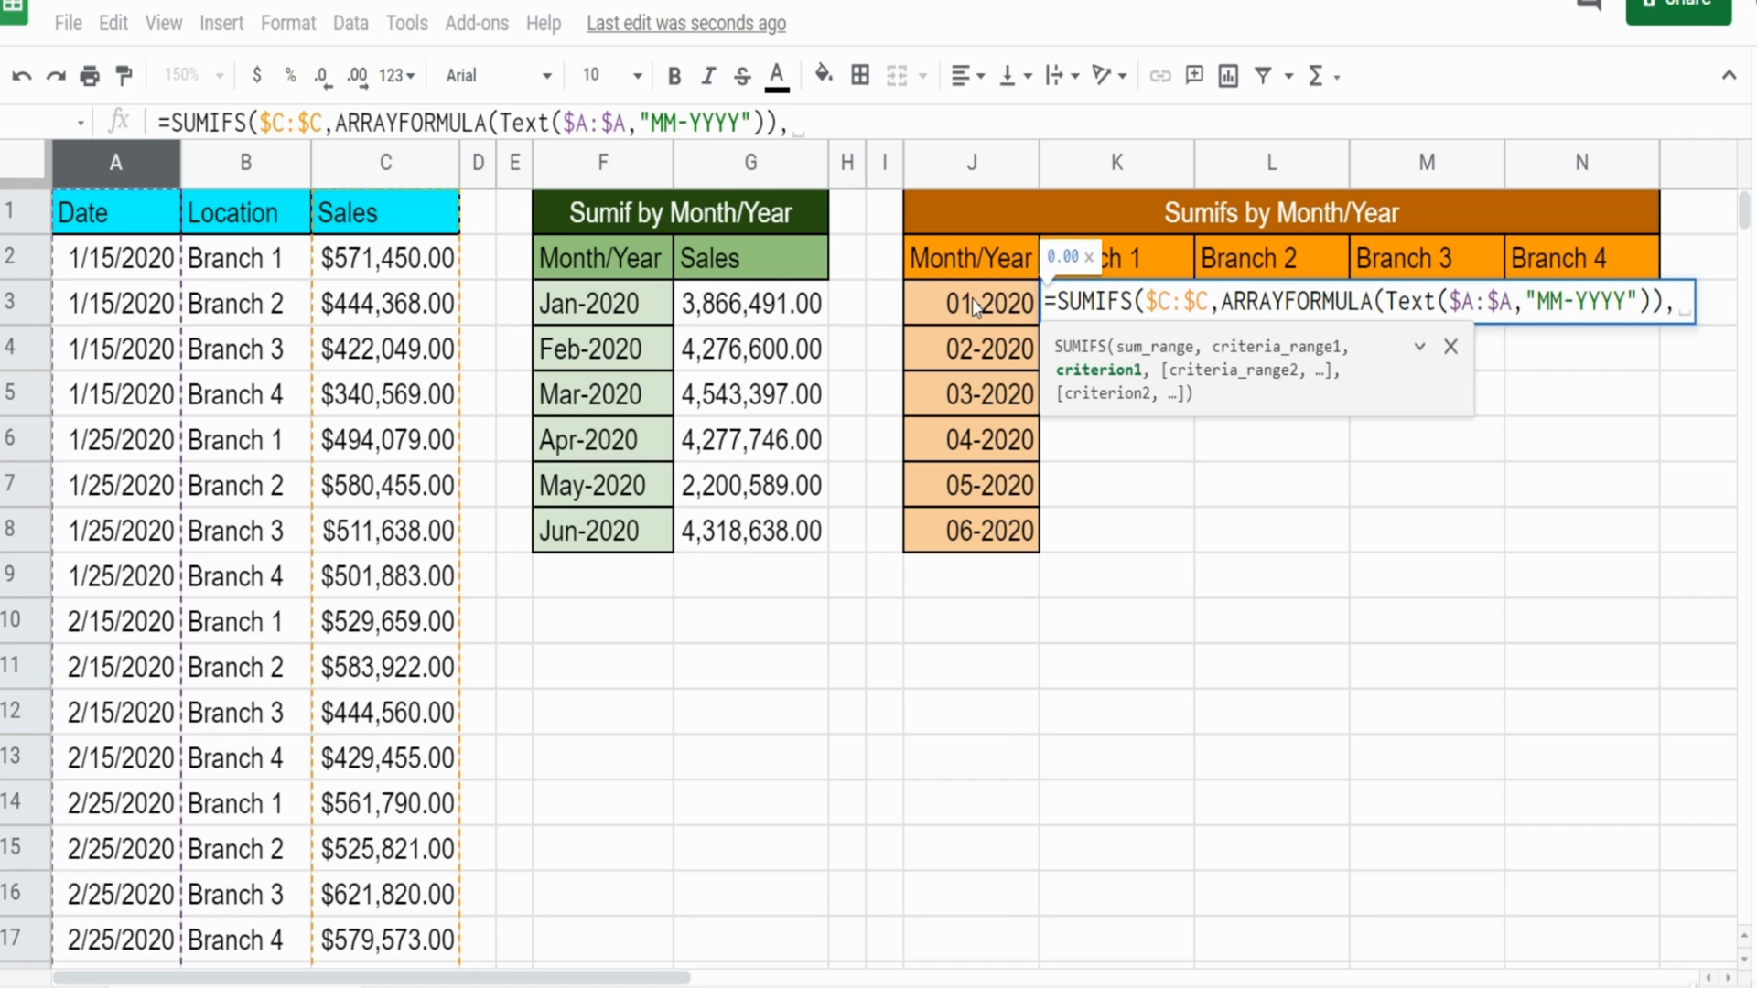
mouse_move(974, 311)
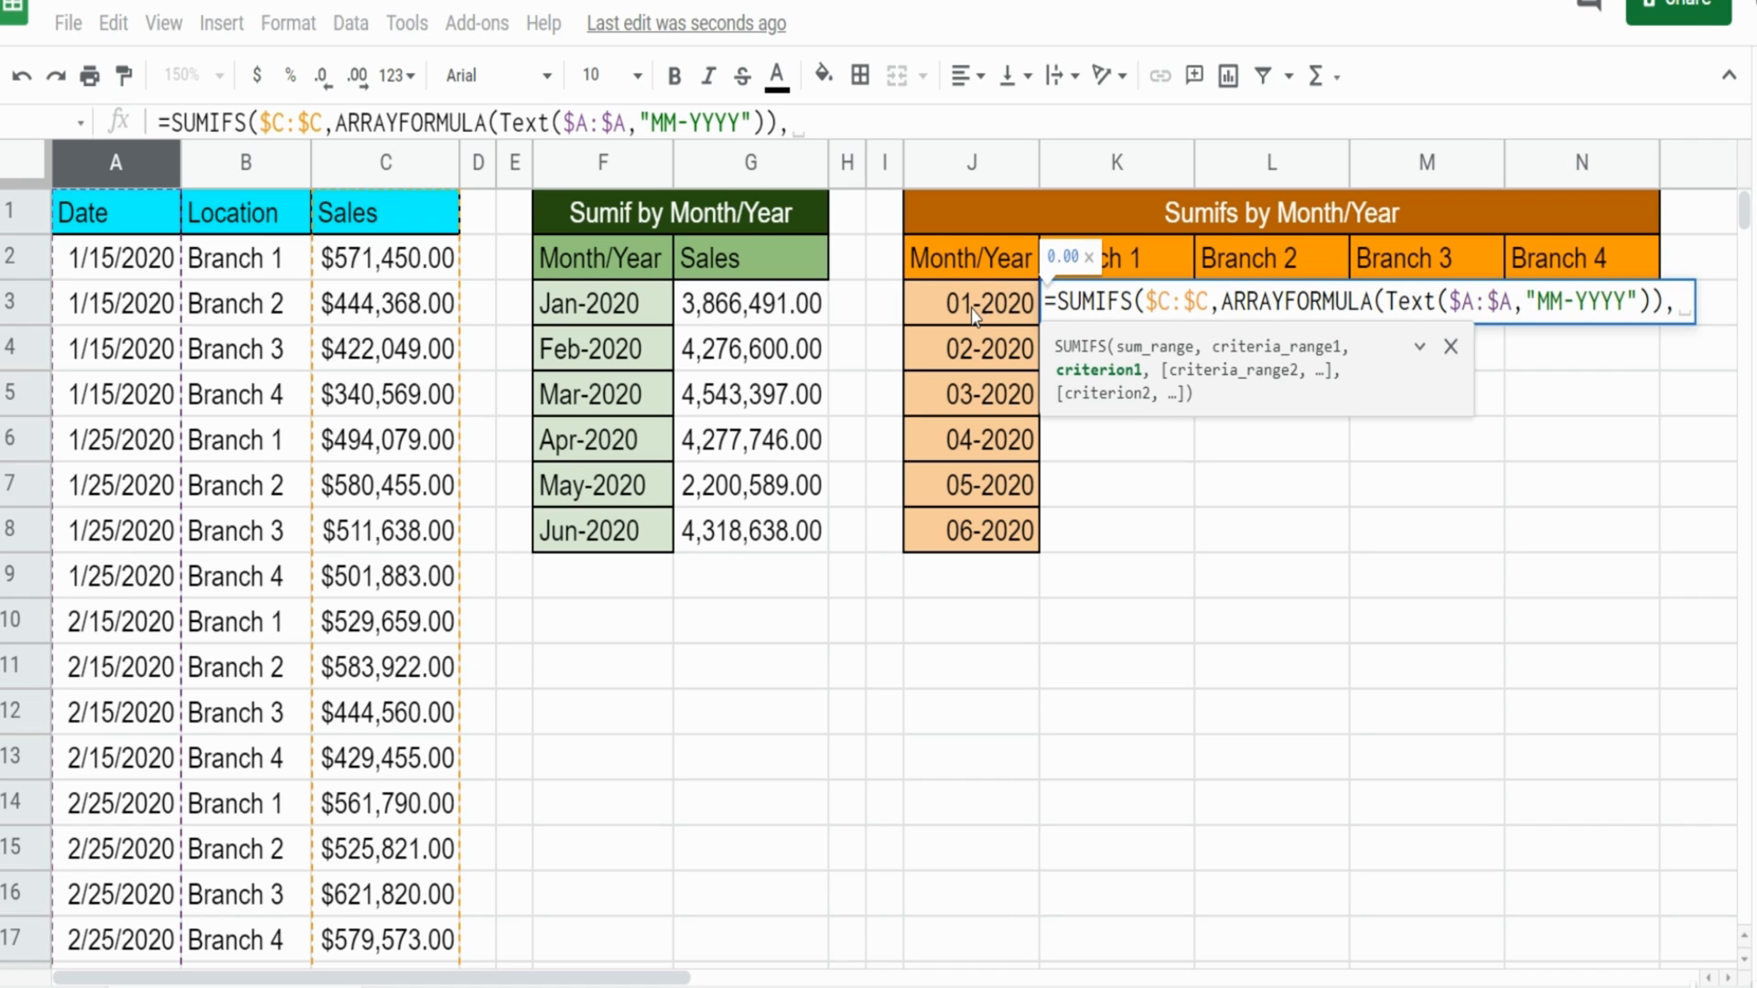
Use the 01-2020 month label as first criterion, locked as $J3, and start the next condition
click(970, 303)
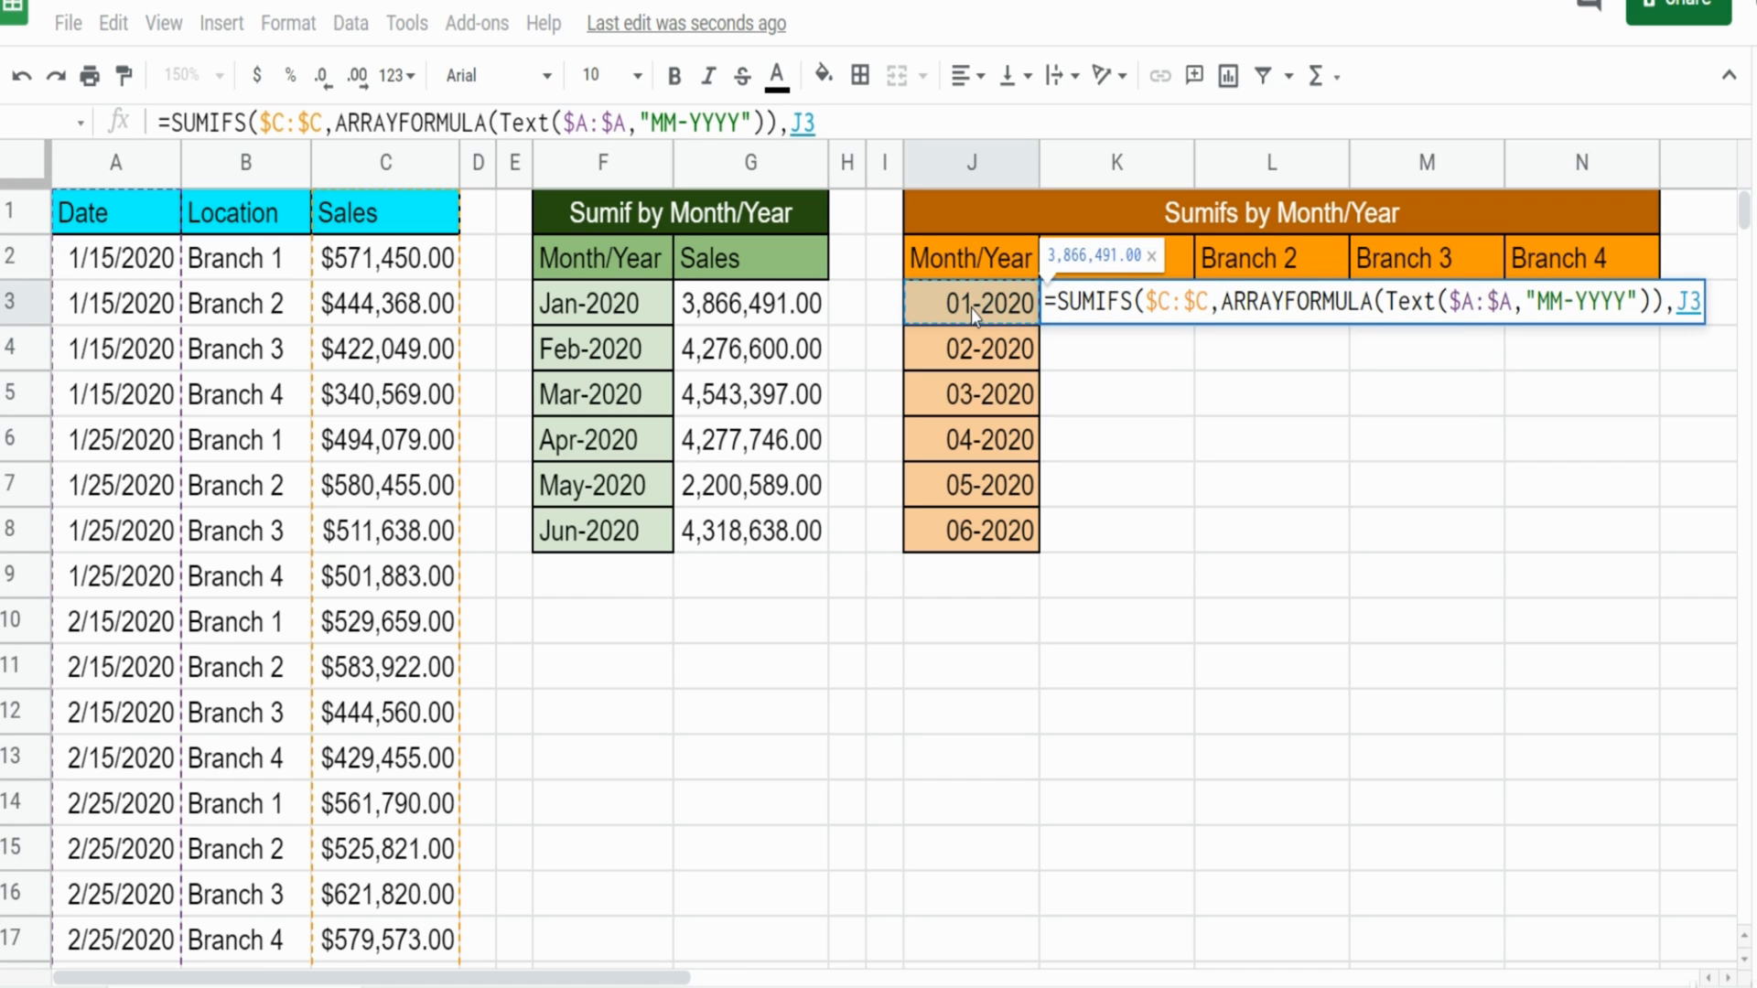
key(f4)
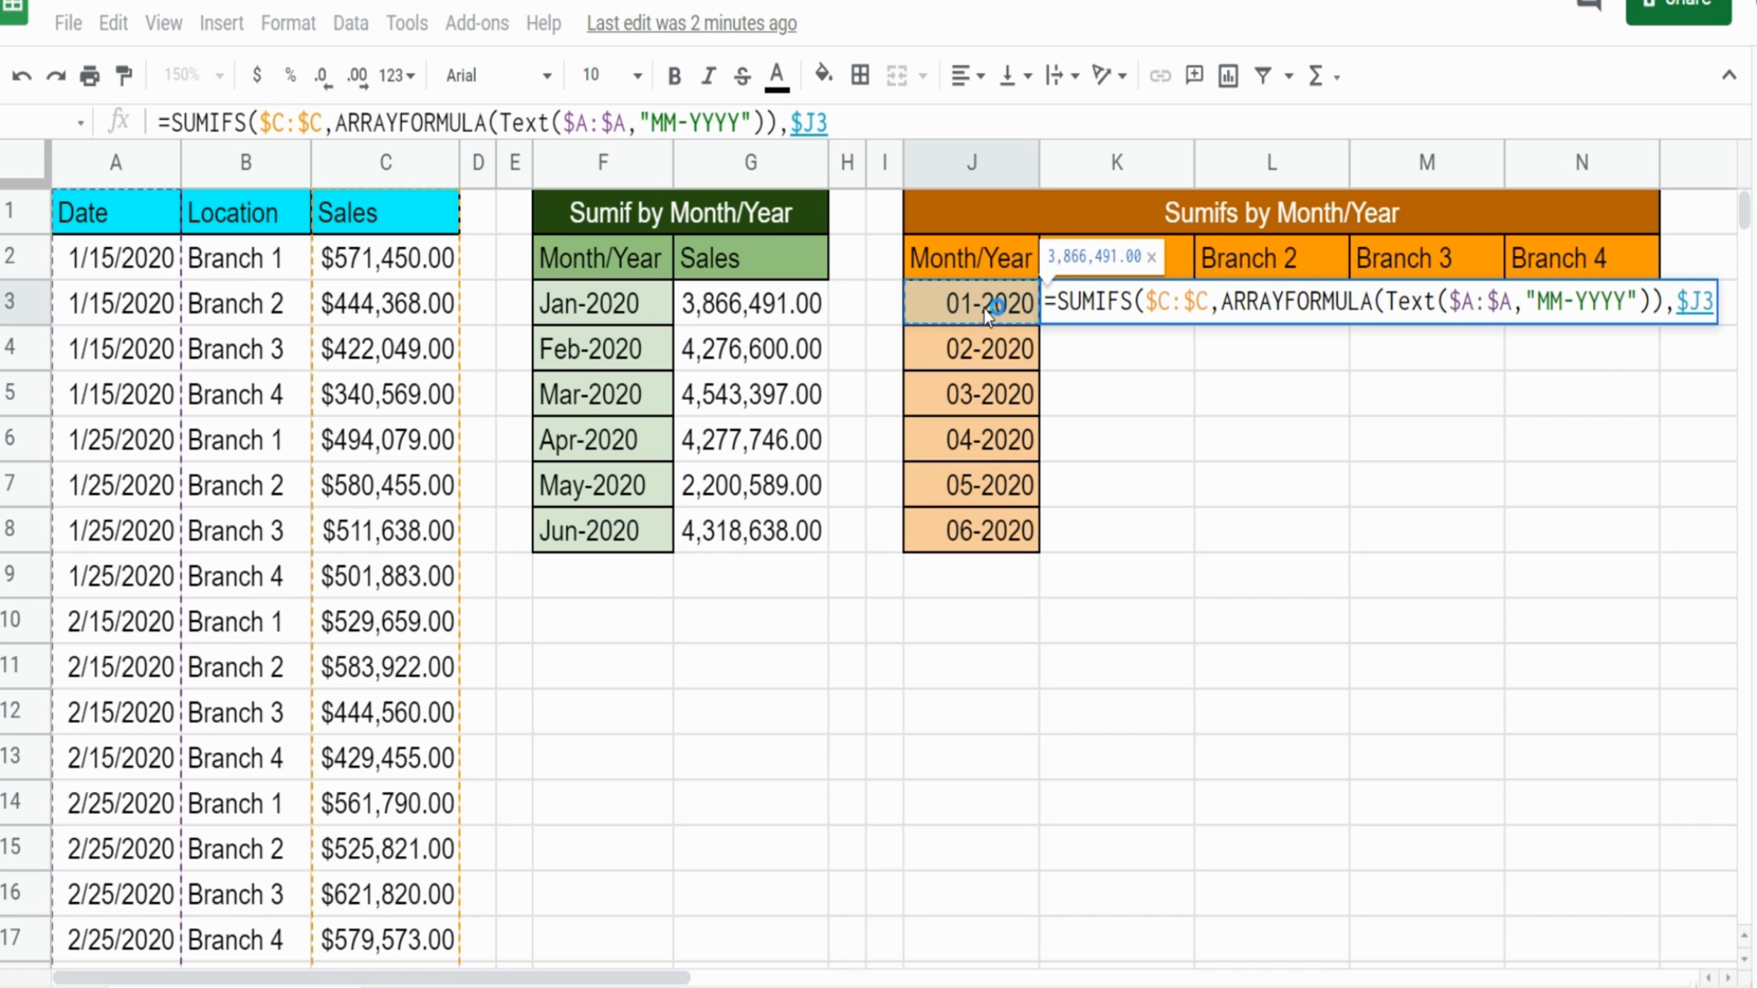
mouse_move(962, 315)
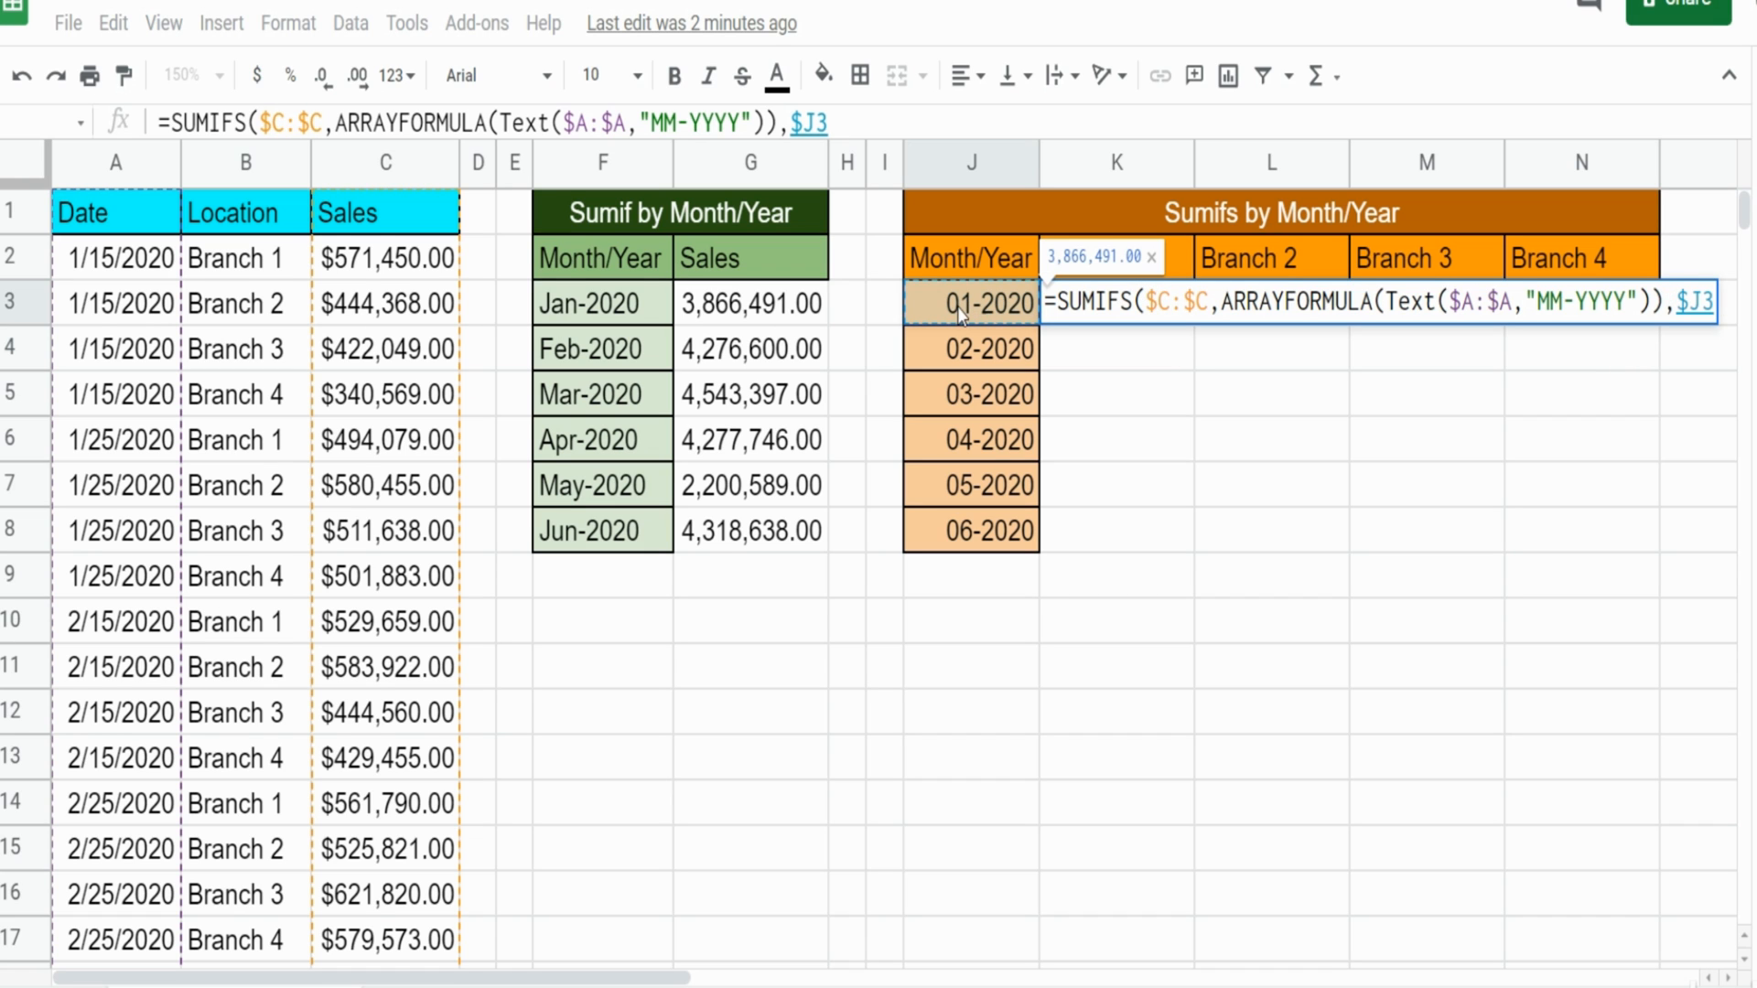
mouse_move(1024, 315)
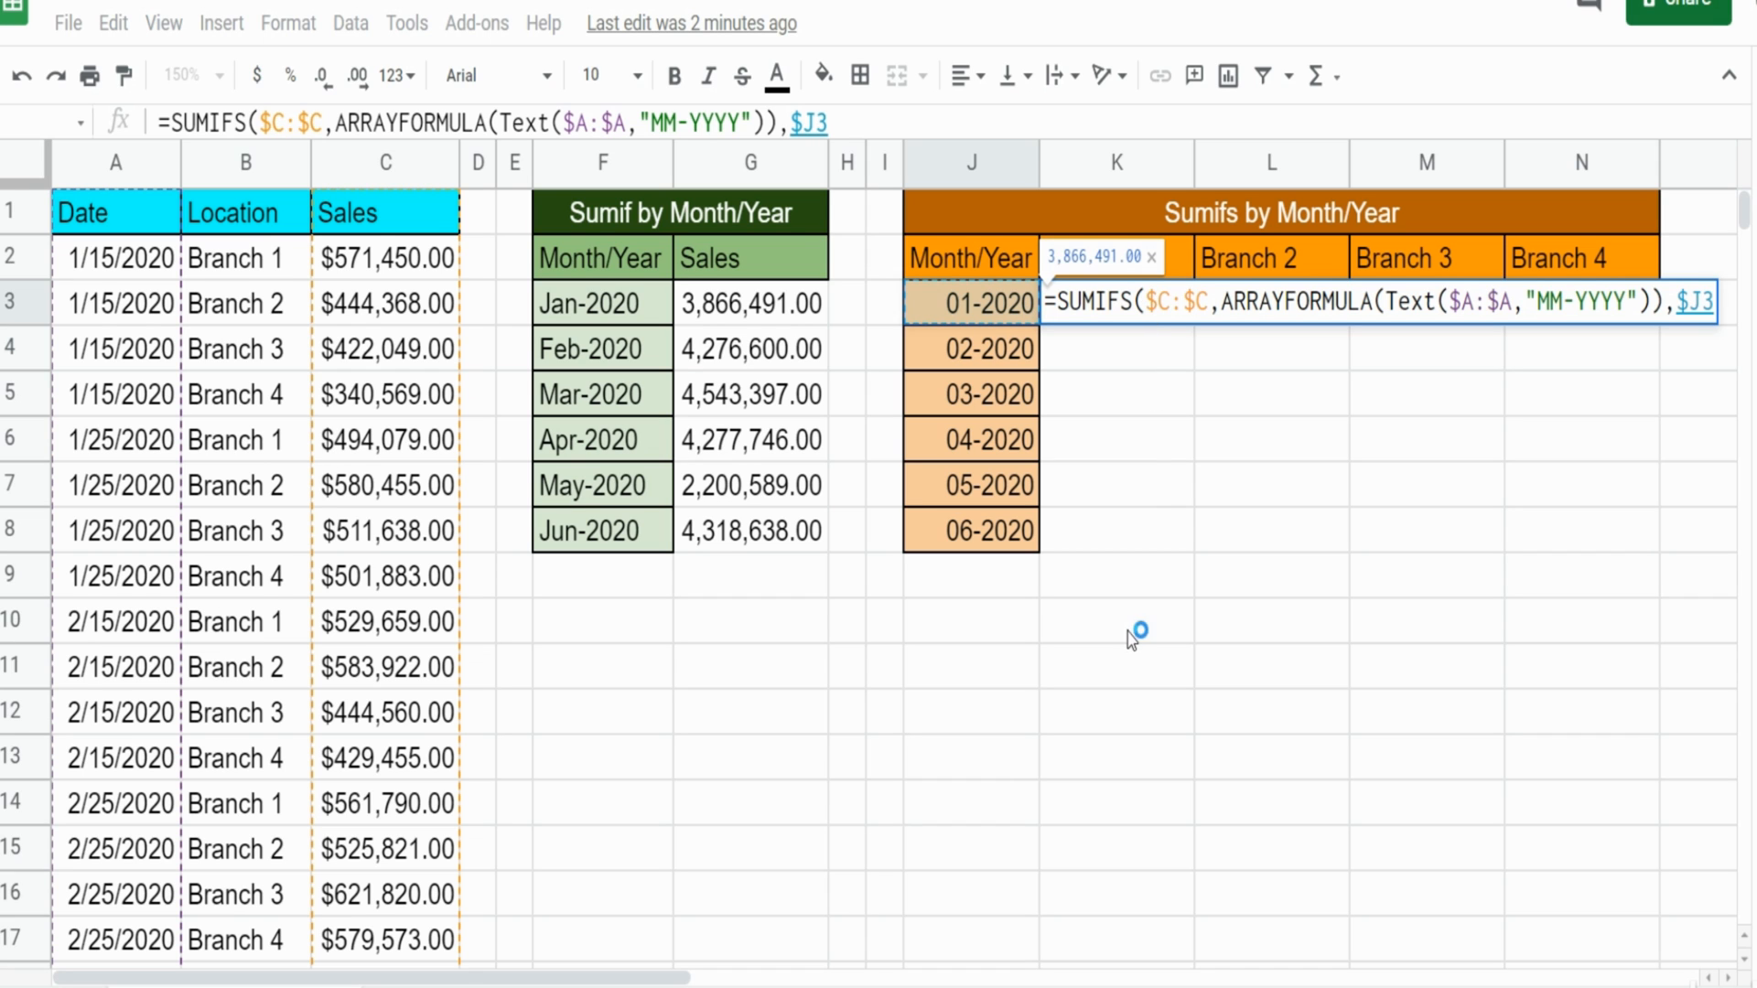
mouse_move(989, 353)
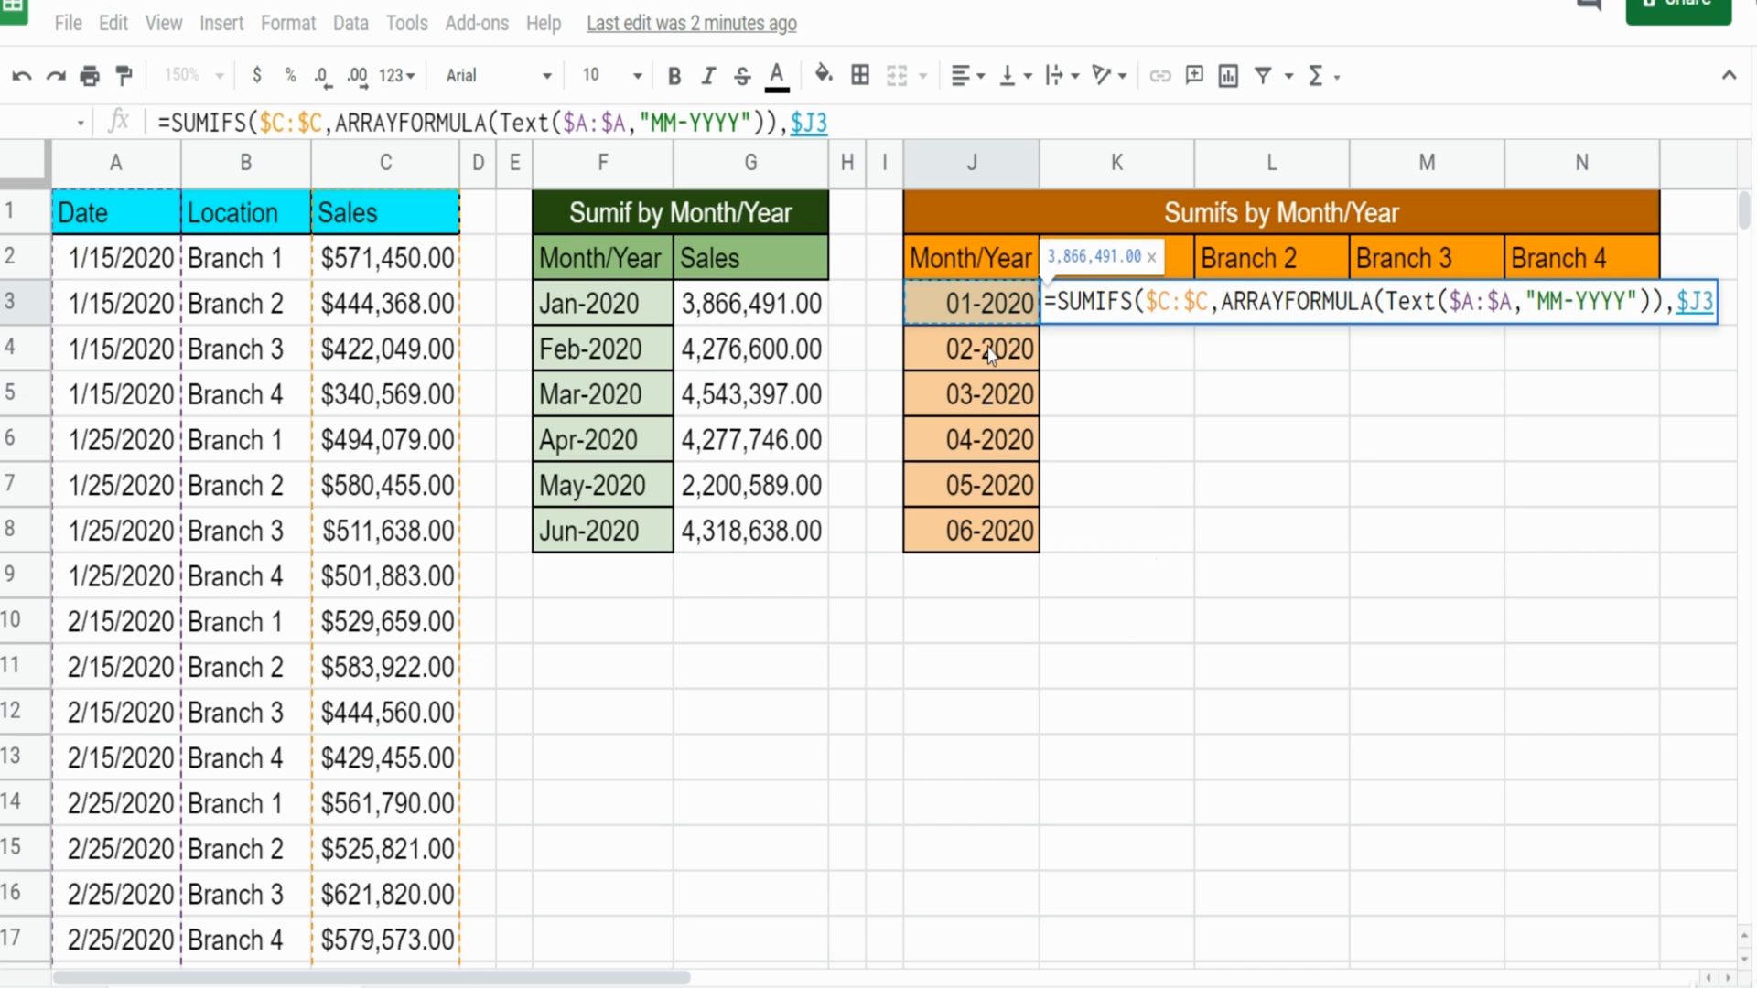
mouse_move(984, 342)
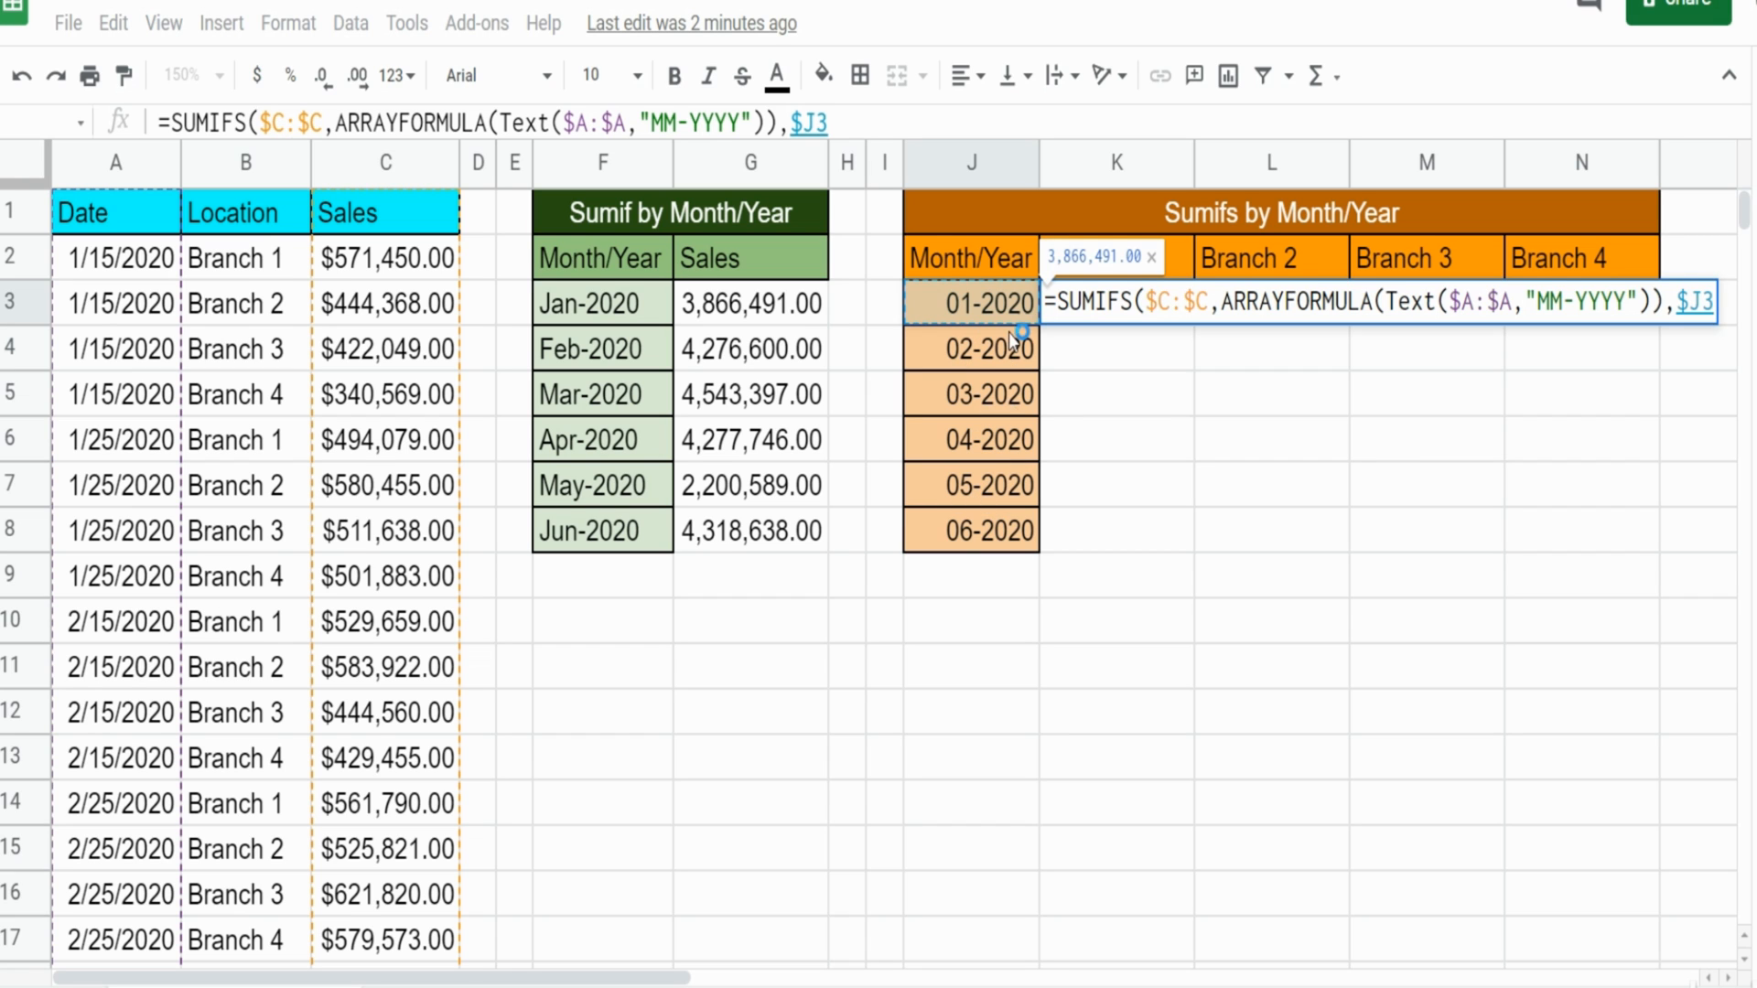
mouse_move(1014, 538)
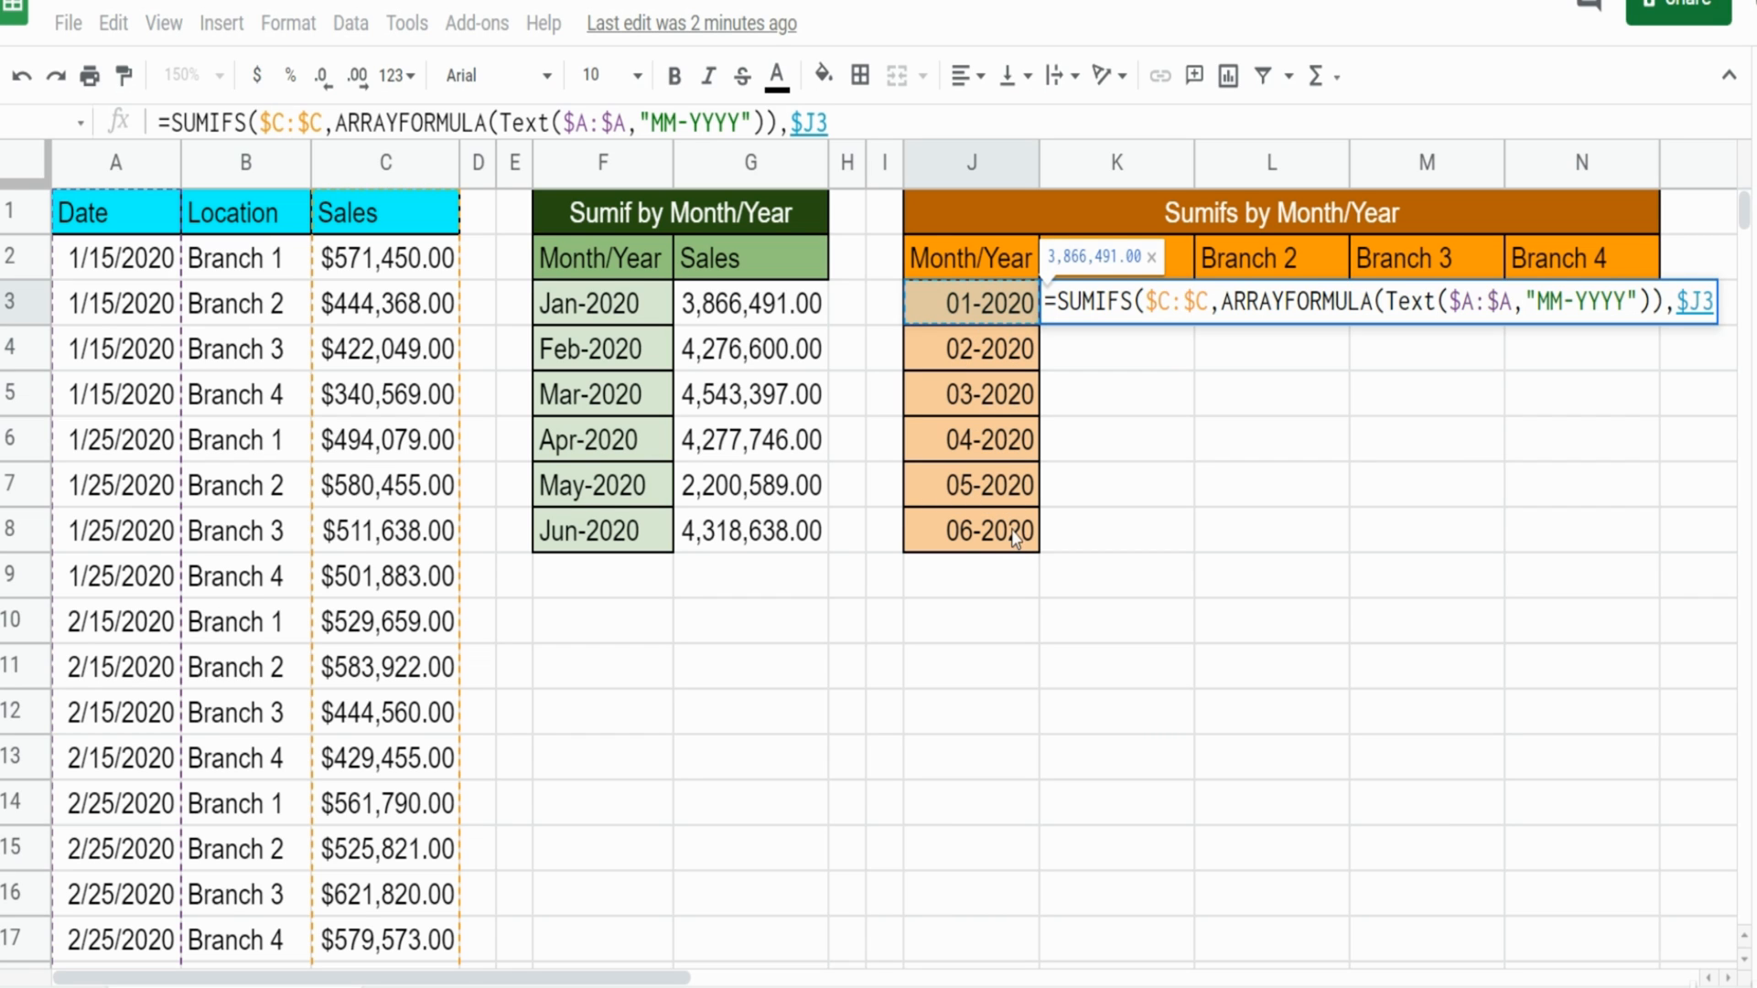
mouse_move(986, 535)
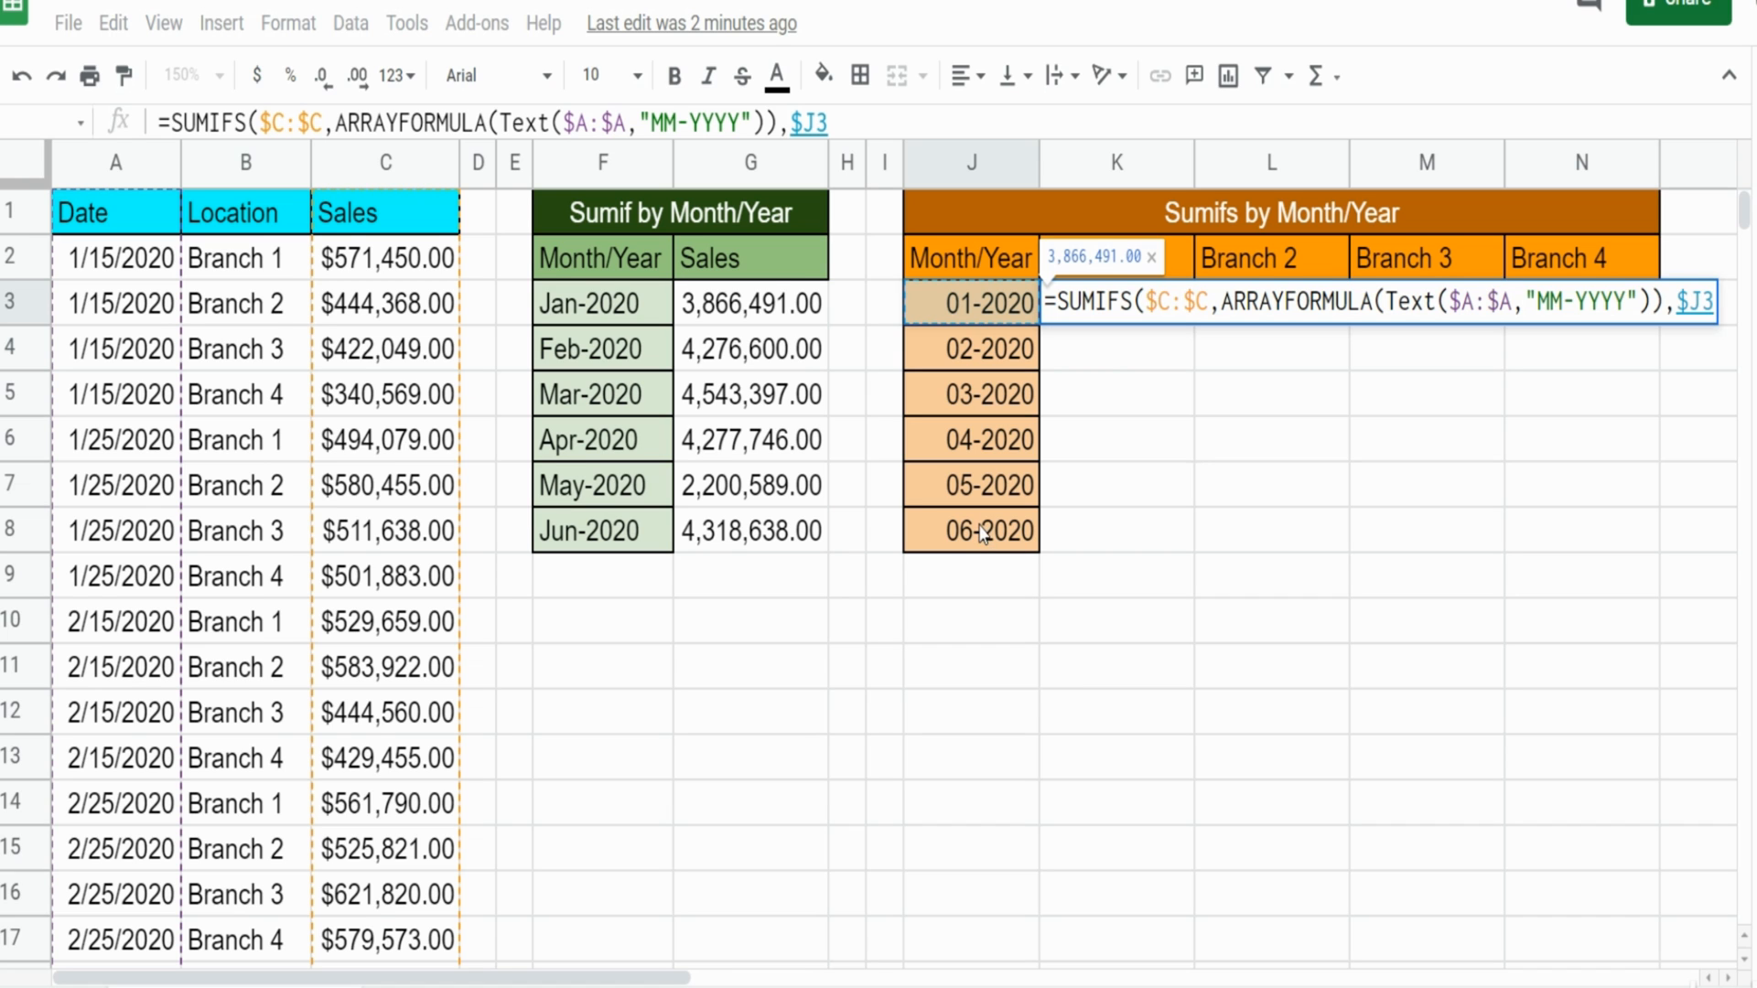
text(,)
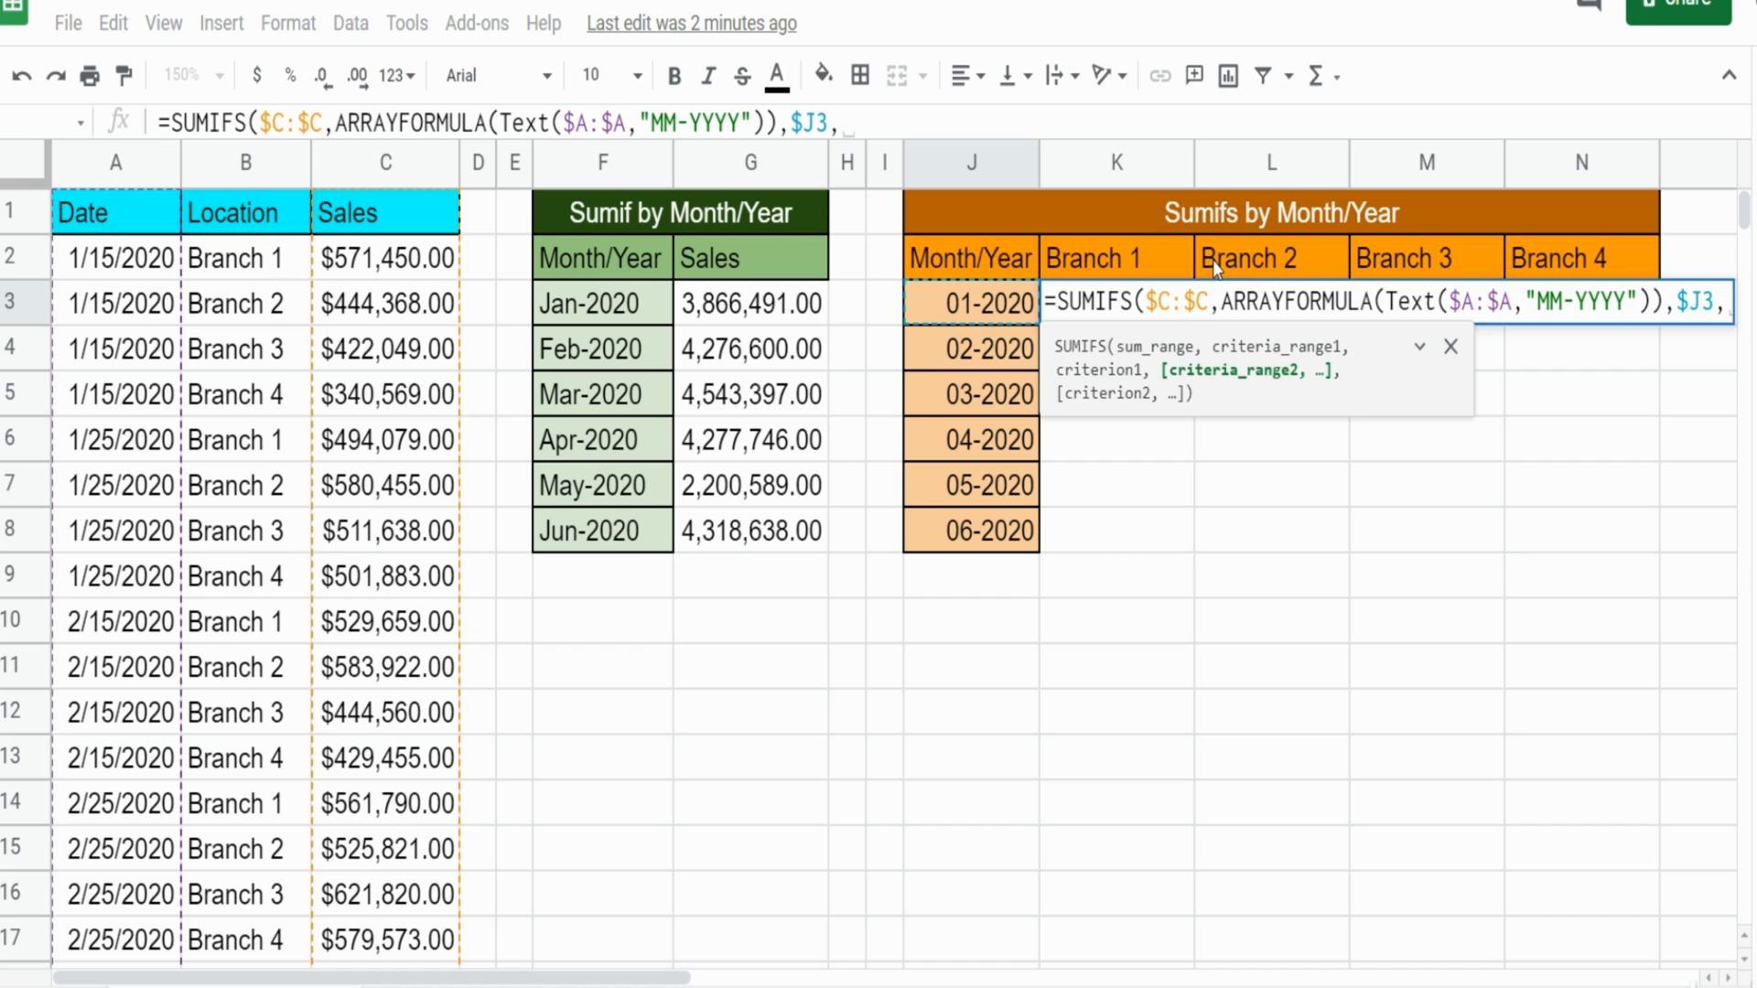
Match Location column $B:$B against the Branch 1 header K$2, previewing 1,065,529.00
click(244, 163)
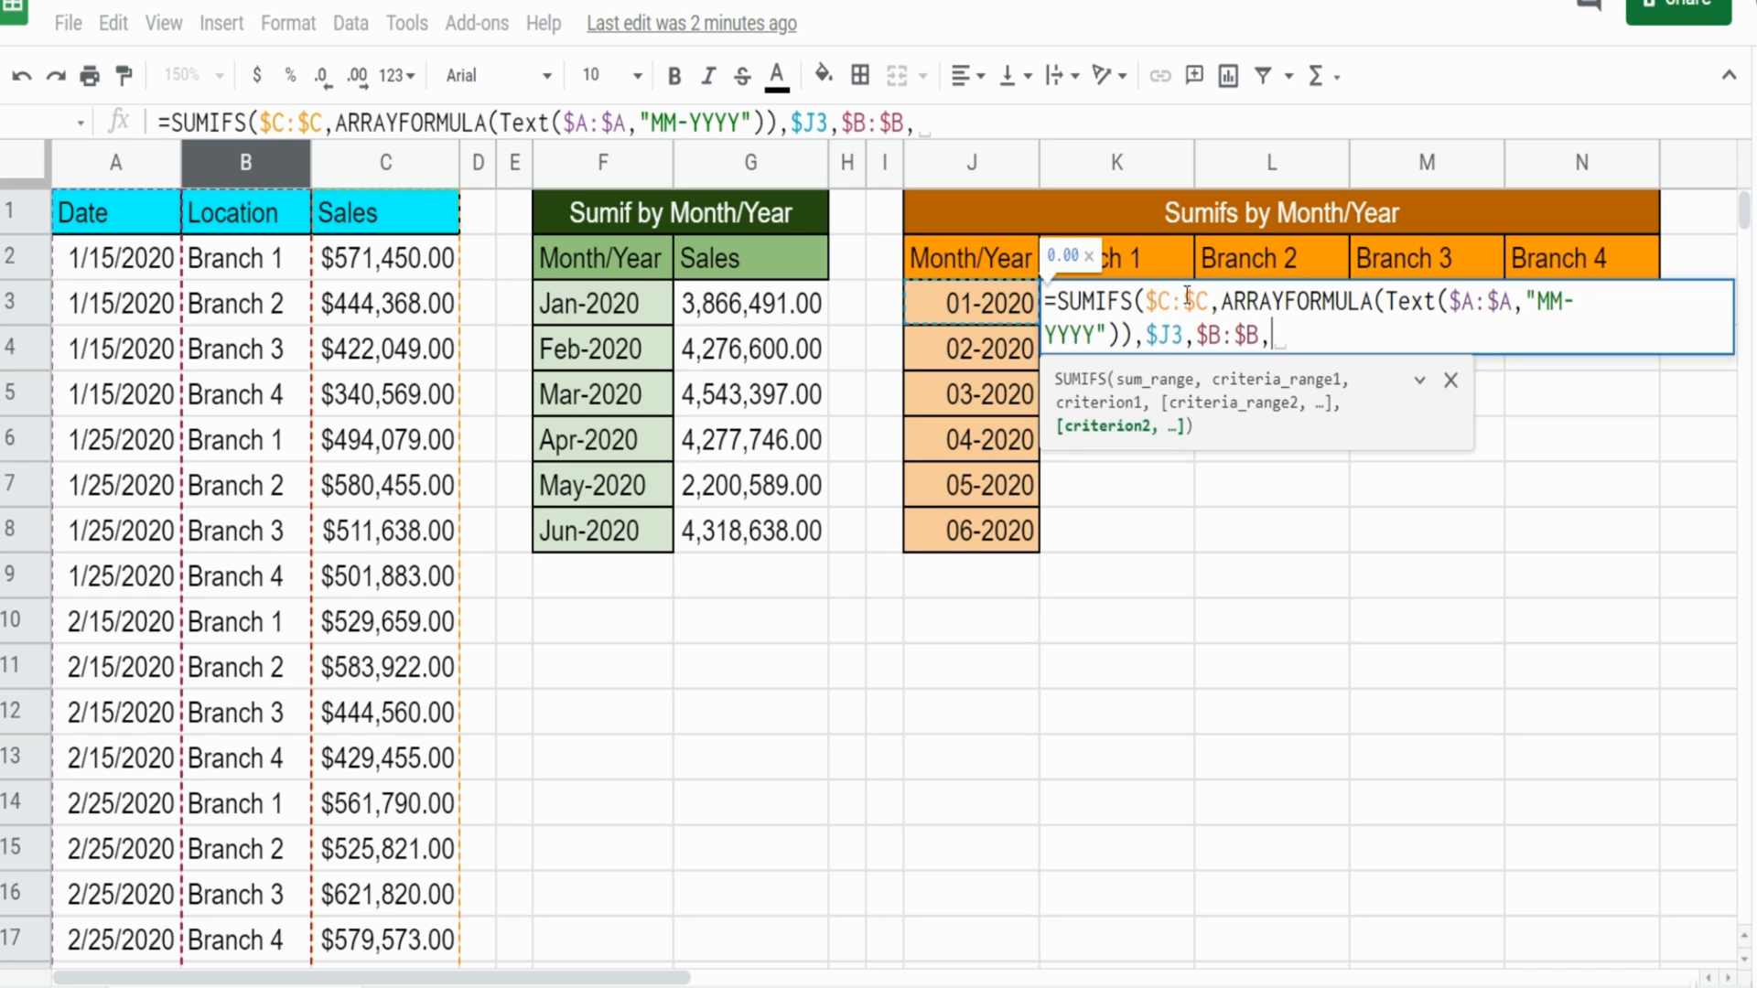
mouse_move(1151, 266)
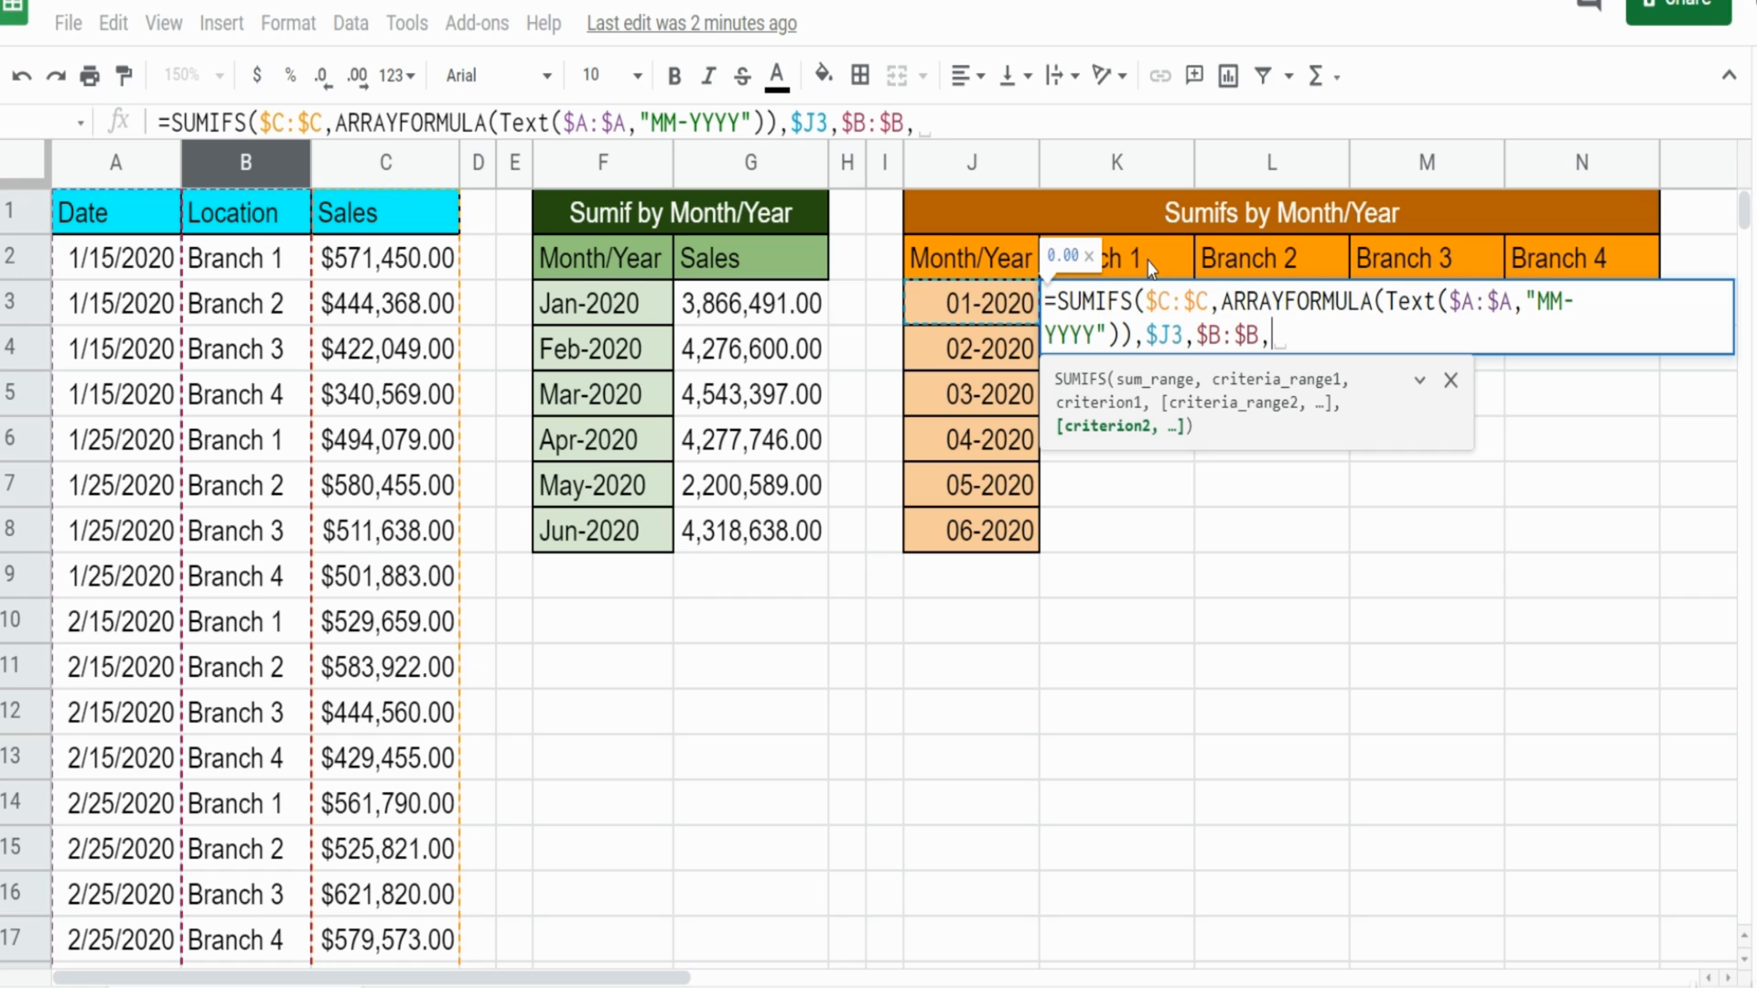
click(1116, 256)
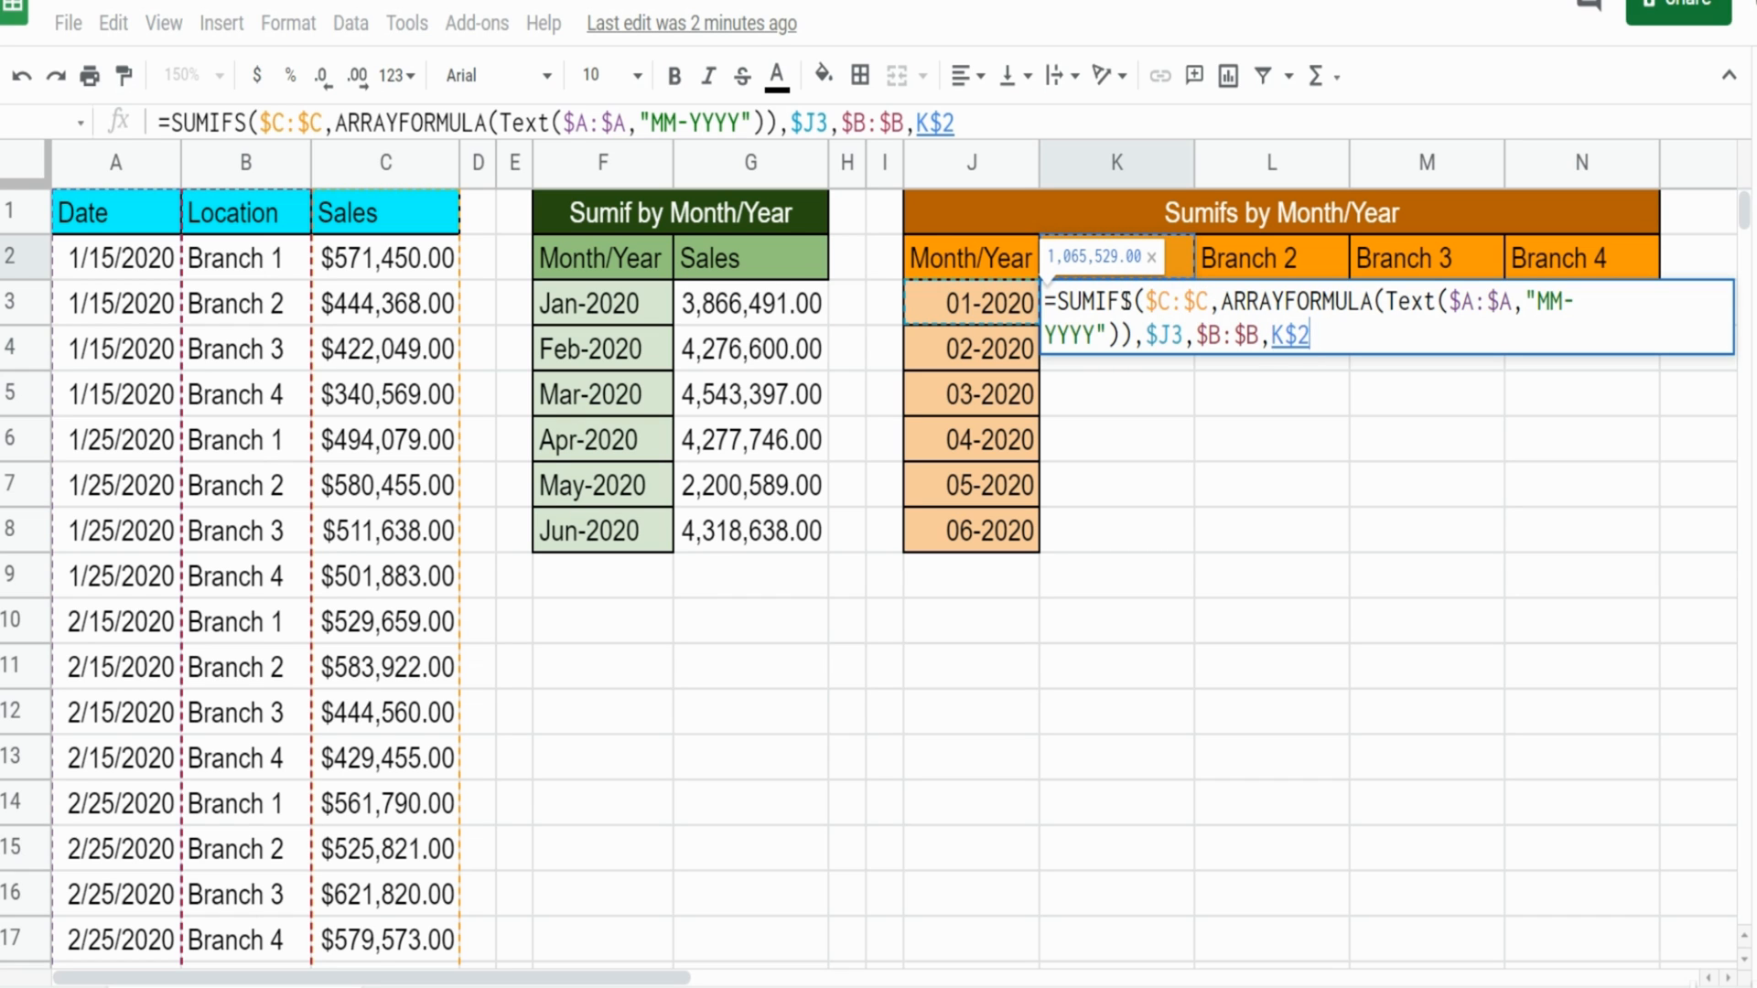
mouse_move(1182, 670)
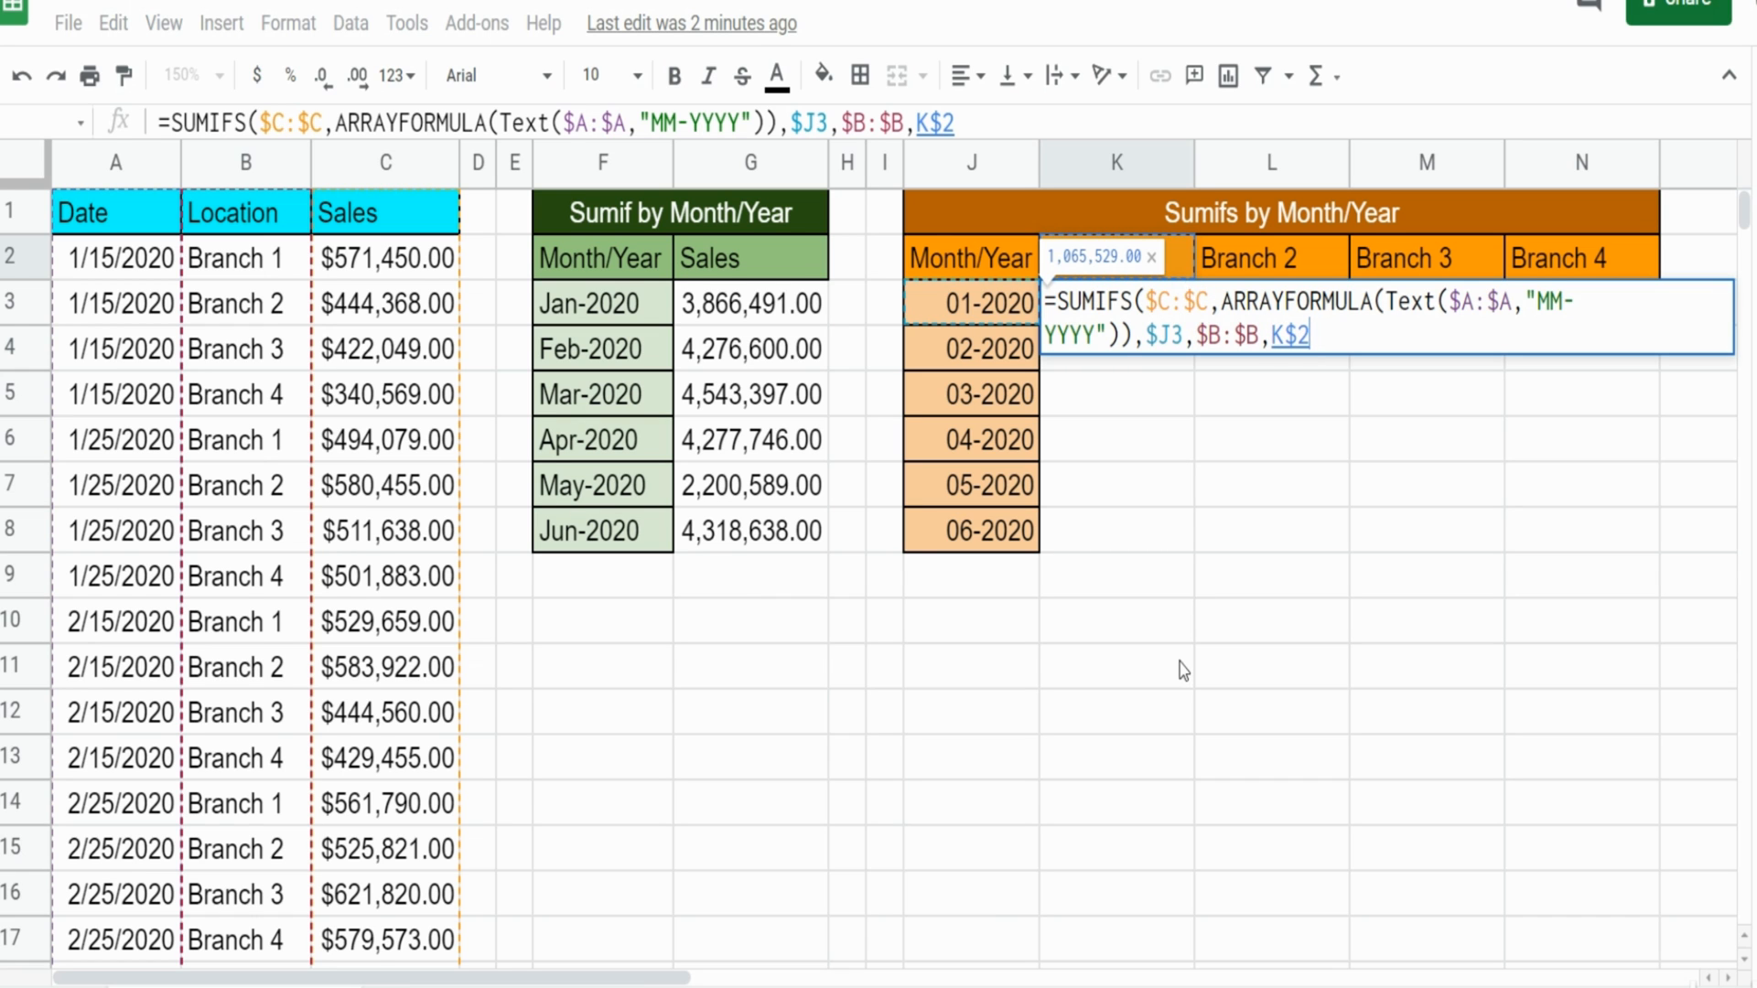
mouse_move(1178, 259)
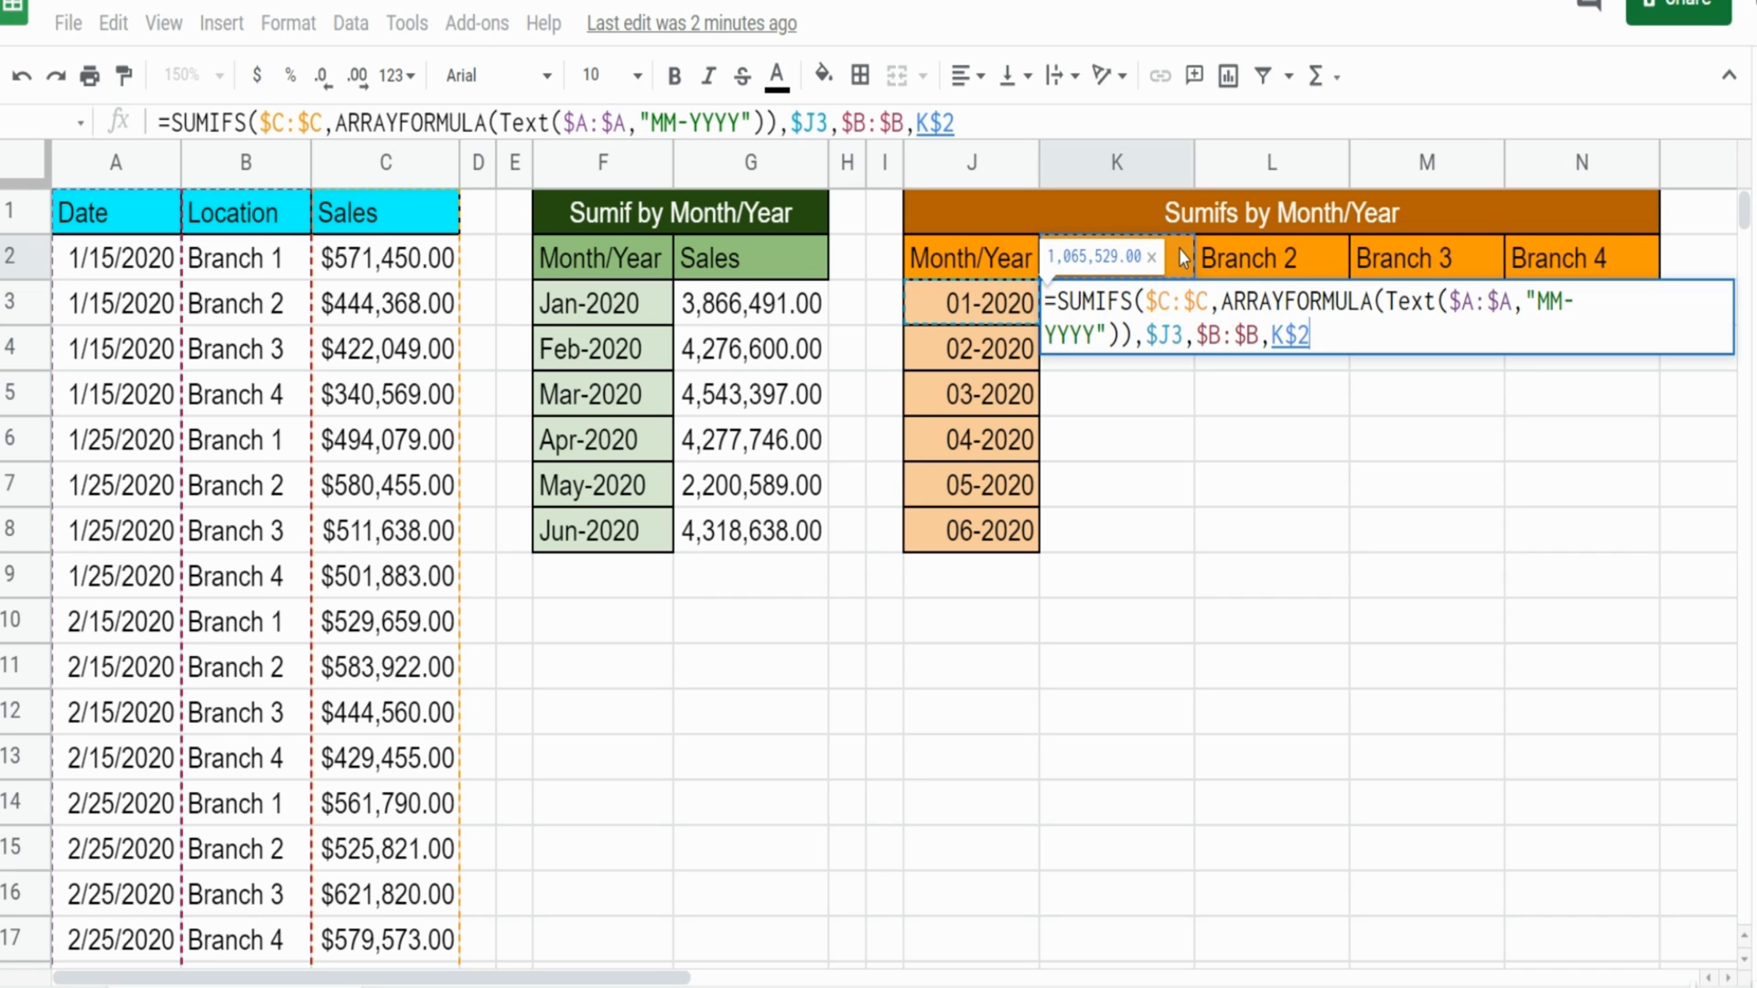
mouse_move(1172, 230)
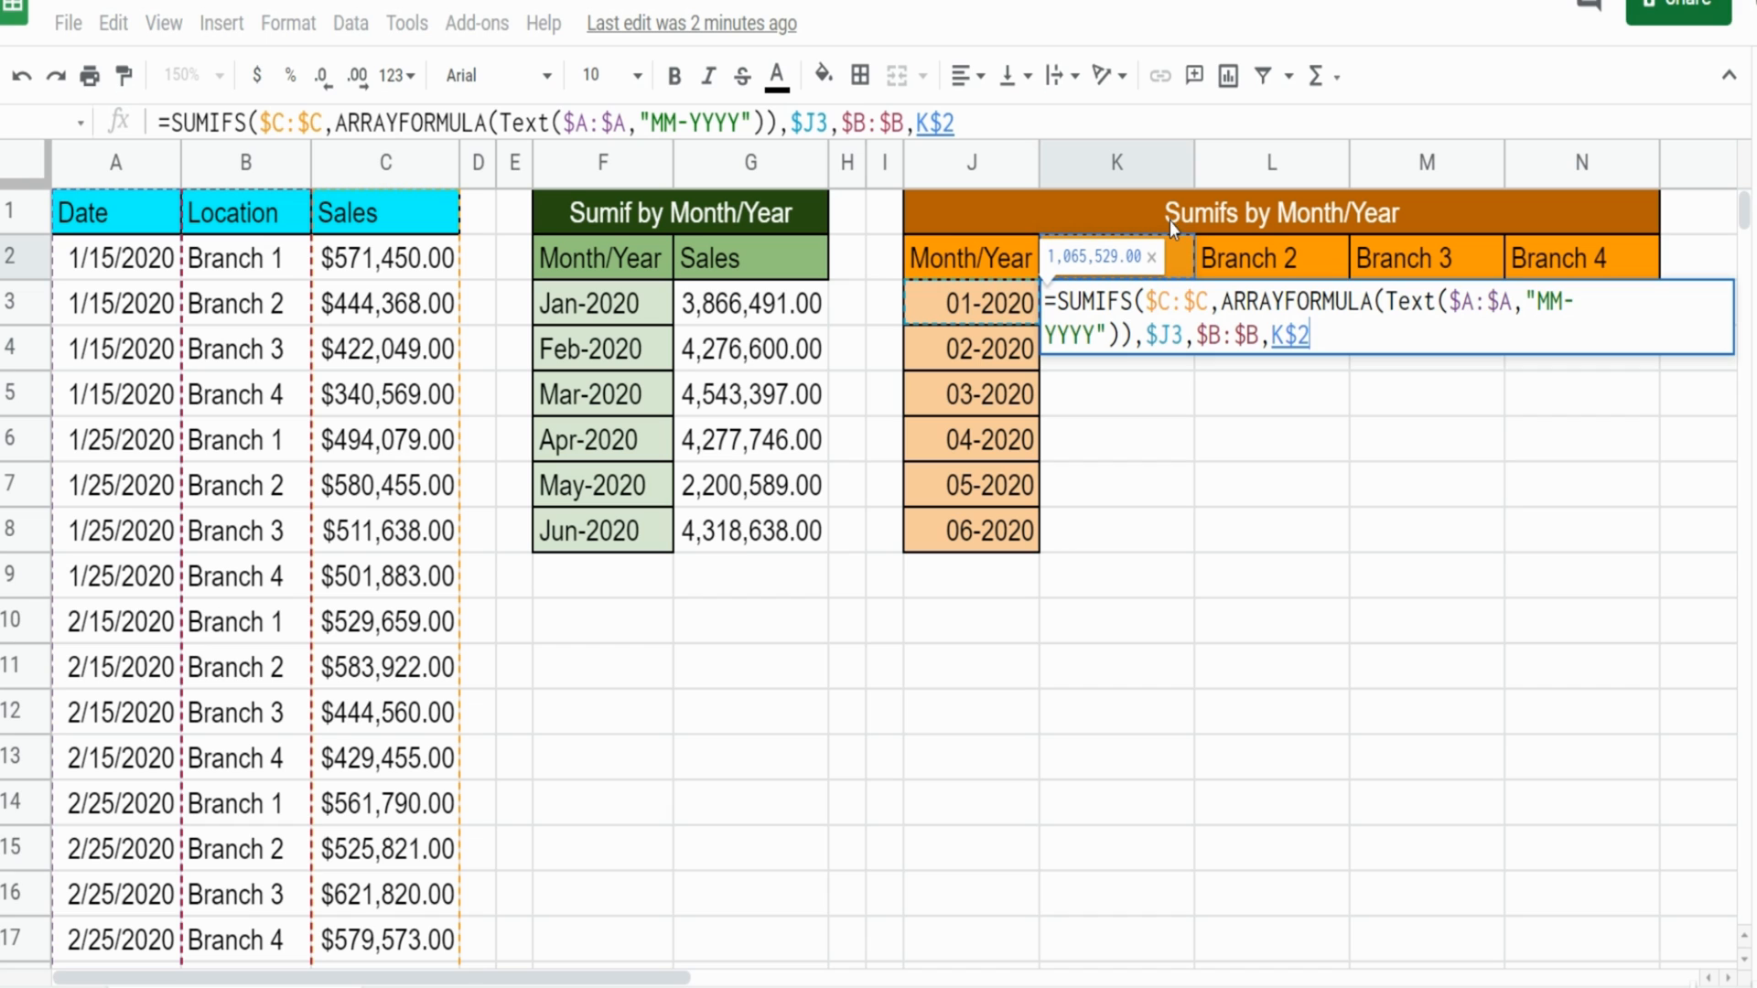
mouse_move(1389, 277)
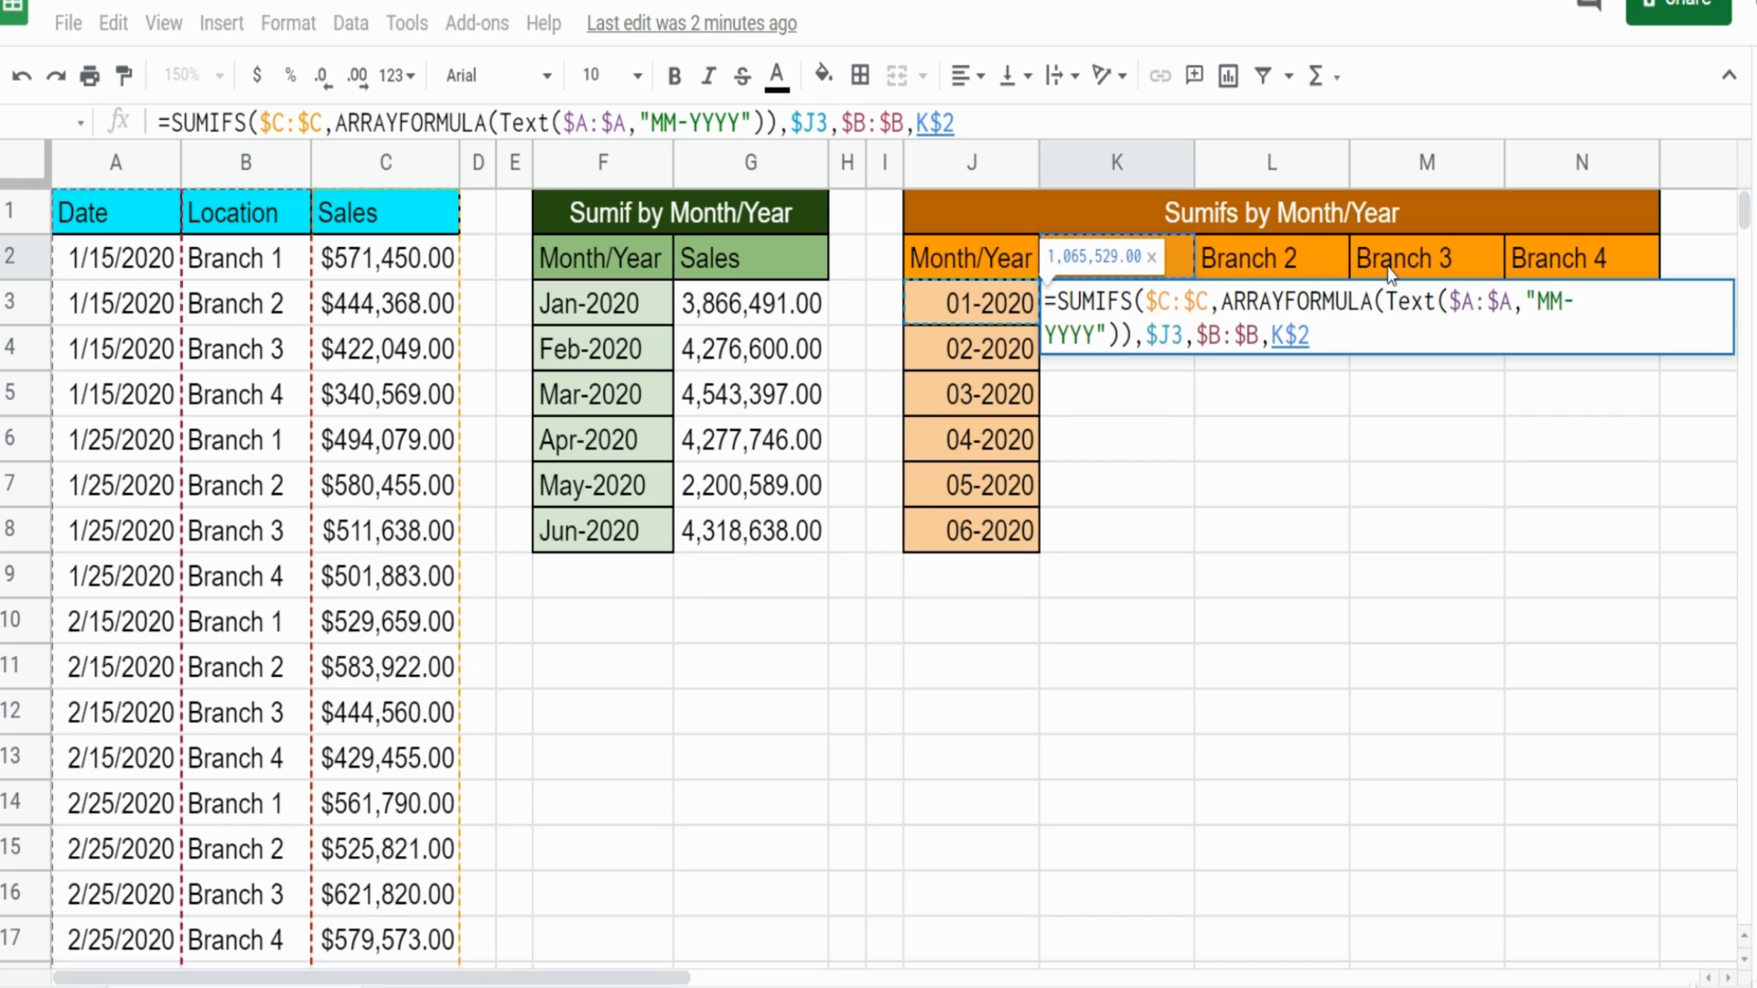
mouse_move(1646, 266)
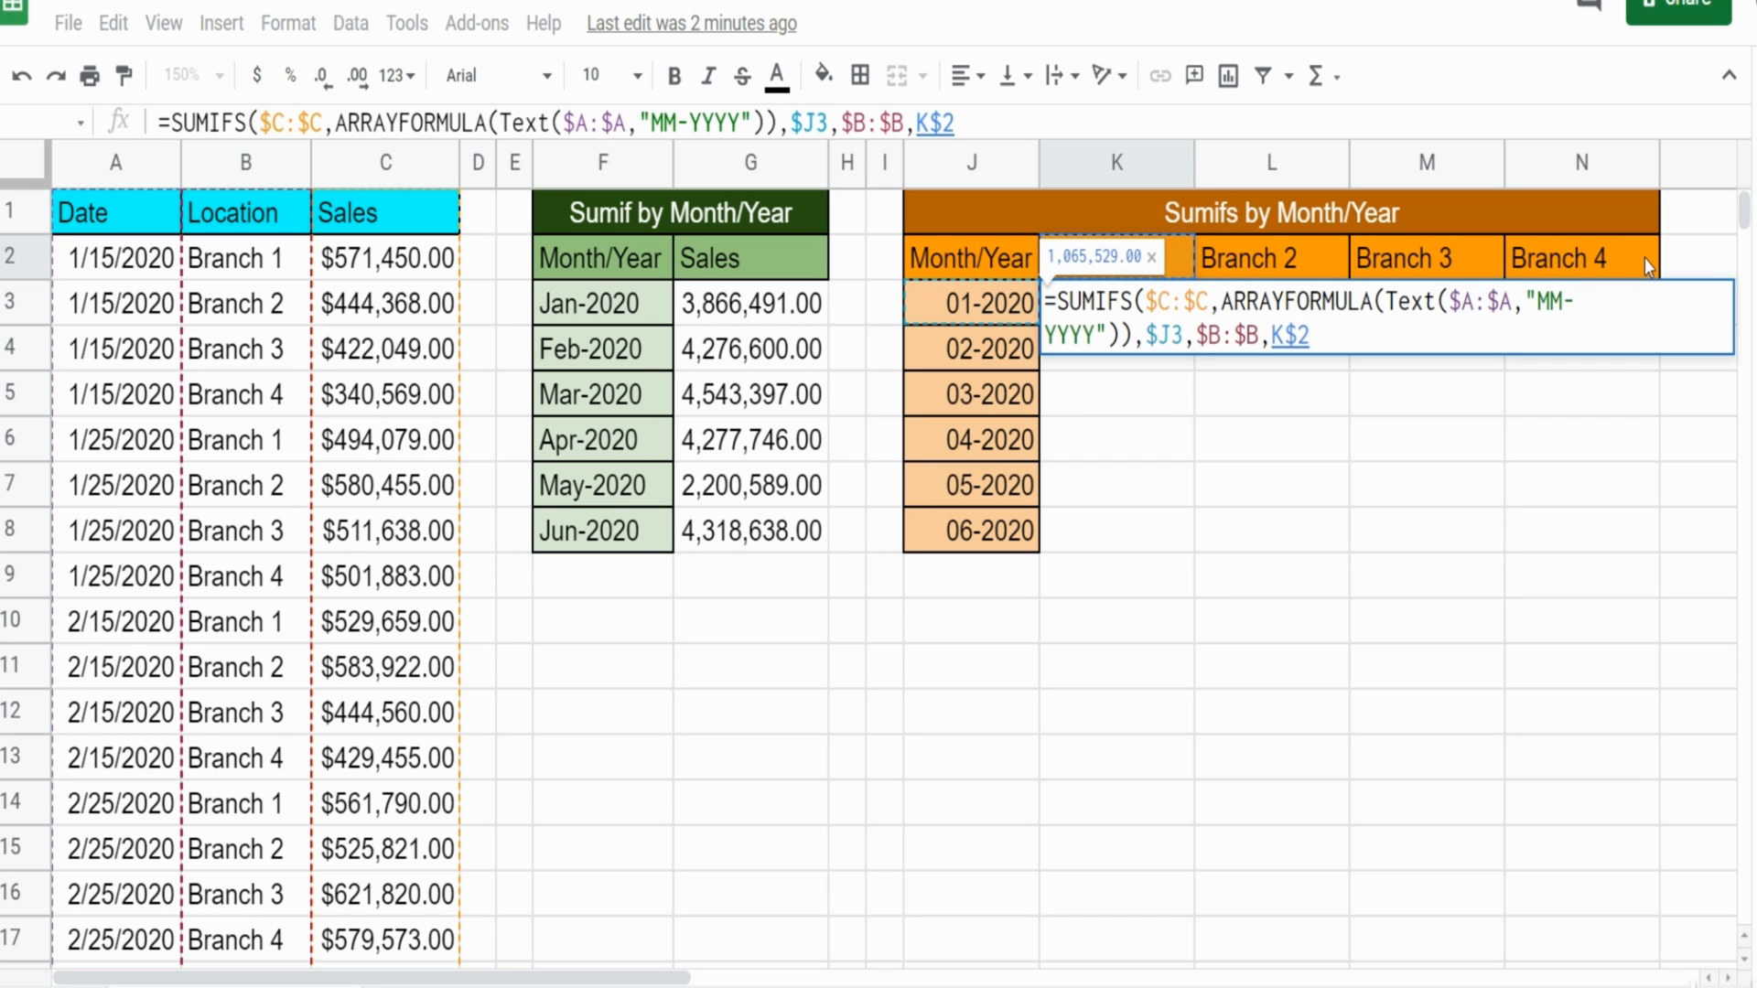
mouse_move(1283, 274)
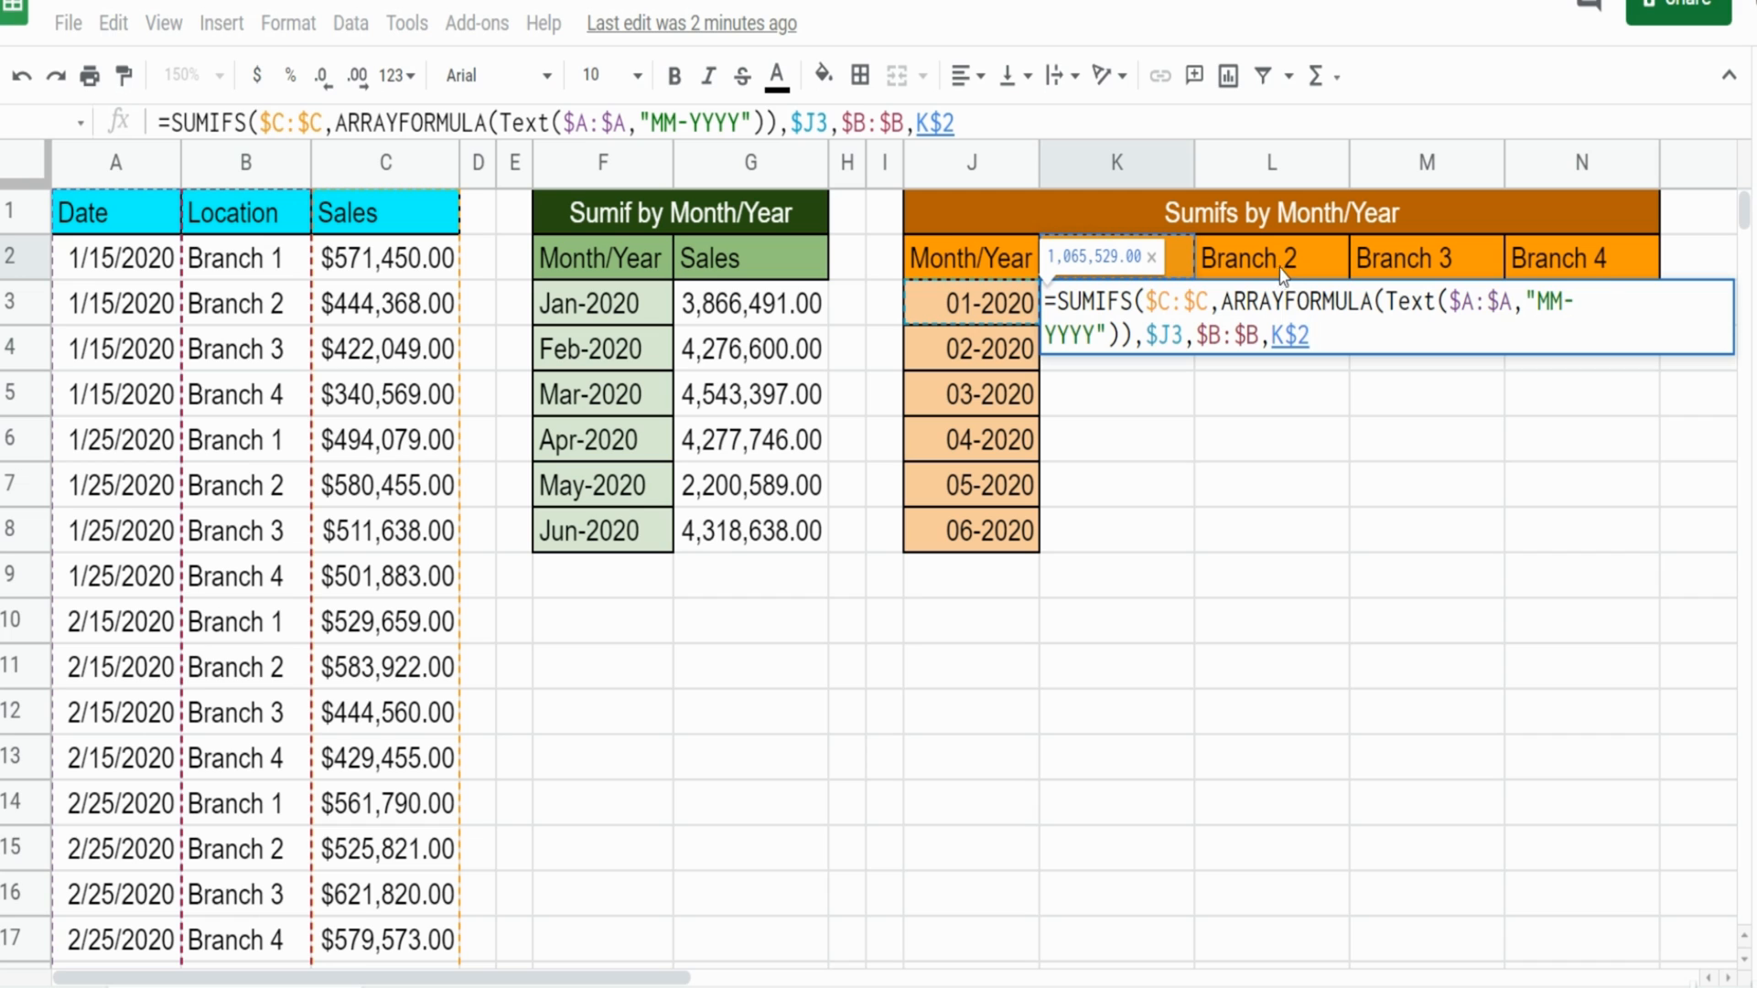
mouse_move(1591, 266)
text(=)
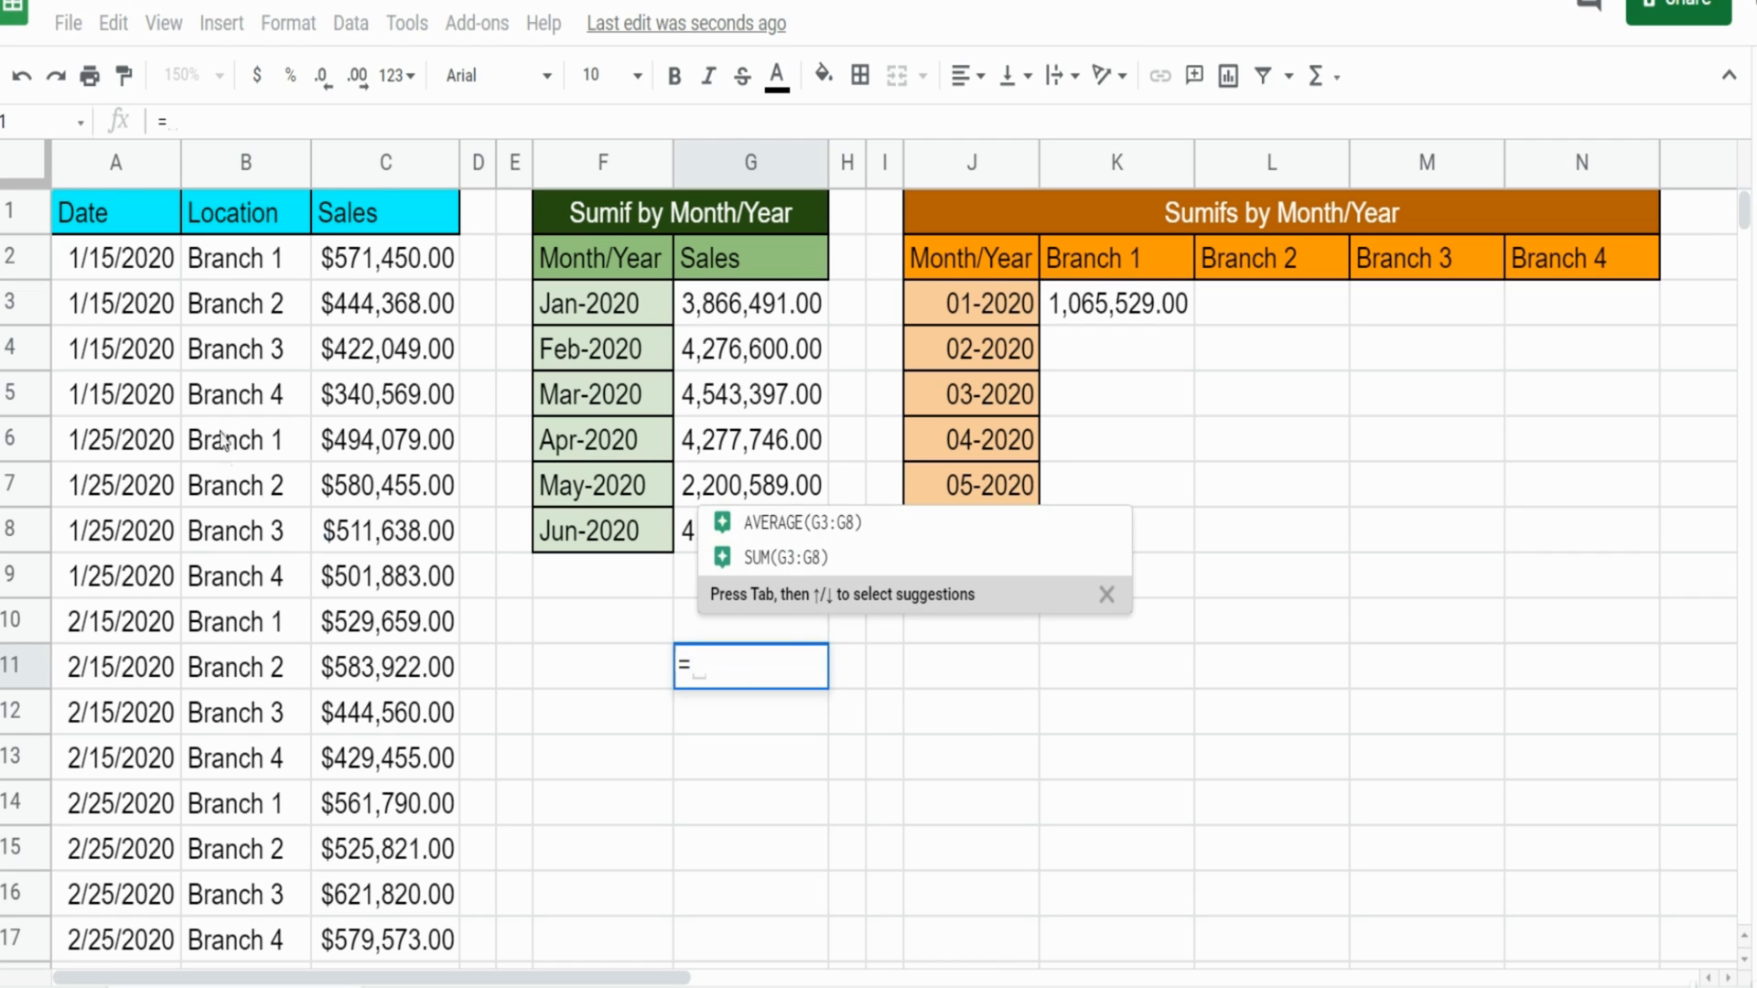
Commit K3 at 1,065,529.00 and verify it with a =C2+C6 check formula in G11
click(385, 258)
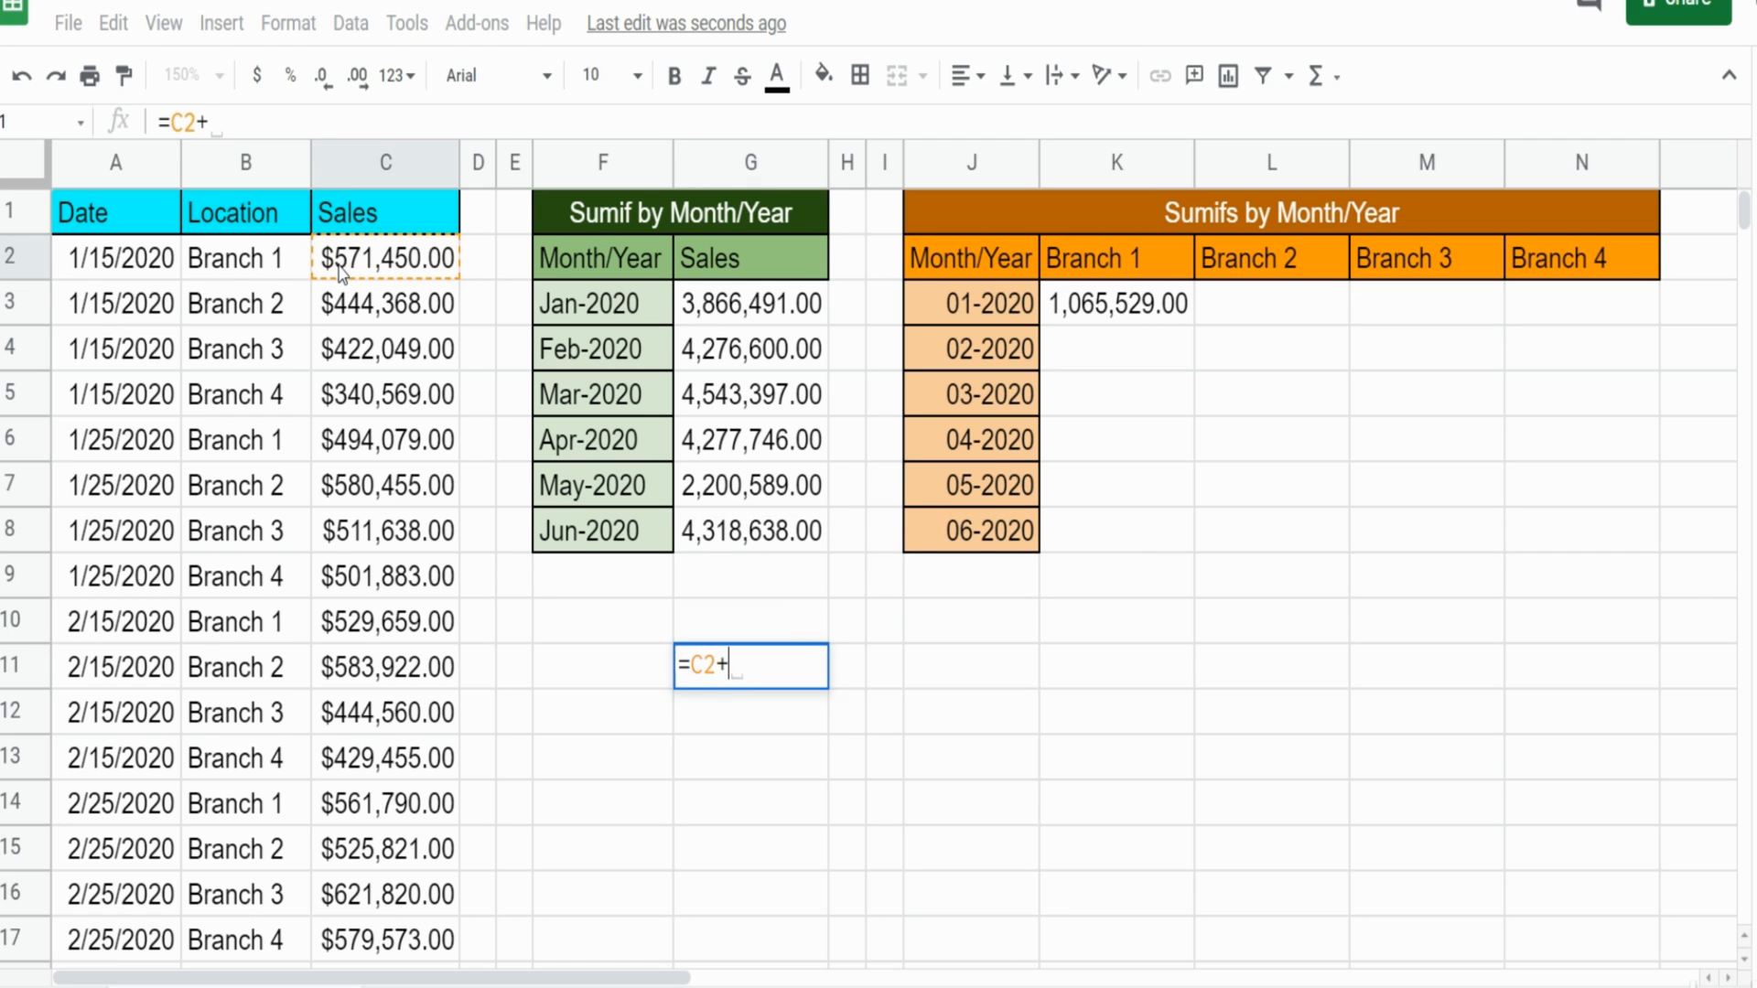
mouse_move(376, 448)
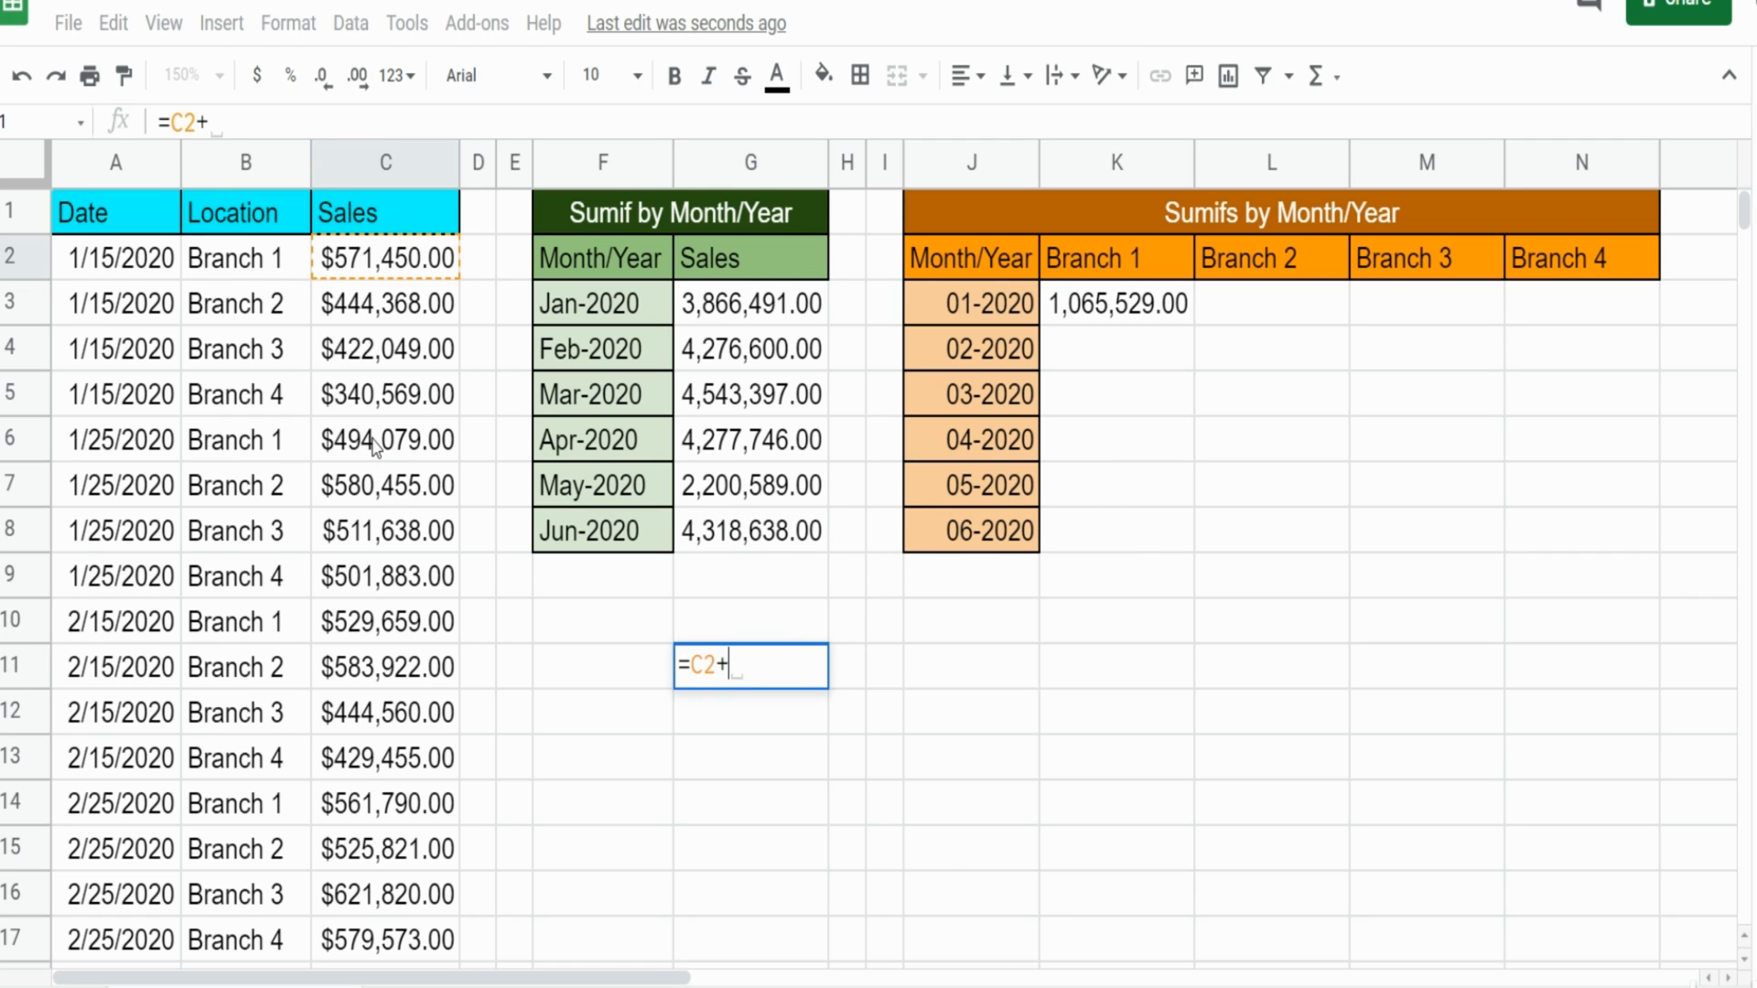
key(enter)
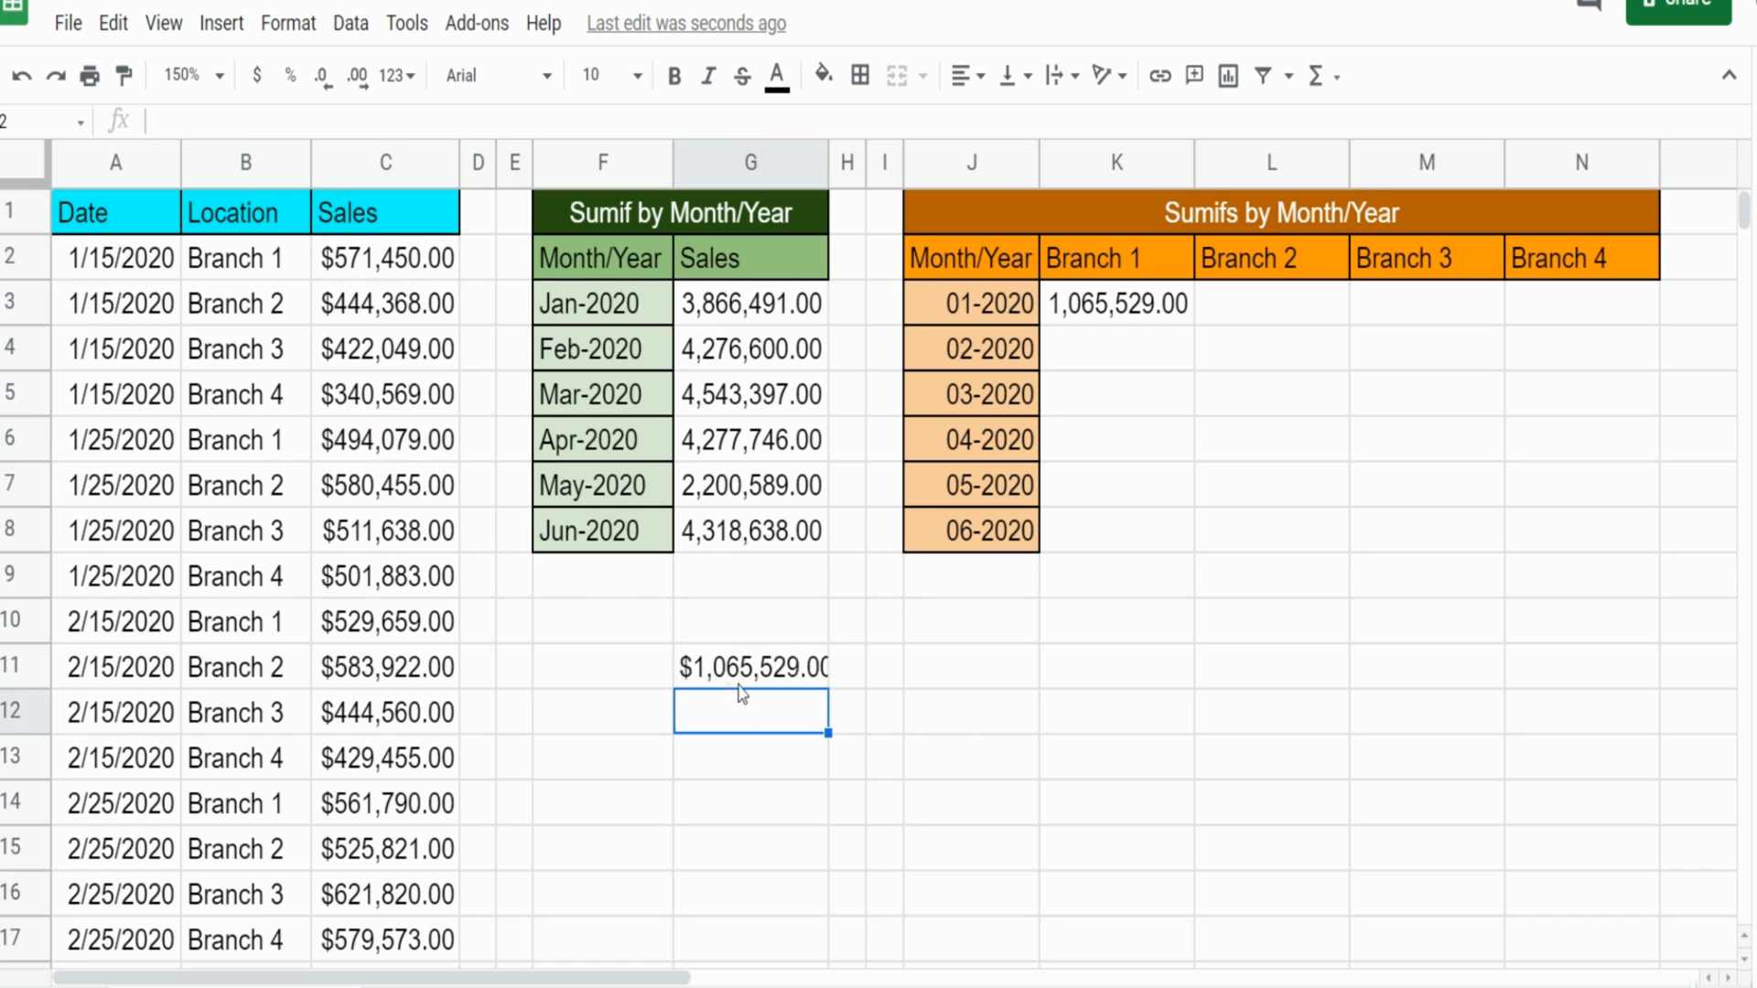
click(750, 667)
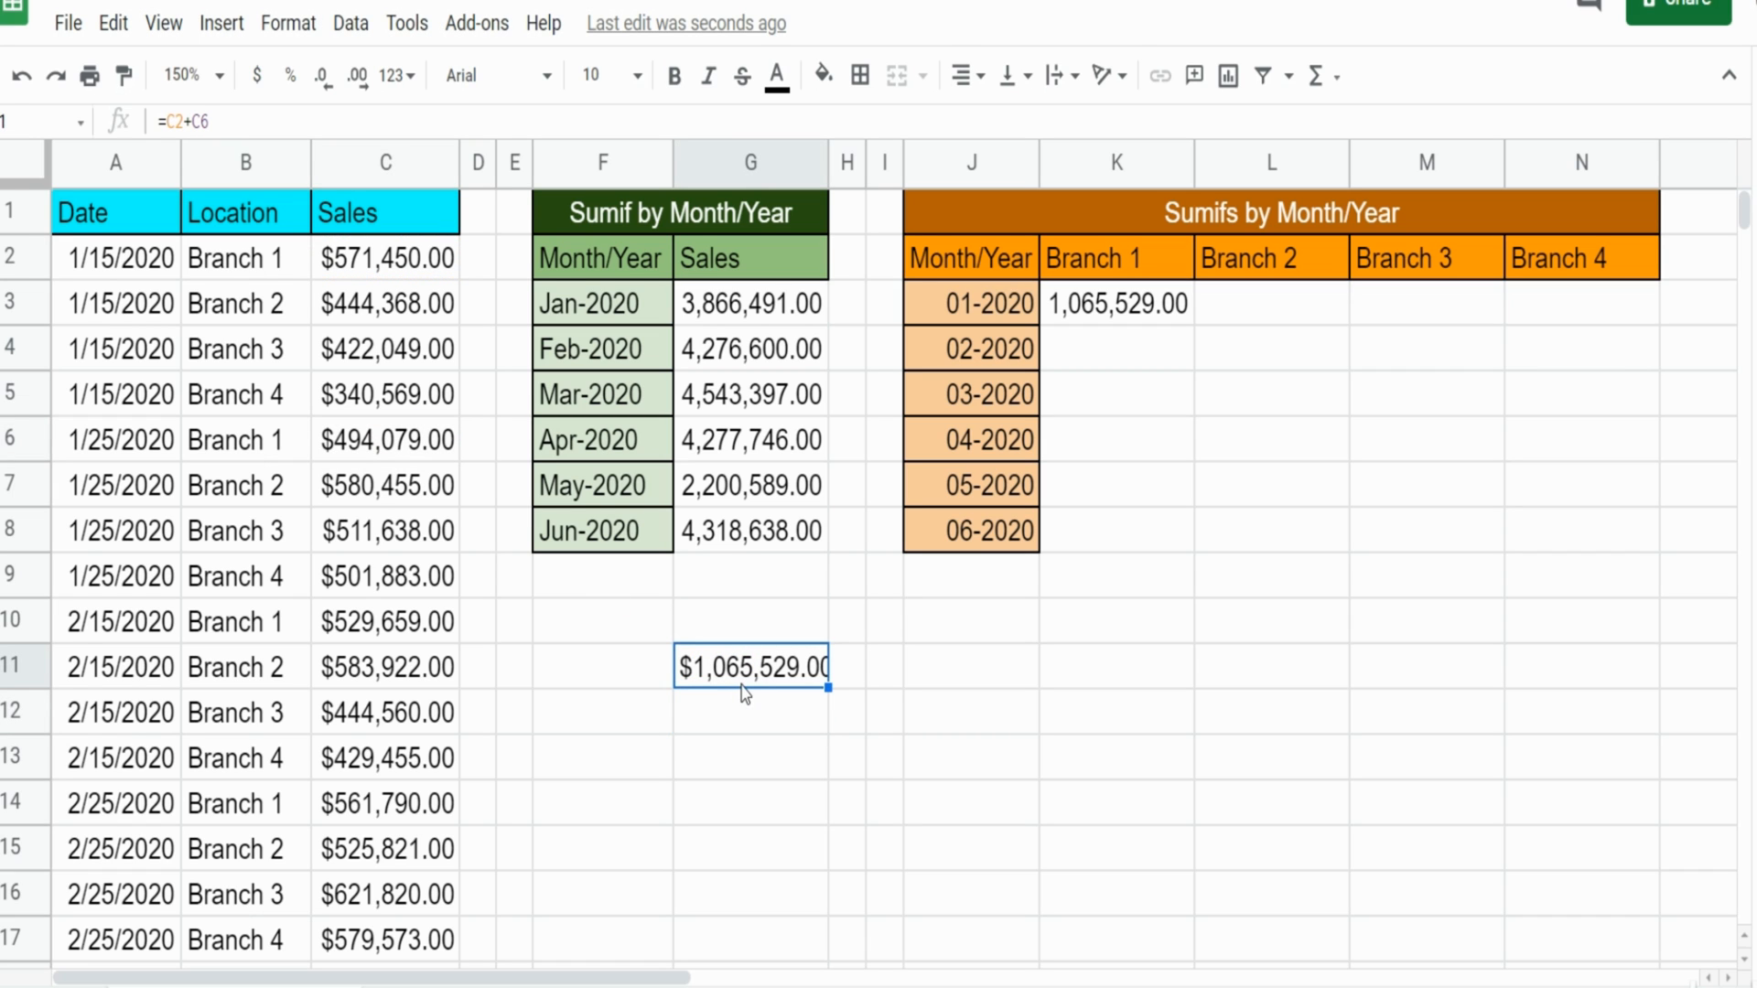
Fill the K3 SUMIFS across to Branch 4 and down through 06-2020, completing the K3:N8 grid
click(1116, 303)
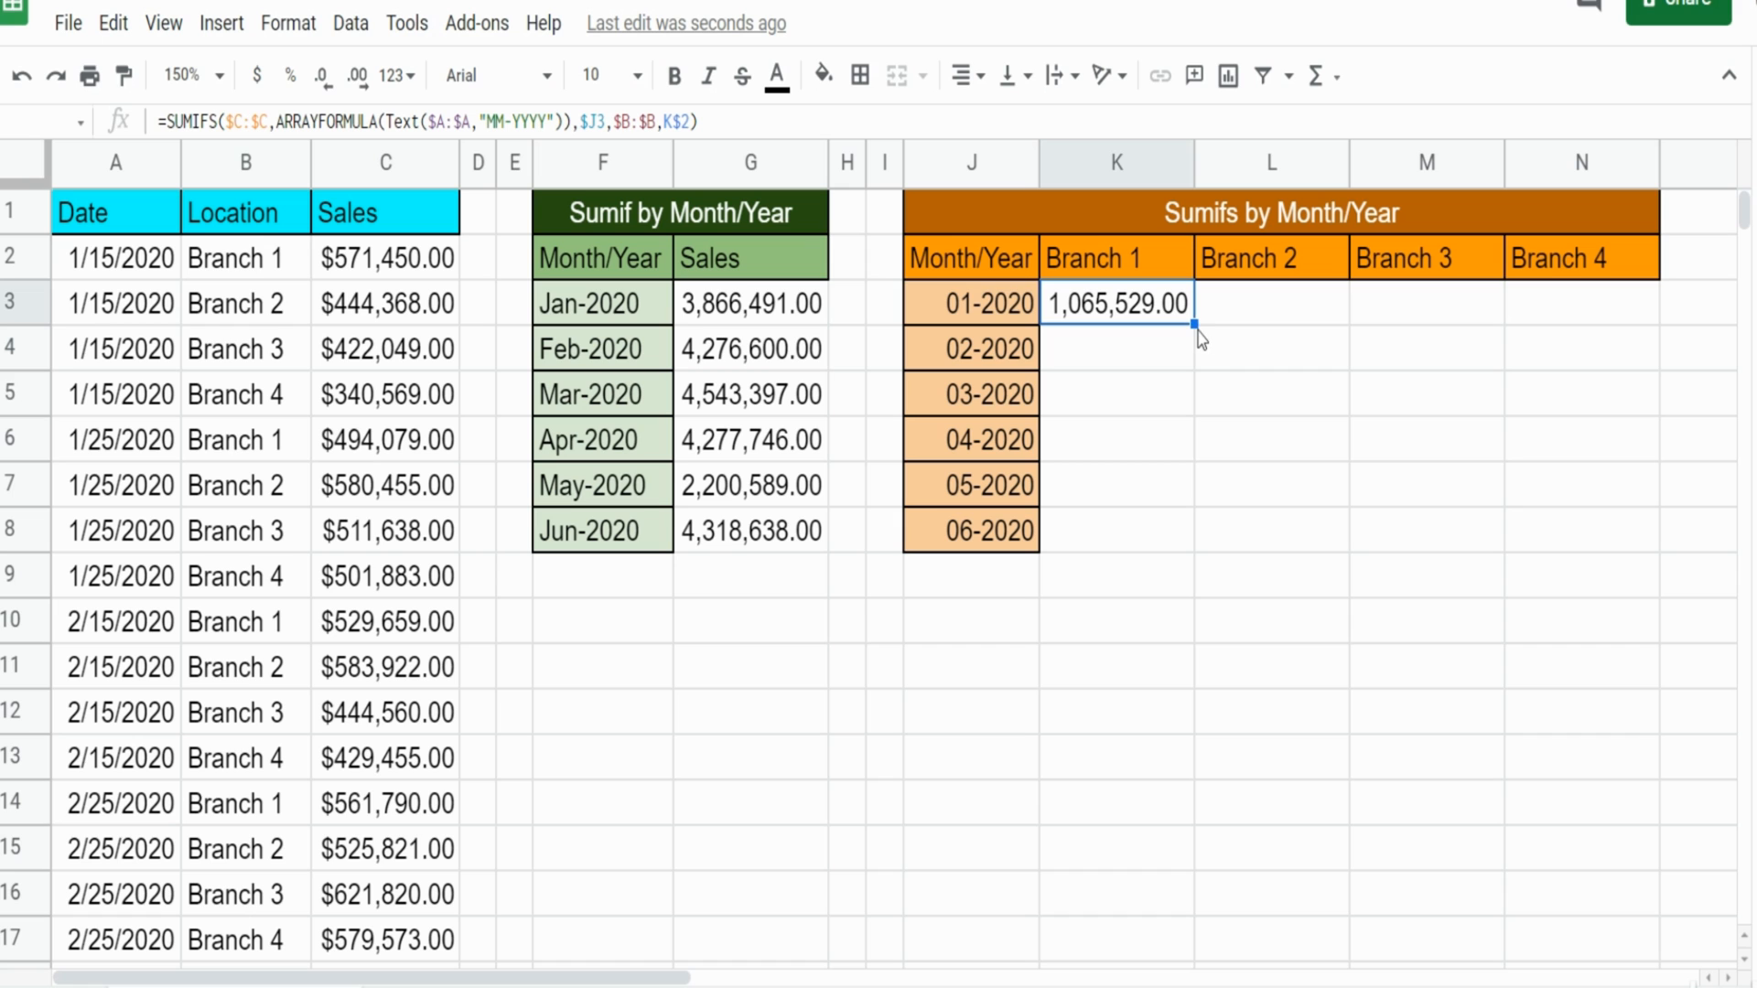
drag(1194, 325, 1662, 304)
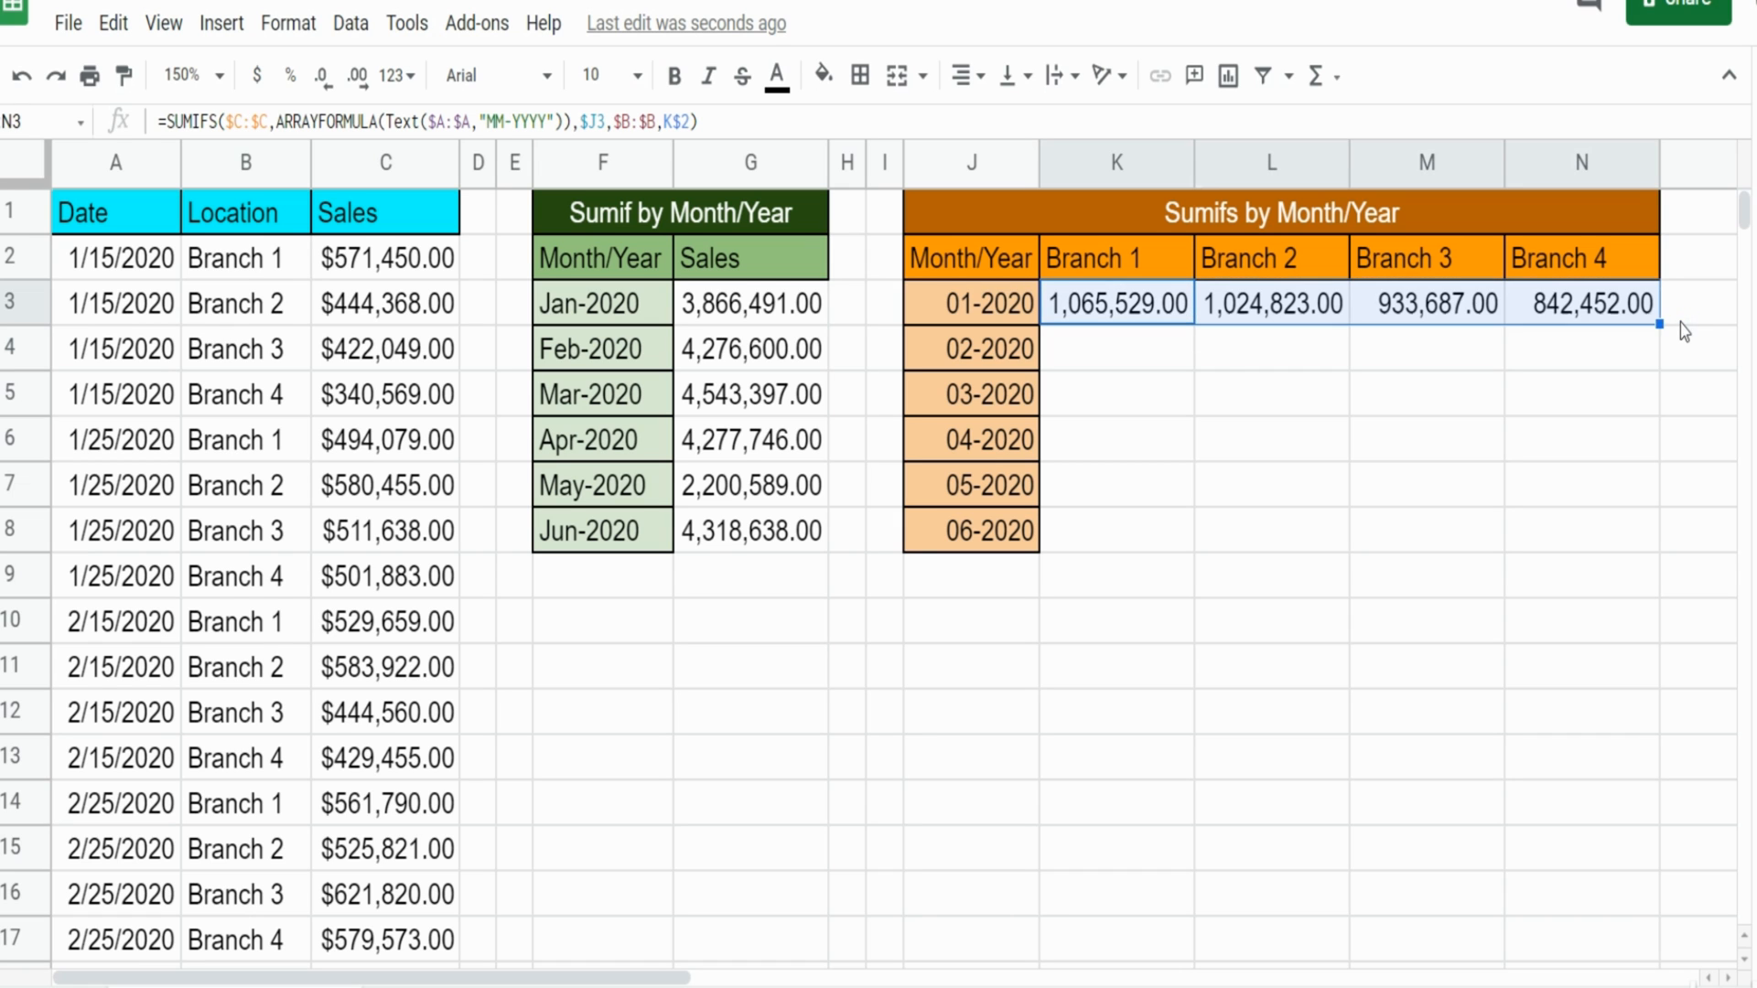
drag(1658, 323, 1658, 530)
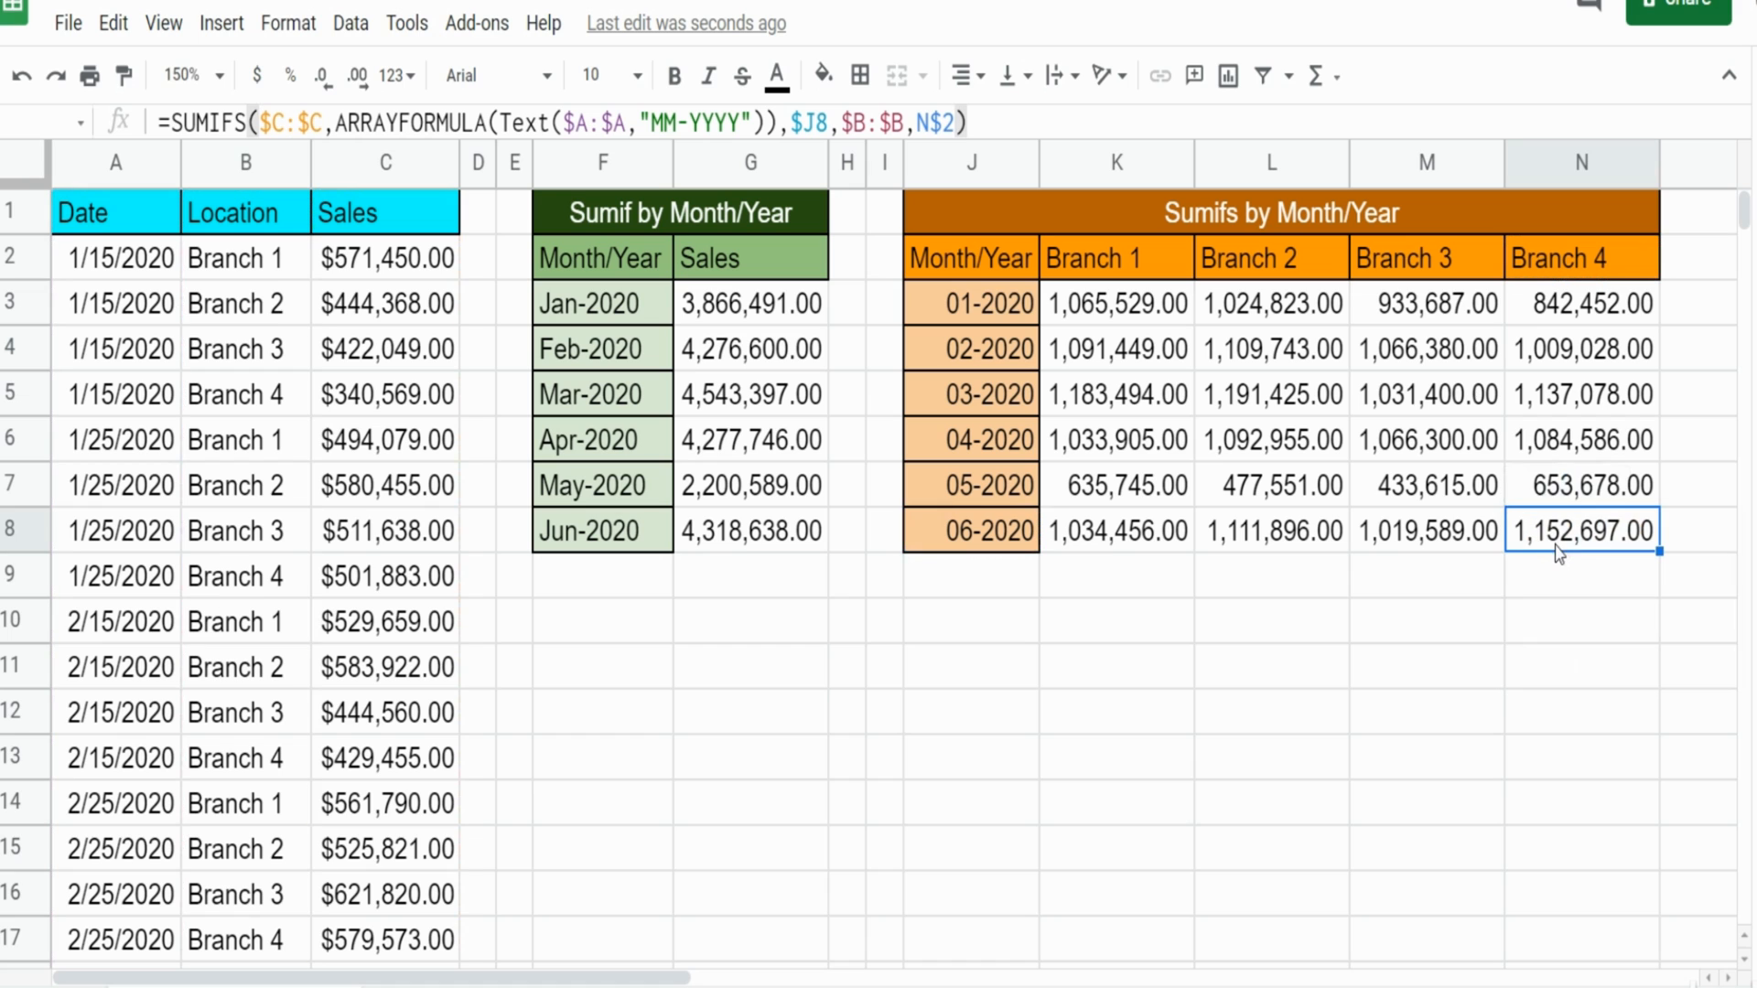
click(970, 620)
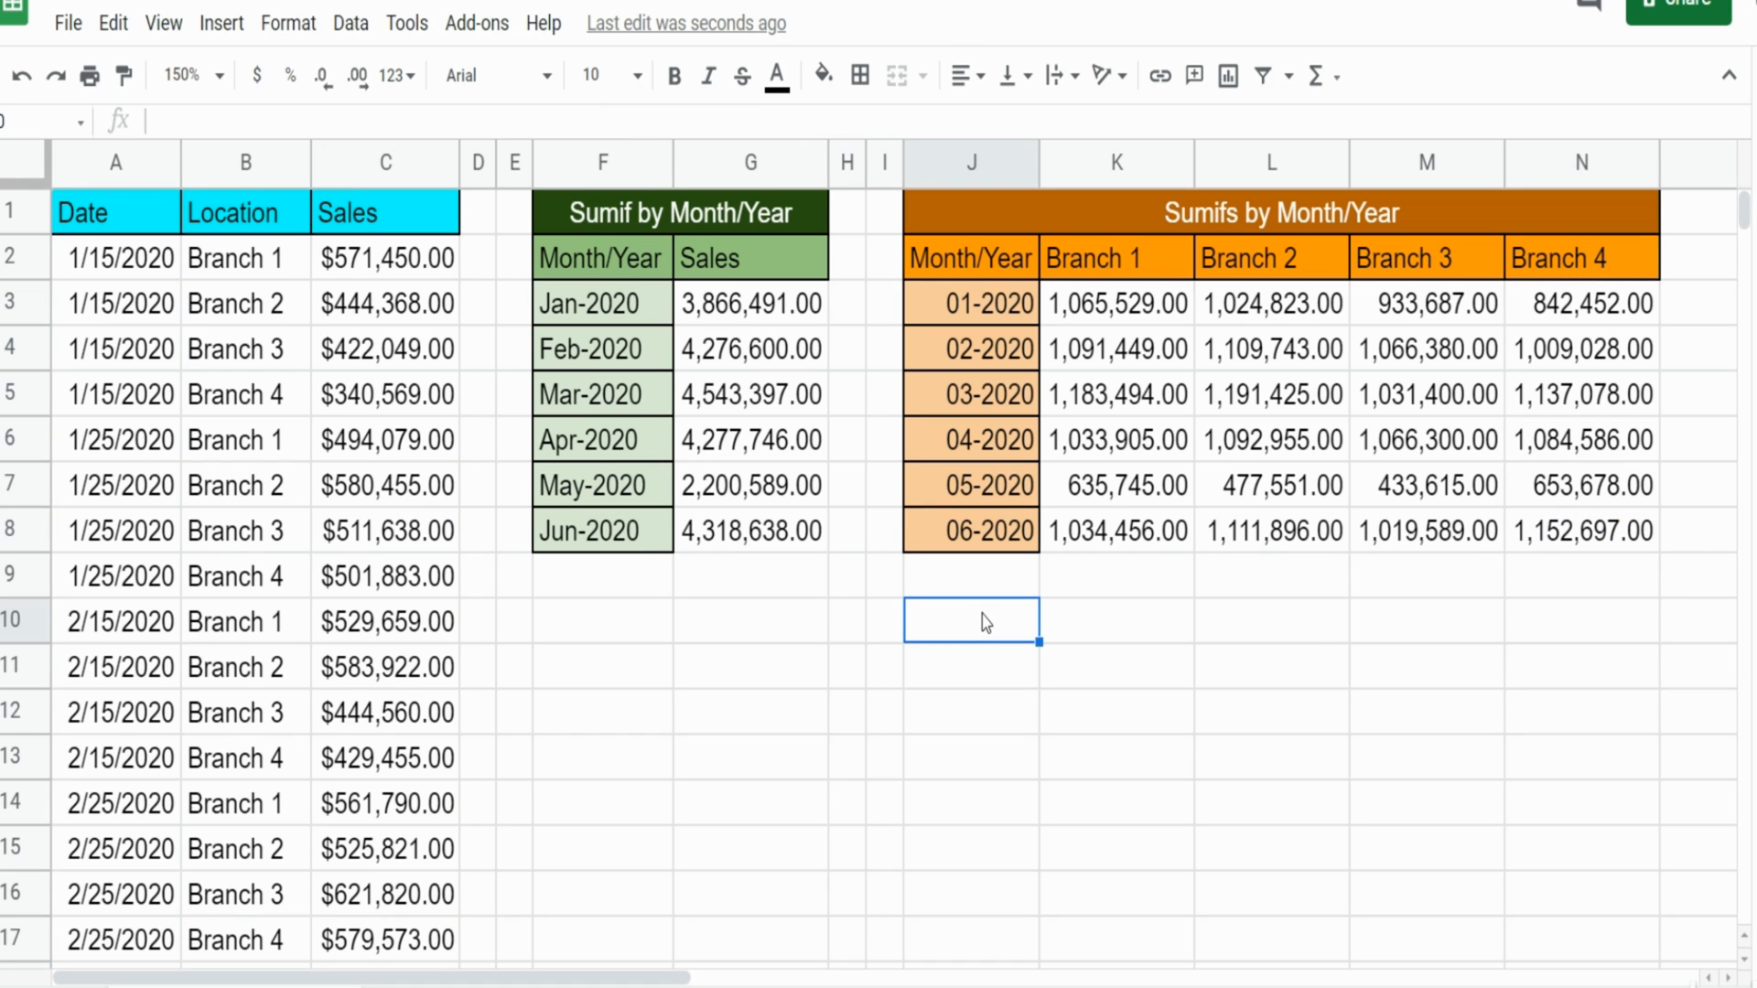